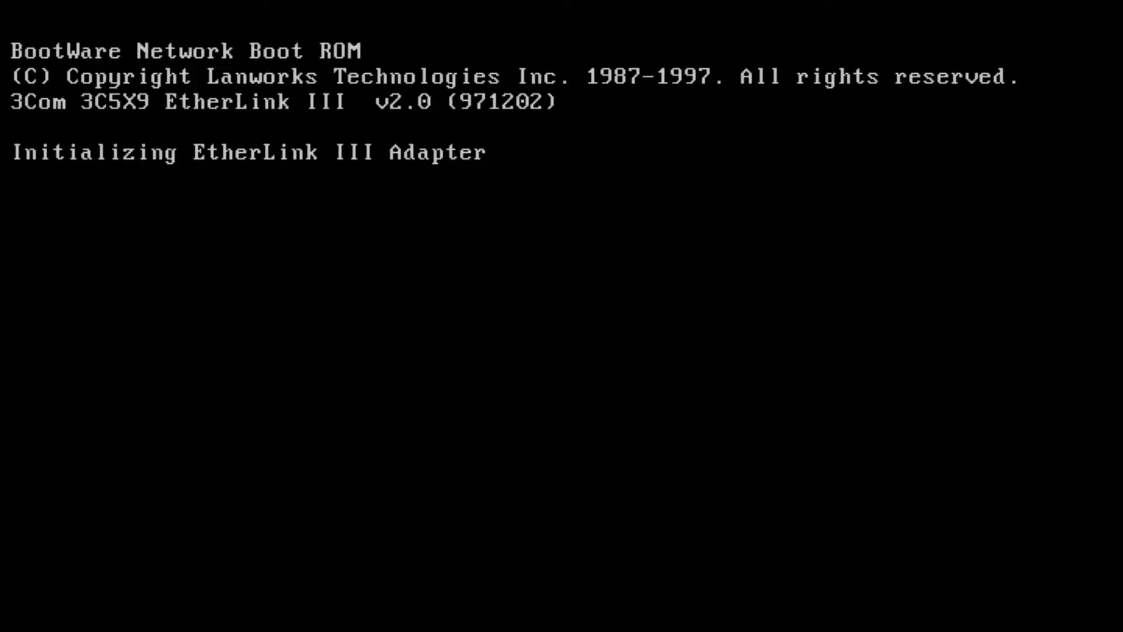
- Enter the BootWare ROM setup and cycle Boot Protocol through BOOTP and NetWare_802.2 back to RPL
key(Ctrl+Alt+b)
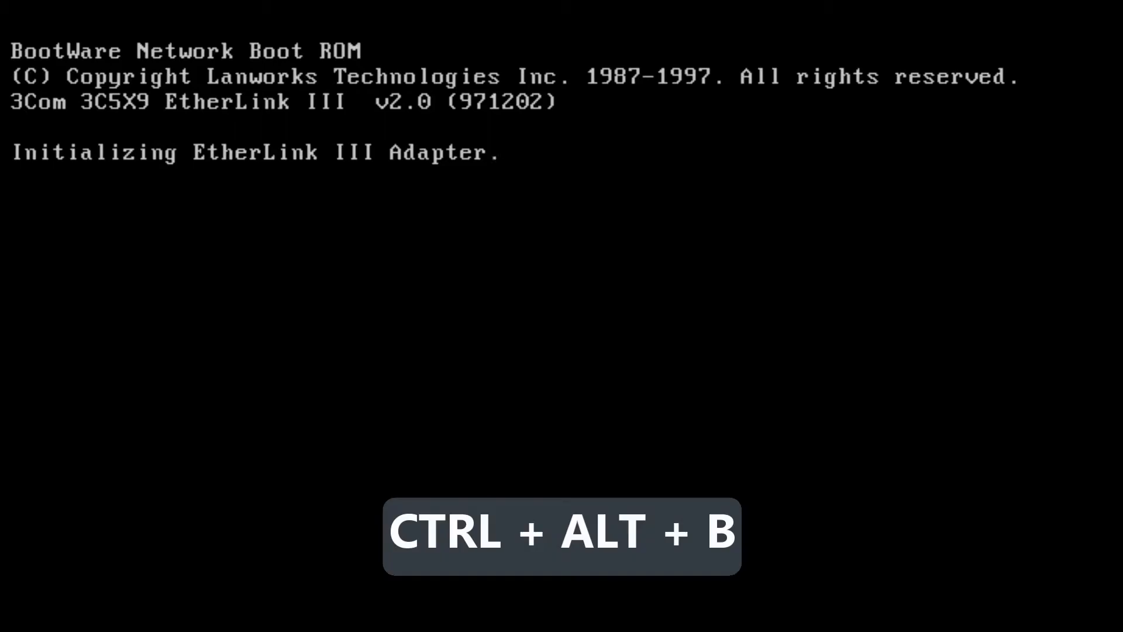
key(ctrl+alt+b)
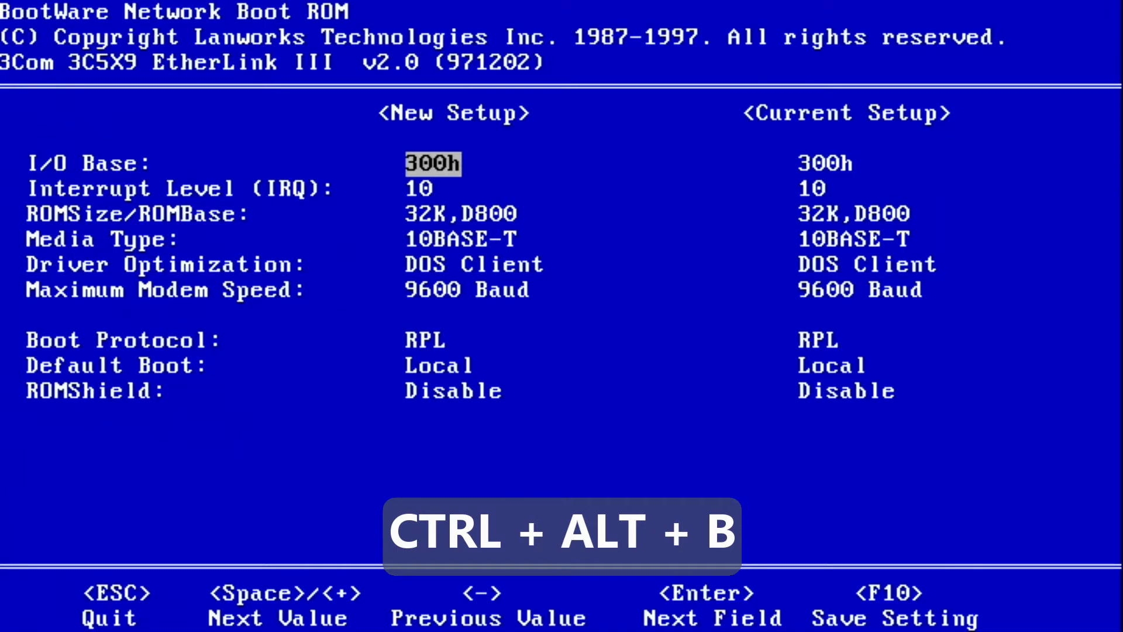
key(Enter)
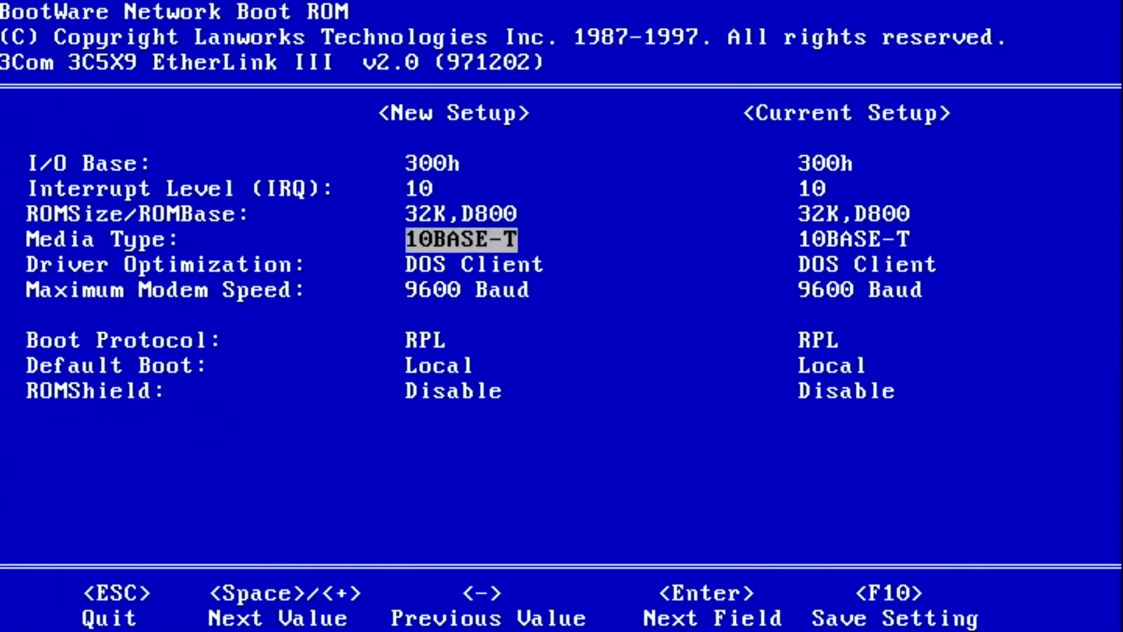
key(Enter)
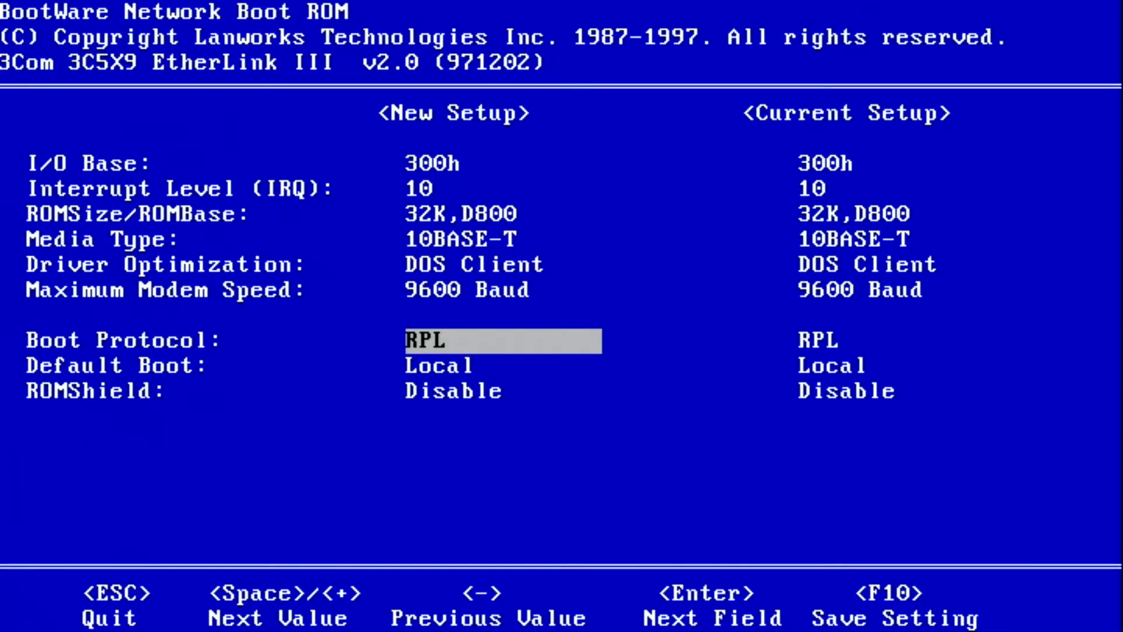
key(Space)
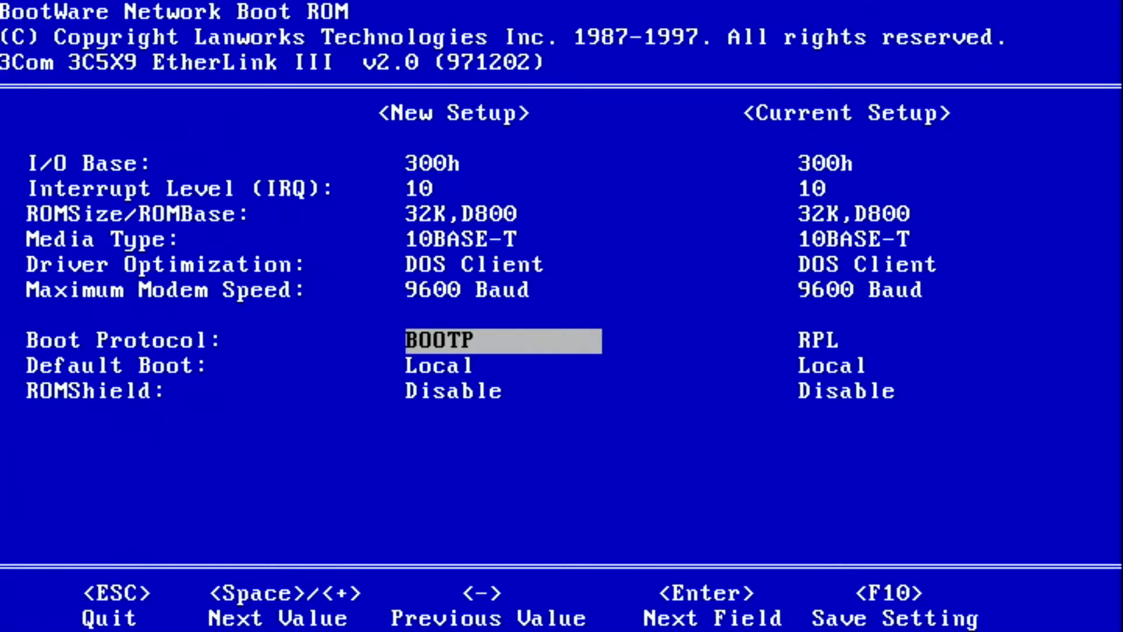
key(Space)
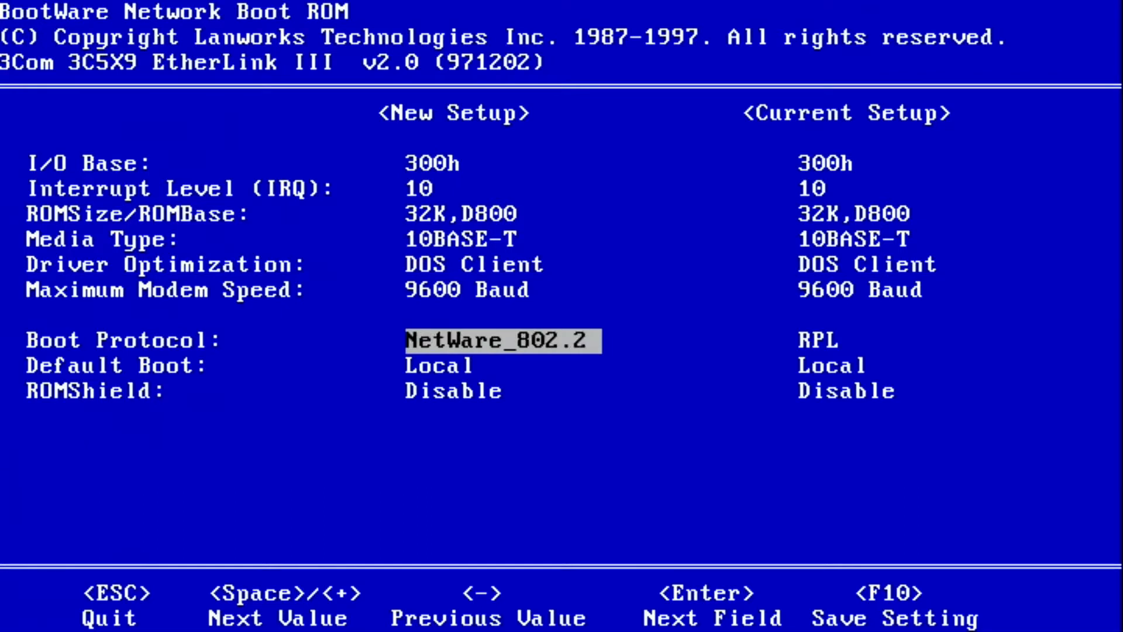
key(Space)
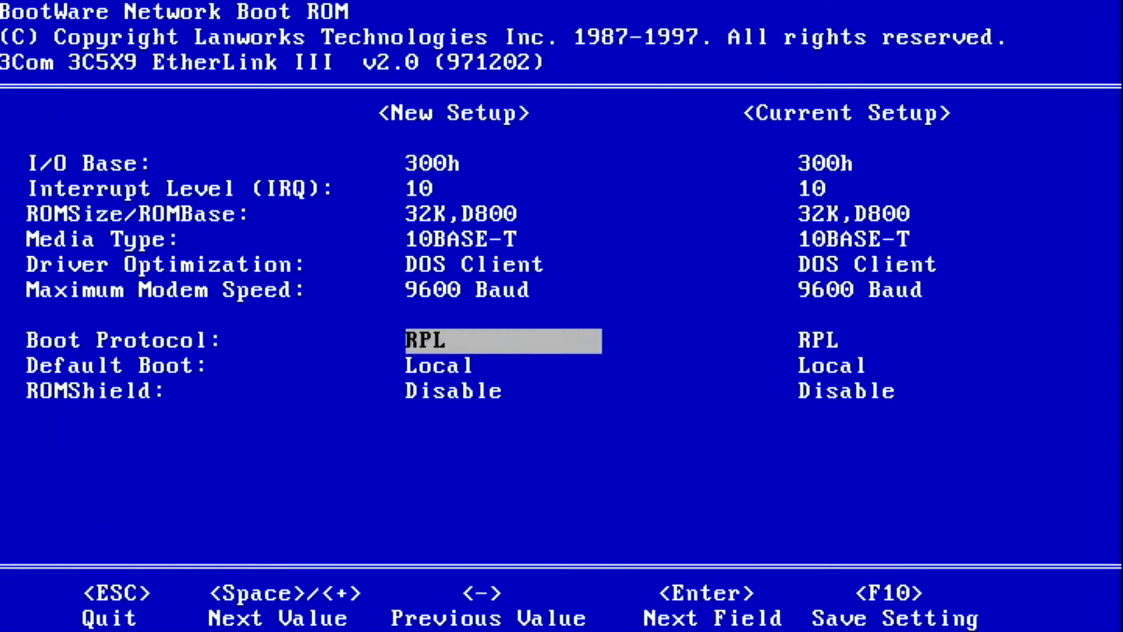
- Change the Default Boot setting to Network
key(Enter)
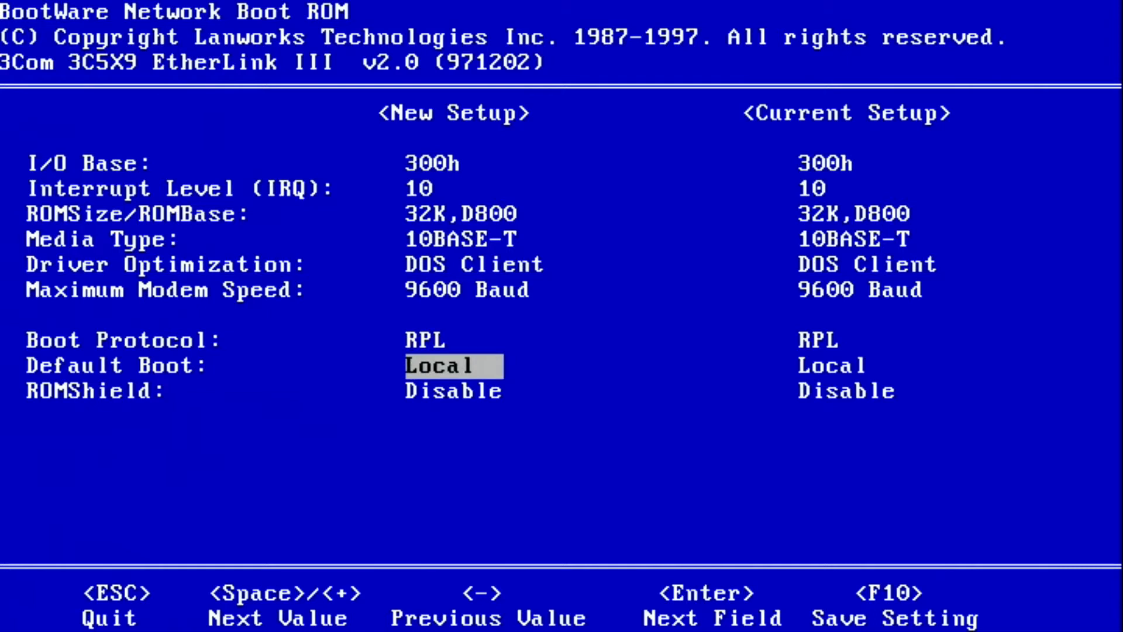
key(Space)
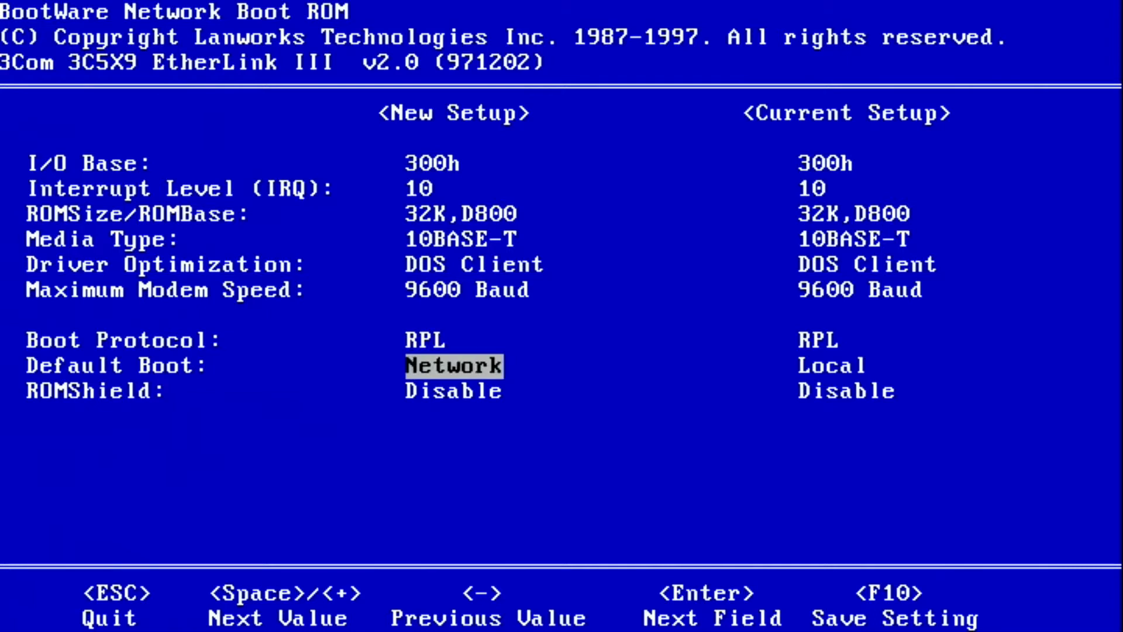
key(Space)
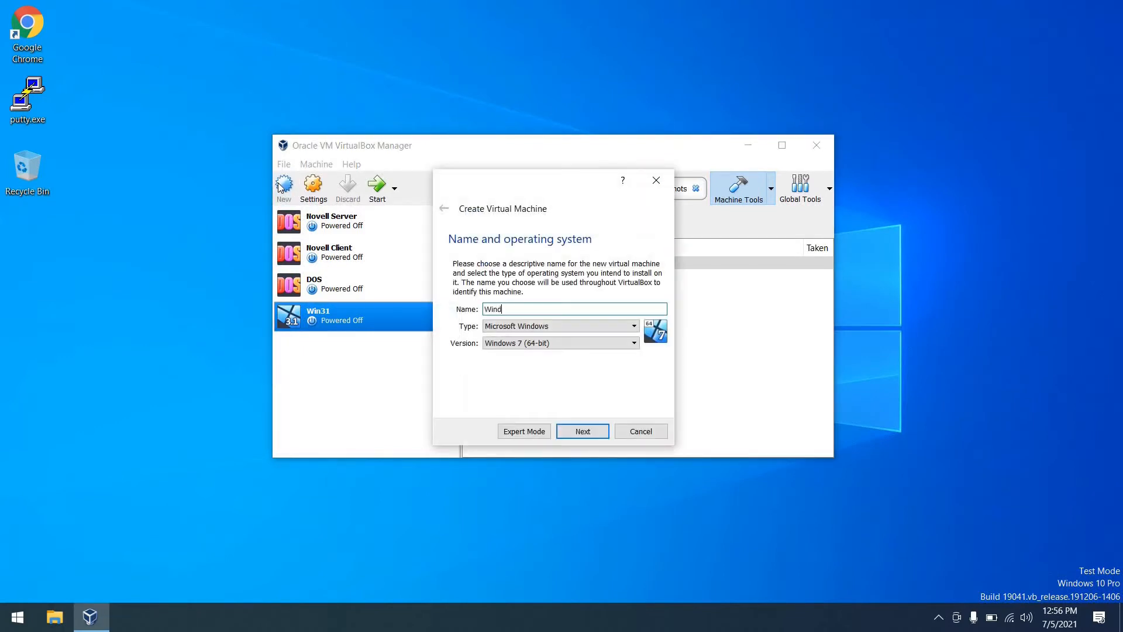
- Name the machine Windows NT Server 4.0, keep 256 MB memory and choose a new virtual disk
text(Windows NT Server 4.0)
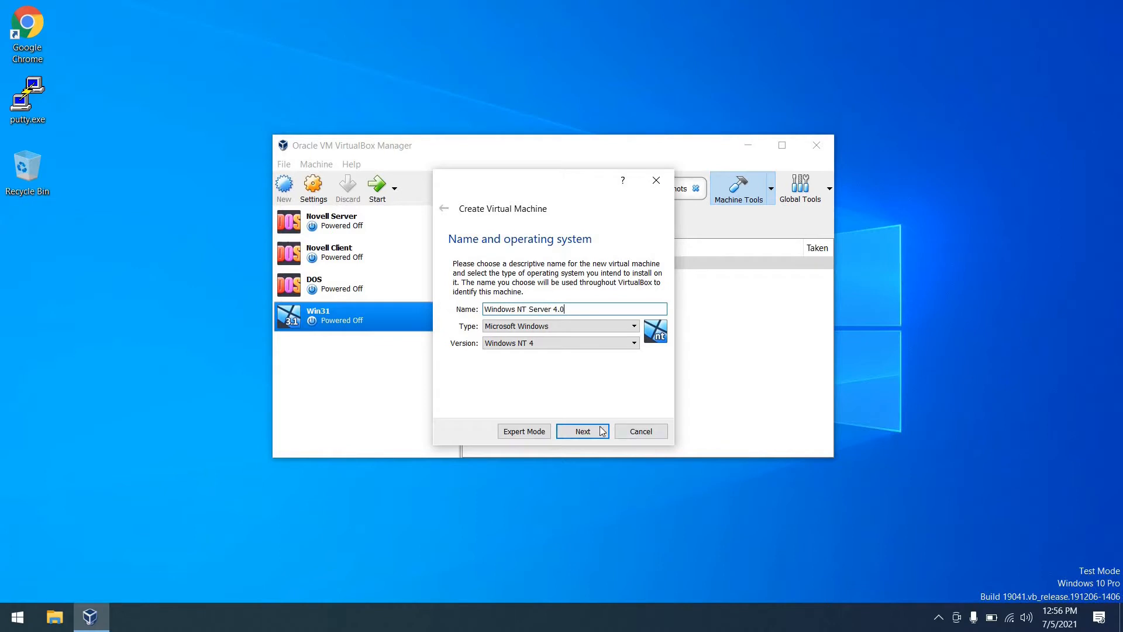
click(583, 431)
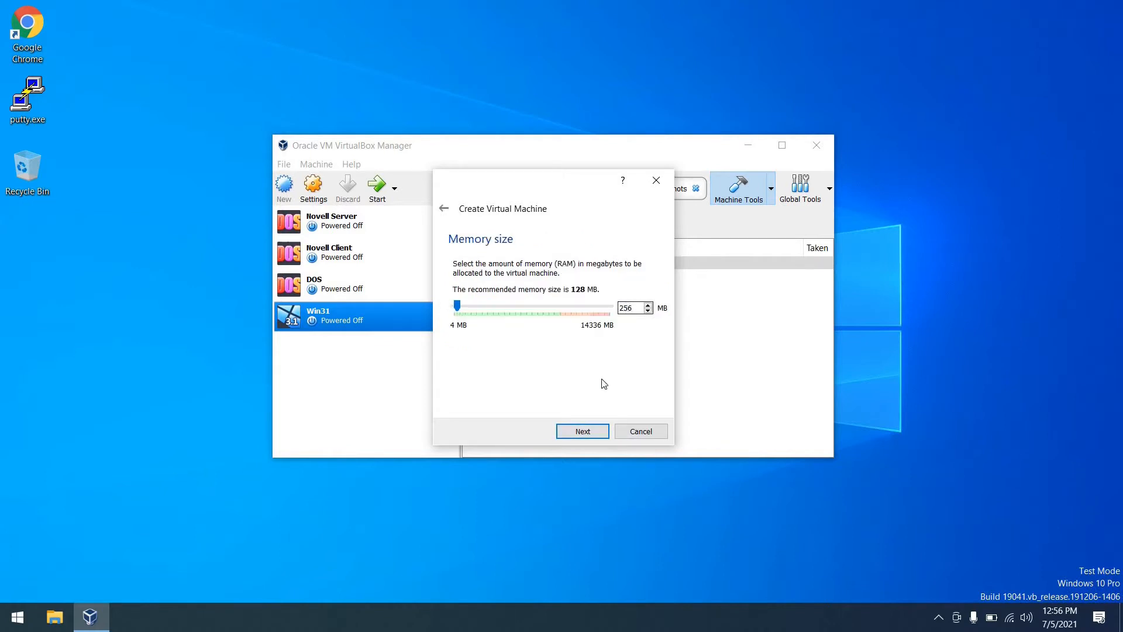
click(583, 431)
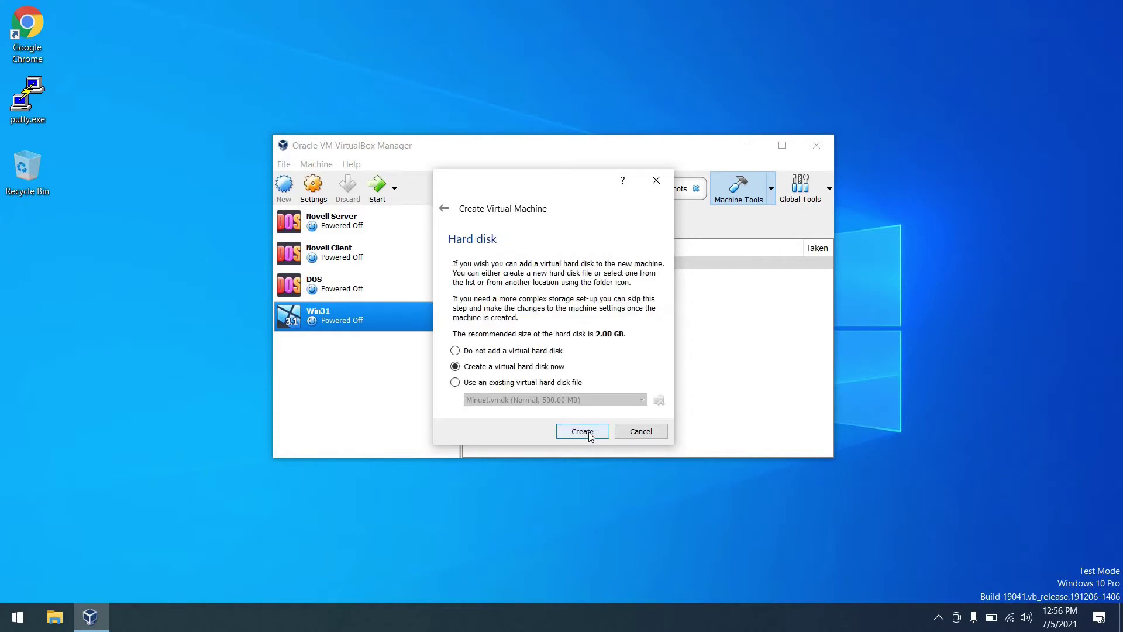
click(582, 431)
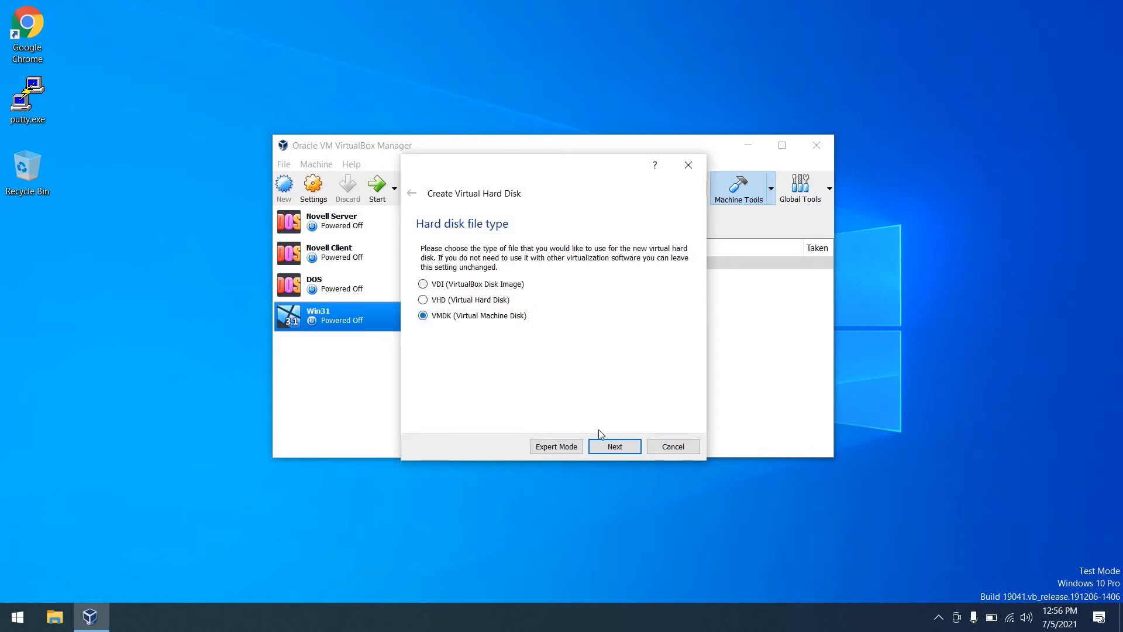
- Create a dynamically allocated 2 GB VMDK disk and finish creating the machine
click(615, 446)
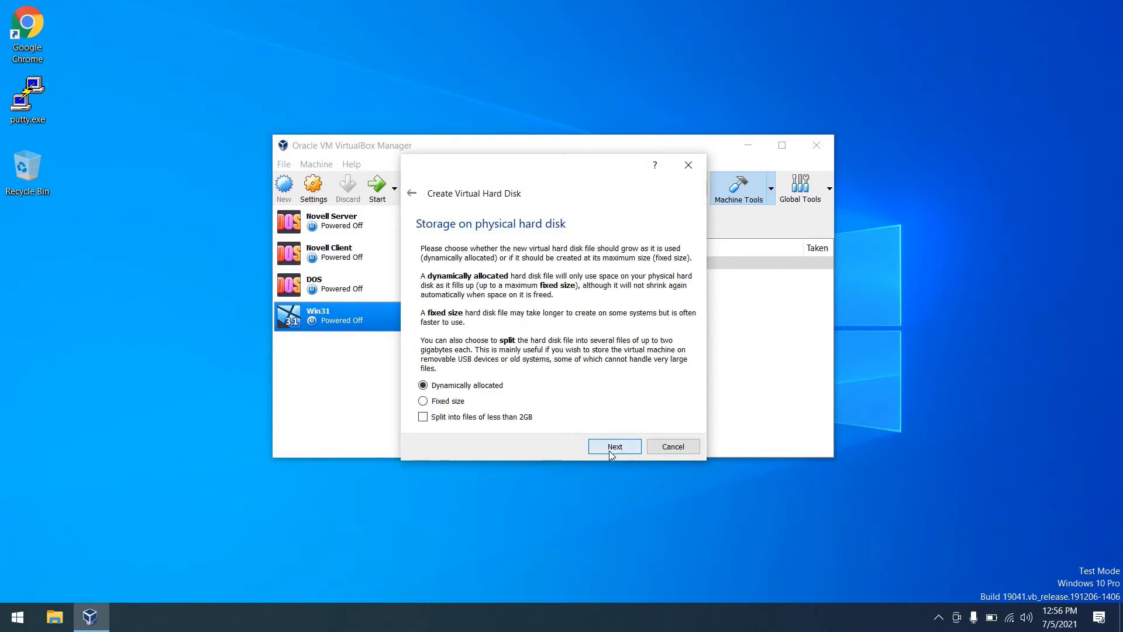
click(614, 446)
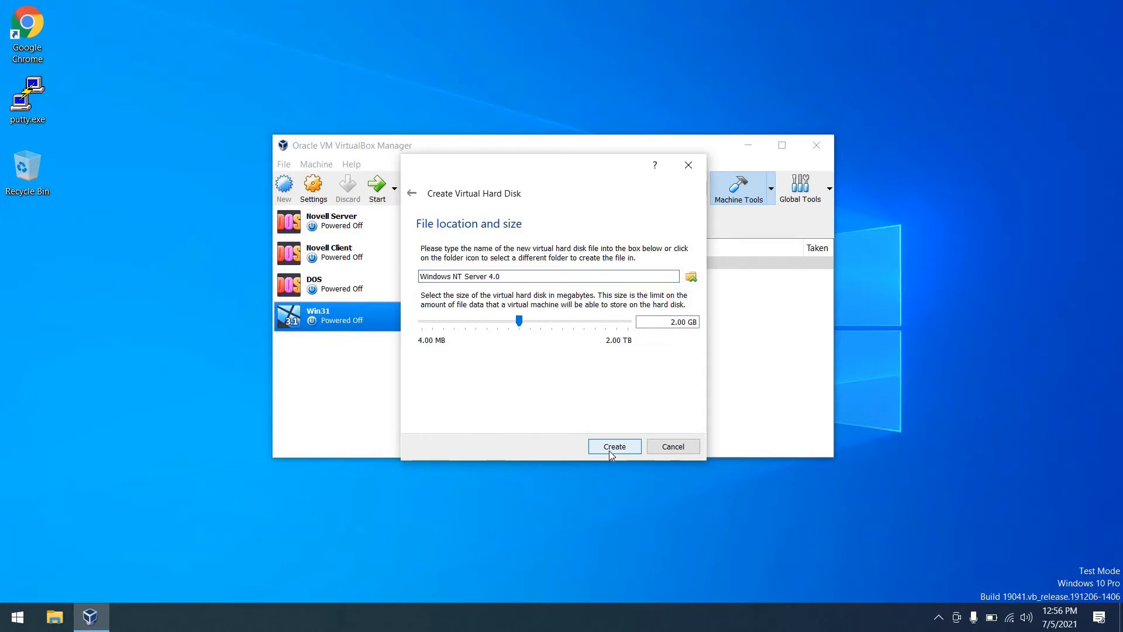
click(614, 446)
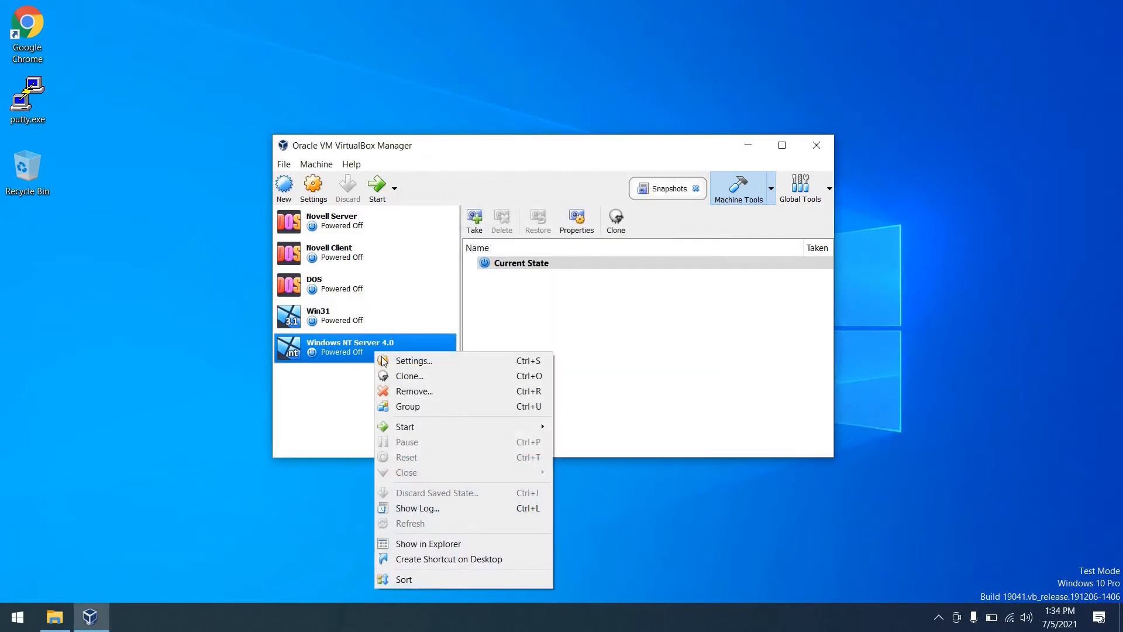
- Attach adapter 1 as Bridged Adapter on the Realtek PCIe GbE Family Controller and save
click(413, 361)
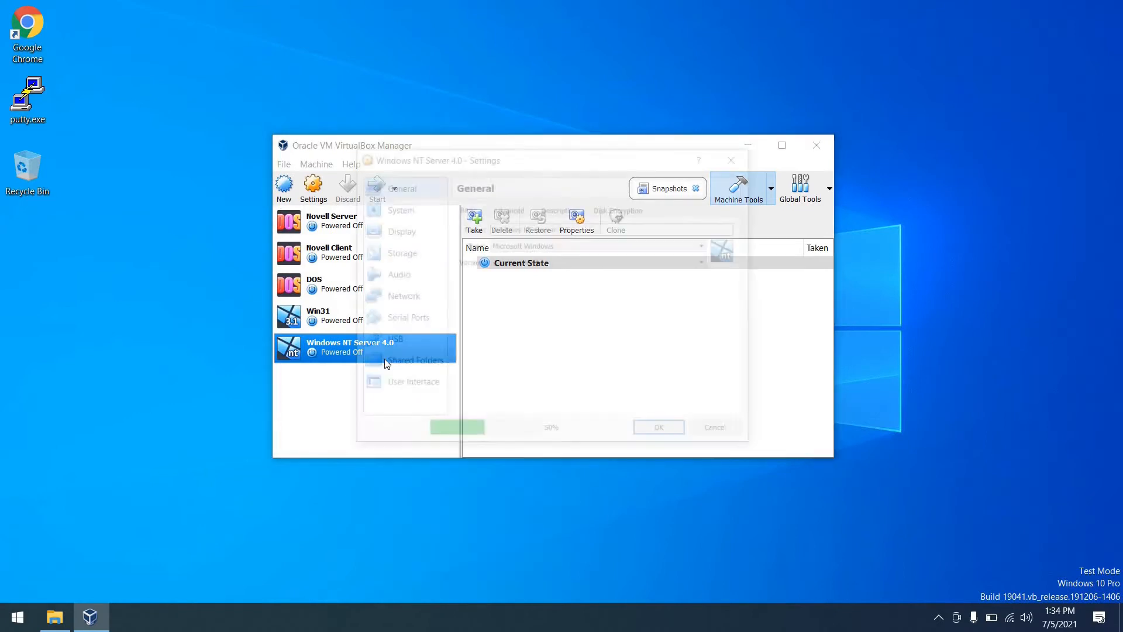
click(399, 296)
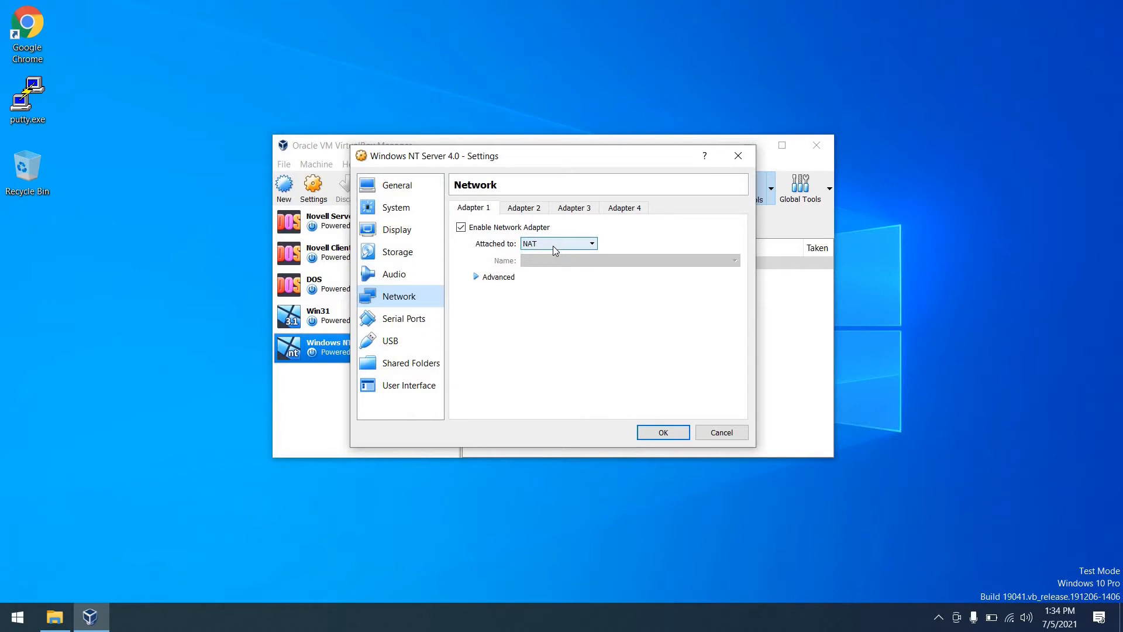
click(589, 243)
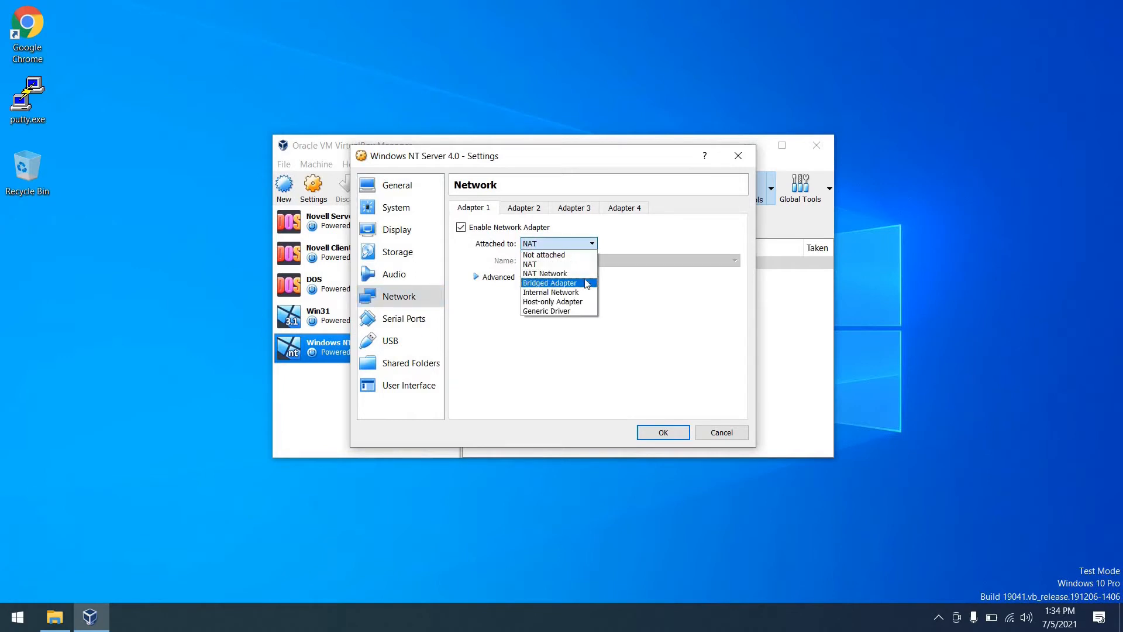
click(549, 283)
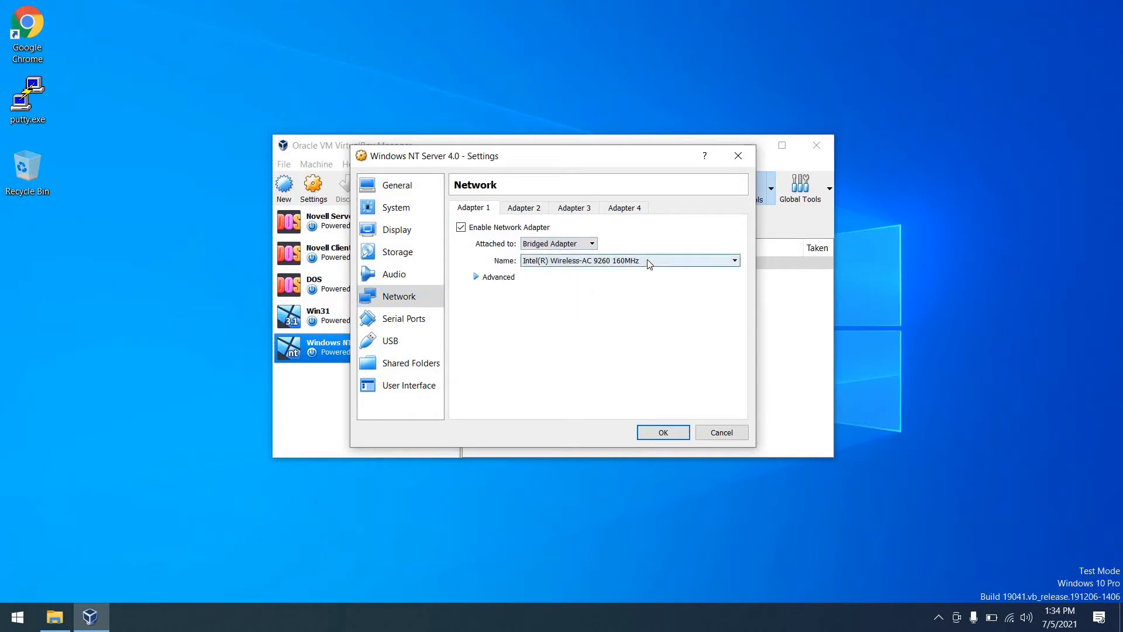
click(733, 260)
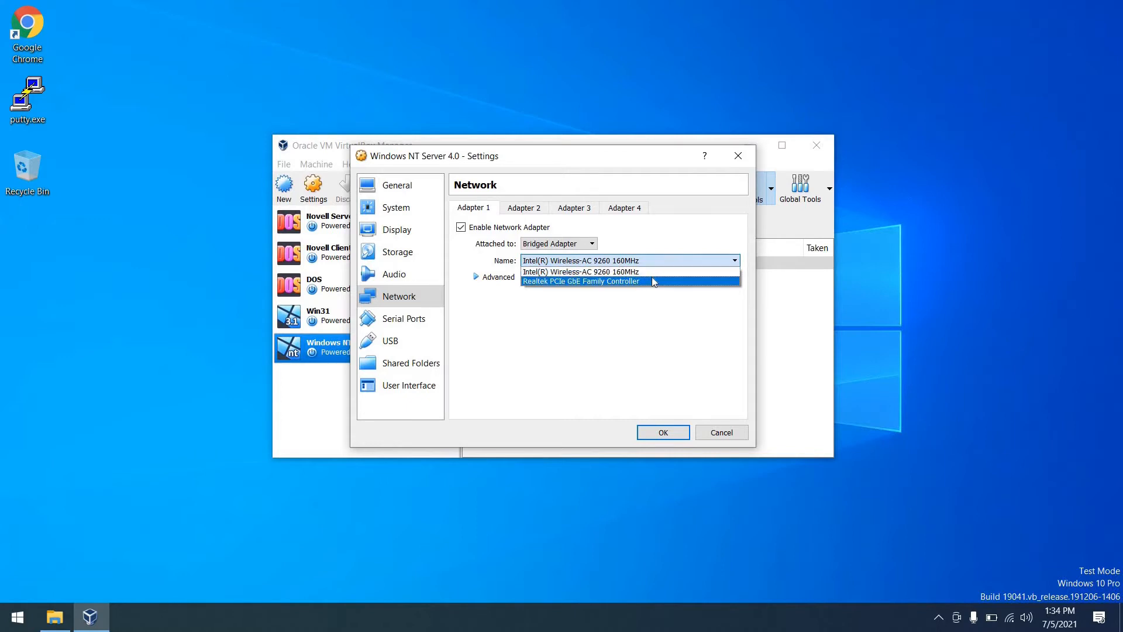
click(581, 281)
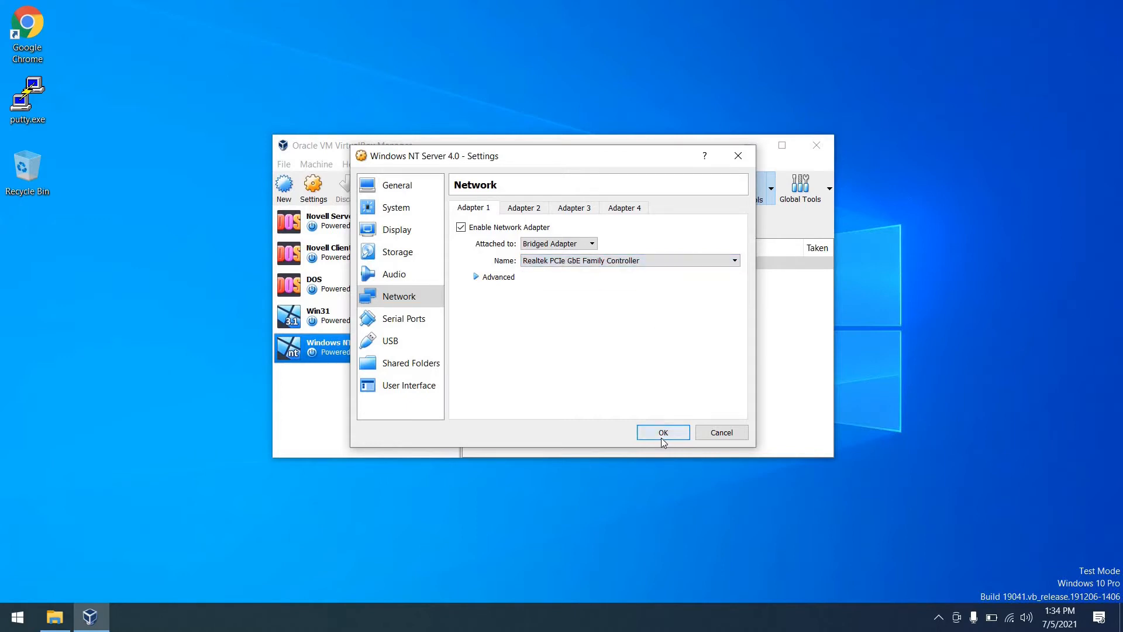
click(663, 432)
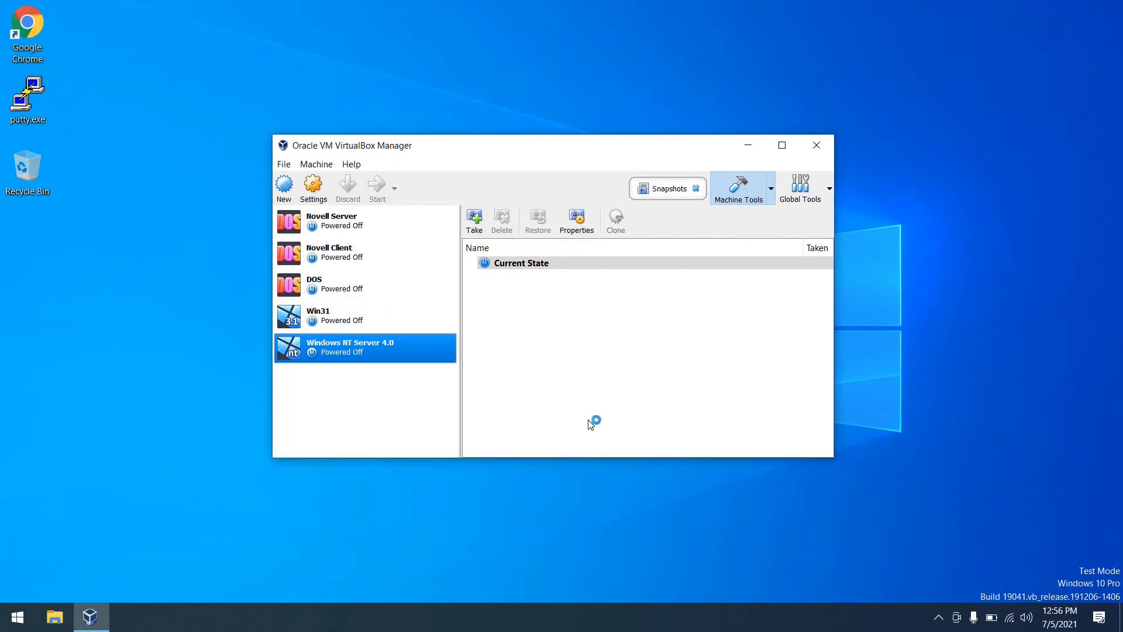
- Start the VM from winnt40_x86en_entsrv.d1.iso and maximize its window to the NT Setup welcome screen
click(377, 183)
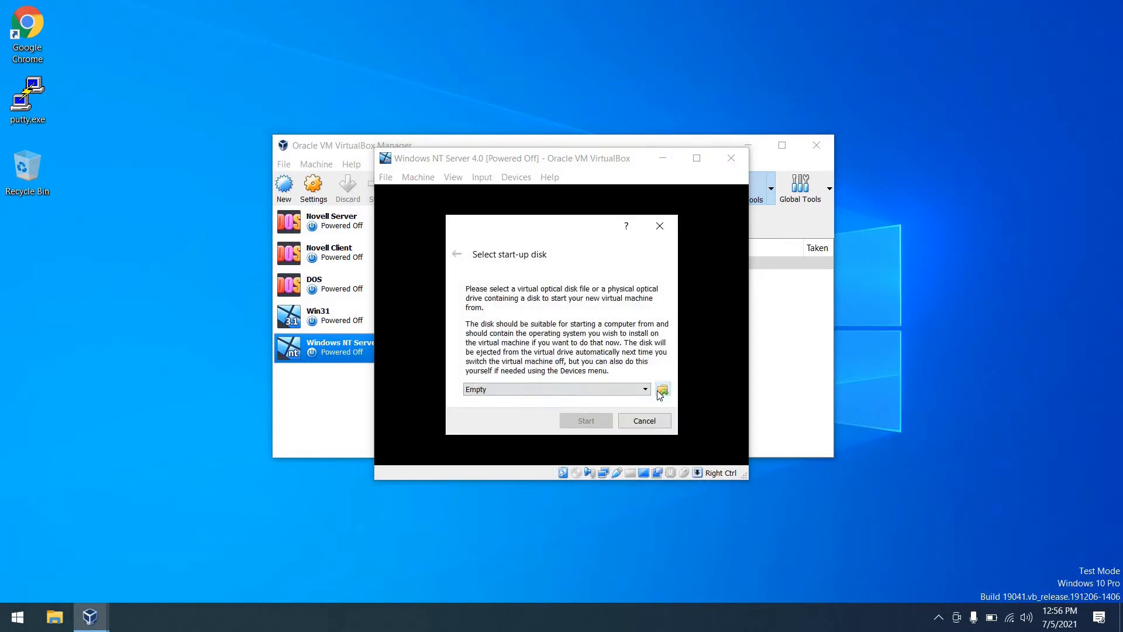
click(662, 389)
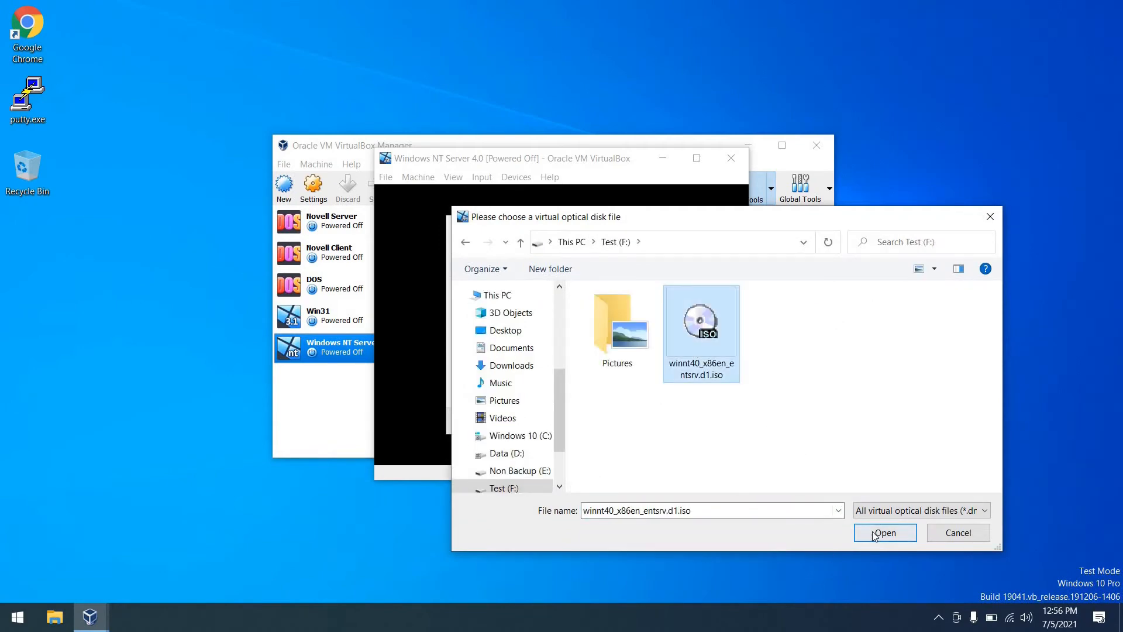
click(885, 533)
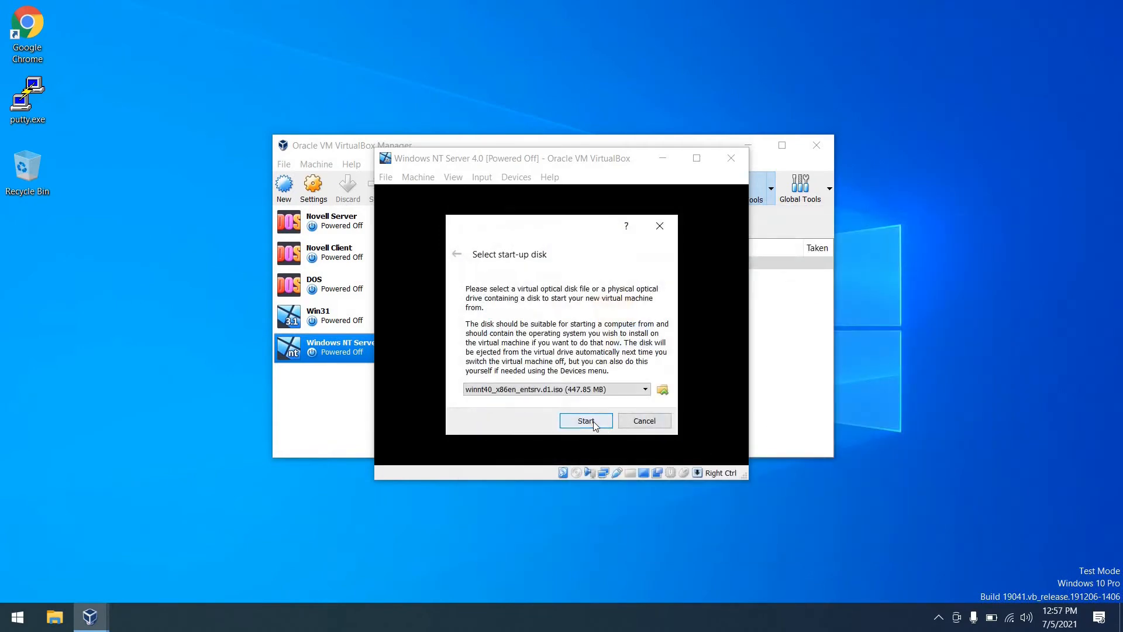
click(586, 420)
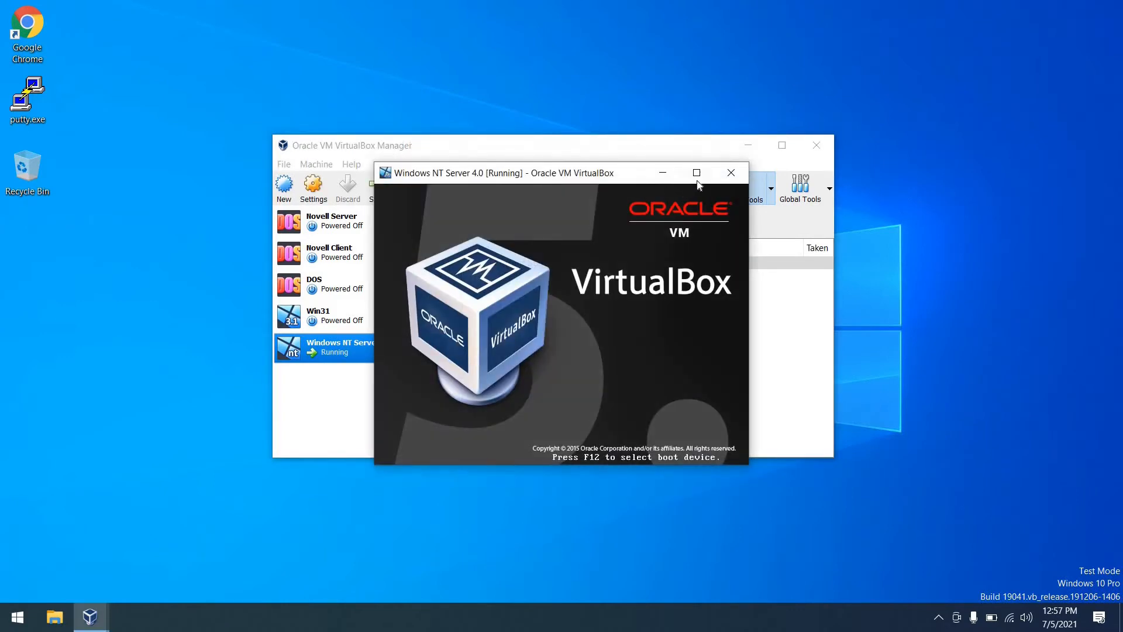
click(696, 172)
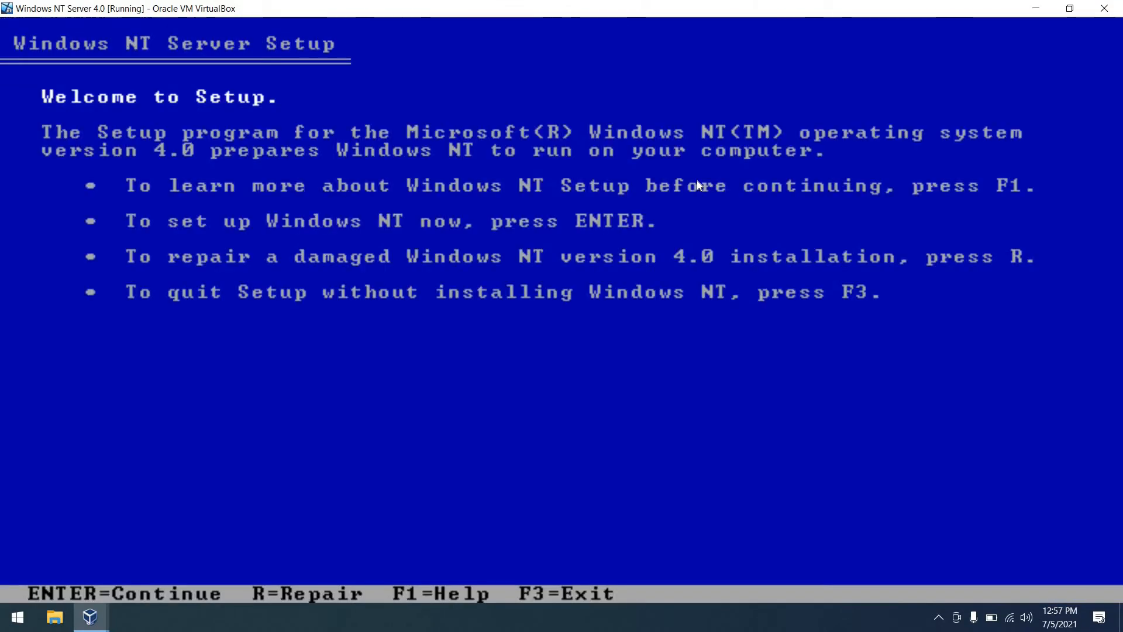
- Begin NT setup without extra storage drivers, page through the EULA and accept it with F8
key(enter)
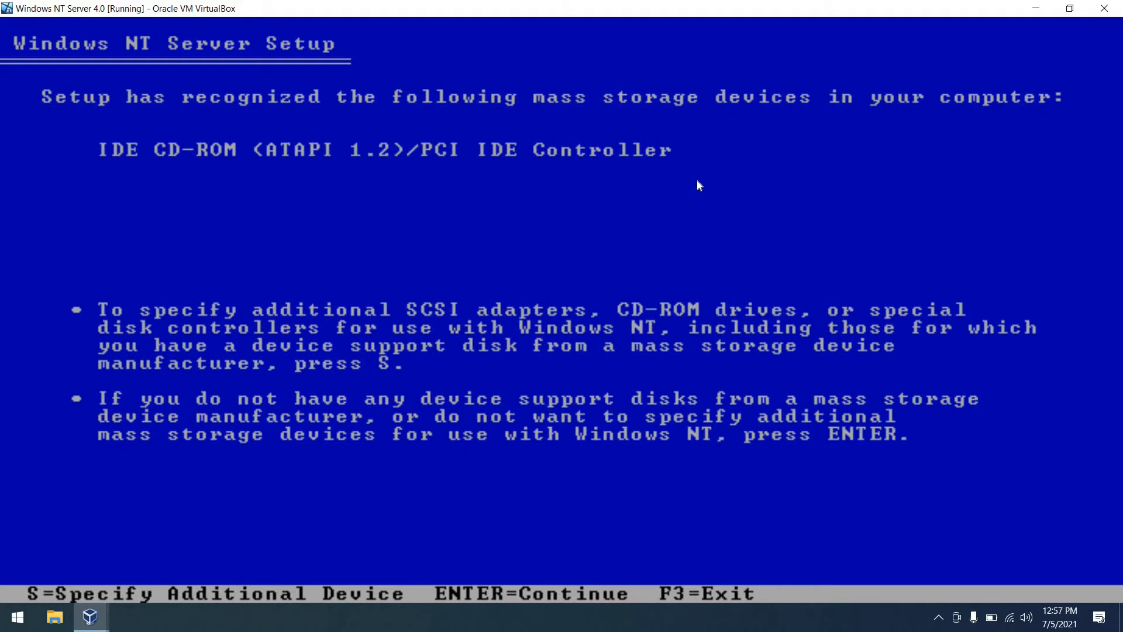
key(enter)
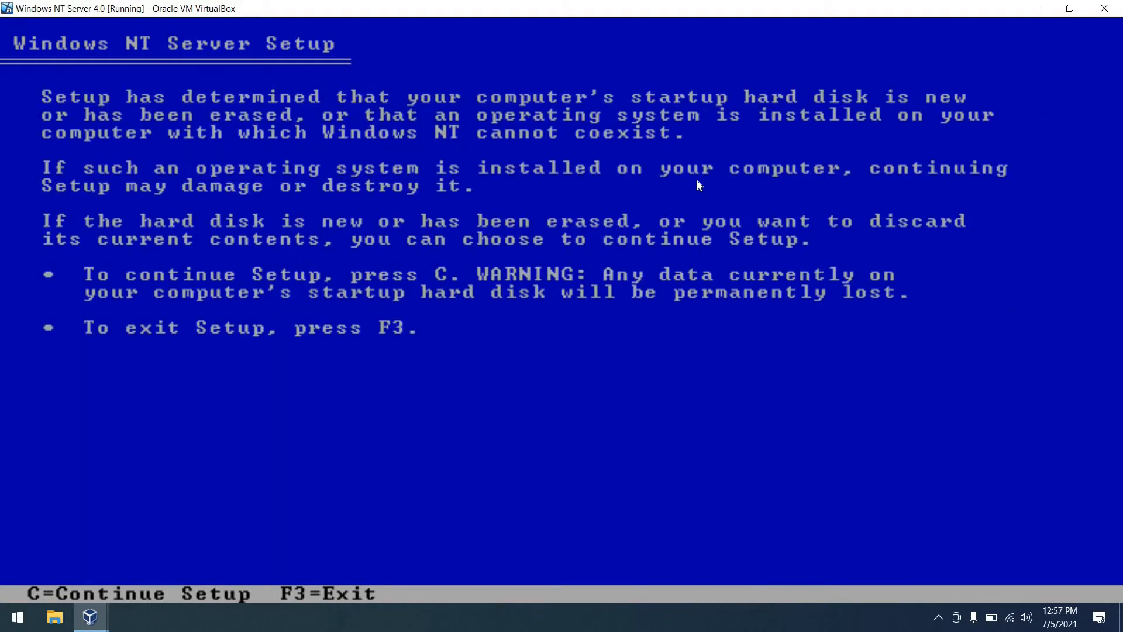
key(c)
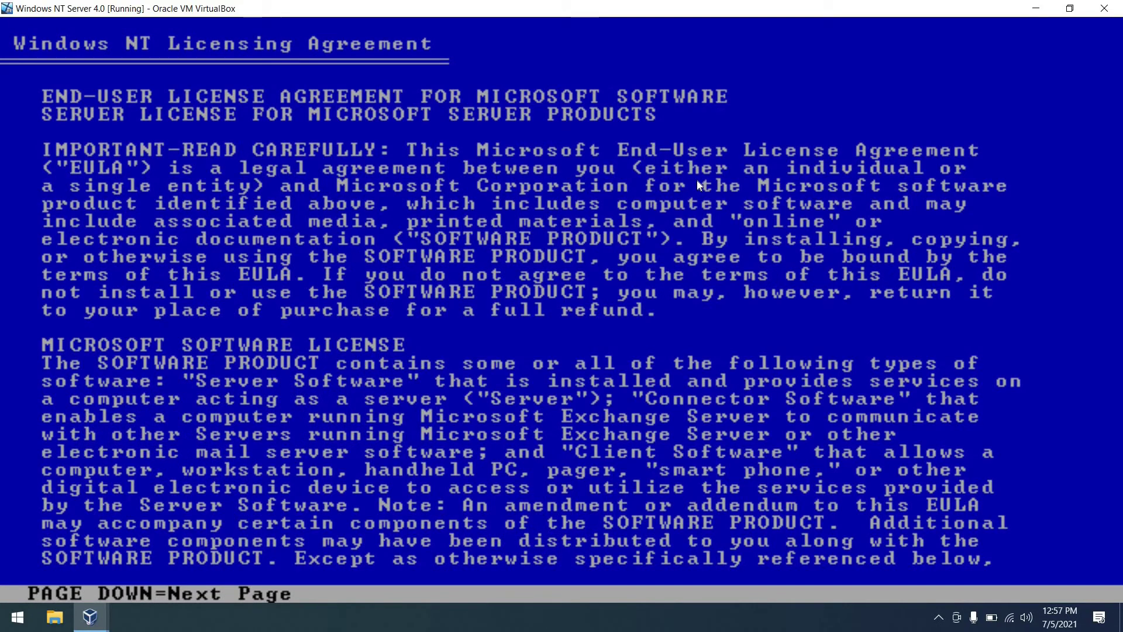
key(pagedown)
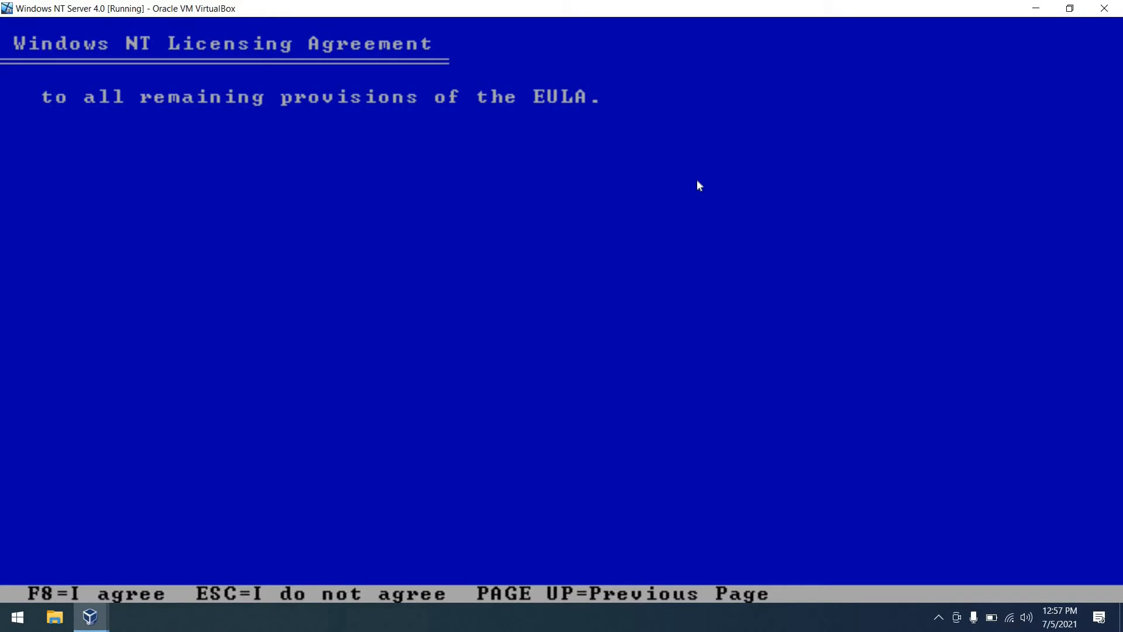
key(f8)
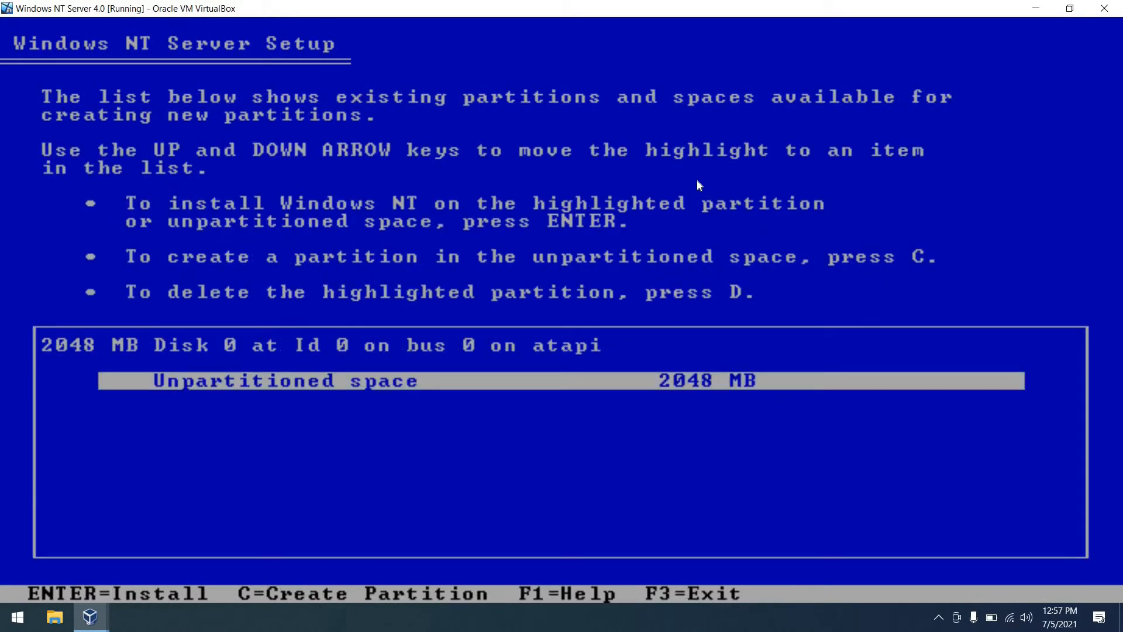
- Create a 2047 MB C: partition, format it FAT and pass the disk examination prompt
key(c)
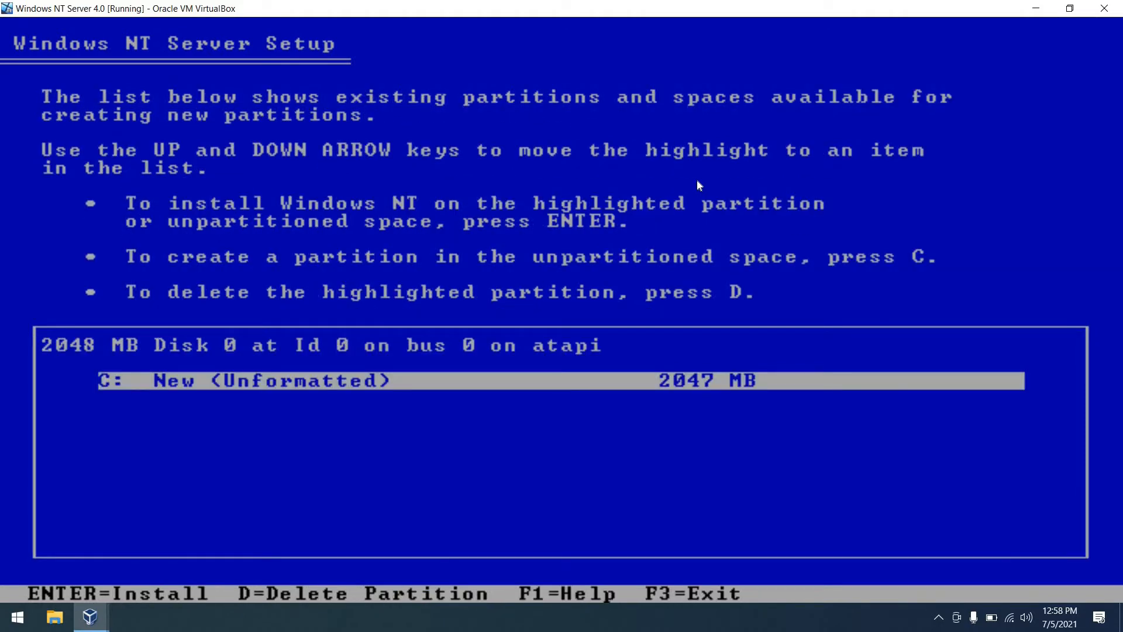
key(enter)
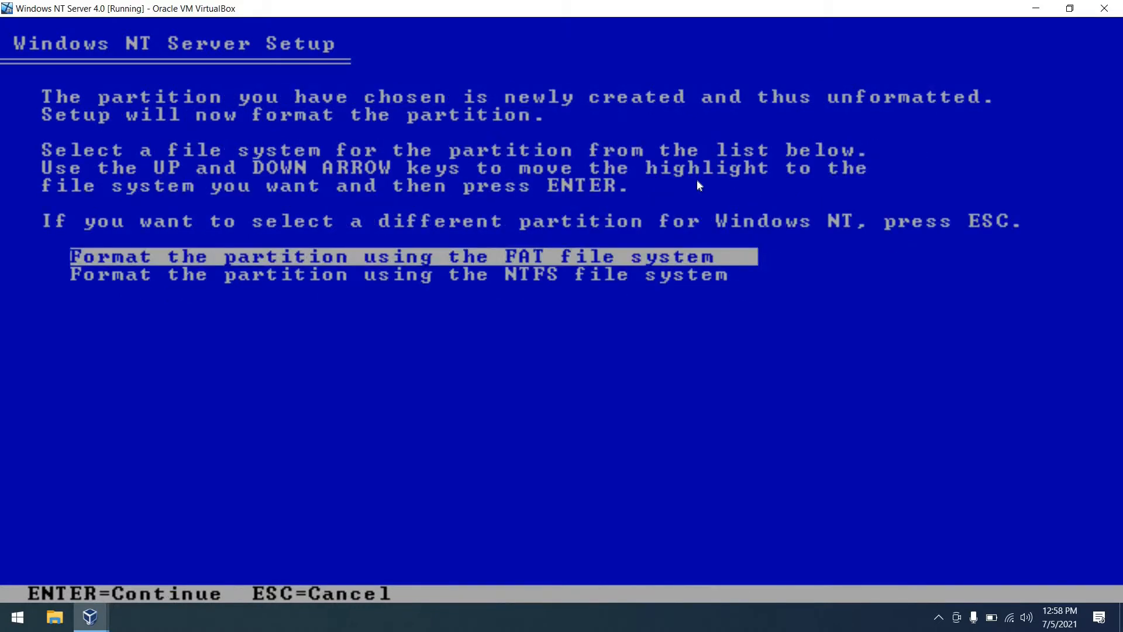
key(Down)
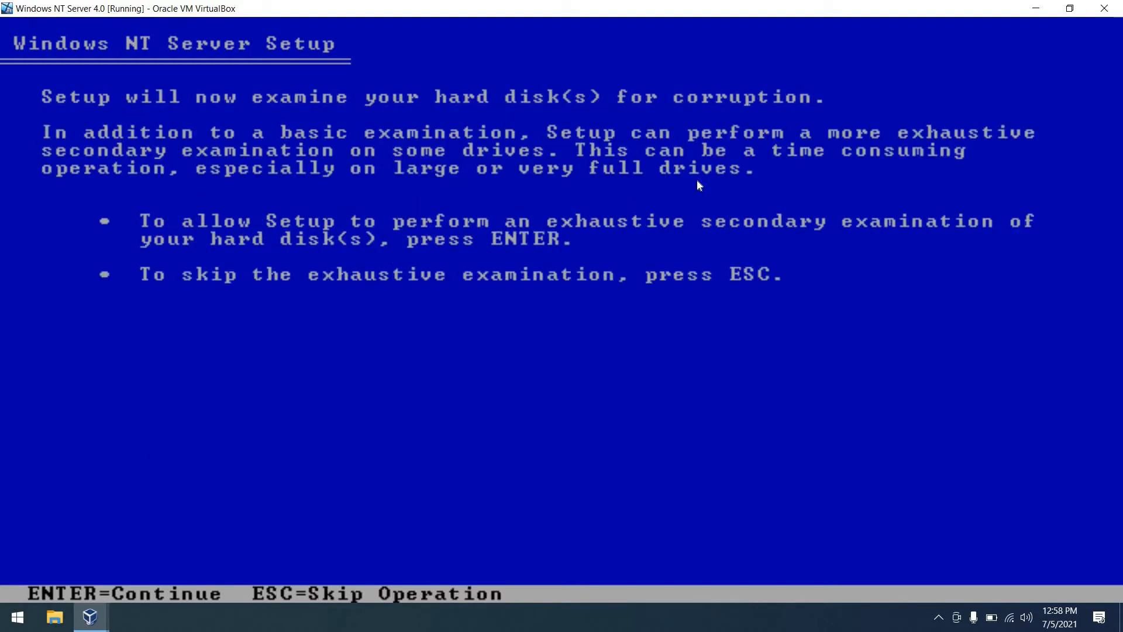
key(enter)
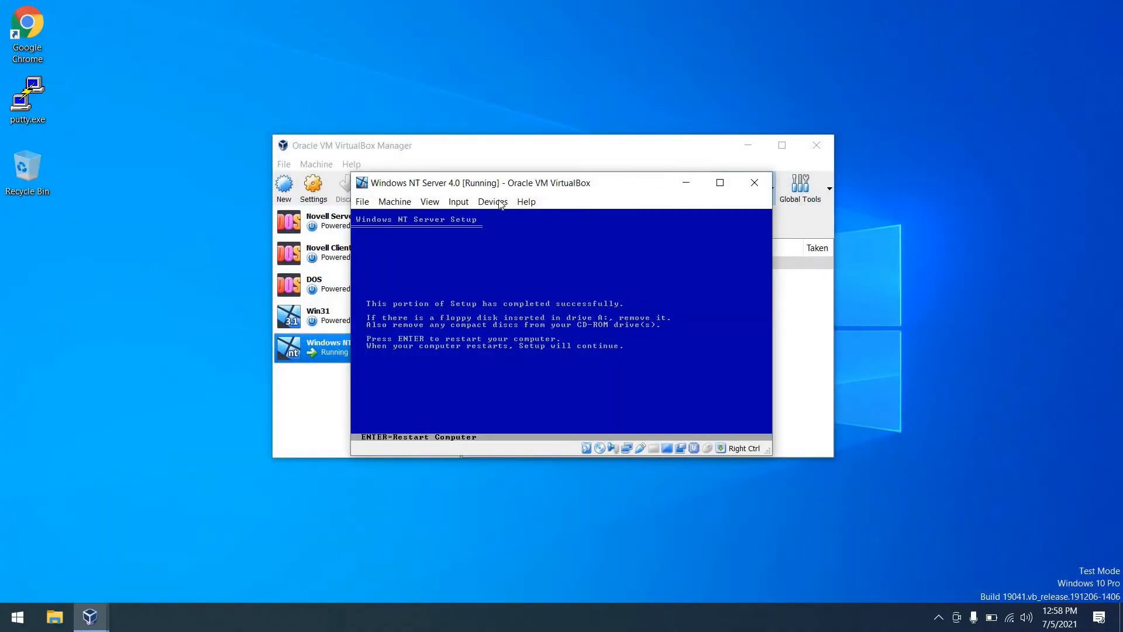
- Remove the ISO from the virtual optical drive and dismiss the Insert Disk prompt after restart
click(492, 201)
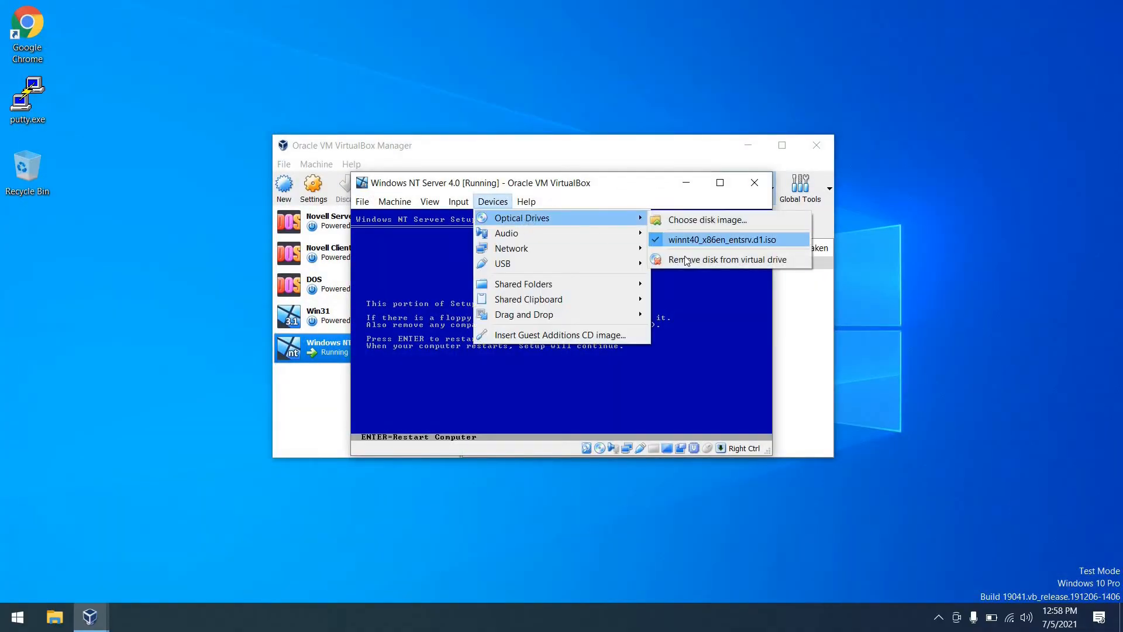
click(727, 259)
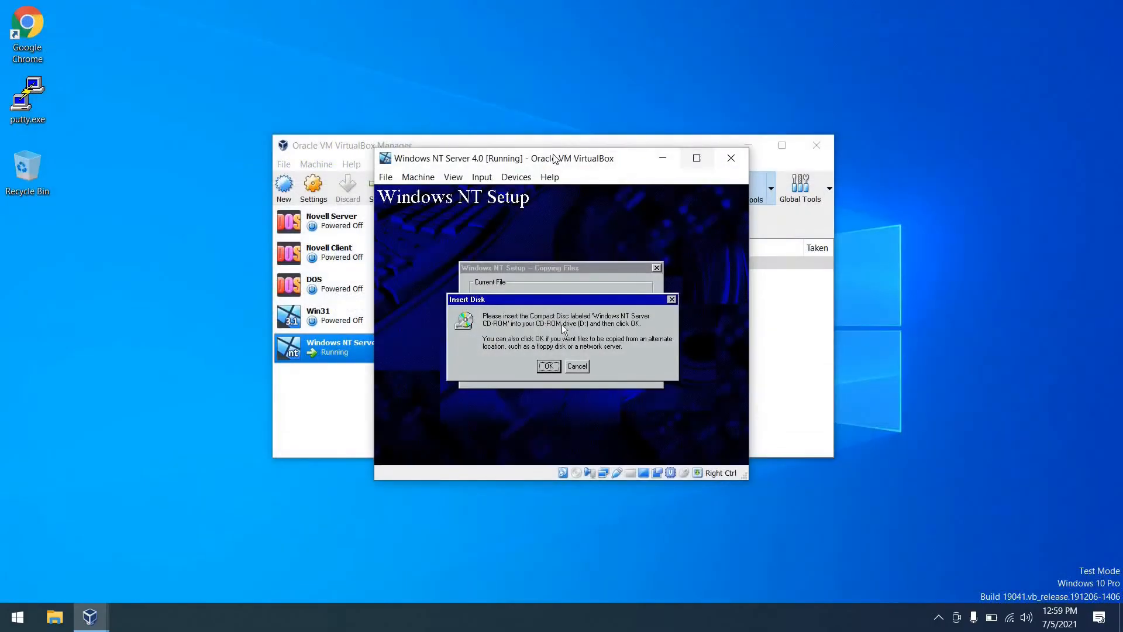
click(516, 177)
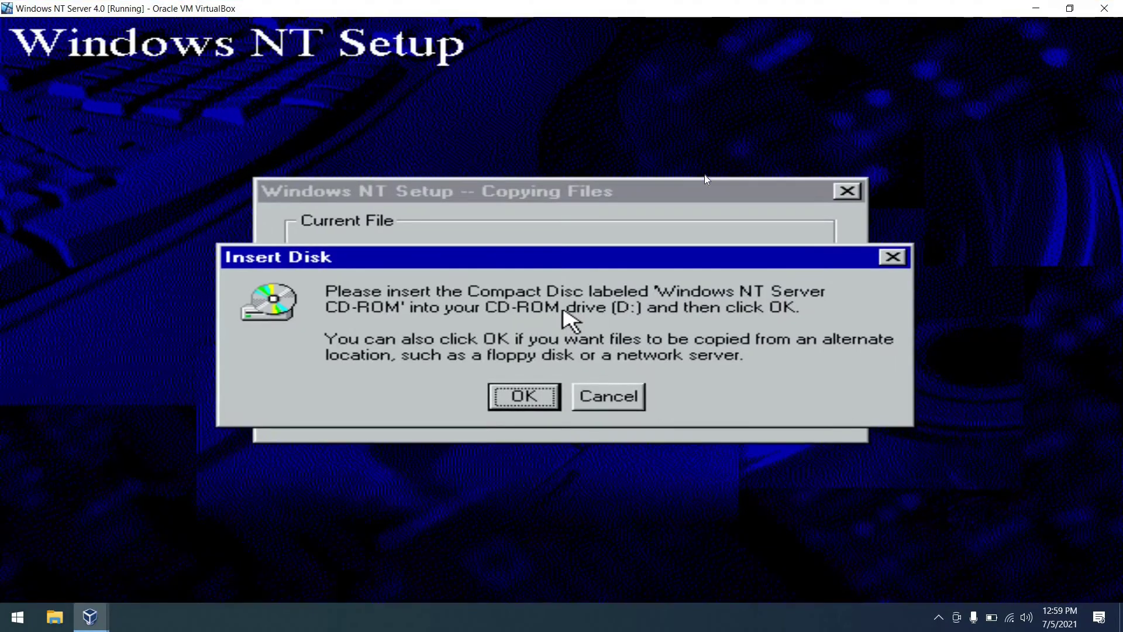
click(524, 396)
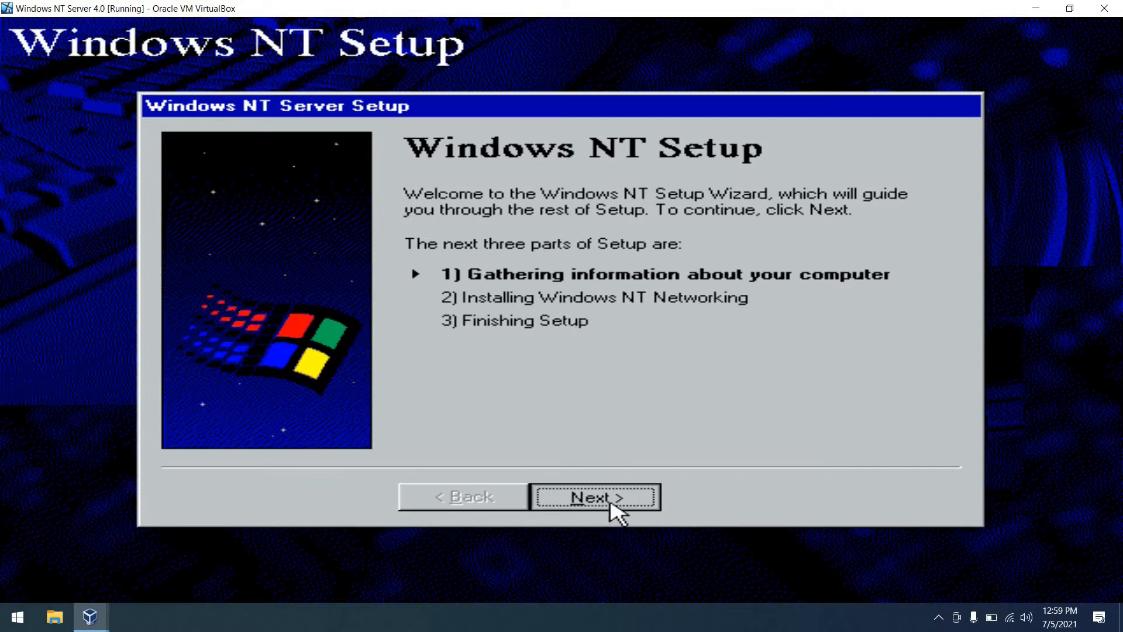
- Enter the owner name and organization, then license 5 concurrent Per Server connections
click(595, 512)
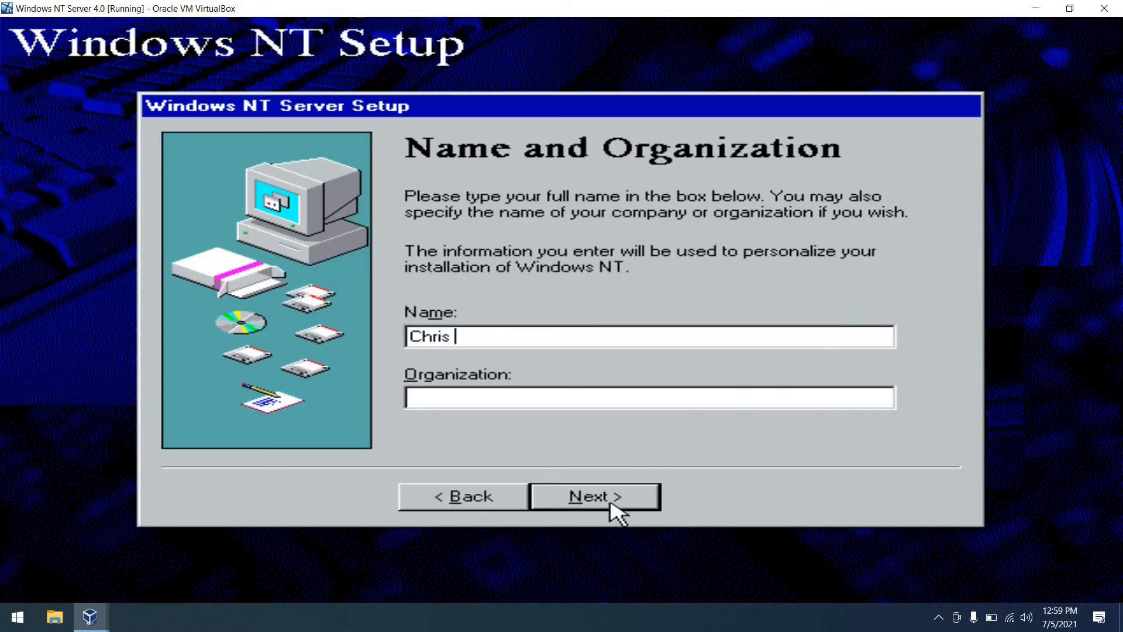
click(595, 497)
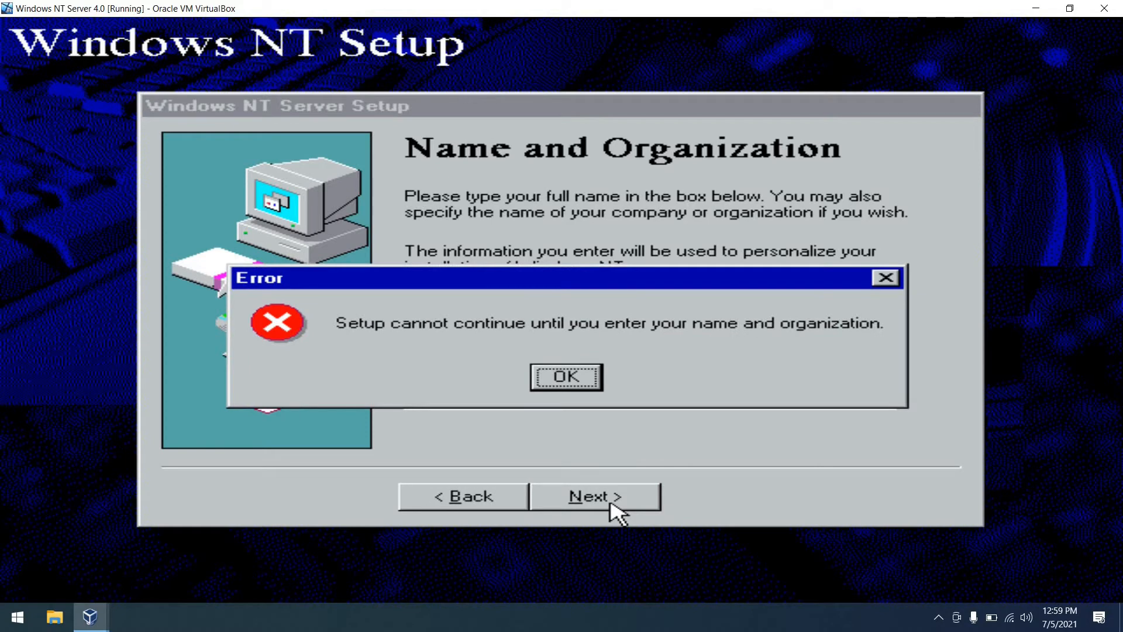
click(566, 376)
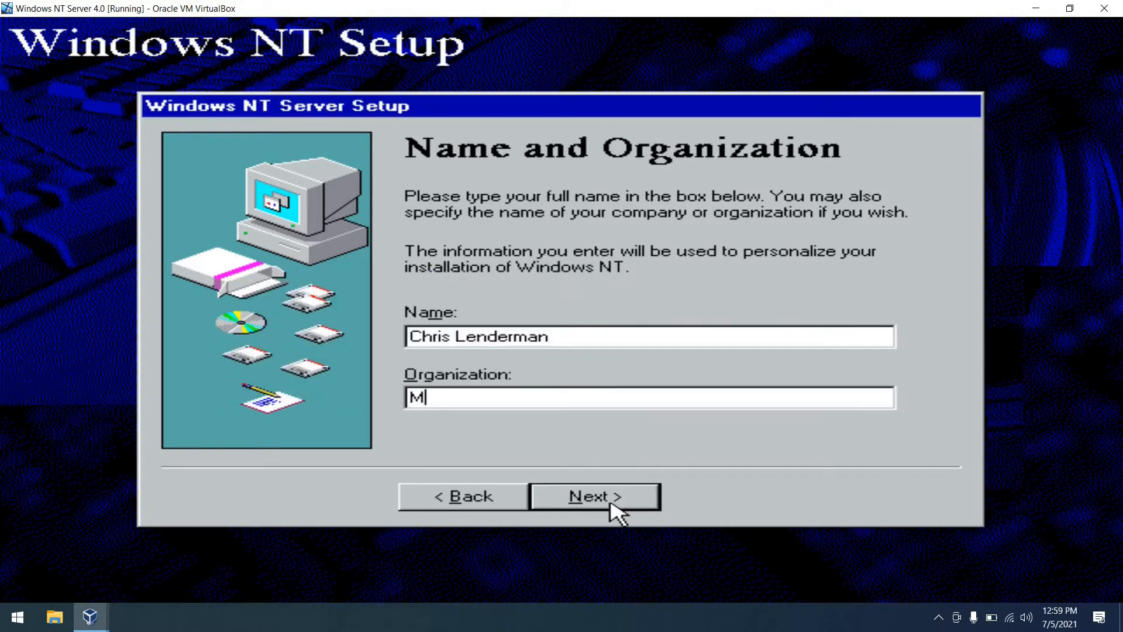
text(y Organization)
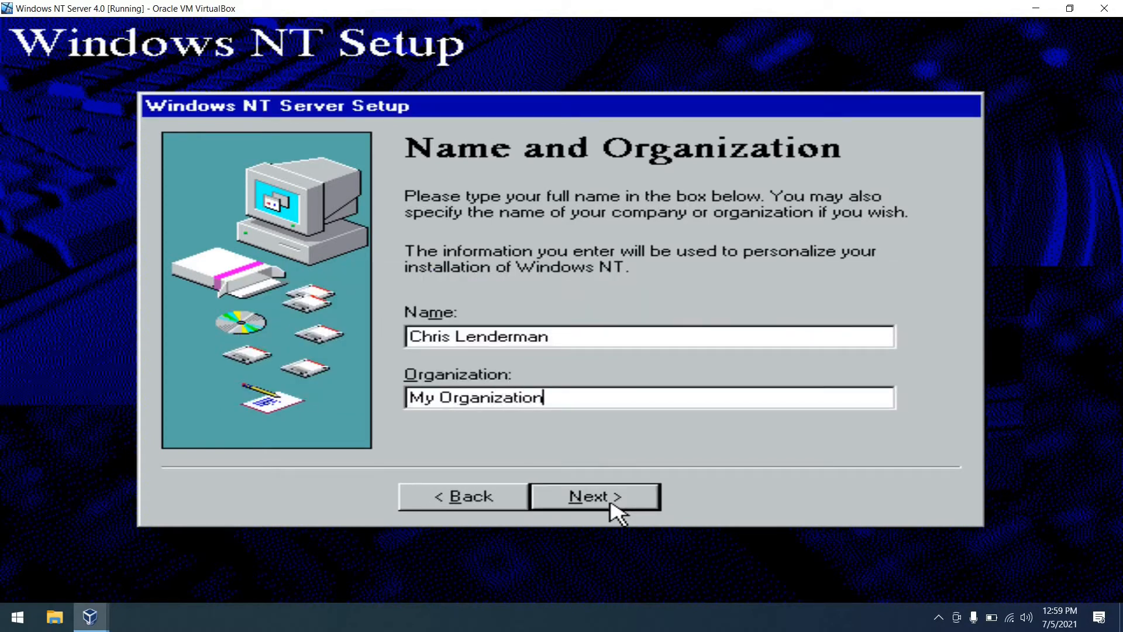
click(595, 496)
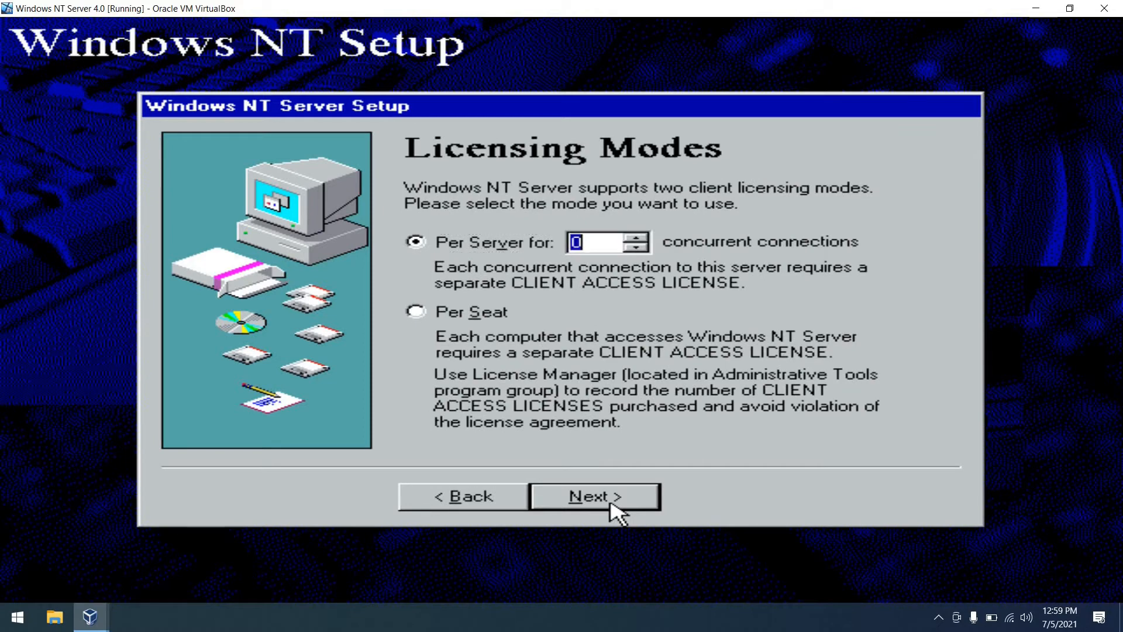
text(5)
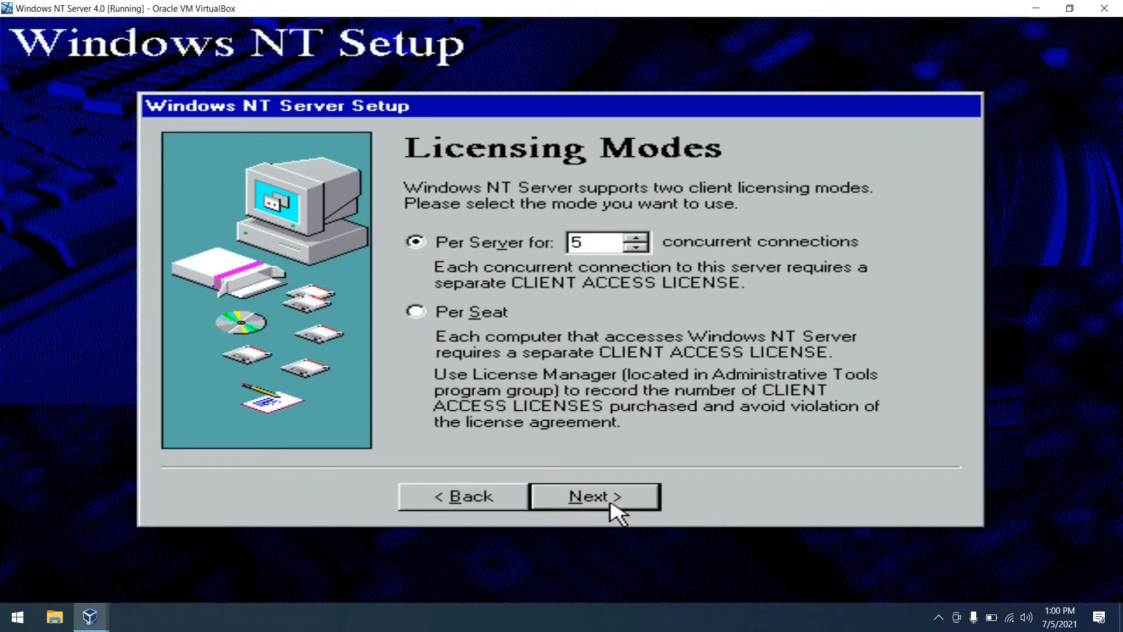
click(595, 496)
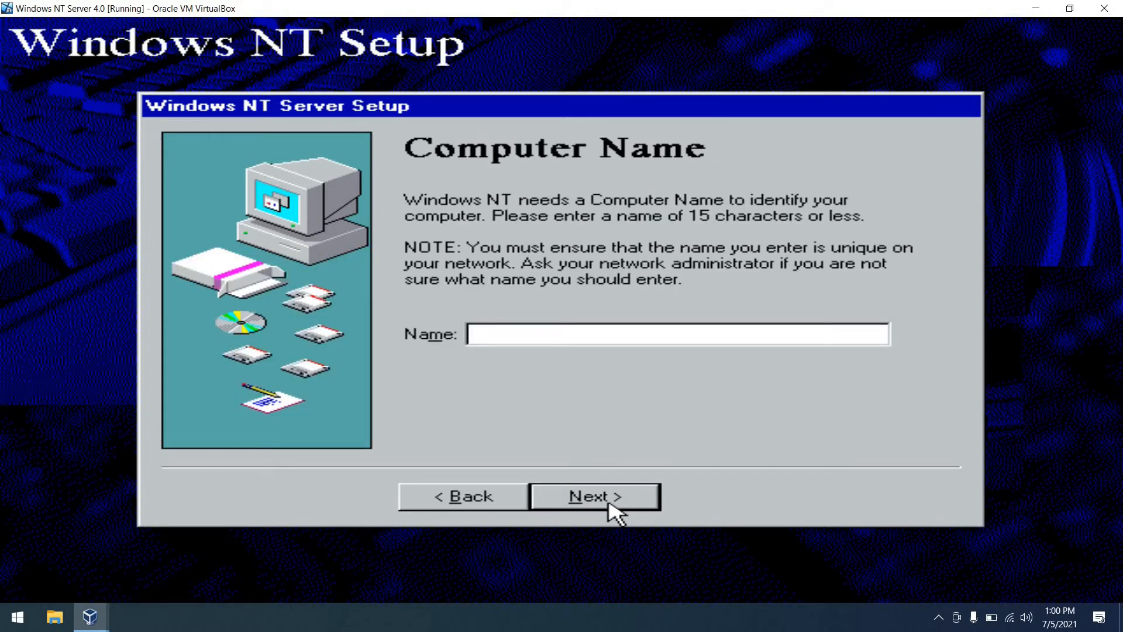
- Name the computer NTBOOT, keep the server type and a blank administrator password
text(NTBO)
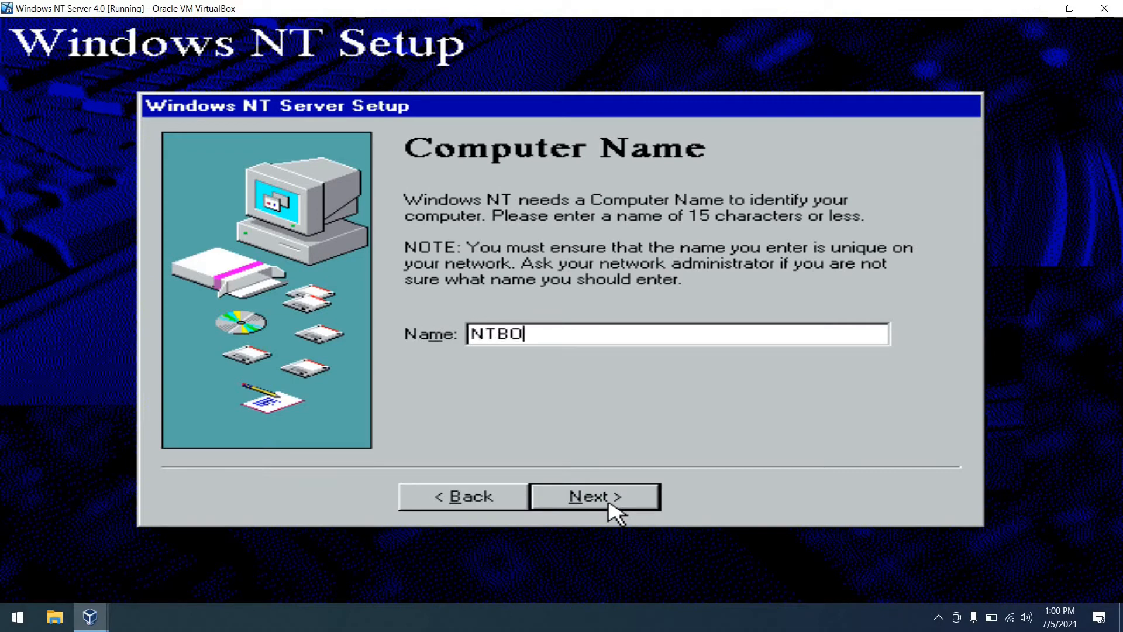
text(OT)
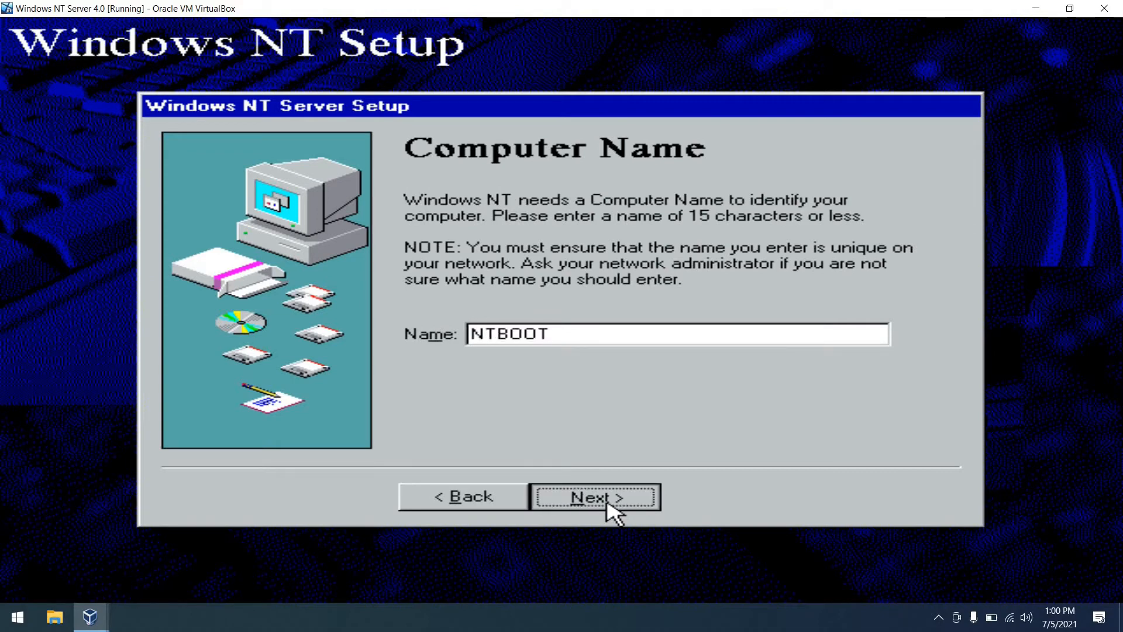
click(594, 511)
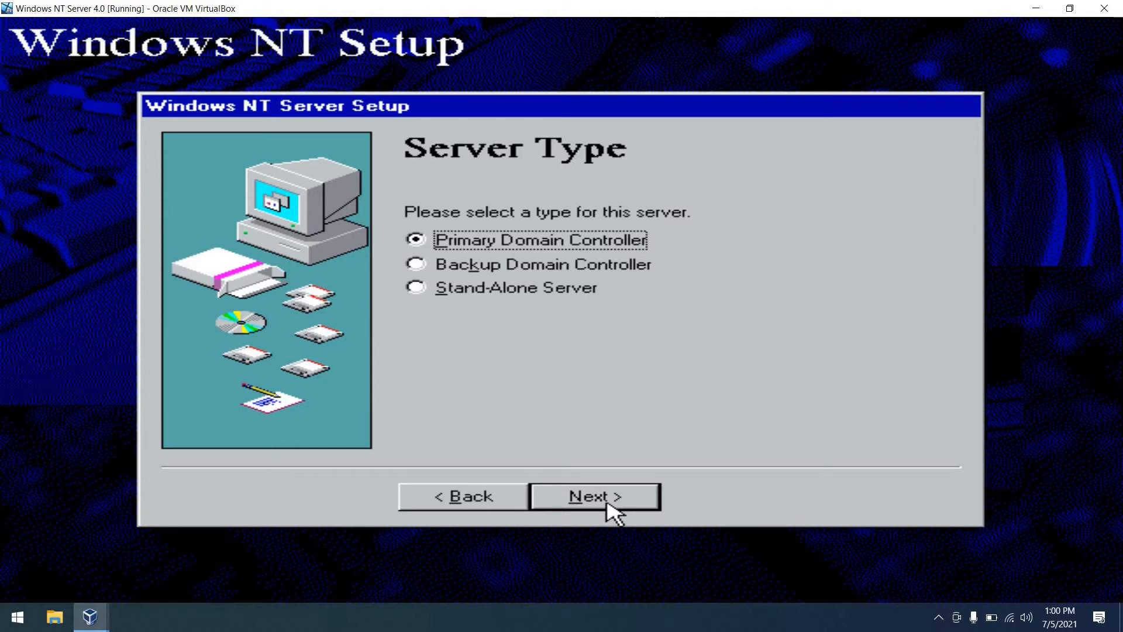
mouse_move(519, 314)
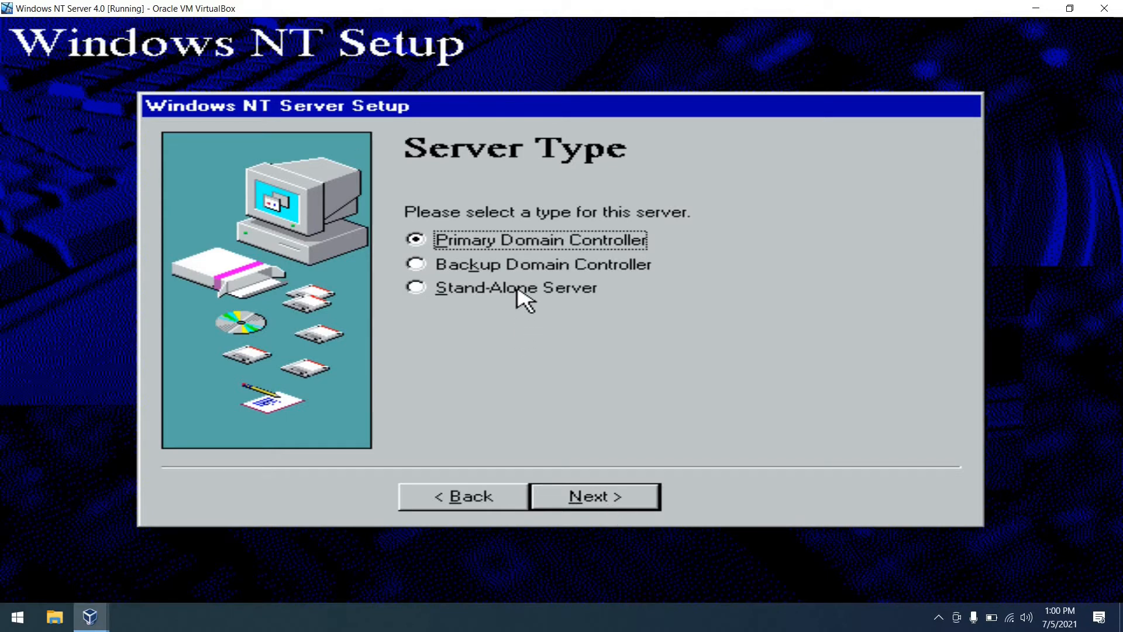
click(594, 496)
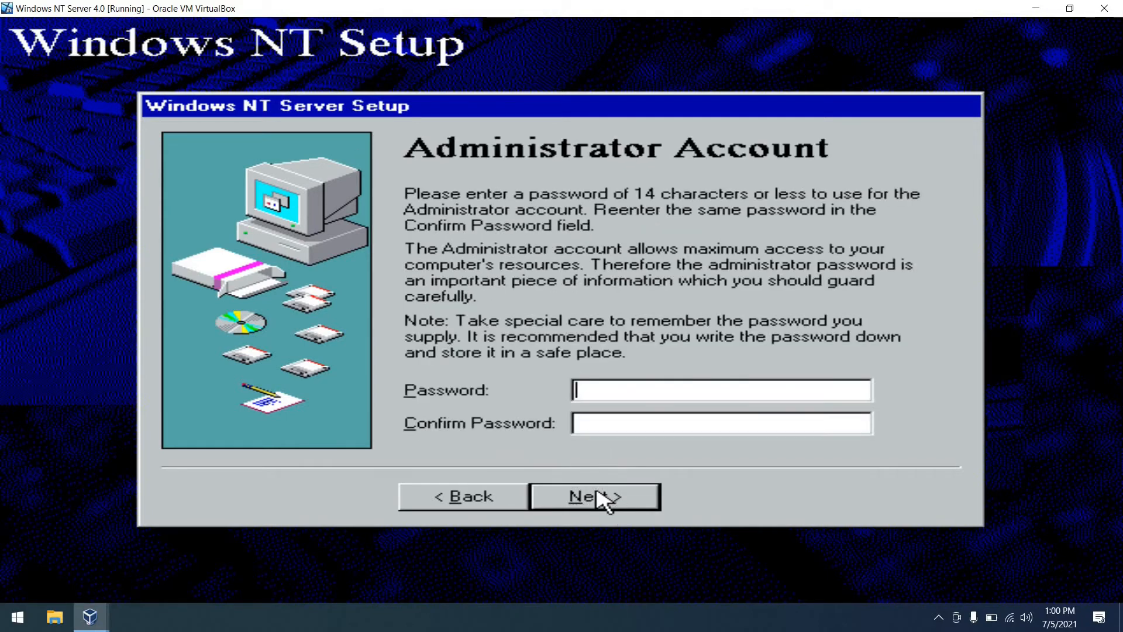
click(593, 497)
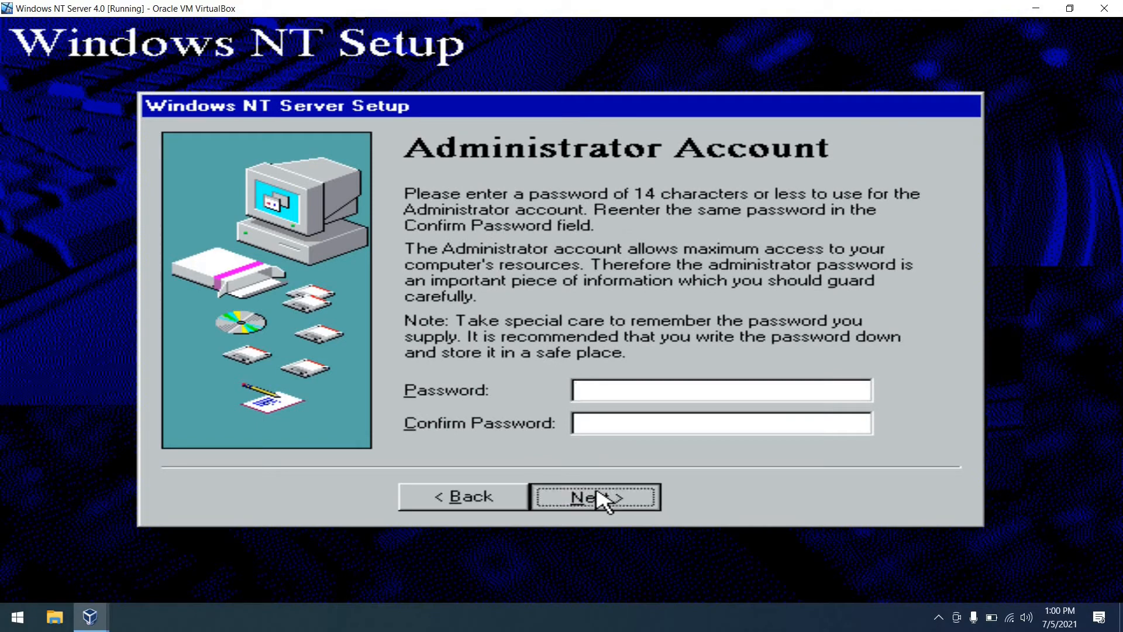
click(595, 497)
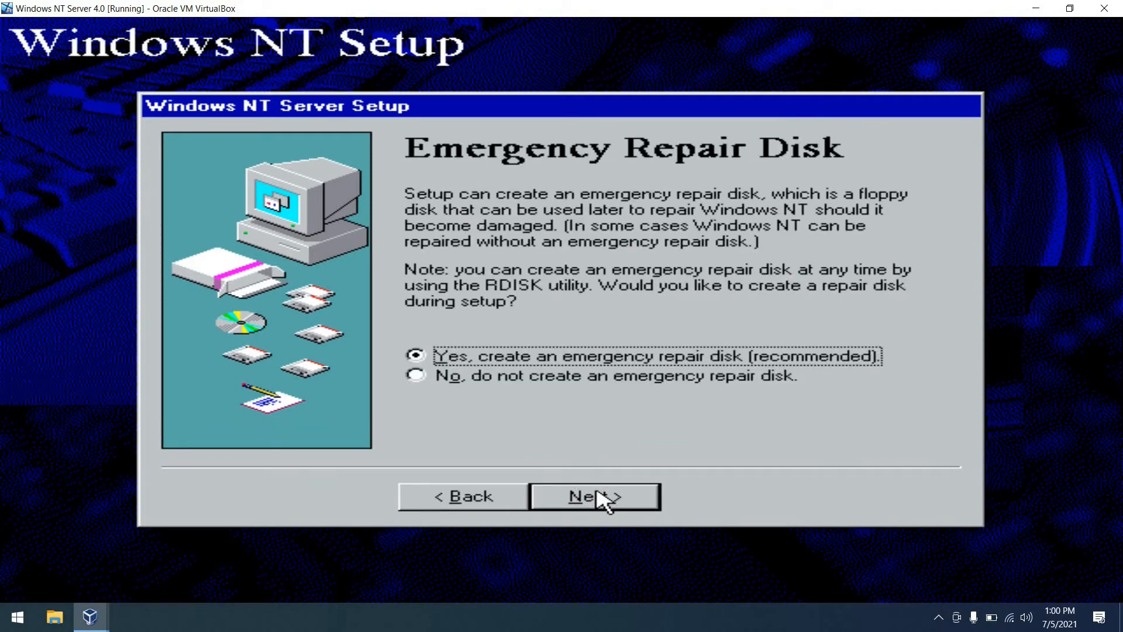
- Decline the emergency repair disk, keep default components and begin NT Networking setup
click(416, 375)
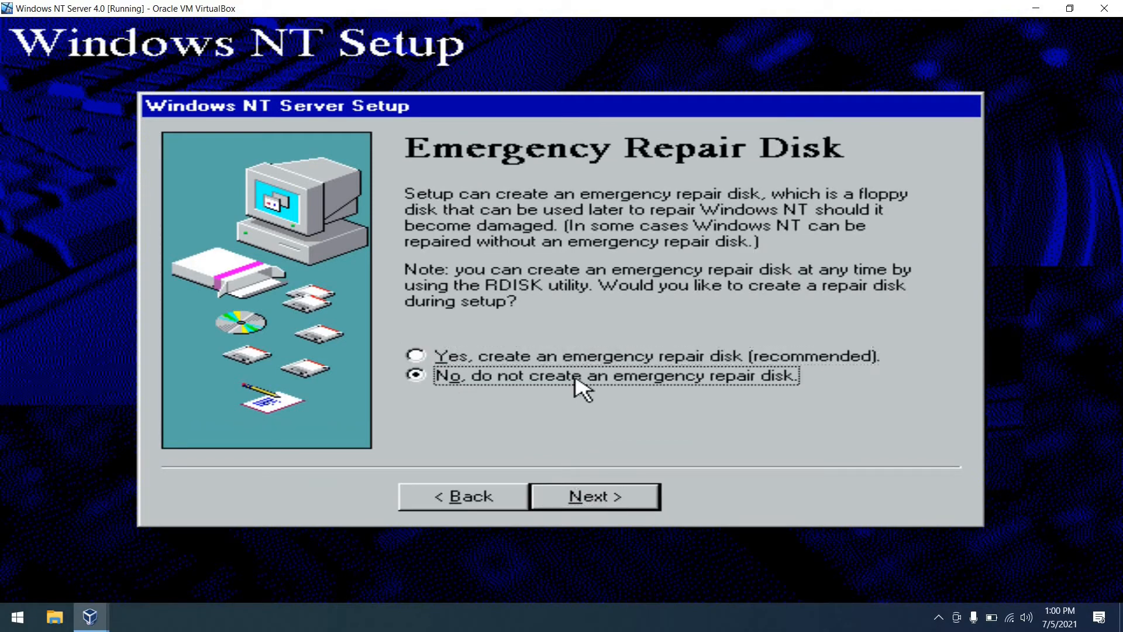
click(594, 497)
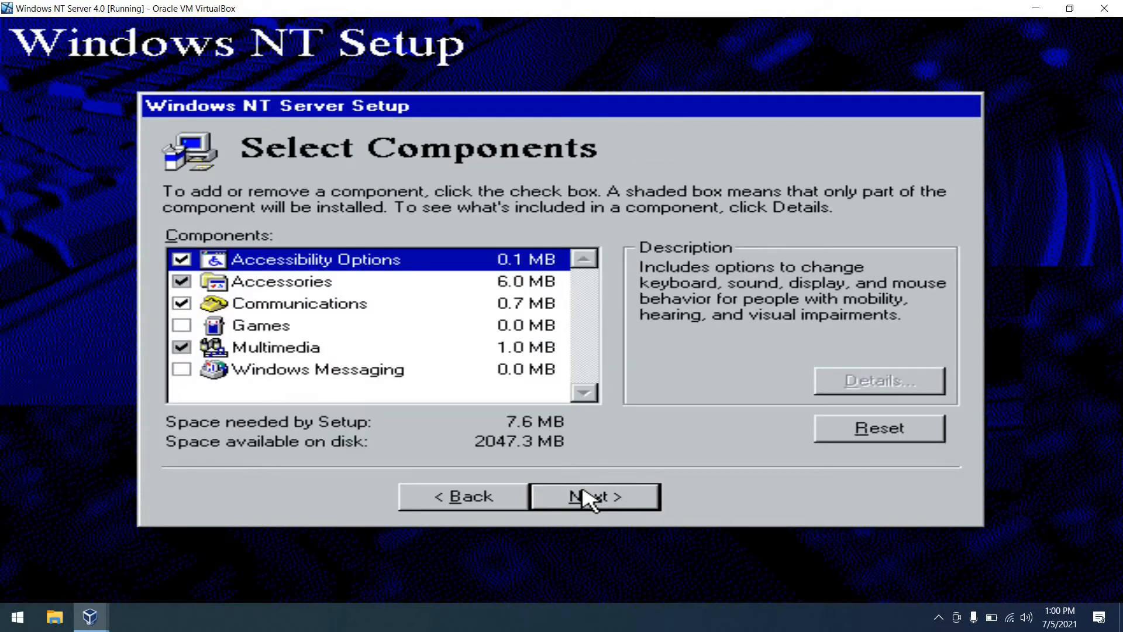
click(593, 496)
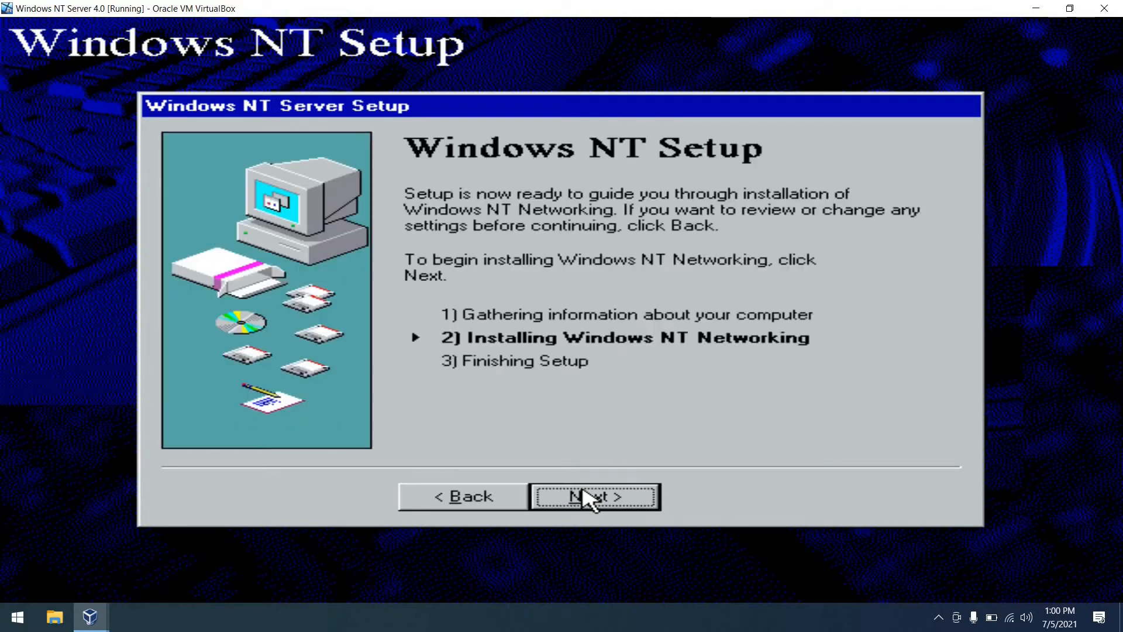
click(591, 496)
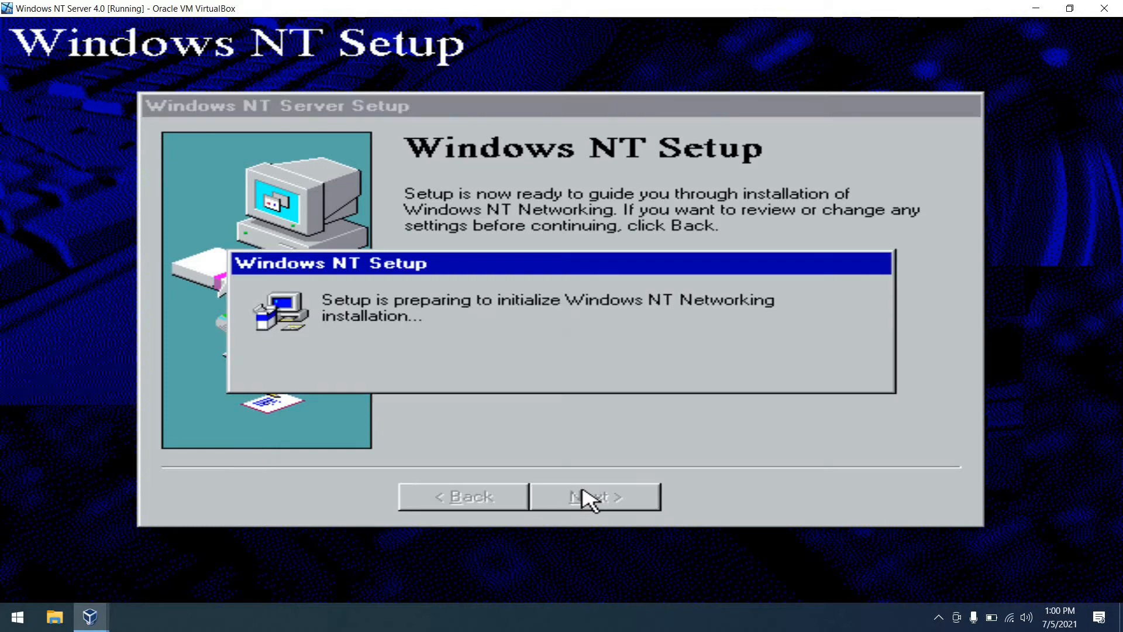
- Keep wired networking without Internet Information Server and accept the detected AMD PCNET adapter
click(594, 497)
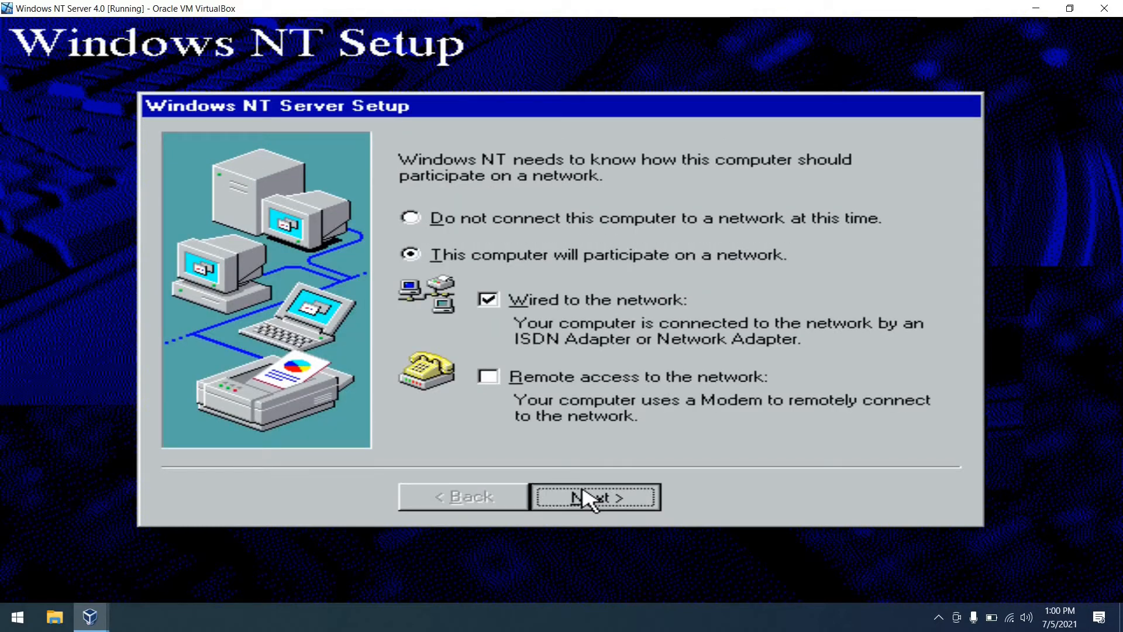
click(594, 497)
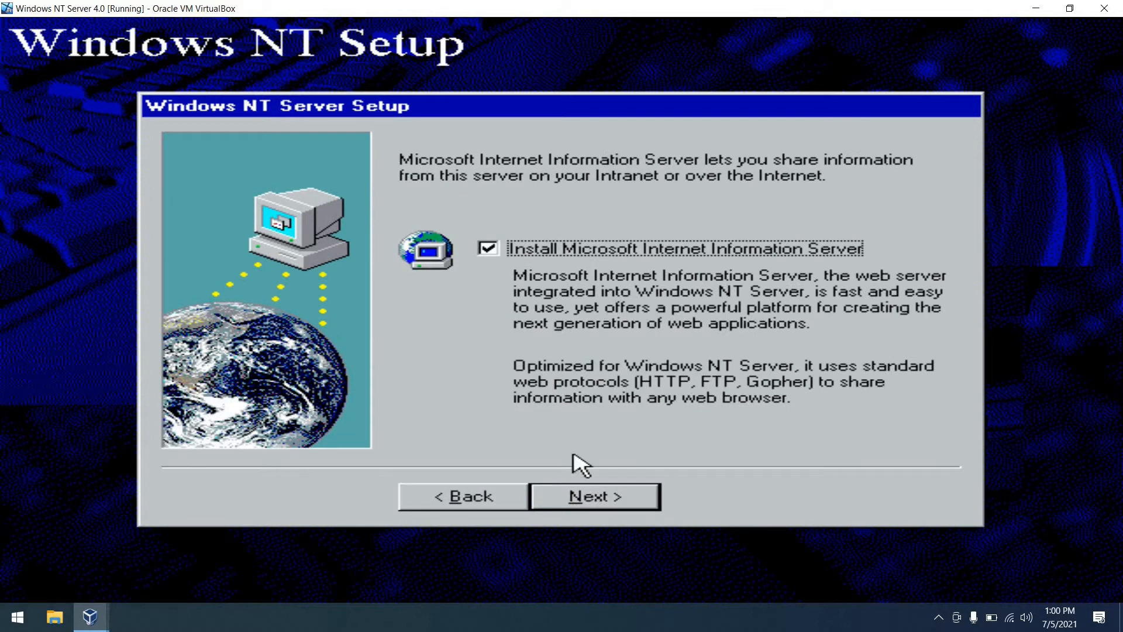
click(489, 247)
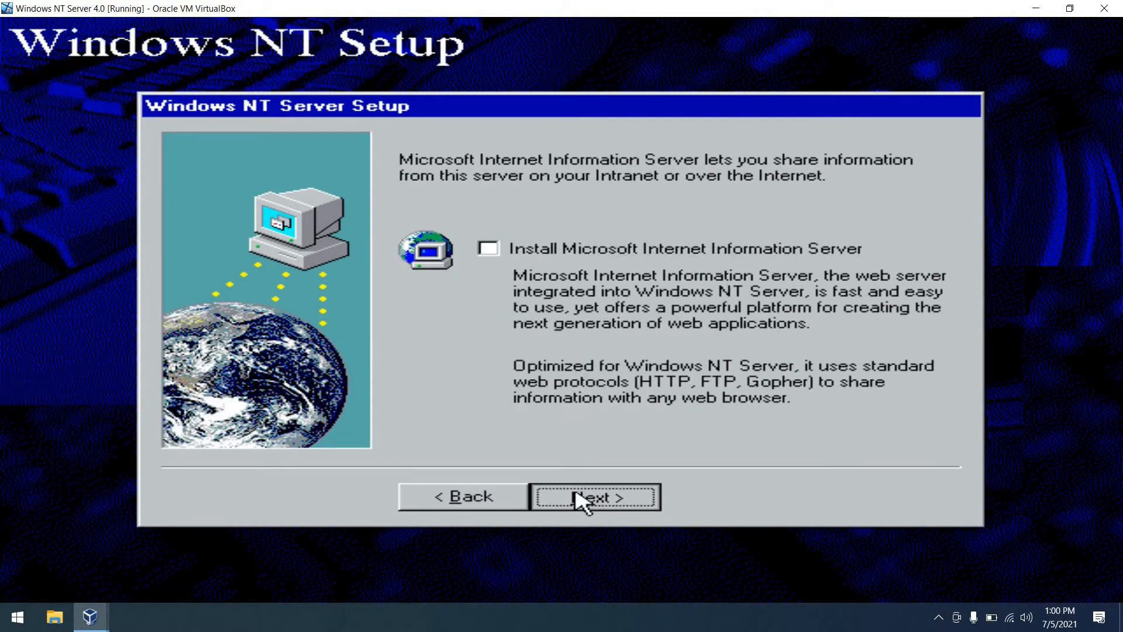
click(594, 497)
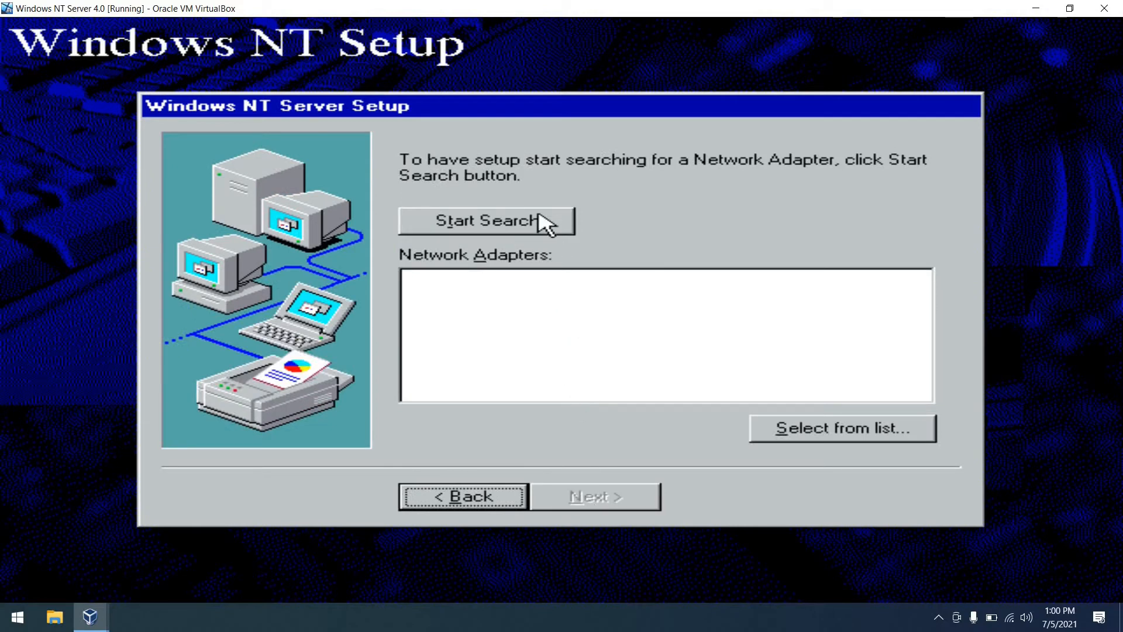
click(492, 220)
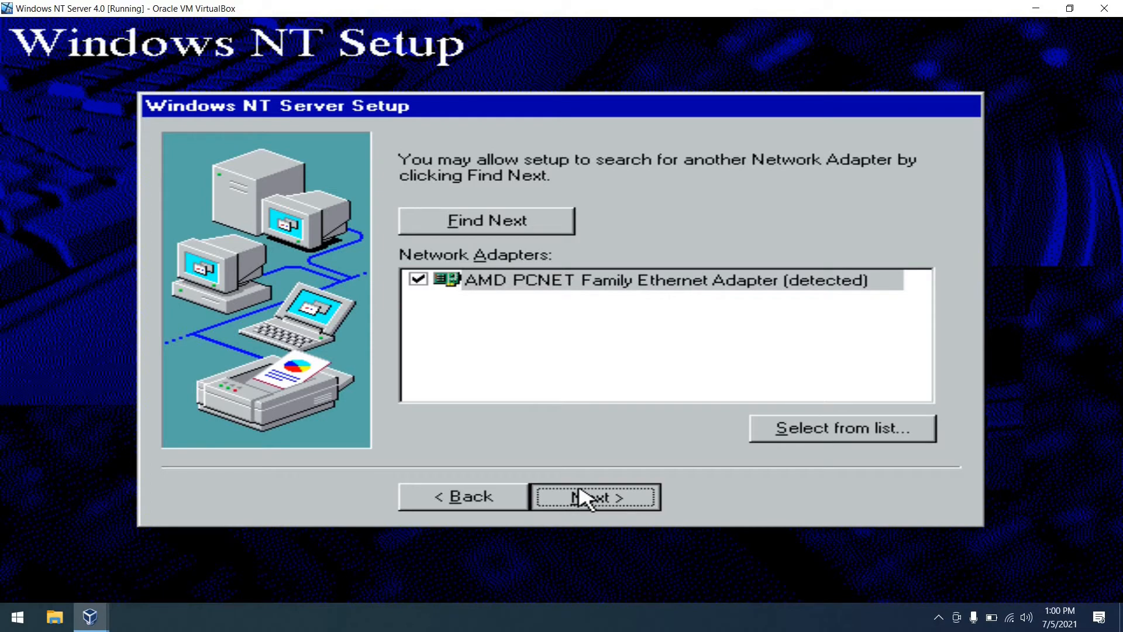
click(589, 496)
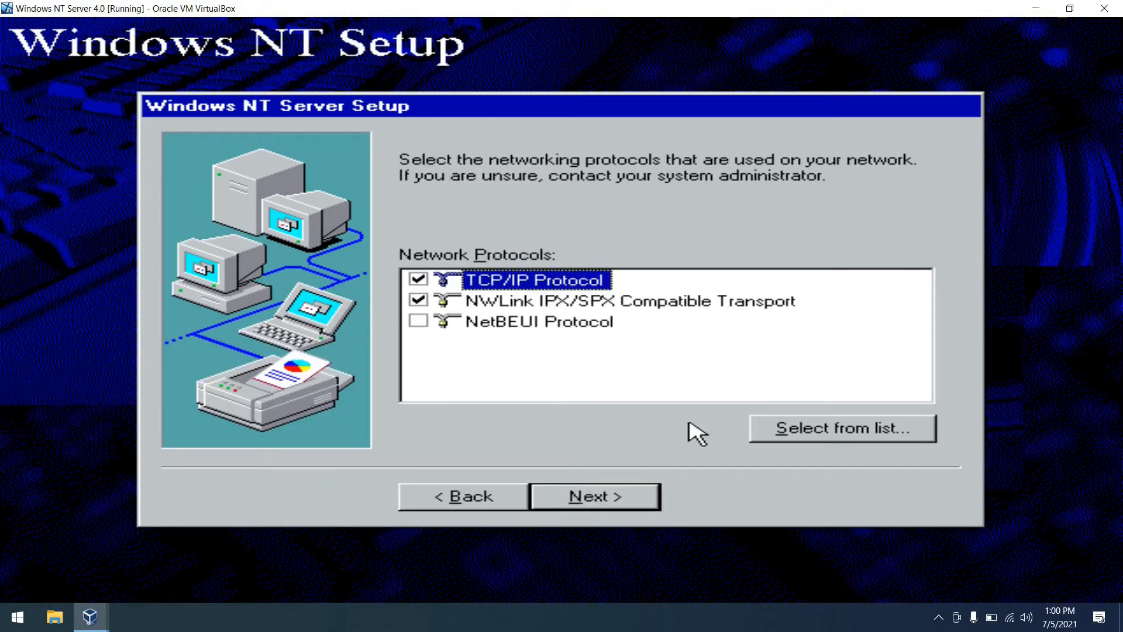
- Add DLC Protocol from the list, tick NetBEUI Protocol and continue to network services
click(842, 428)
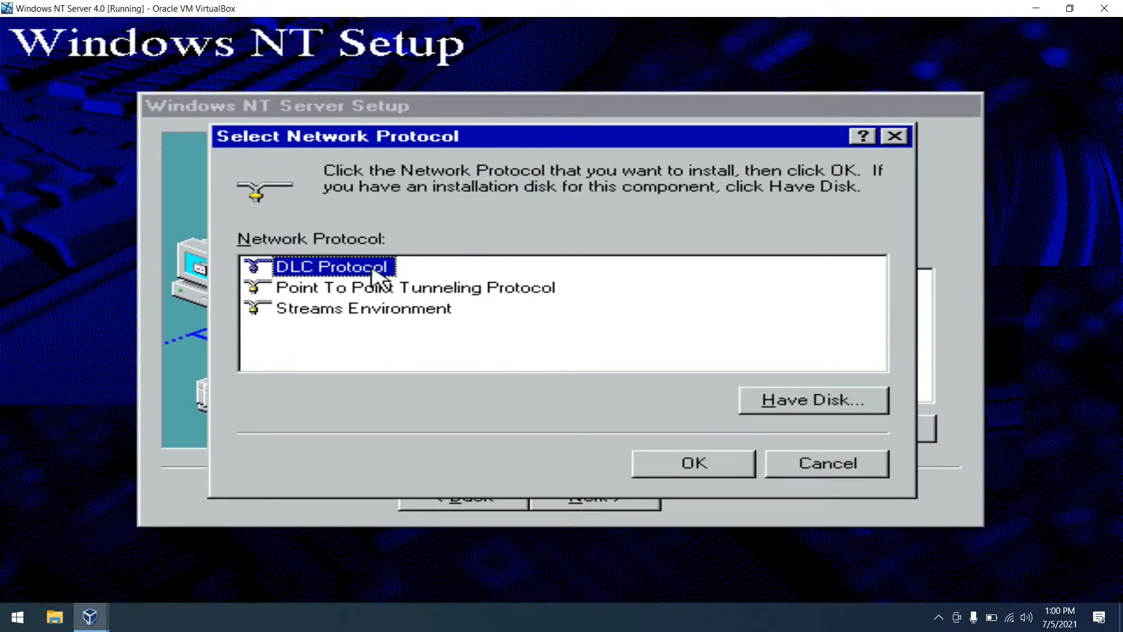
click(691, 463)
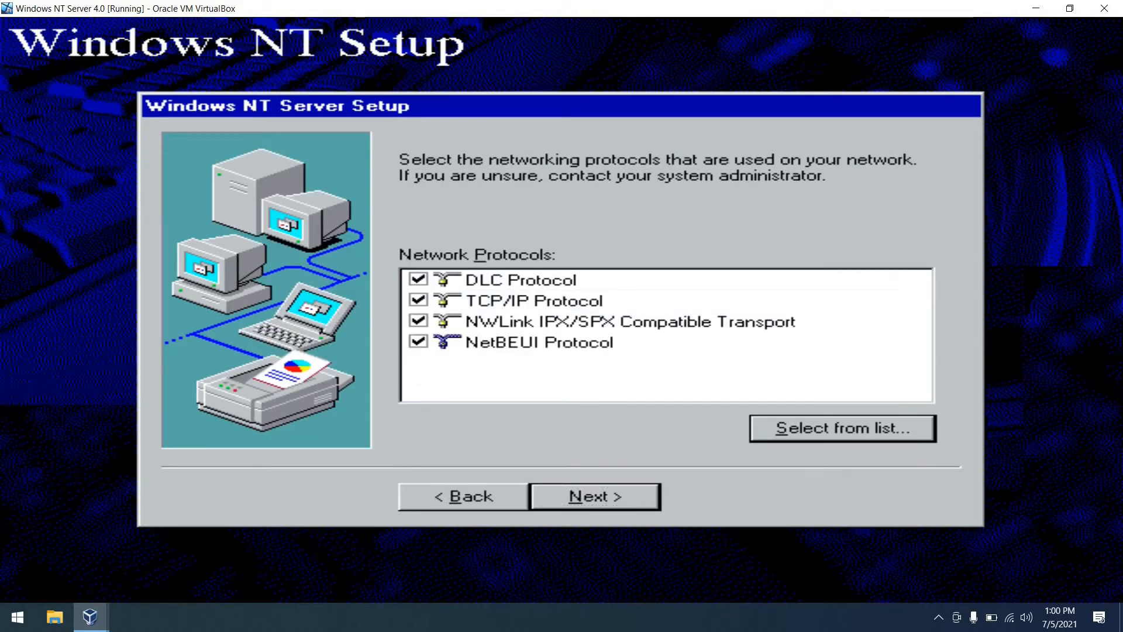
click(541, 343)
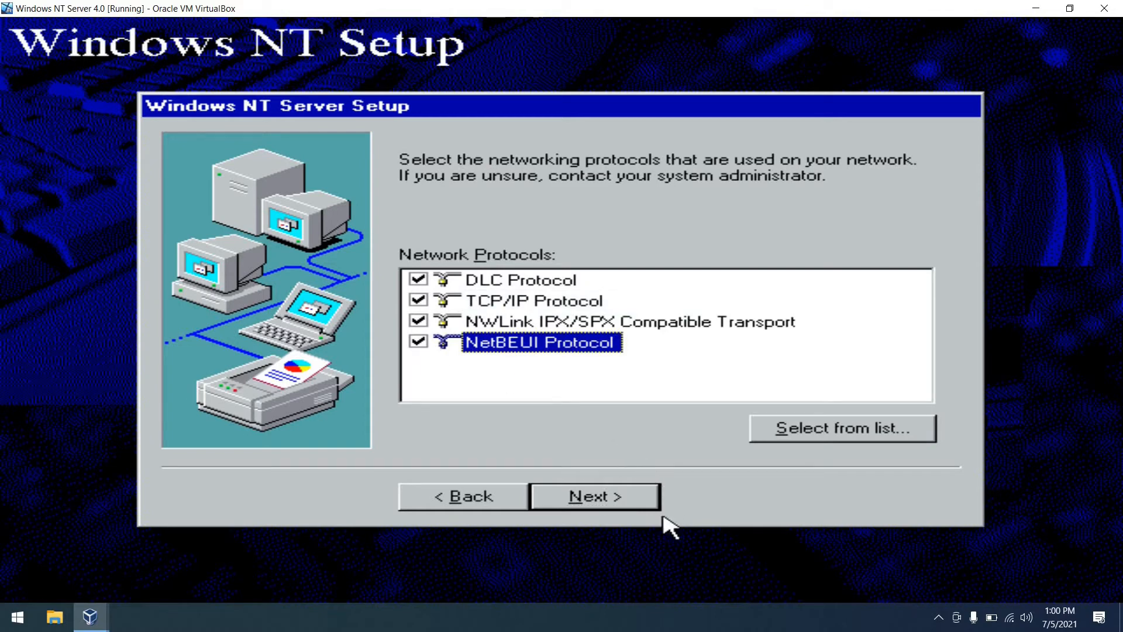
click(594, 496)
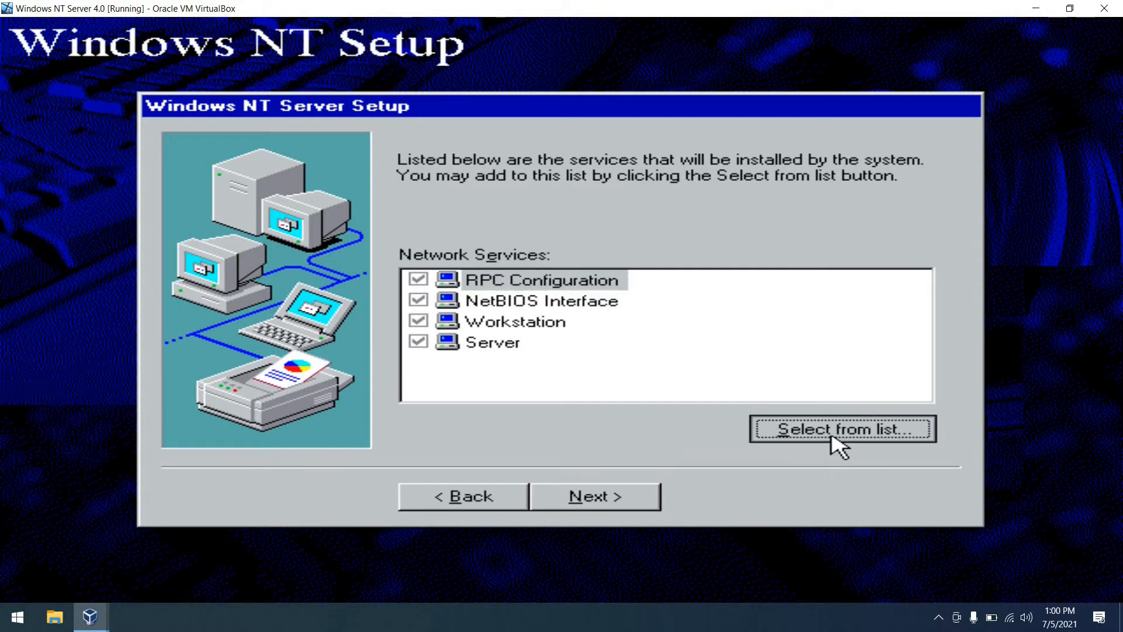
- Scroll the additional network services list and select Remoteboot Service
click(843, 428)
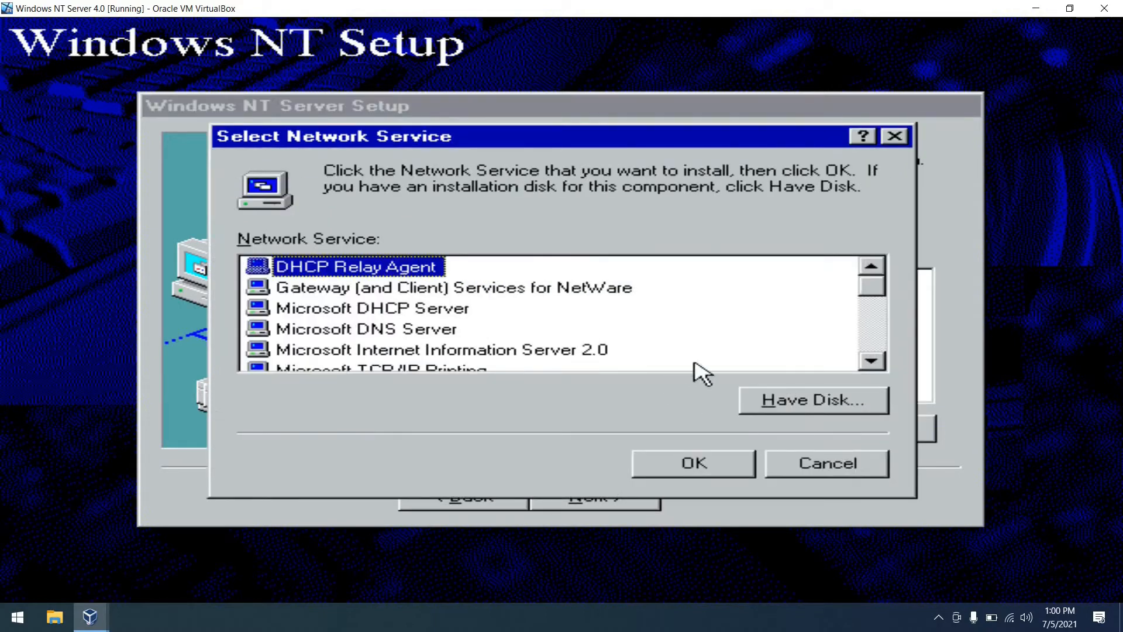
click(871, 362)
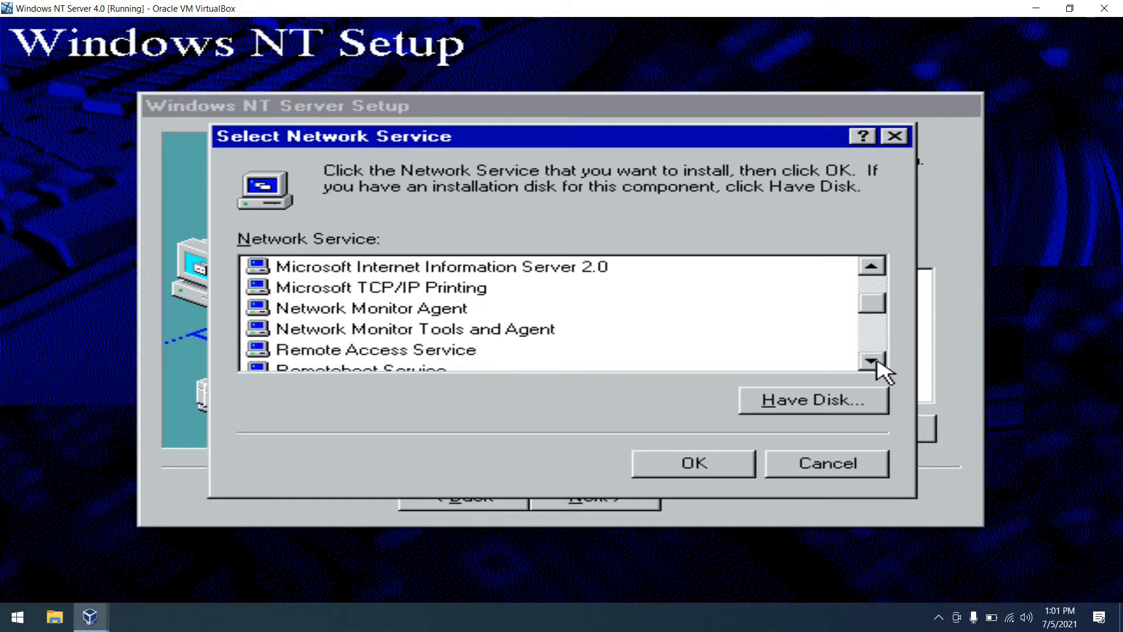
click(871, 364)
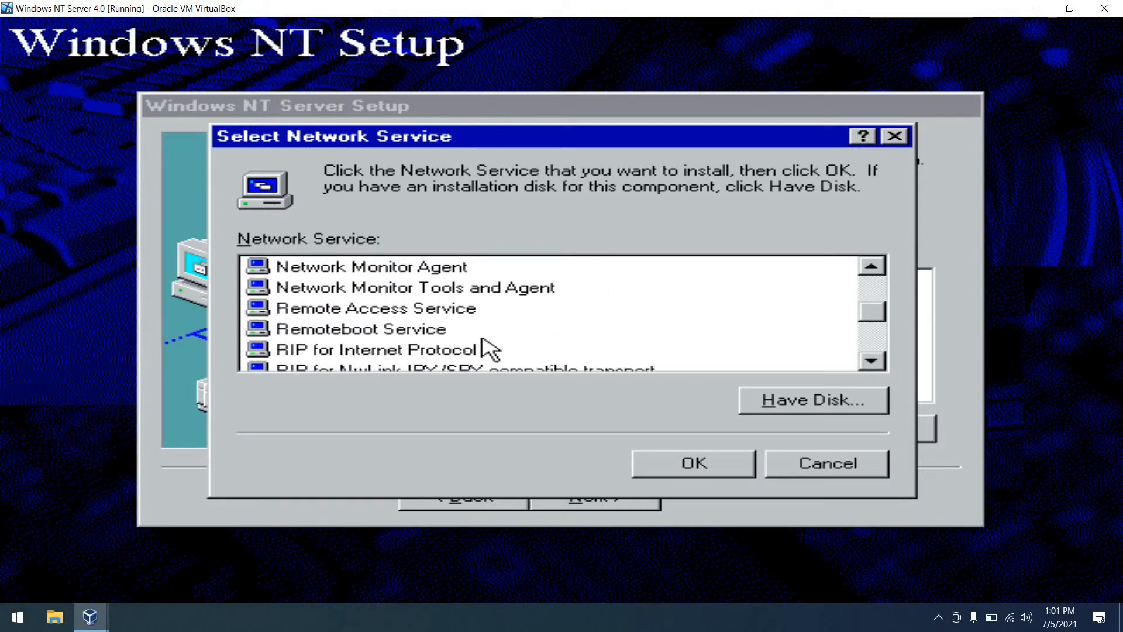
click(357, 329)
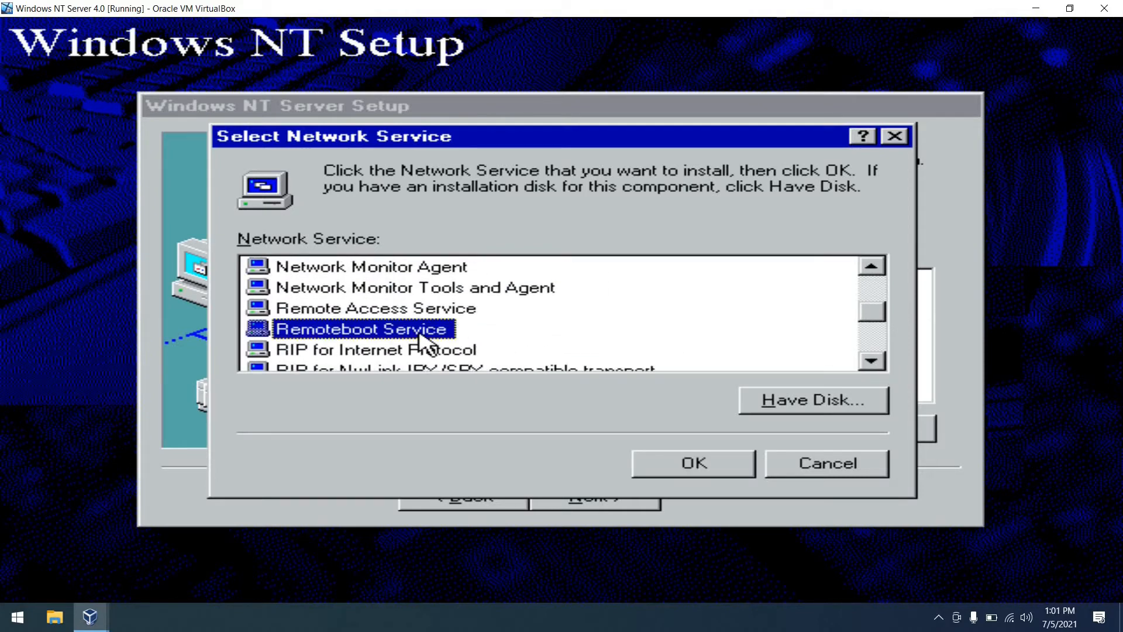
mouse_move(724, 478)
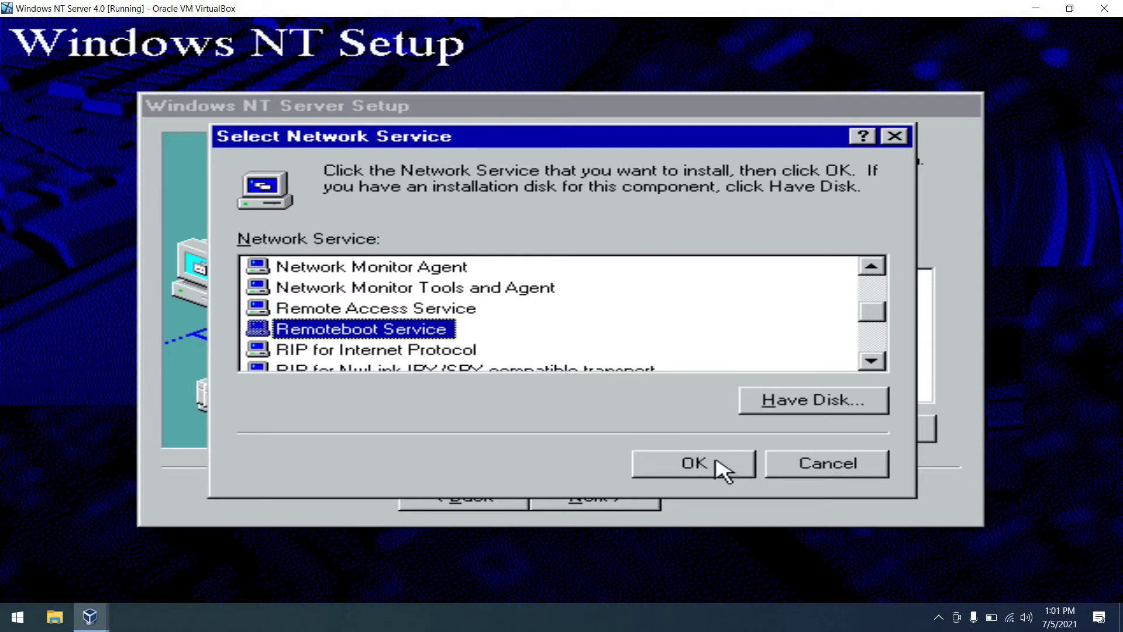
- Add Remoteboot Service to the network services and continue to the ready-to-install step
click(691, 463)
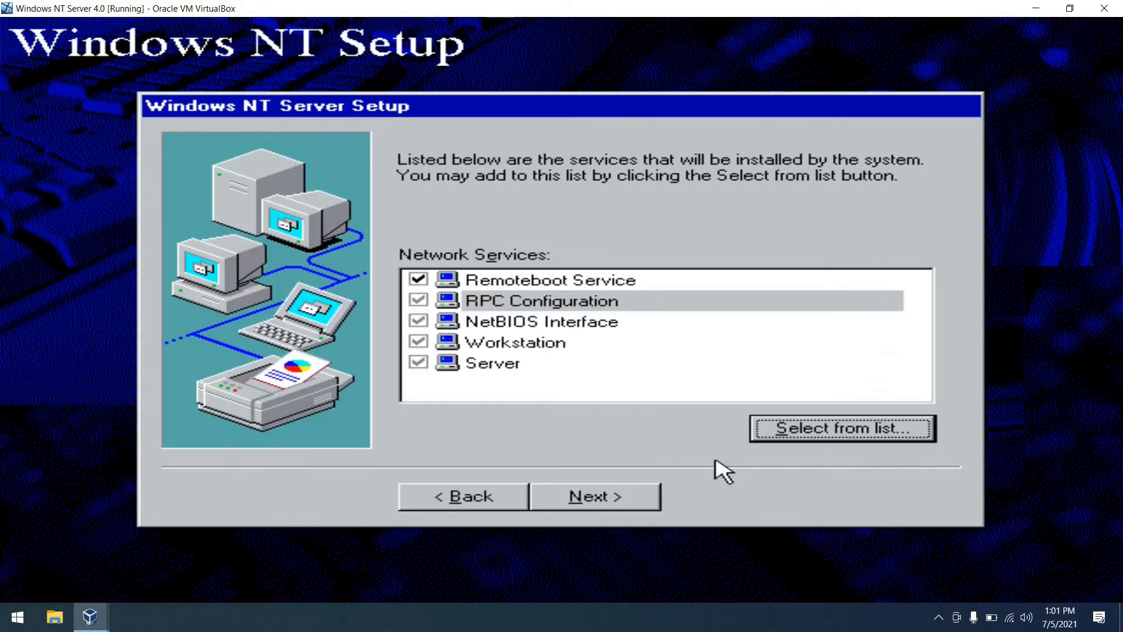
mouse_move(494, 330)
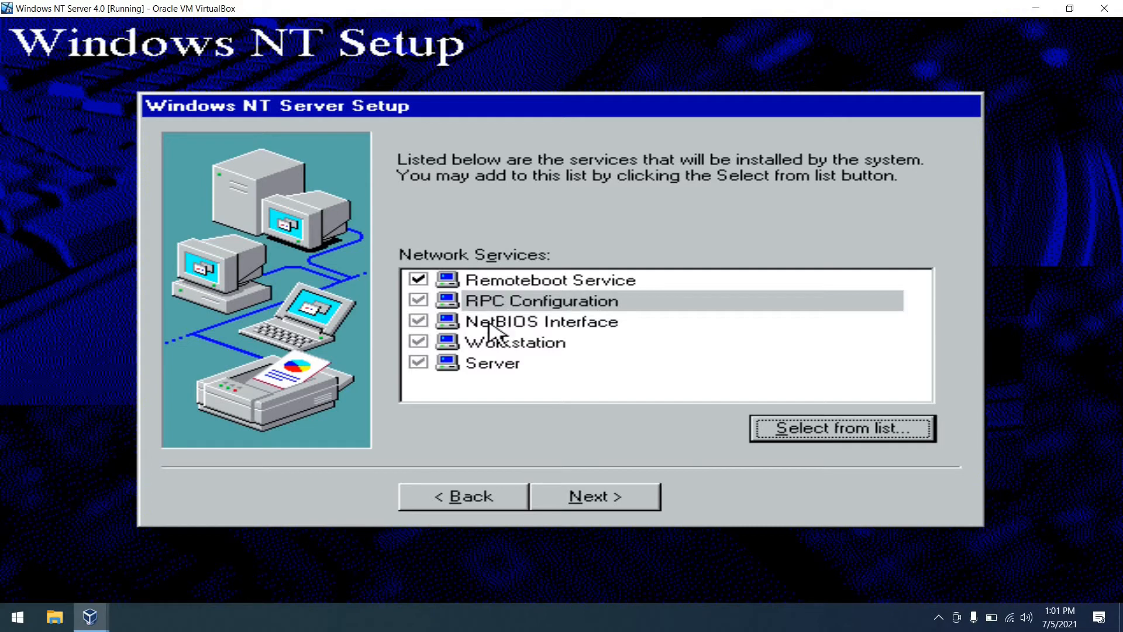
mouse_move(580, 507)
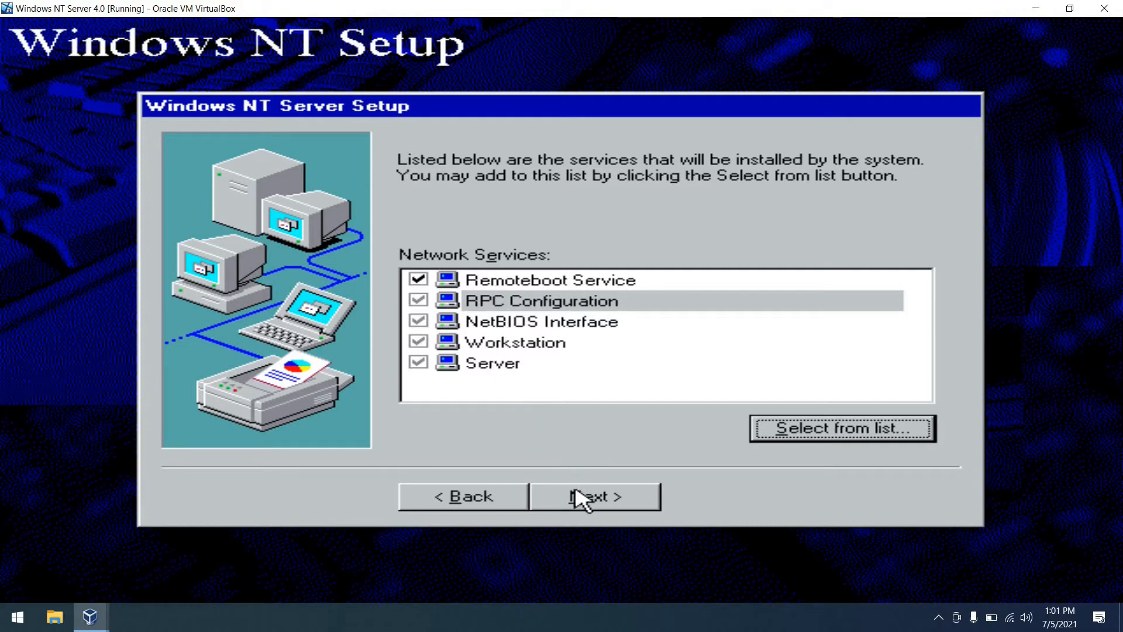
click(592, 496)
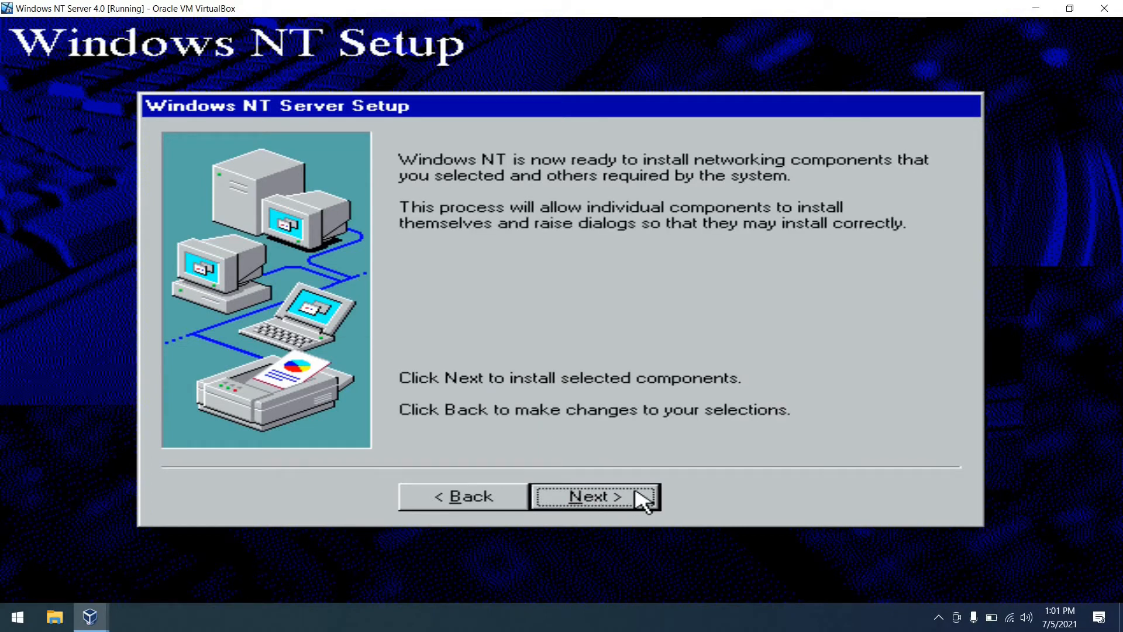
- Install the networking components with default adapter settings, DHCP addressing and the default Remoteboot directory
click(590, 496)
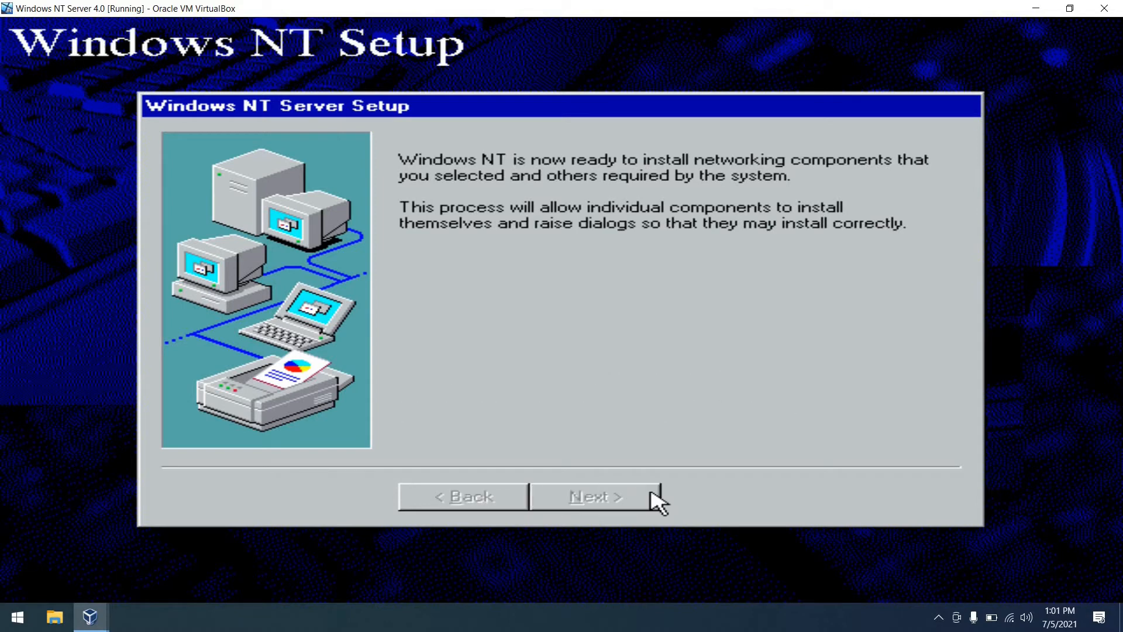
click(596, 496)
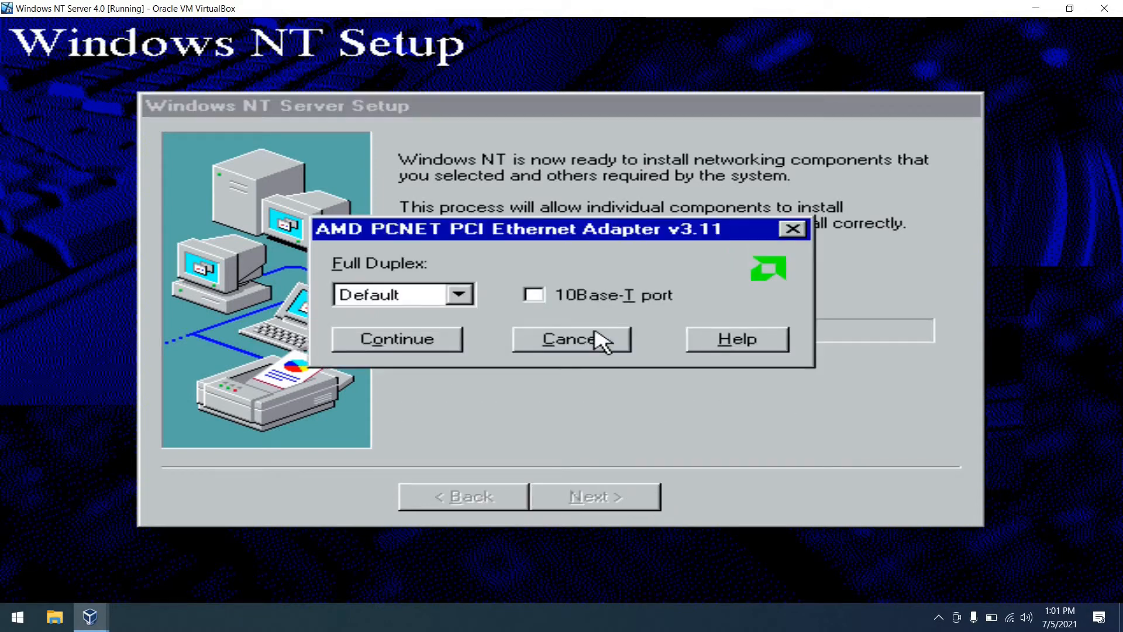
click(396, 339)
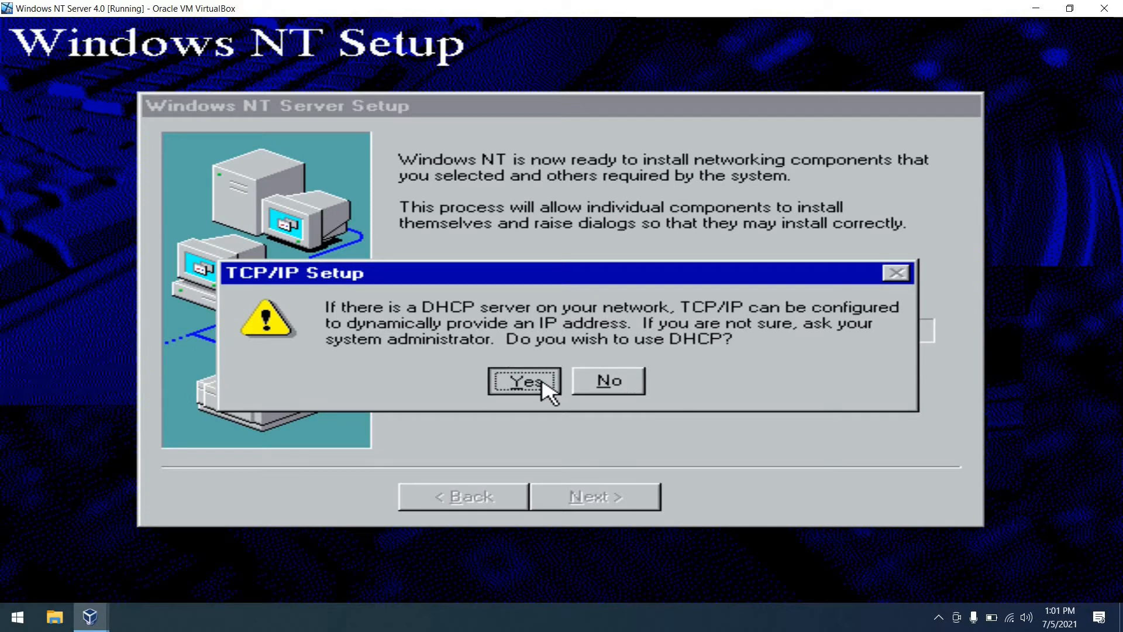
click(523, 382)
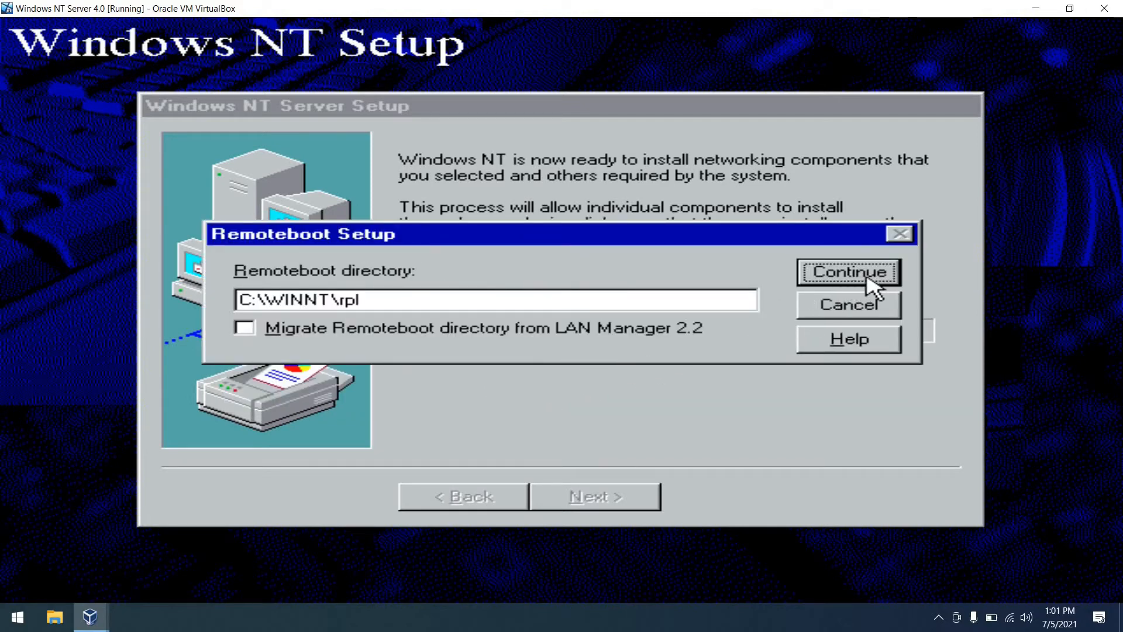
click(849, 272)
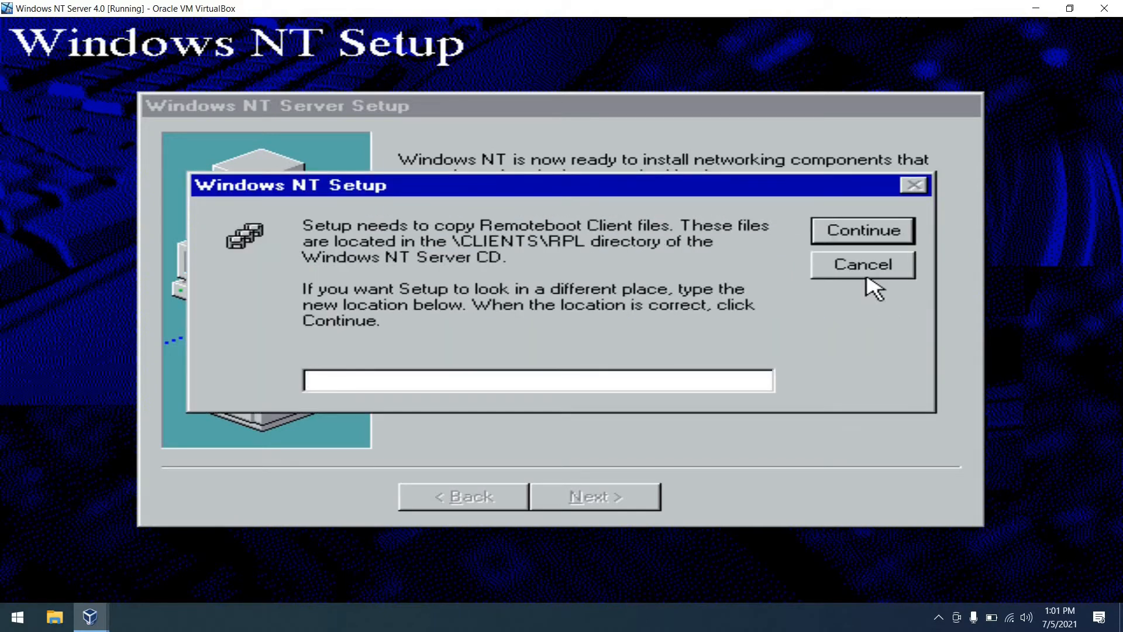
- Supply D:\clients\rpl as the Remoteboot client files location, acknowledging the full-path warning
text(\clients)
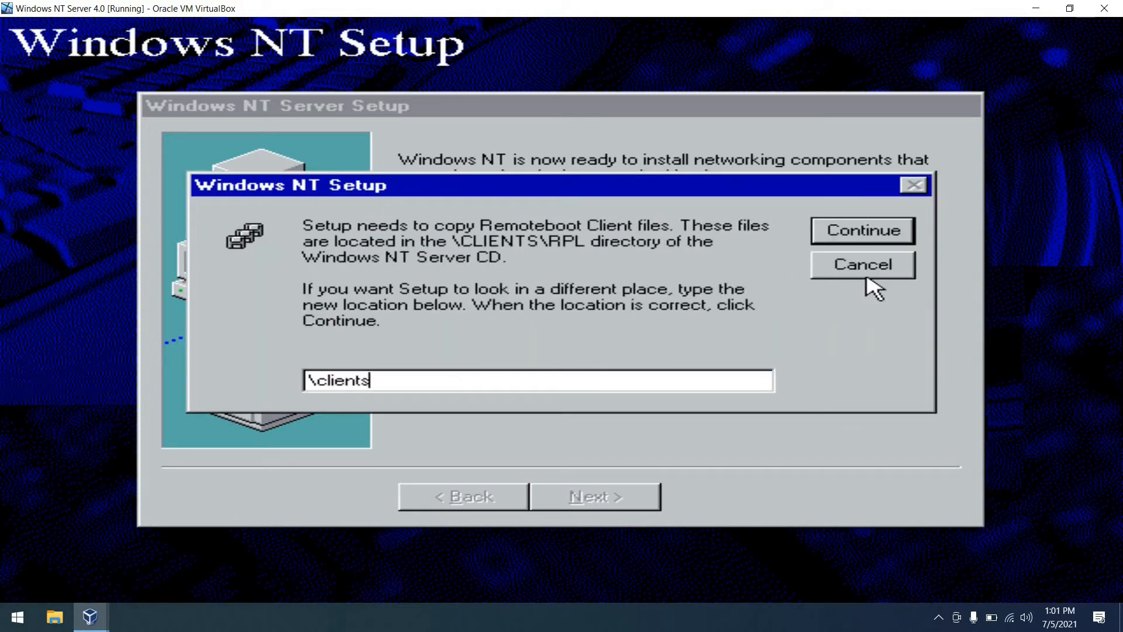
text(\rpl)
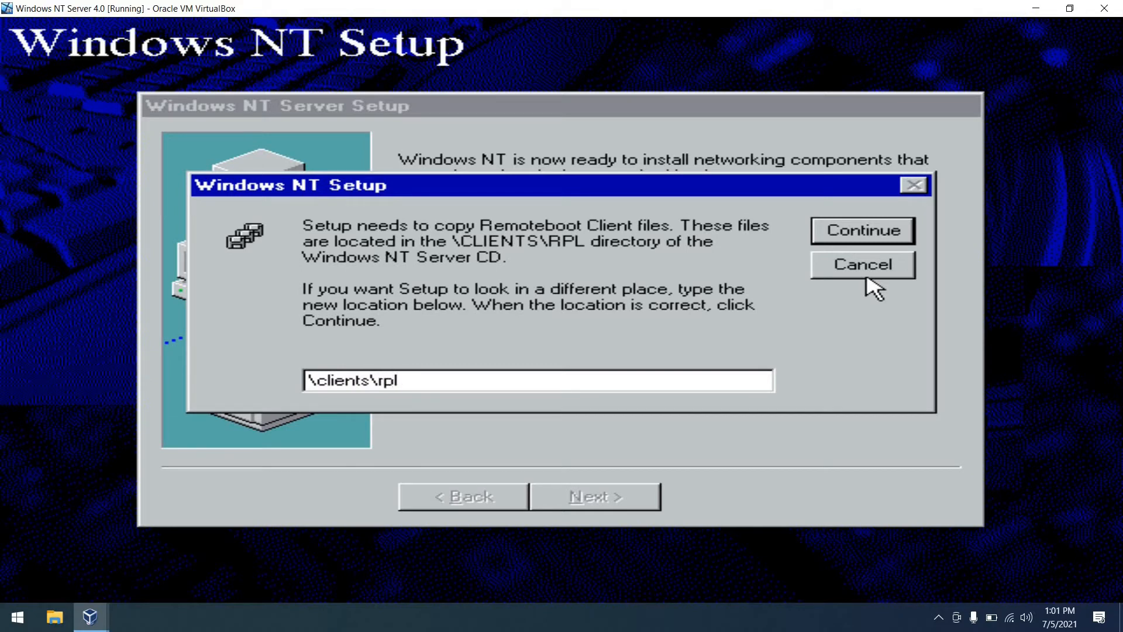
click(862, 229)
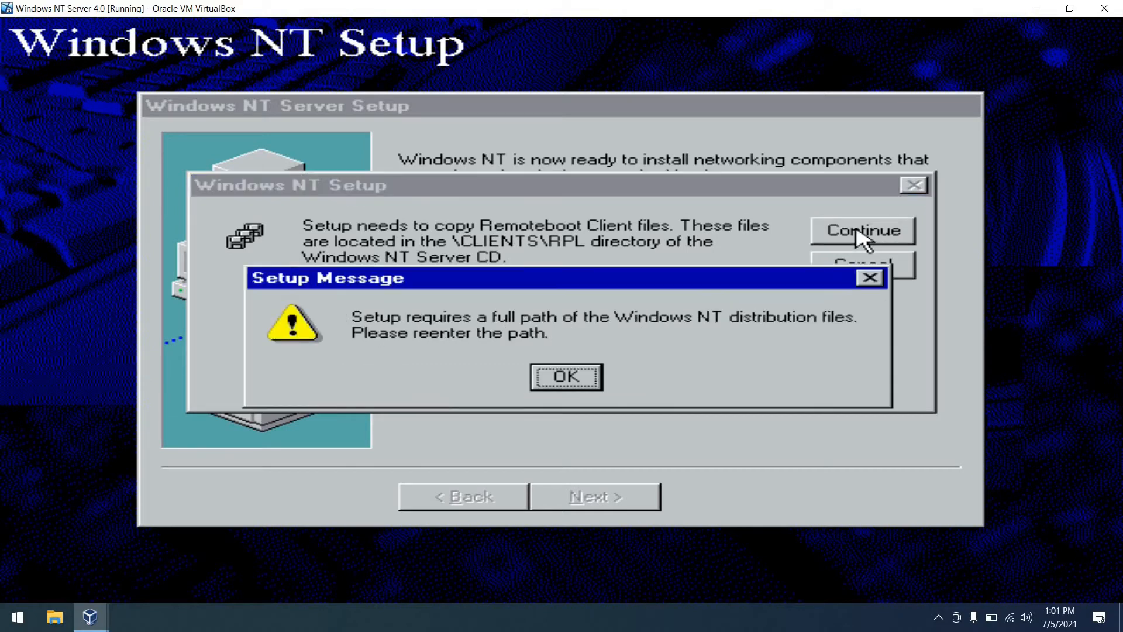
click(565, 376)
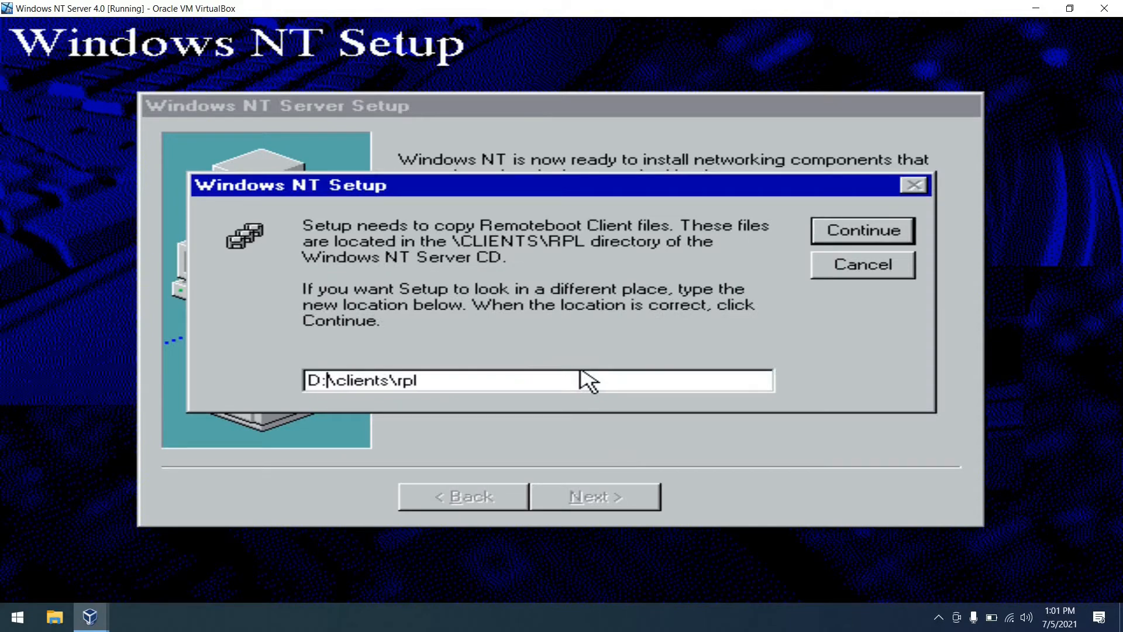
mouse_move(895, 252)
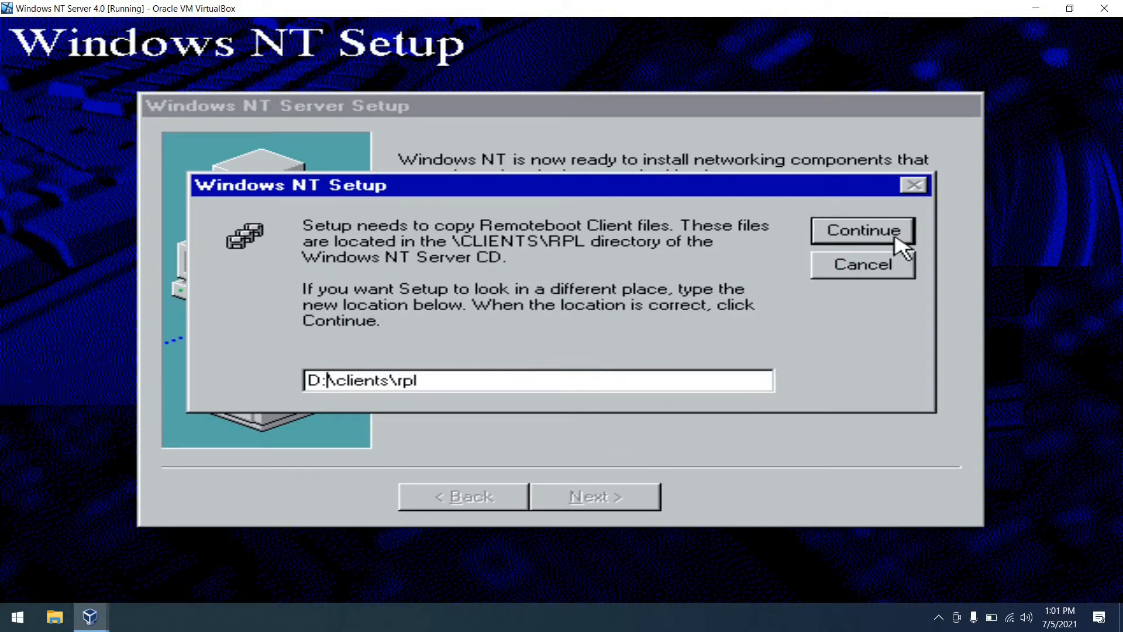
click(863, 230)
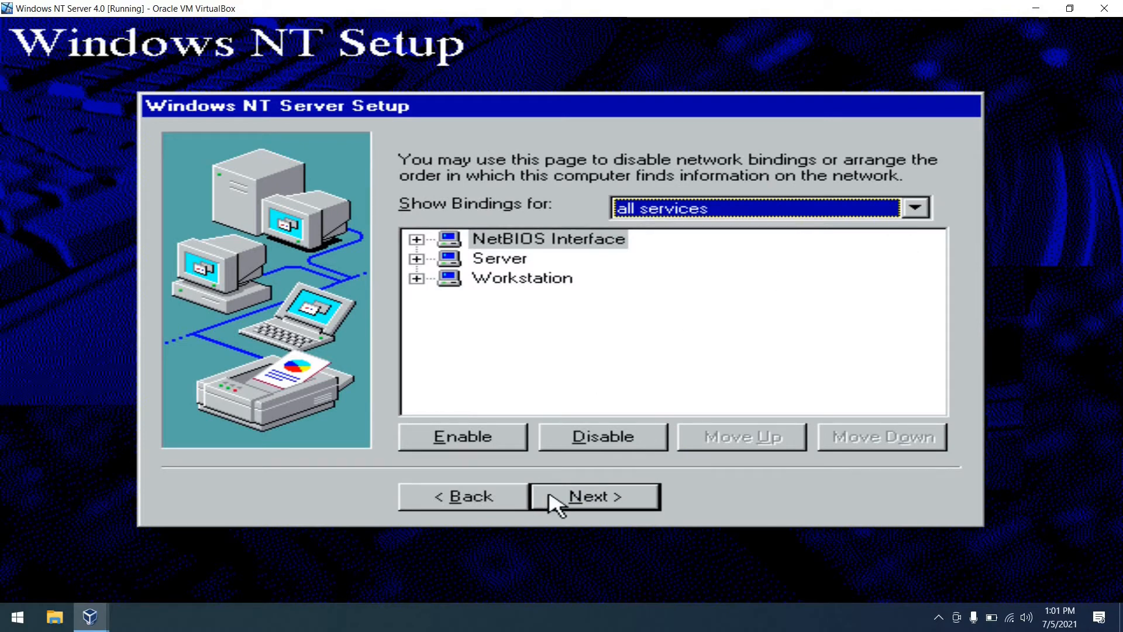
- Keep default bindings, start the network, keep the NTBOOT name and workgroup, and finish NT setup
click(593, 512)
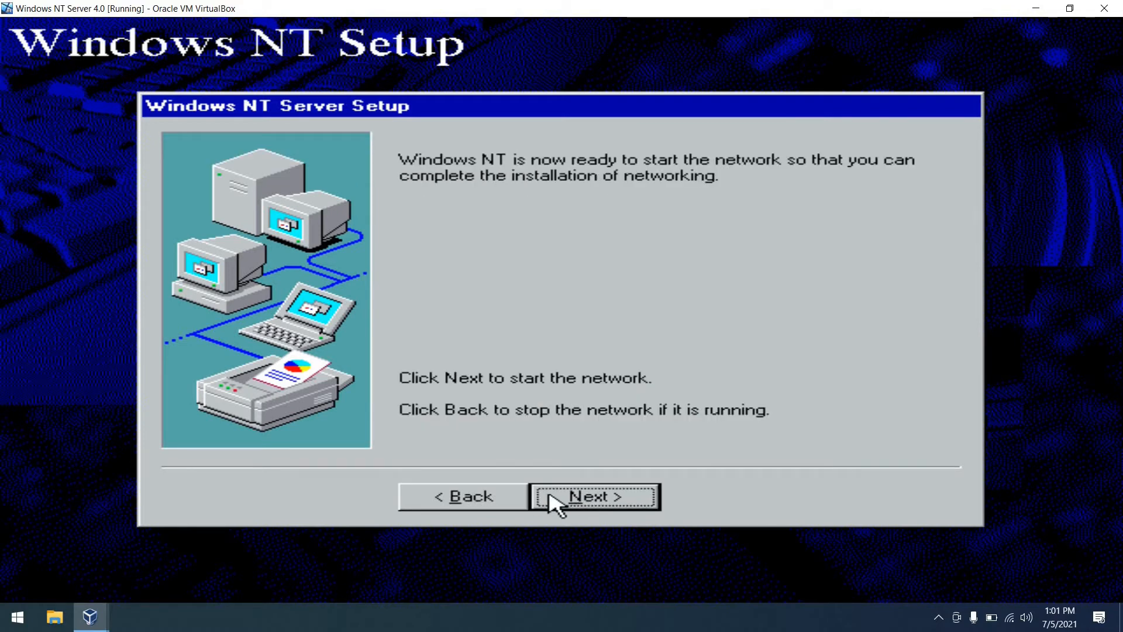
click(592, 496)
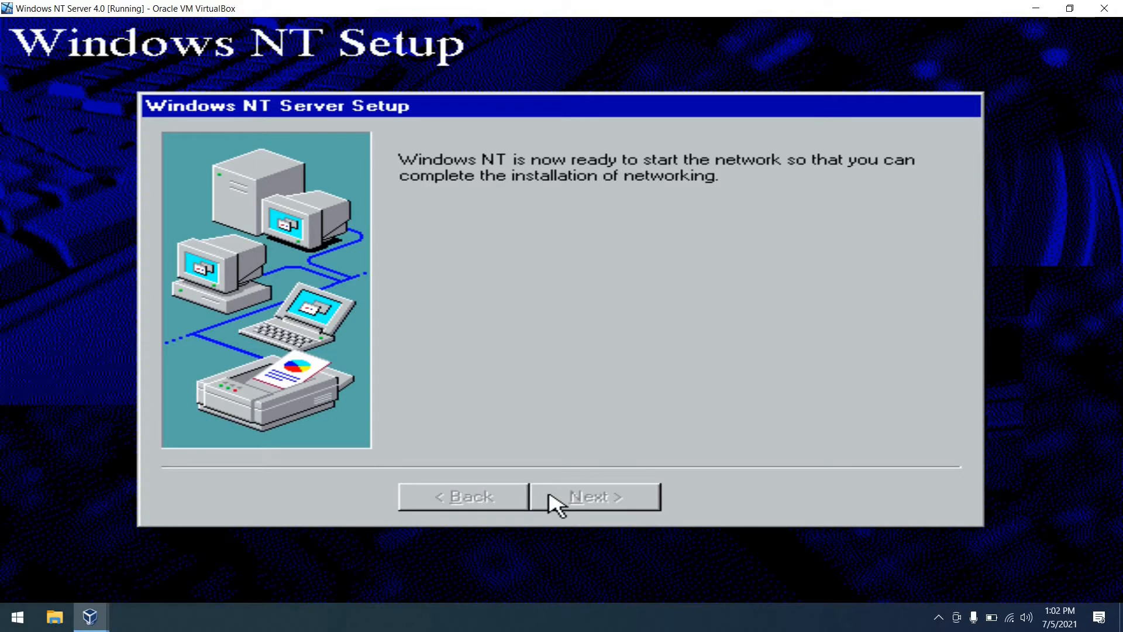
click(591, 496)
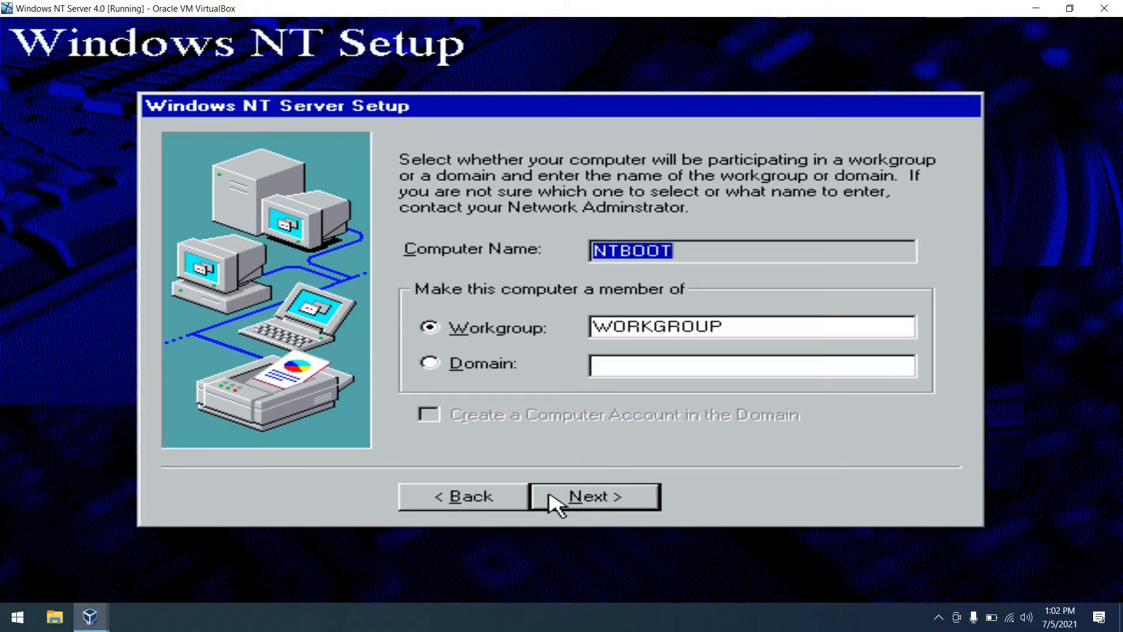
click(590, 496)
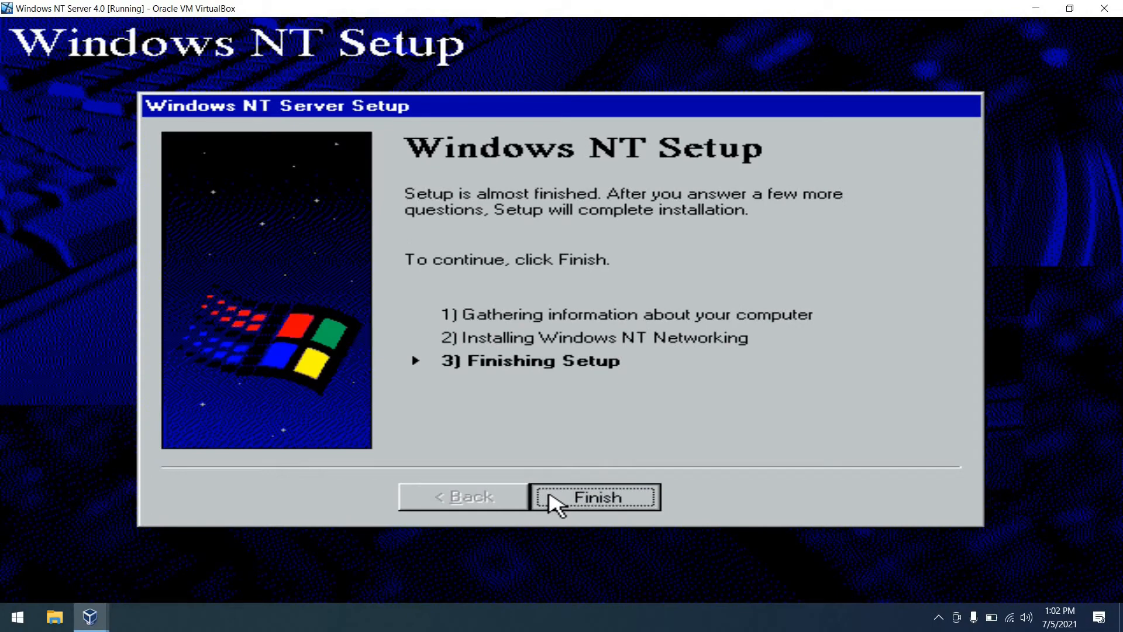
click(596, 513)
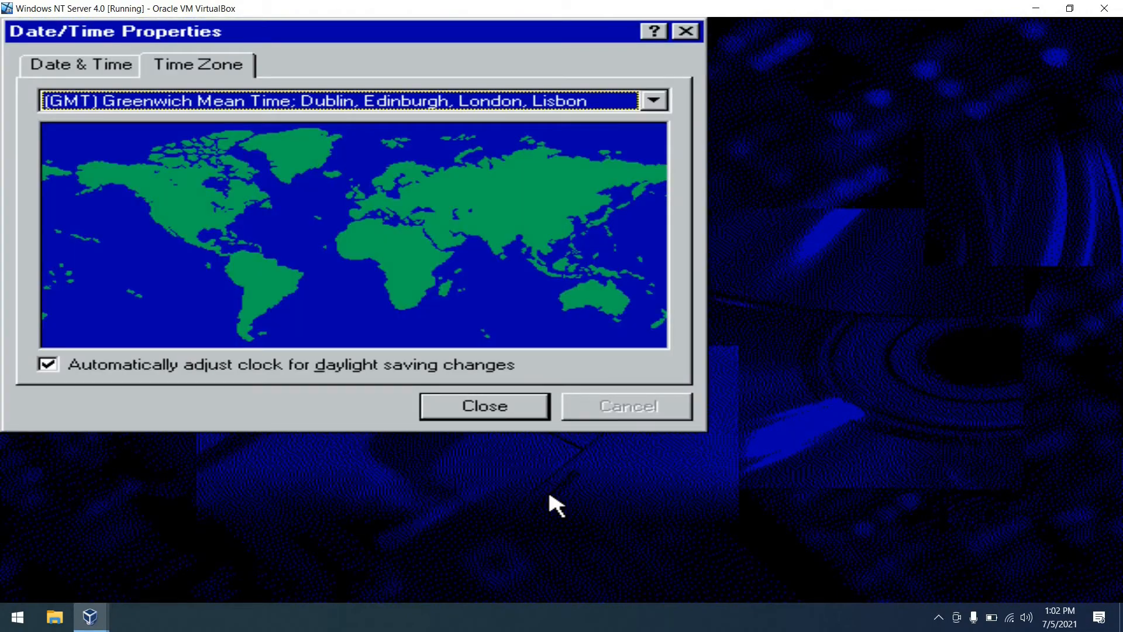
click(655, 102)
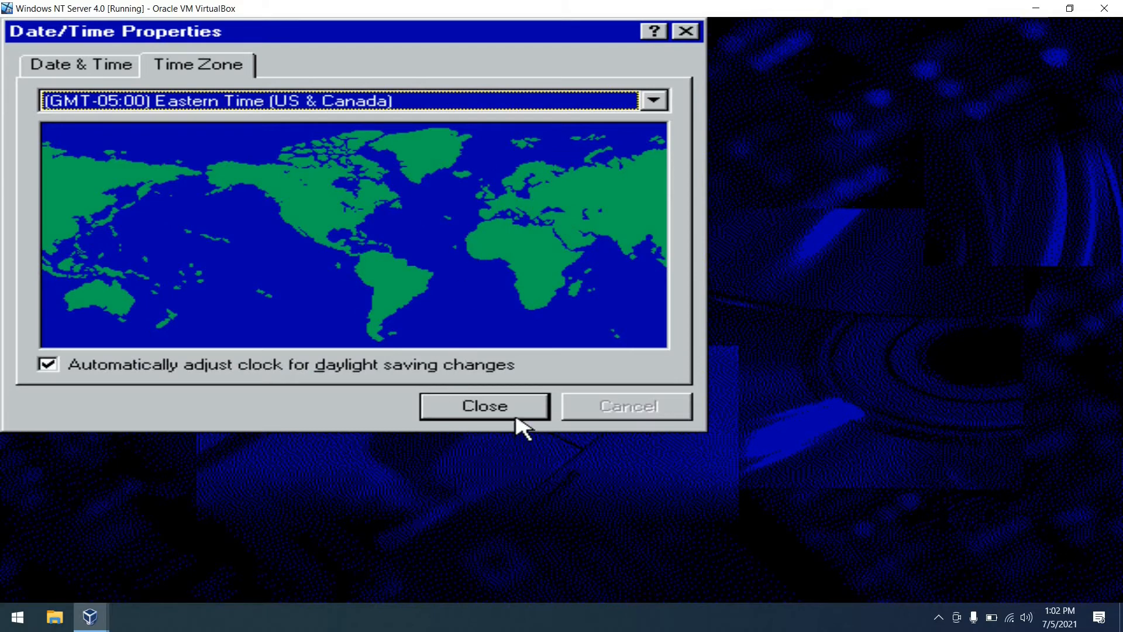
- Accept the Eastern time zone and the detected VGA 640×480 display defaults
click(485, 406)
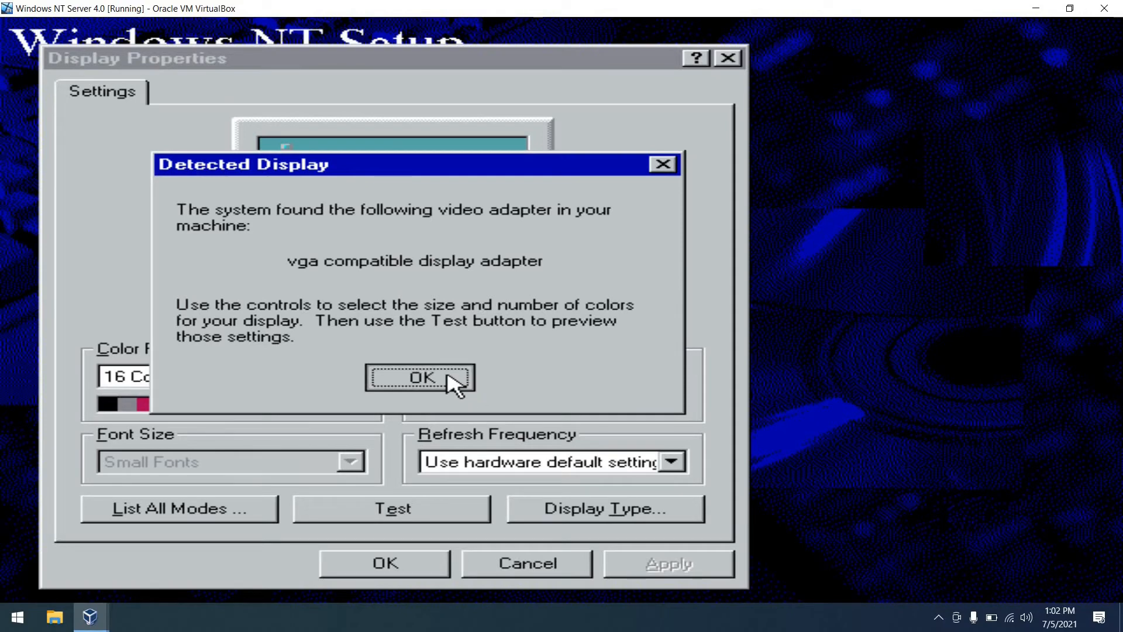
click(418, 378)
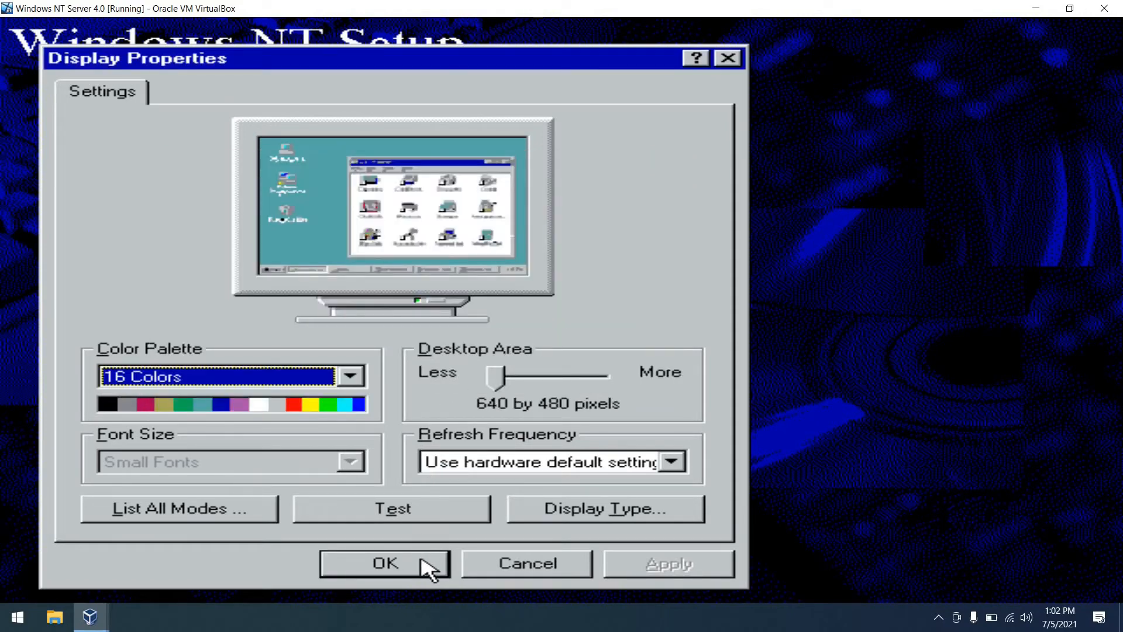
click(388, 563)
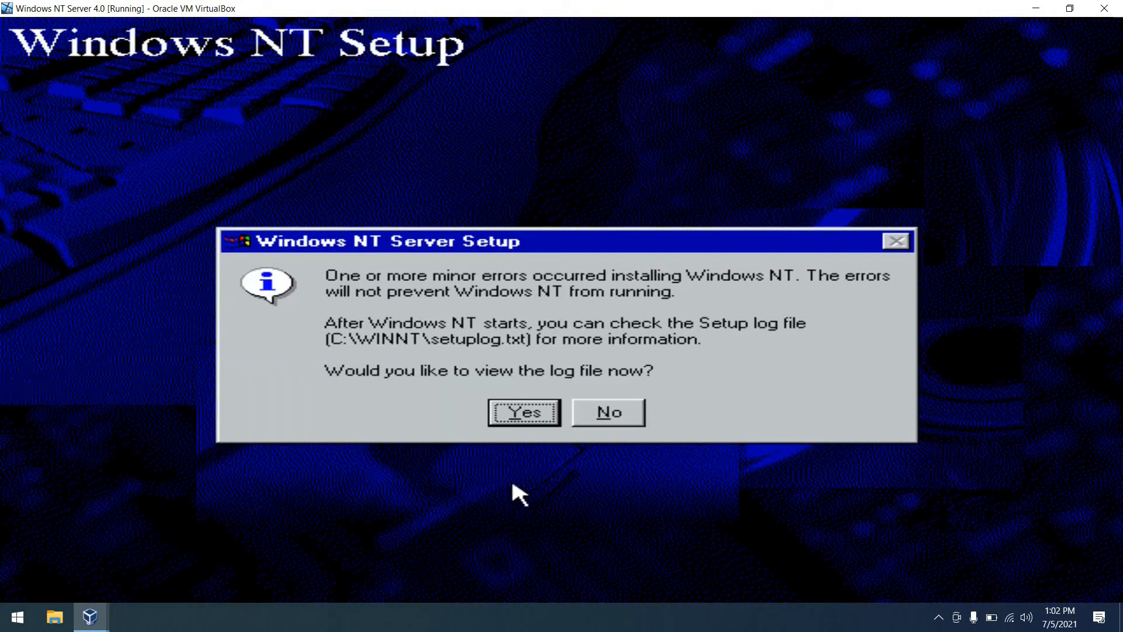
- View the setup log file and dismiss it
click(524, 412)
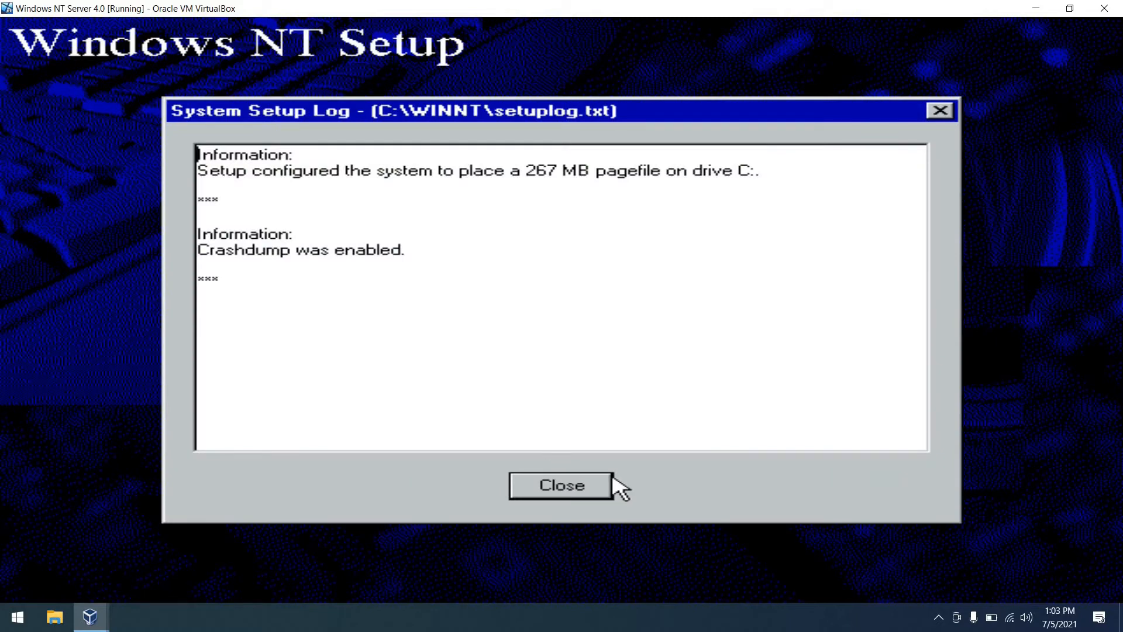
click(558, 486)
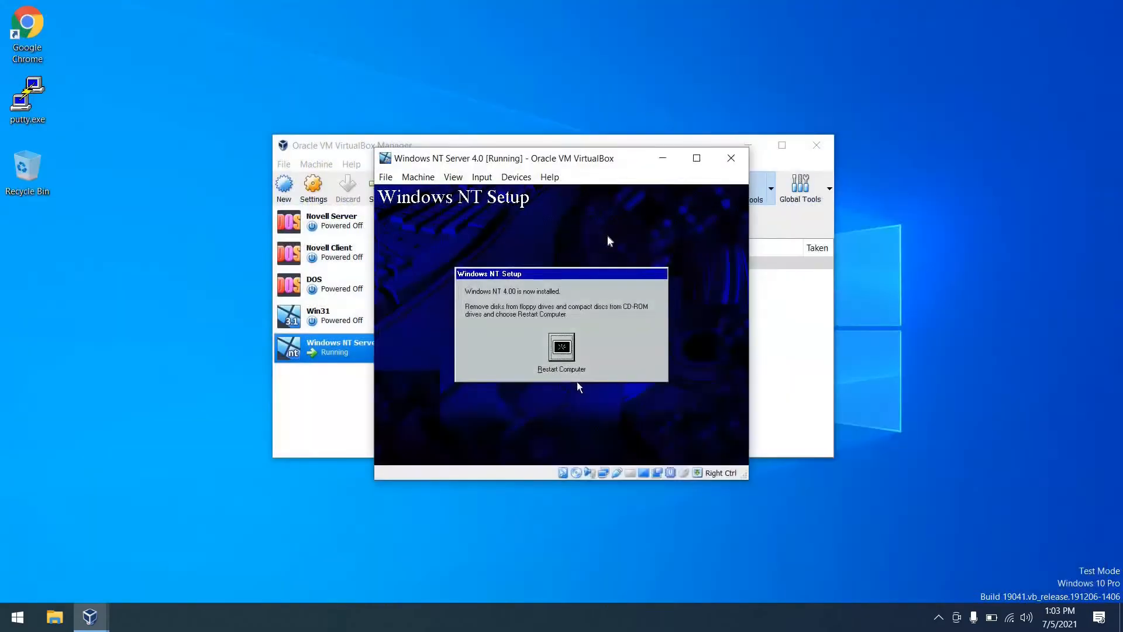
- Eject the NT install disc via the Devices menu and restart the guest computer
click(515, 176)
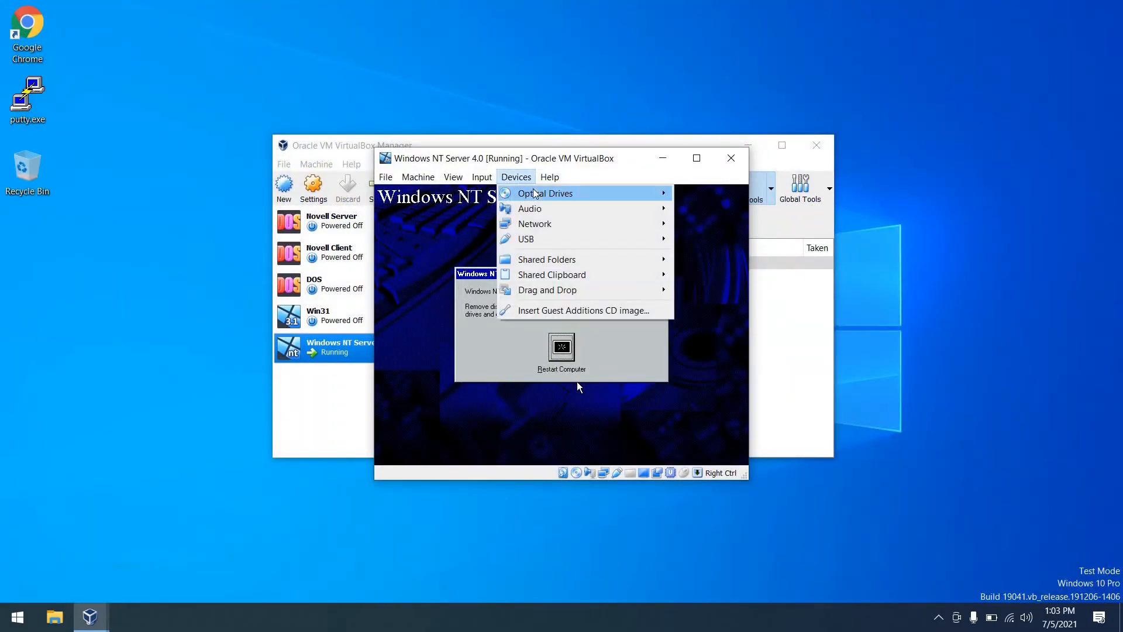
mouse_move(544, 193)
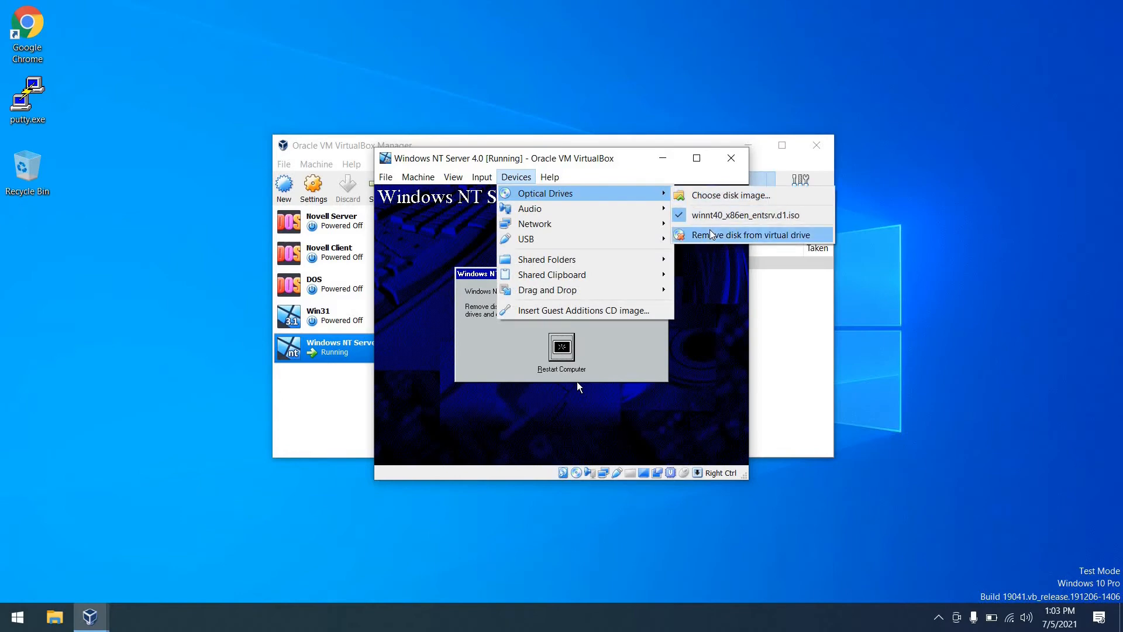
click(750, 234)
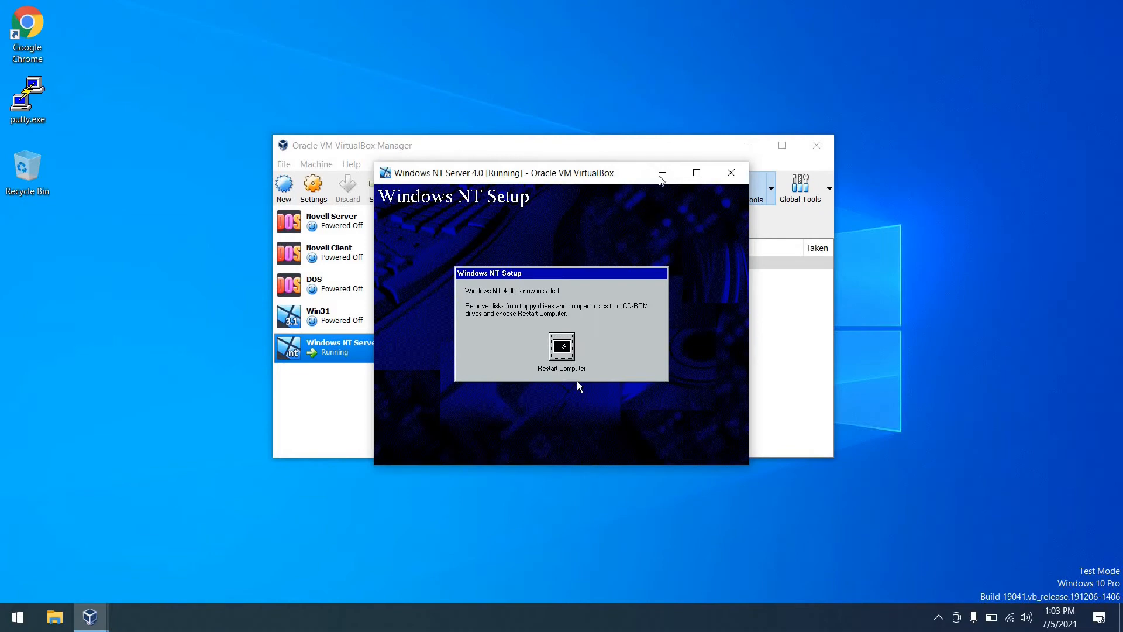
click(696, 173)
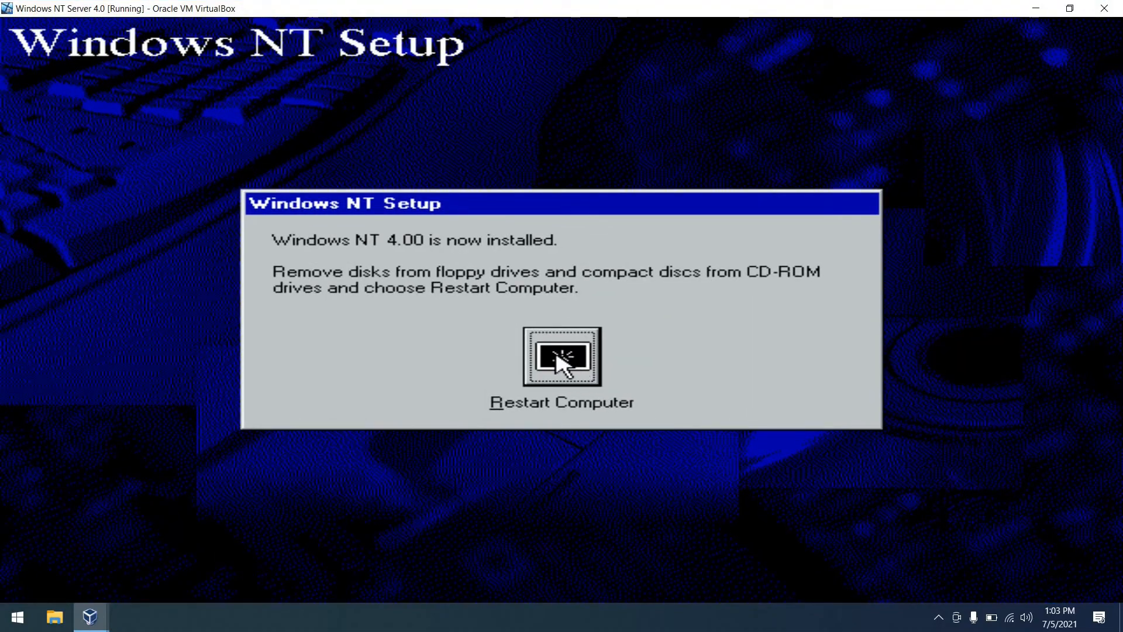
click(561, 364)
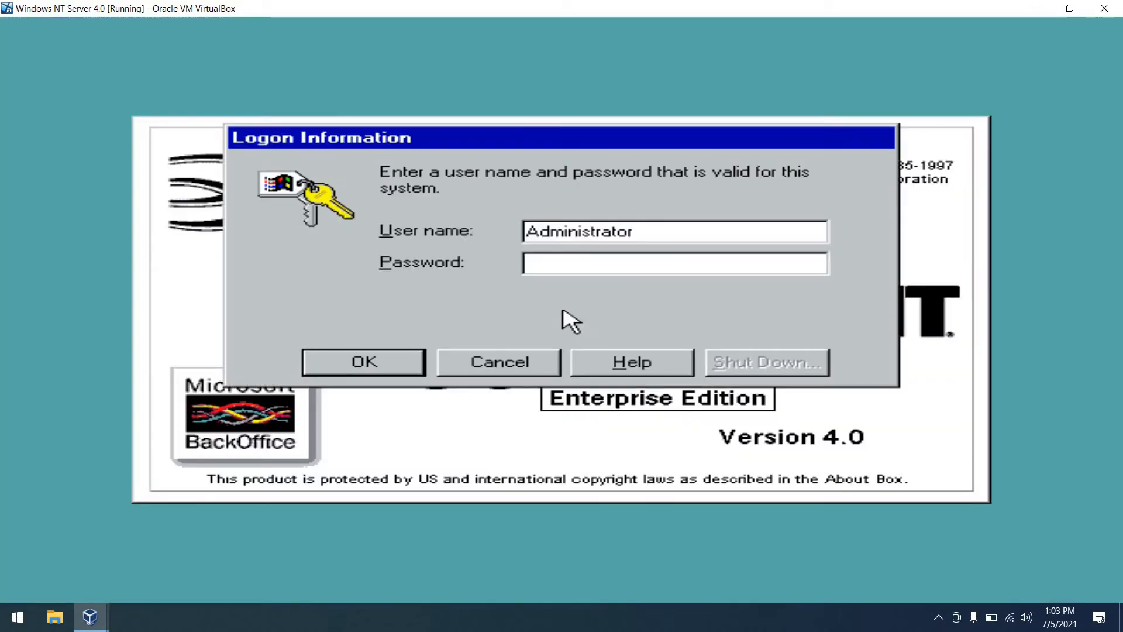
- Log on as Administrator, begin Service Pack 3 setup and insert the NT Server CD it requests
click(363, 361)
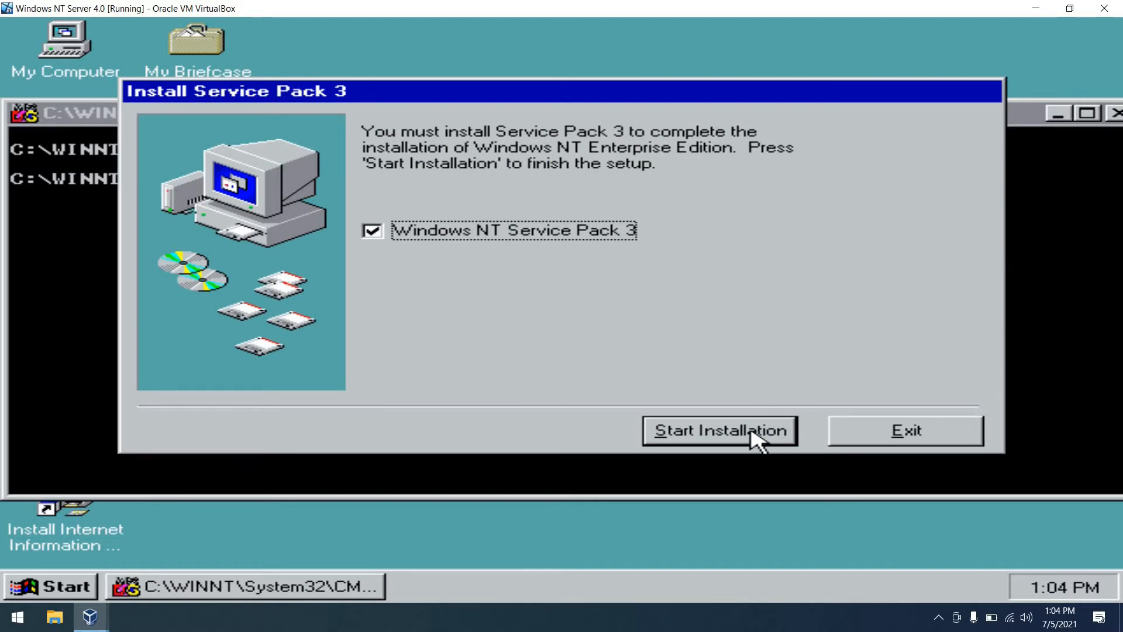
click(720, 431)
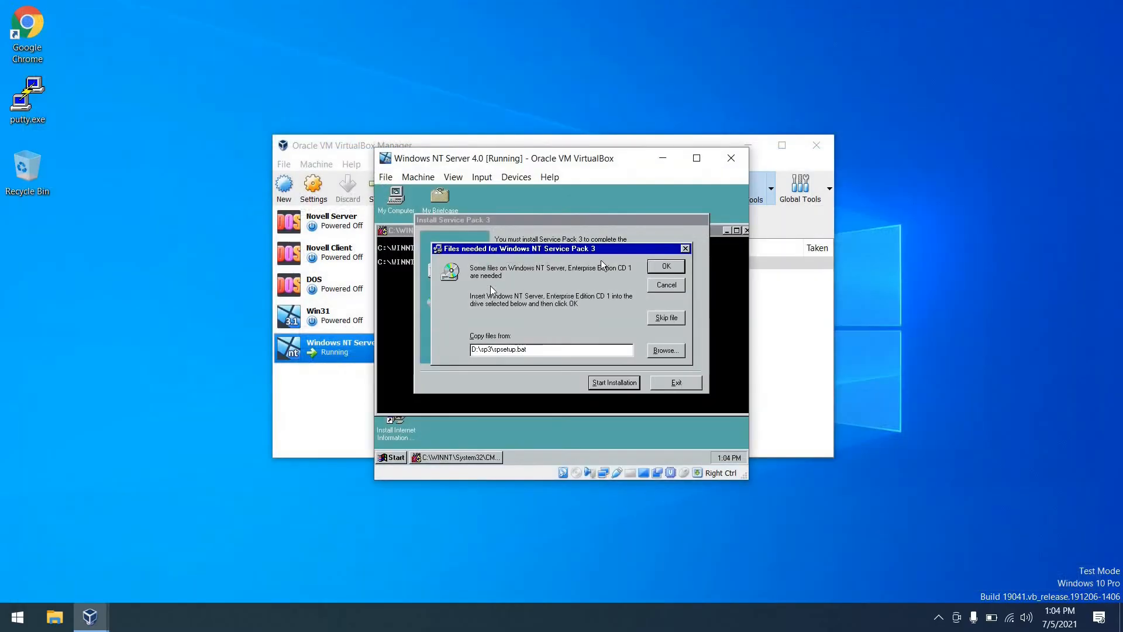
click(516, 177)
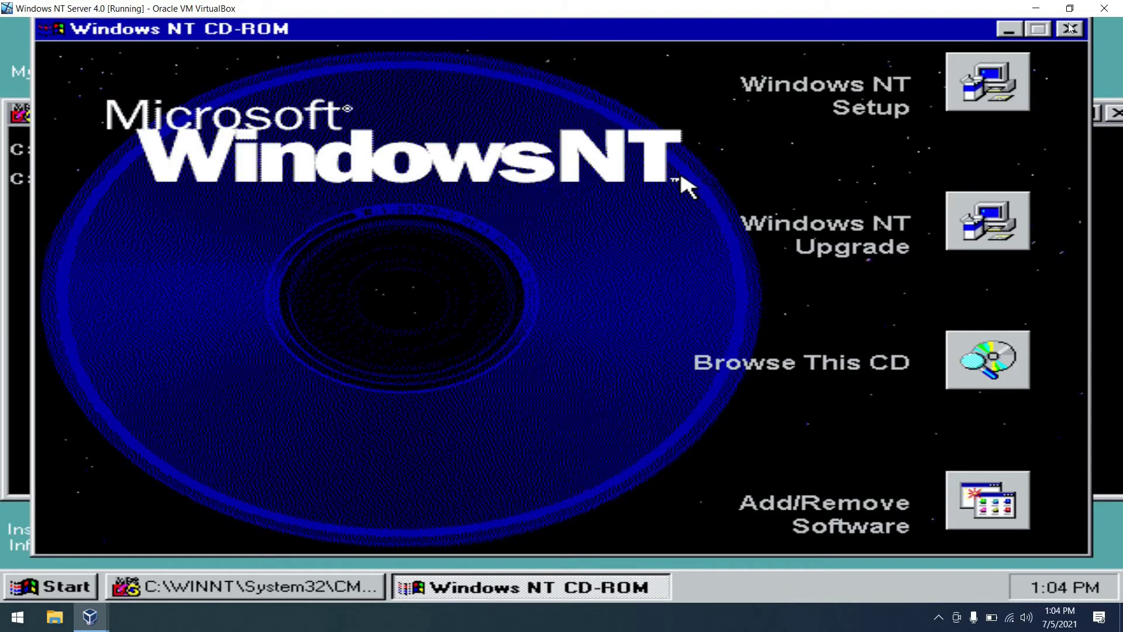
mouse_move(987, 81)
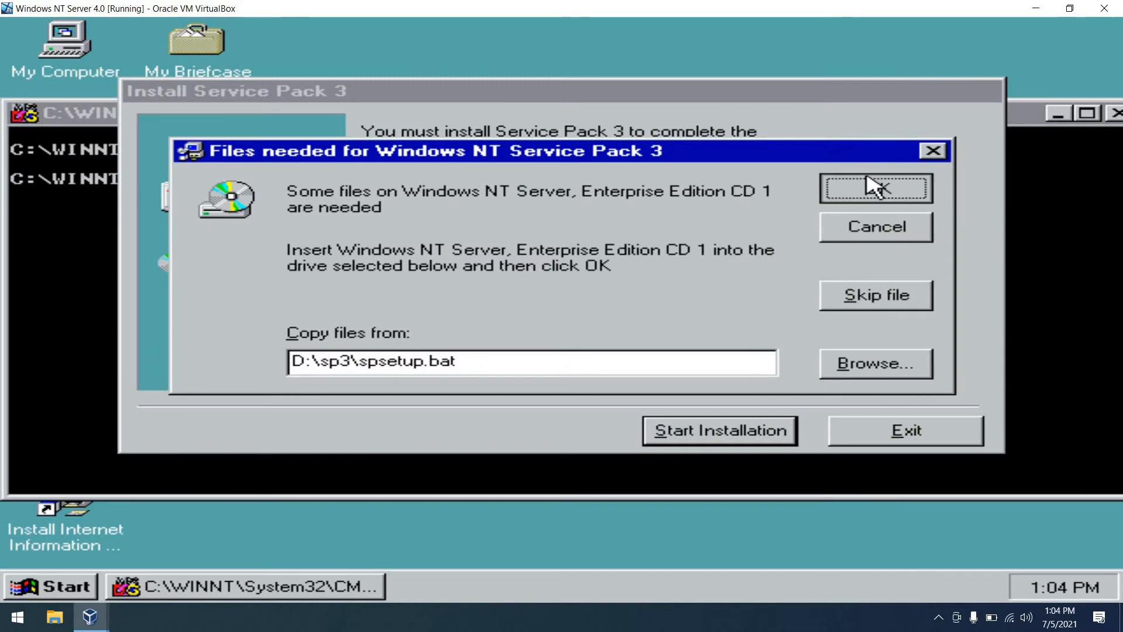
- Run Service Pack 3 setup with license accepted and an uninstall directory, keeping the existing 128-bit SCHANNEL.DLL
click(876, 187)
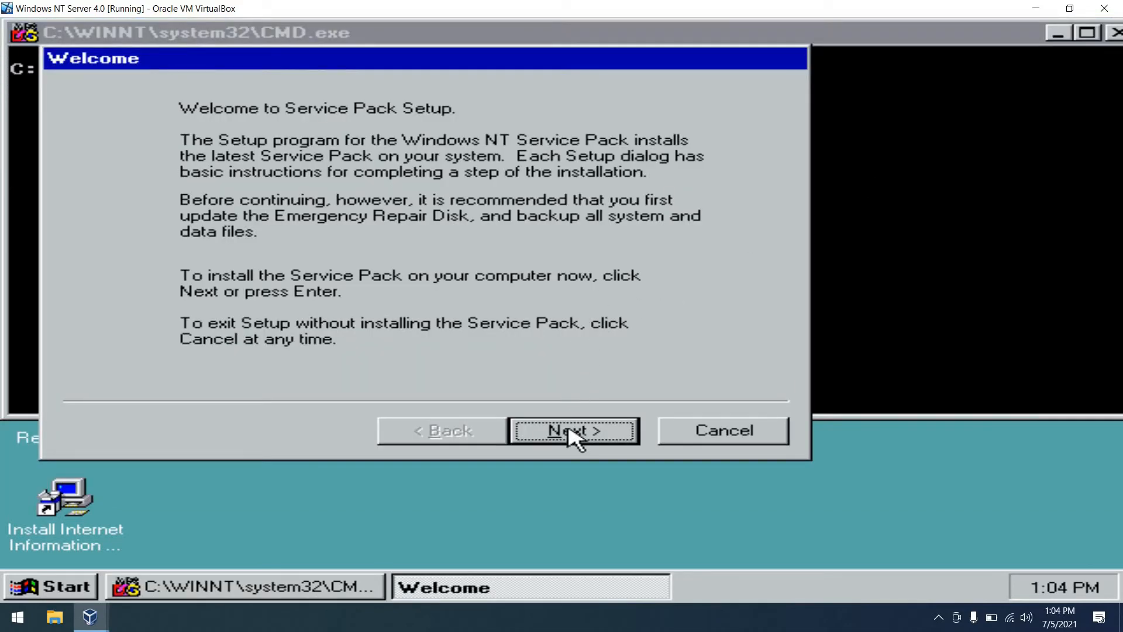
click(568, 431)
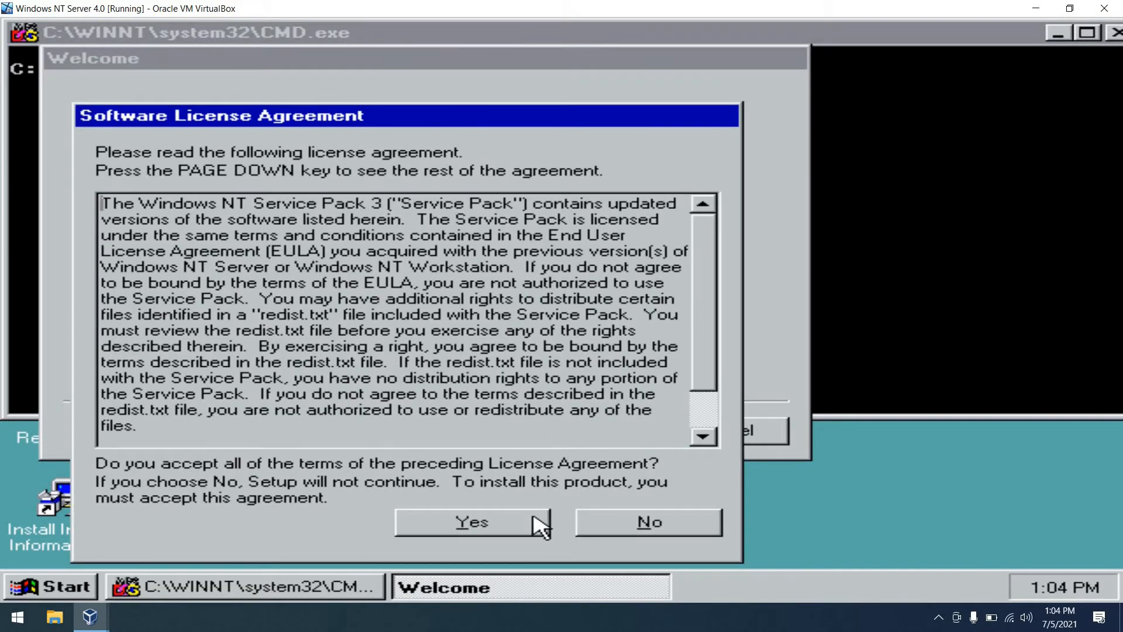
click(465, 522)
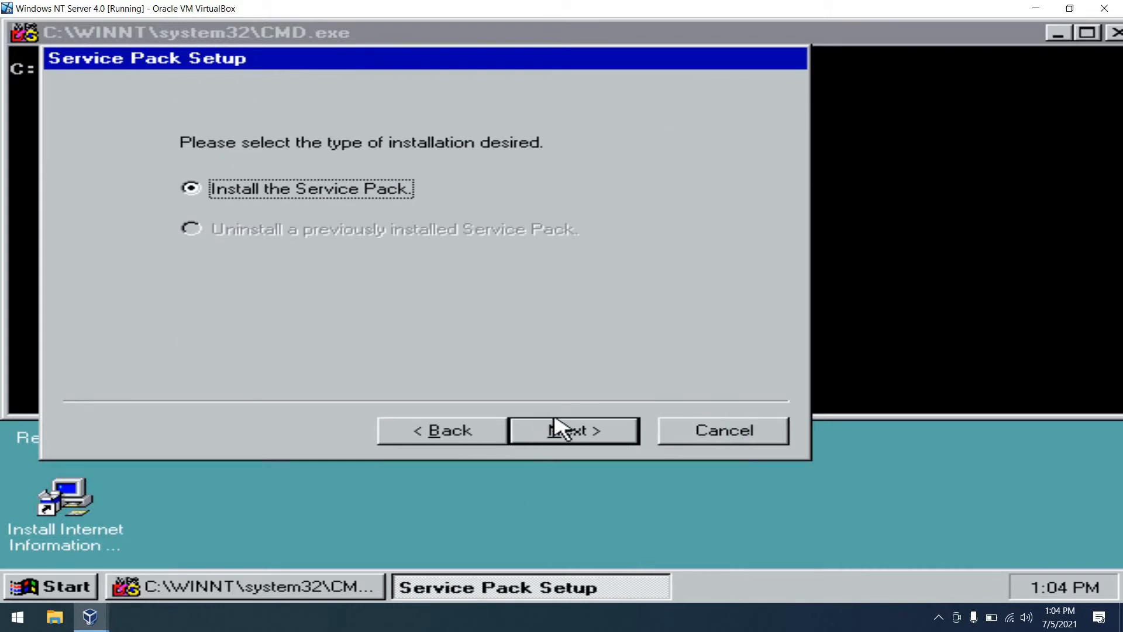
click(572, 430)
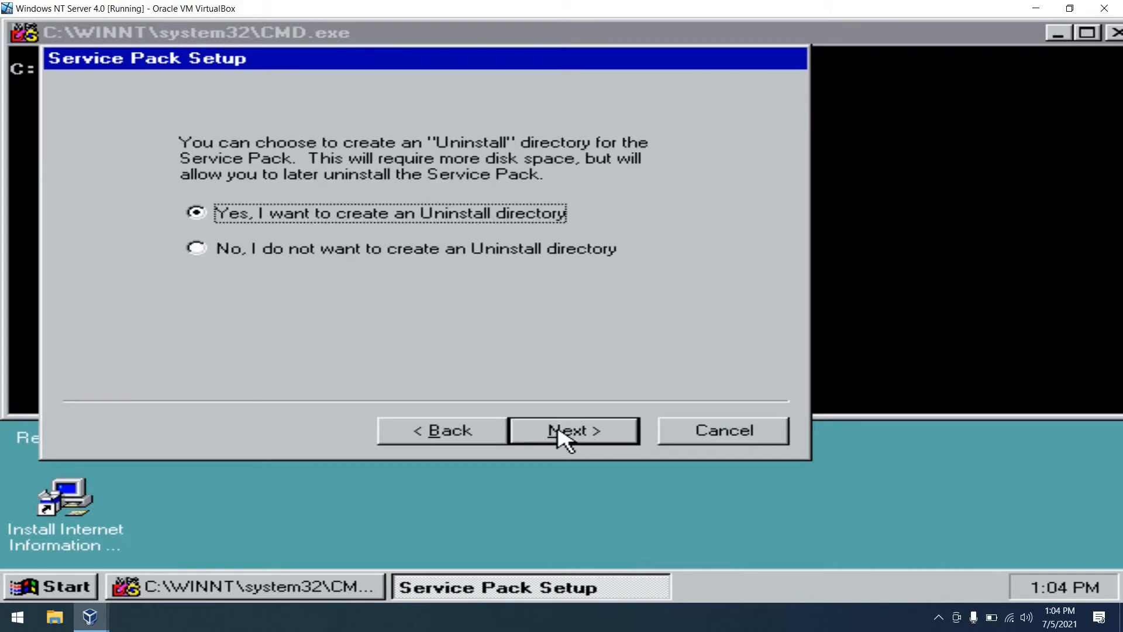
mouse_move(484, 252)
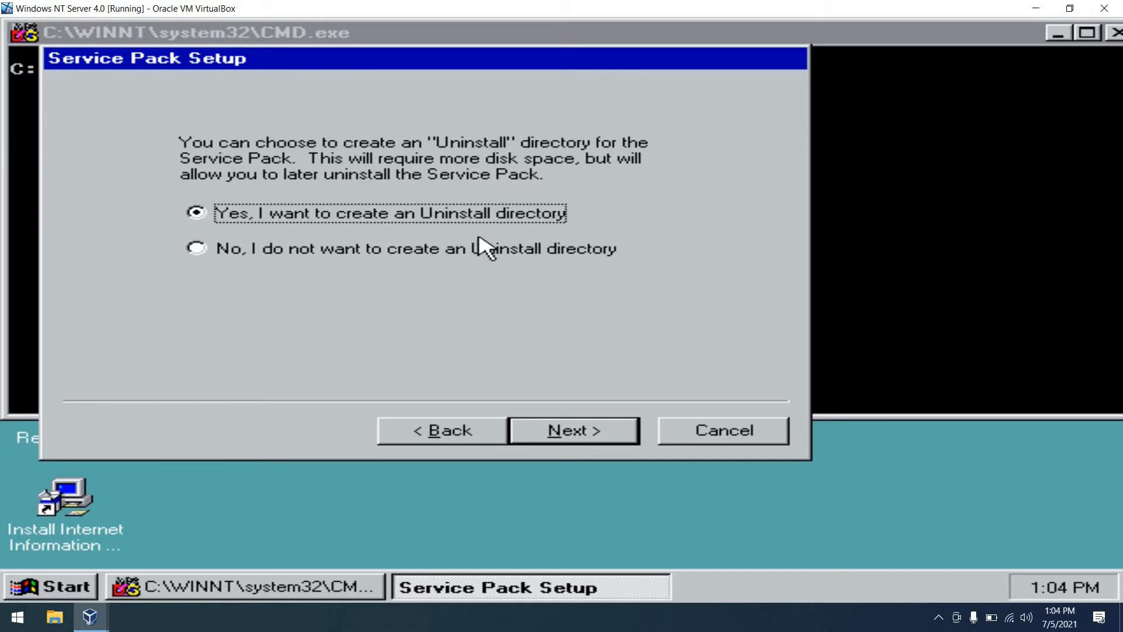
click(573, 430)
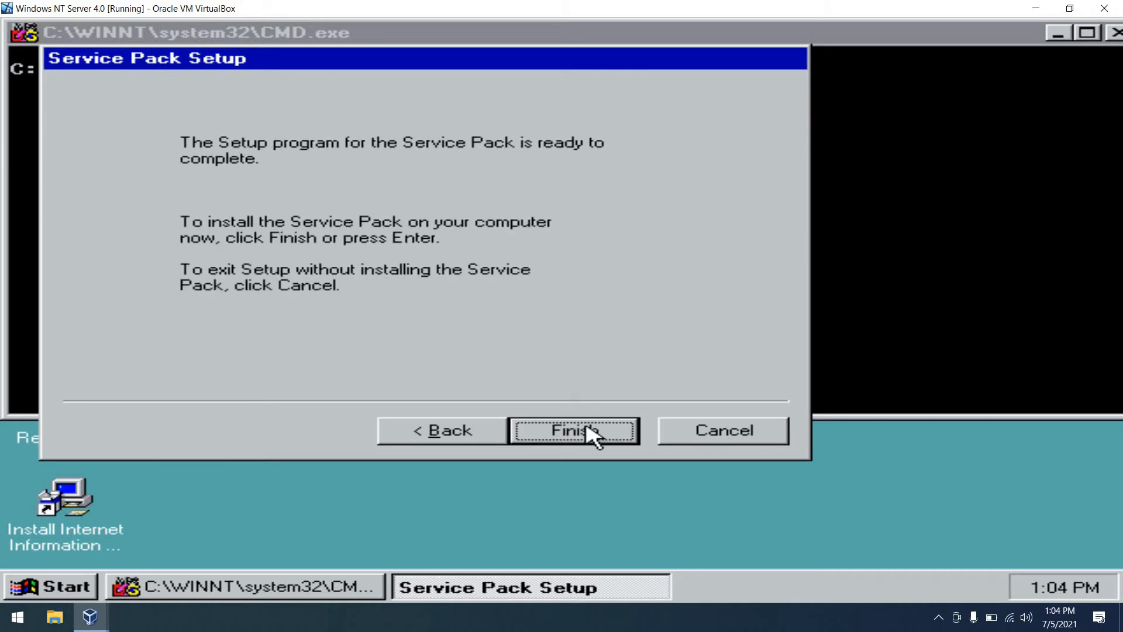
click(572, 431)
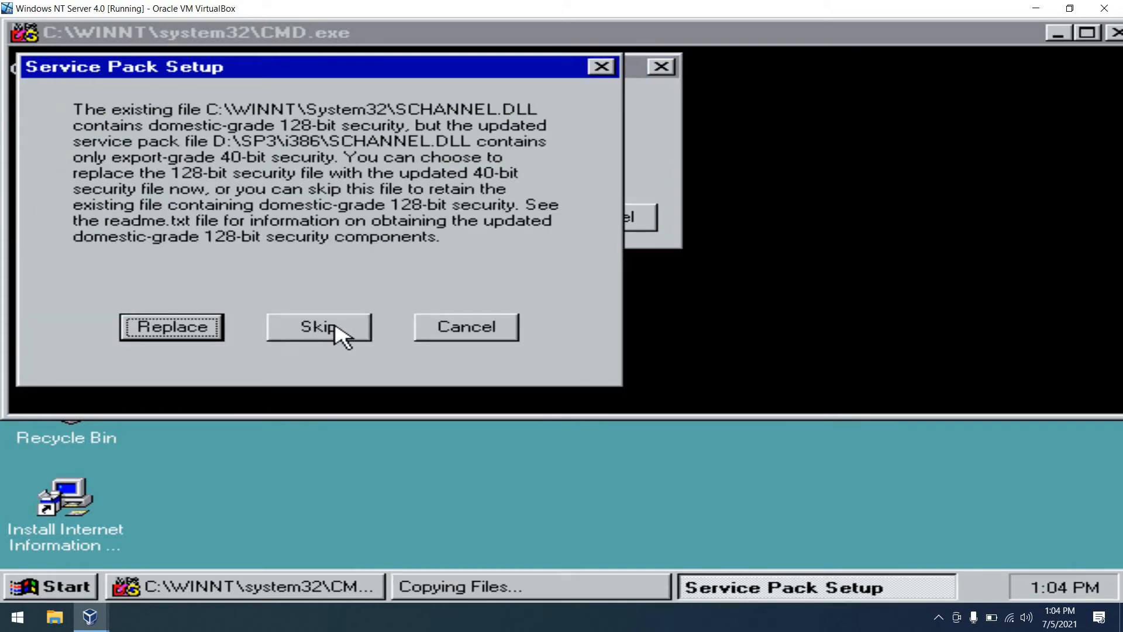
click(318, 327)
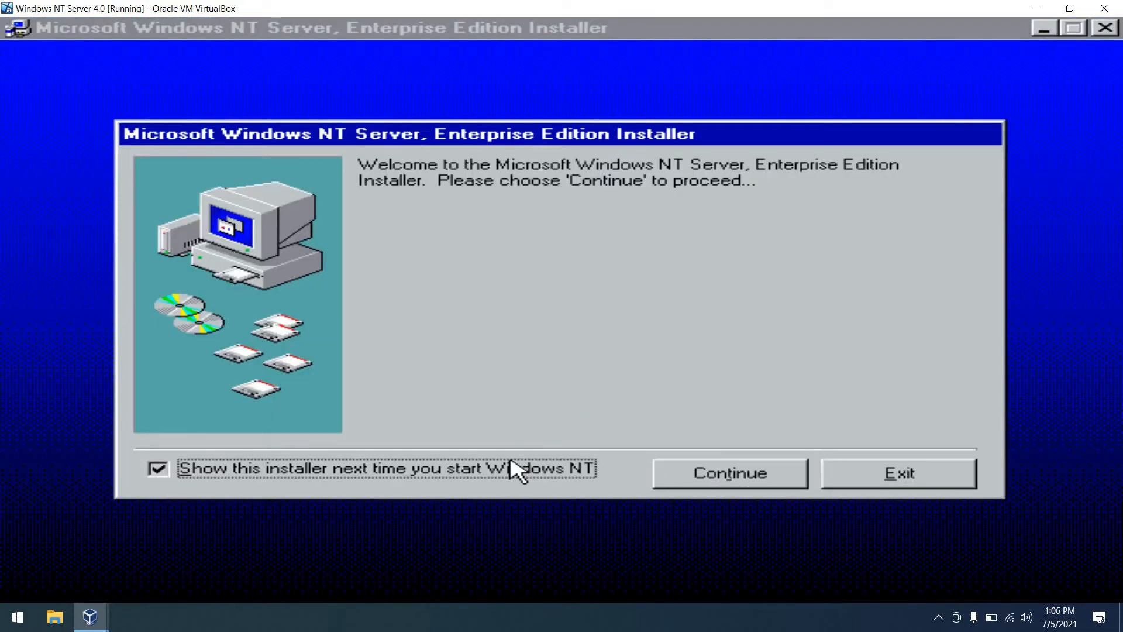
- Turn off 'Show this installer next time' and exit the Enterprise Edition installer
click(158, 468)
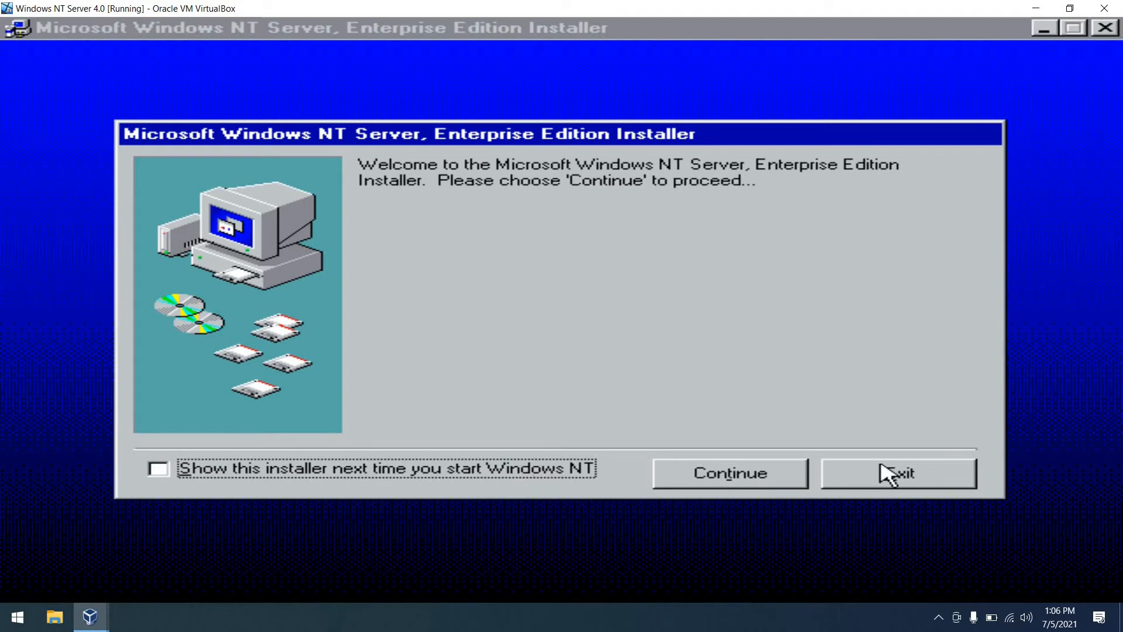
click(900, 473)
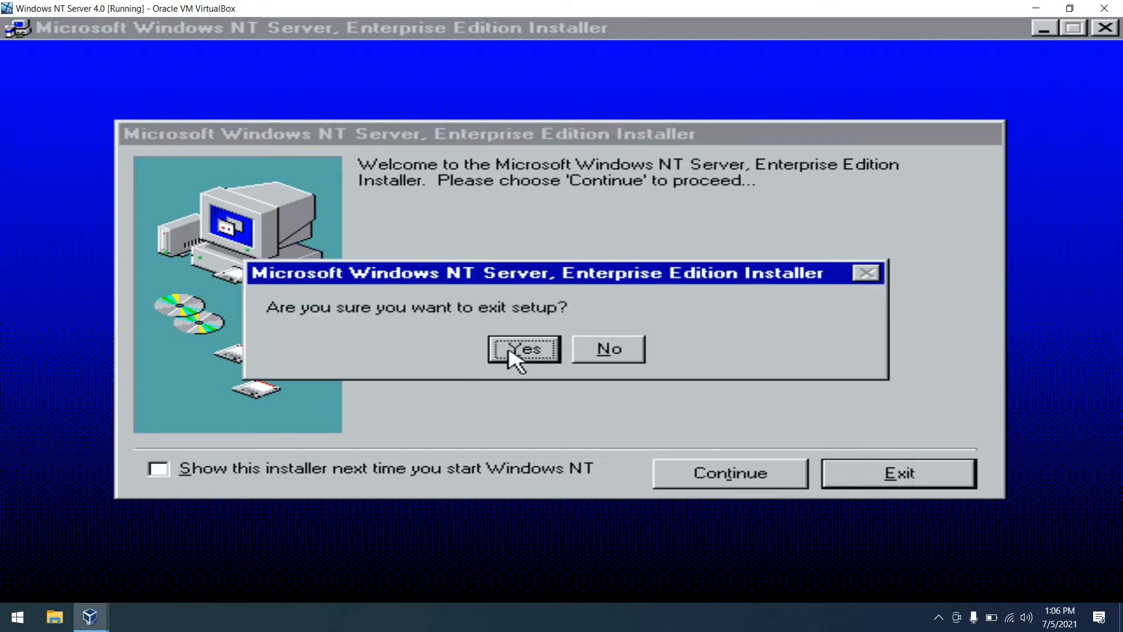
click(523, 349)
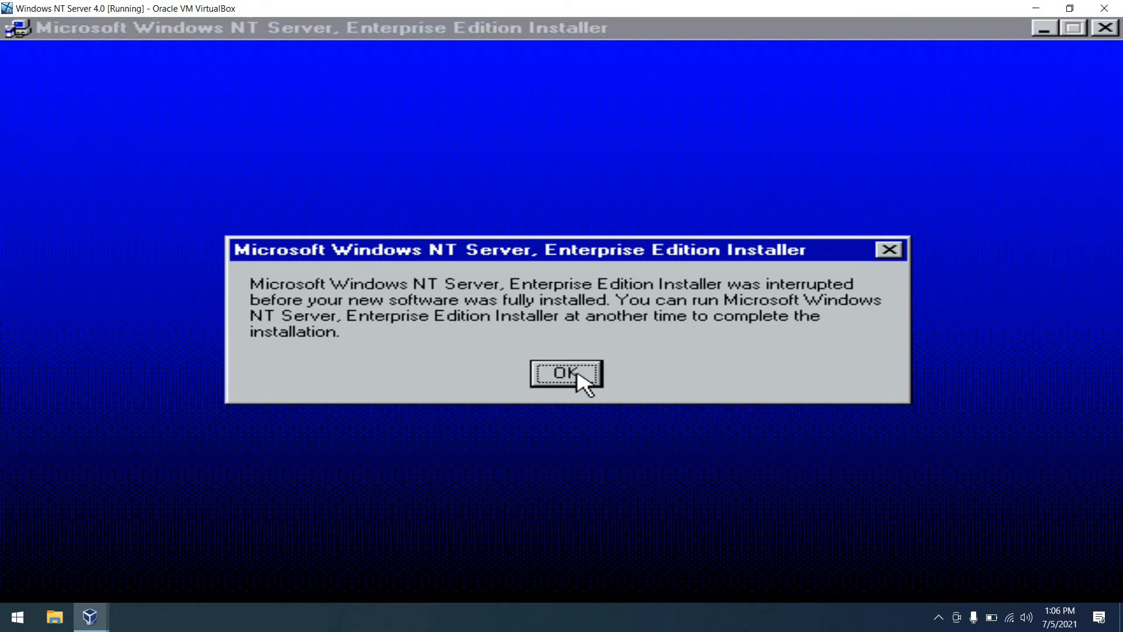
click(566, 373)
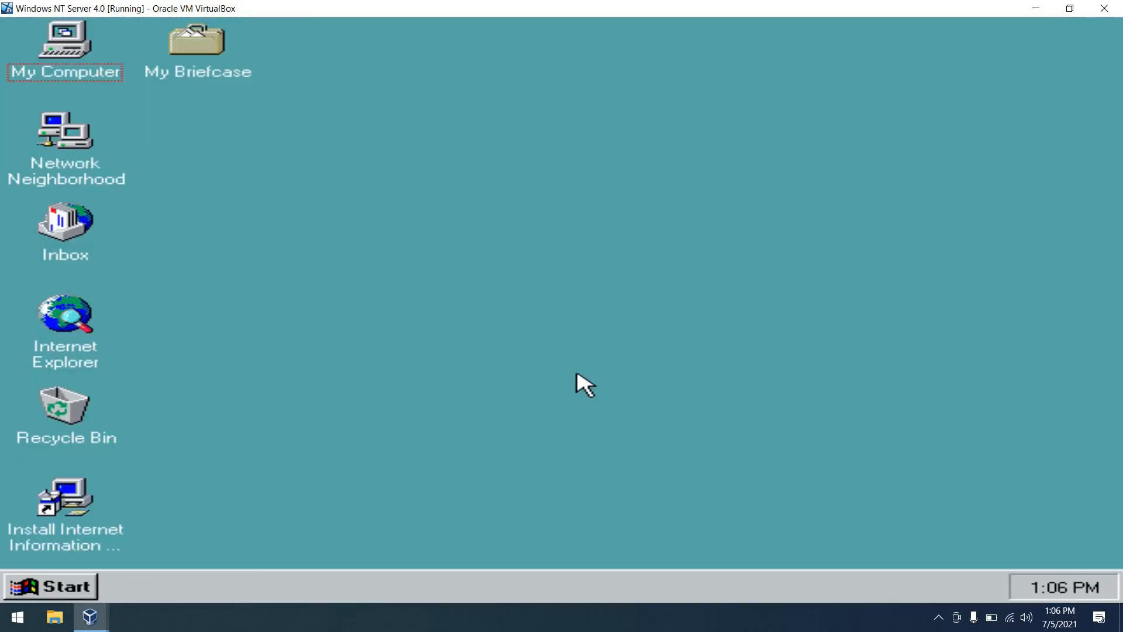
mouse_move(187, 463)
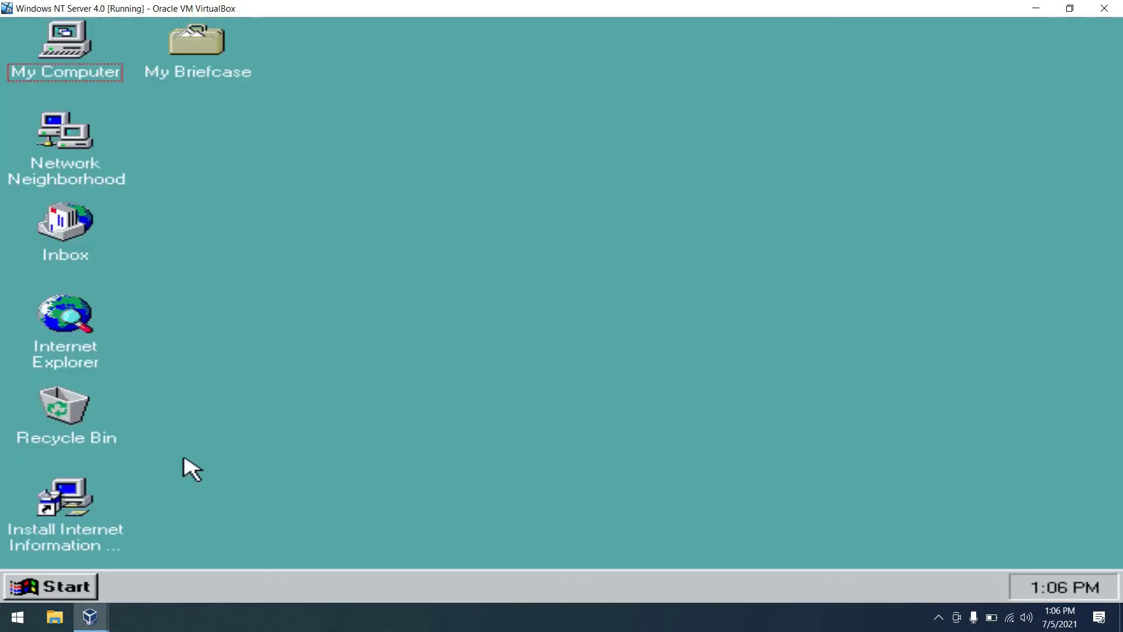
mouse_move(61, 587)
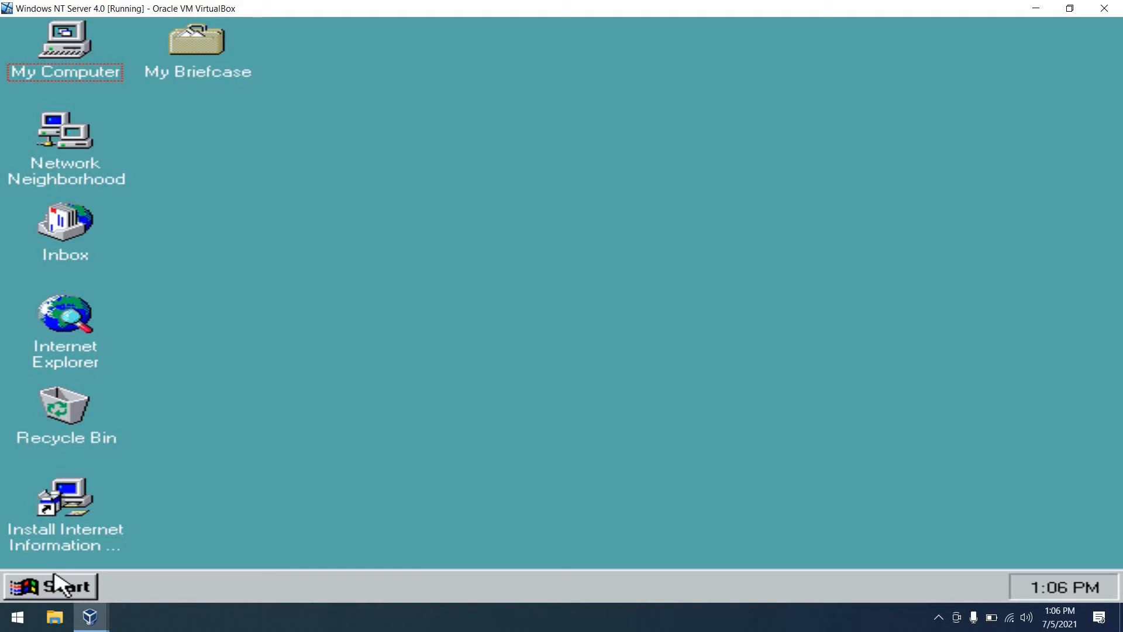
- Reach Services from the Control Panel and select Remoteboot Service
click(50, 586)
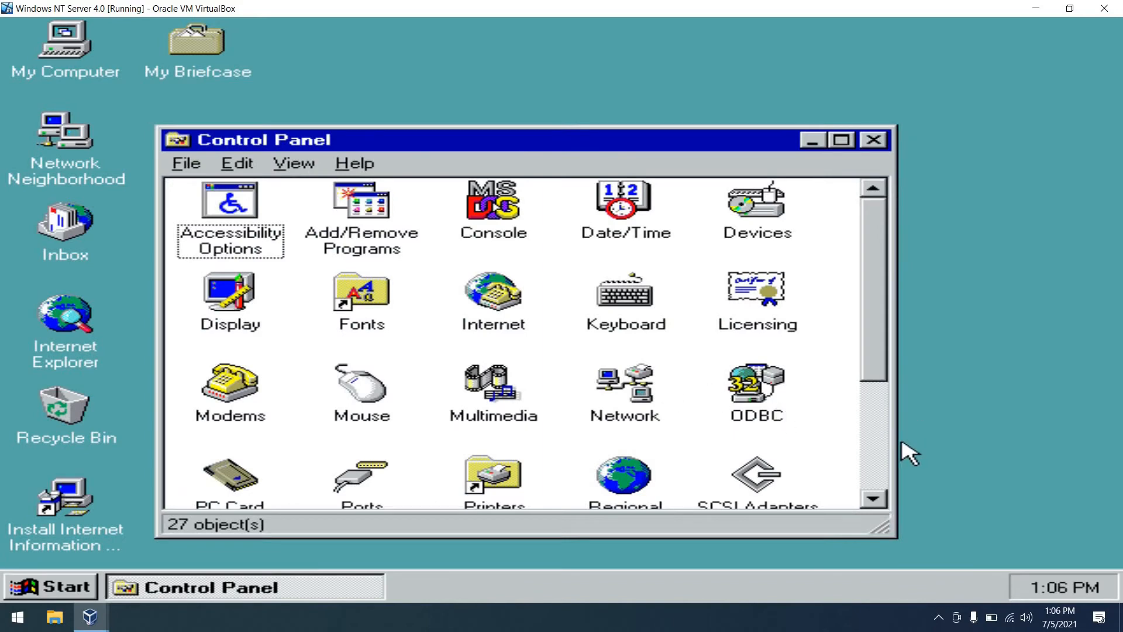
scroll(down, 3)
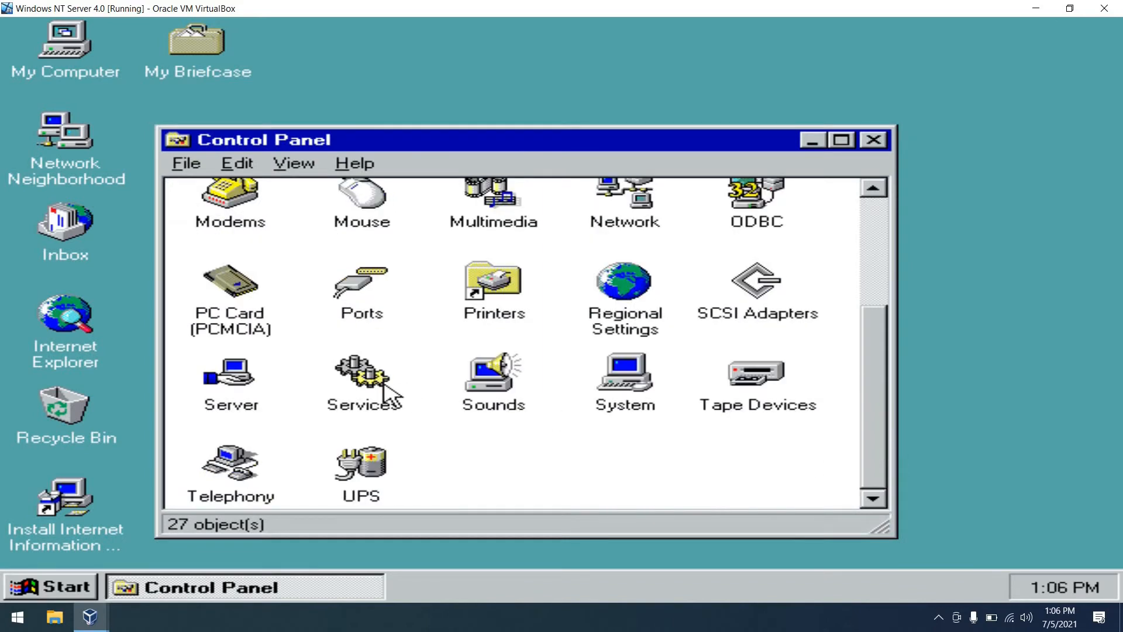
double_click(359, 381)
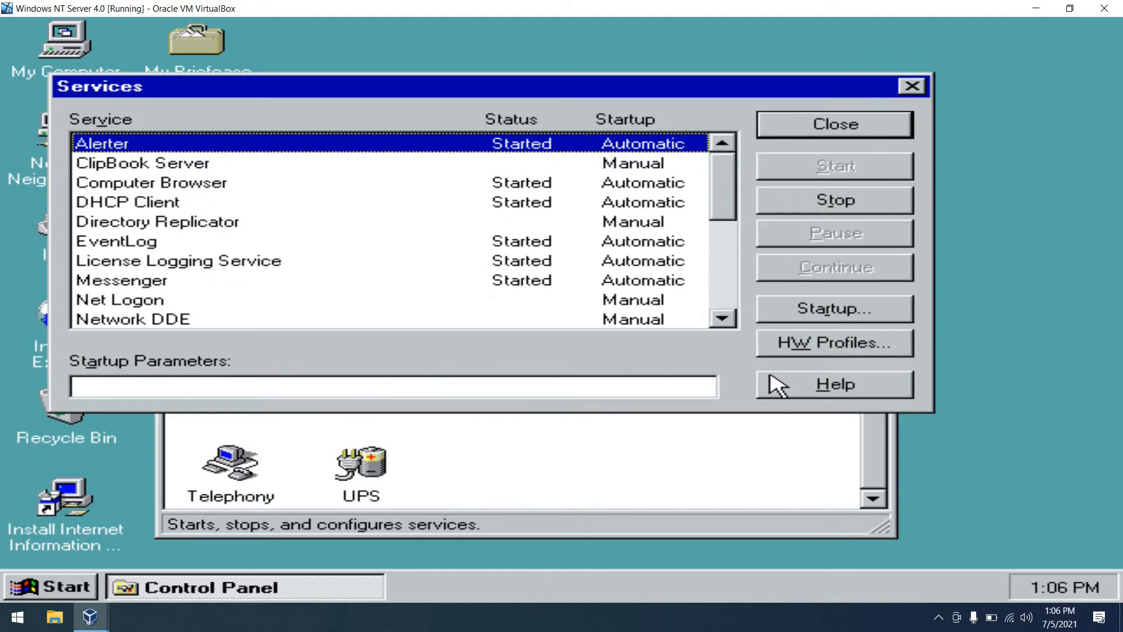
click(724, 321)
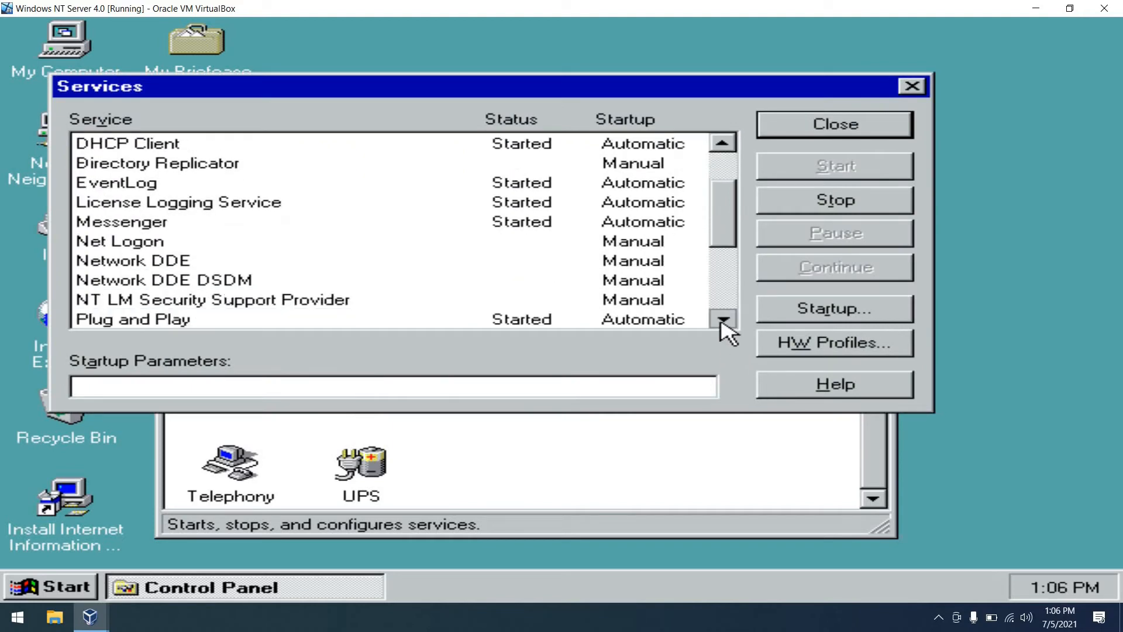
click(722, 324)
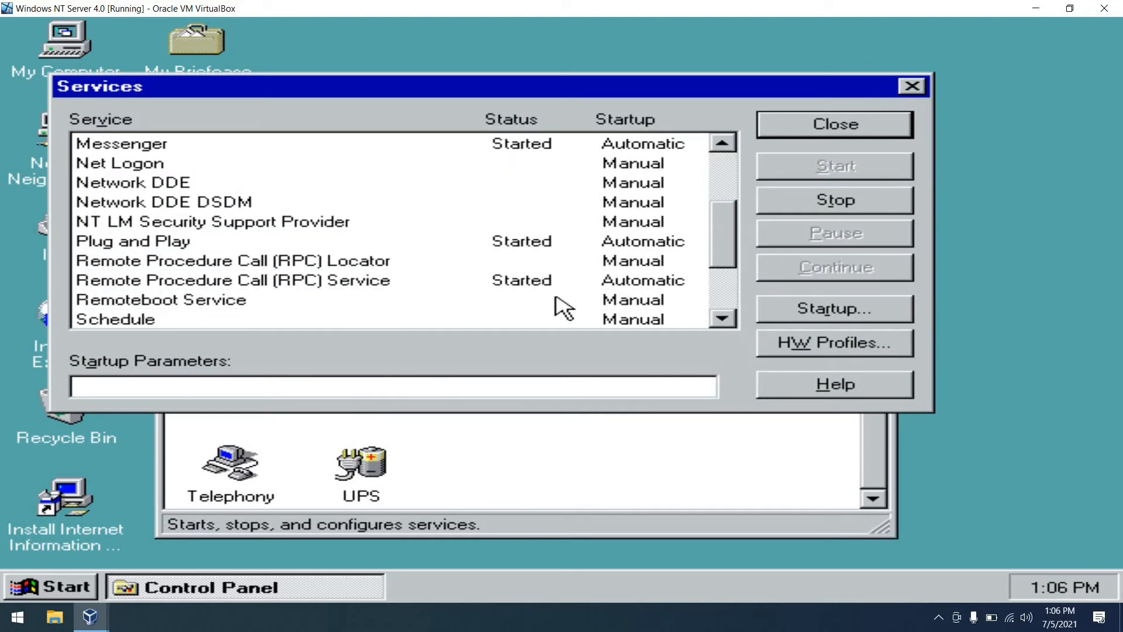
click(164, 299)
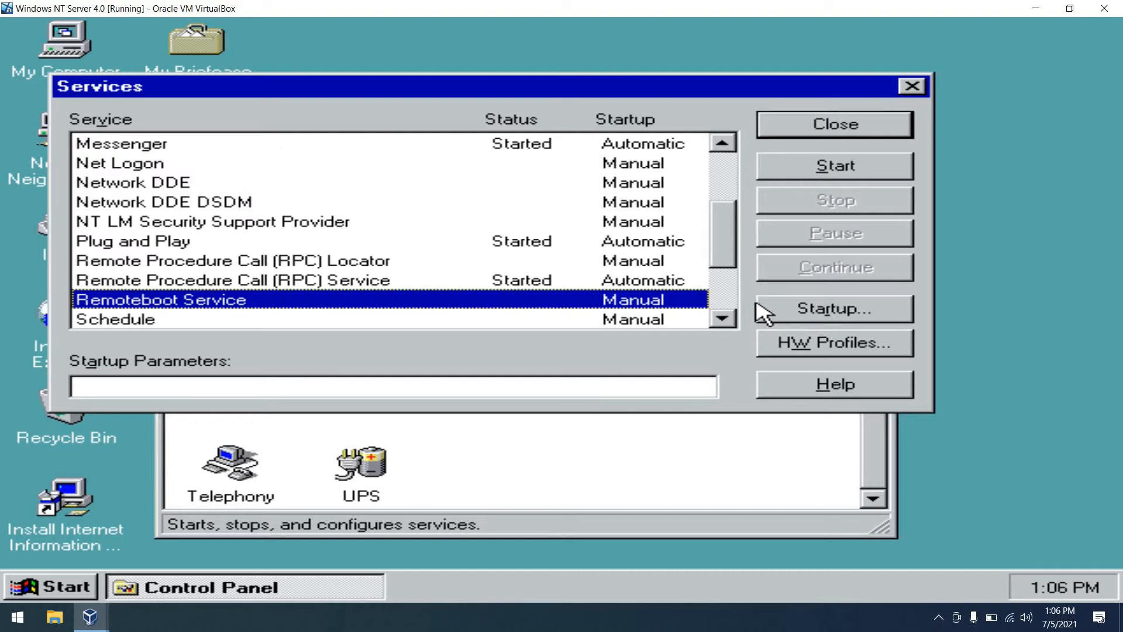
- Set Remoteboot Service to Automatic startup, start it now, and close Services and Control Panel
click(835, 308)
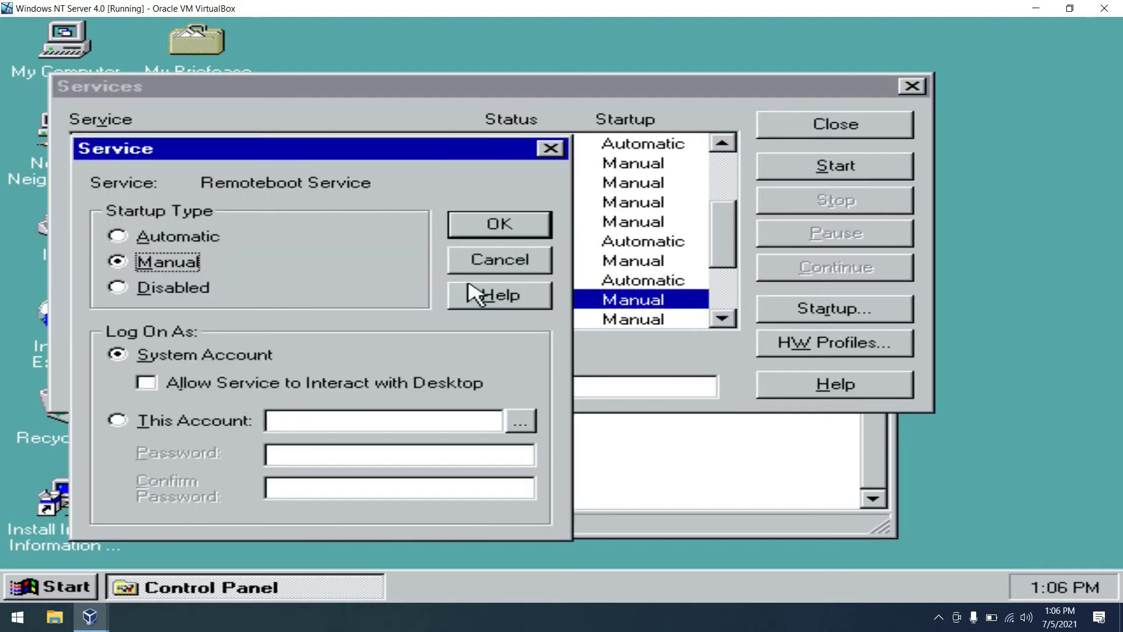
click(119, 236)
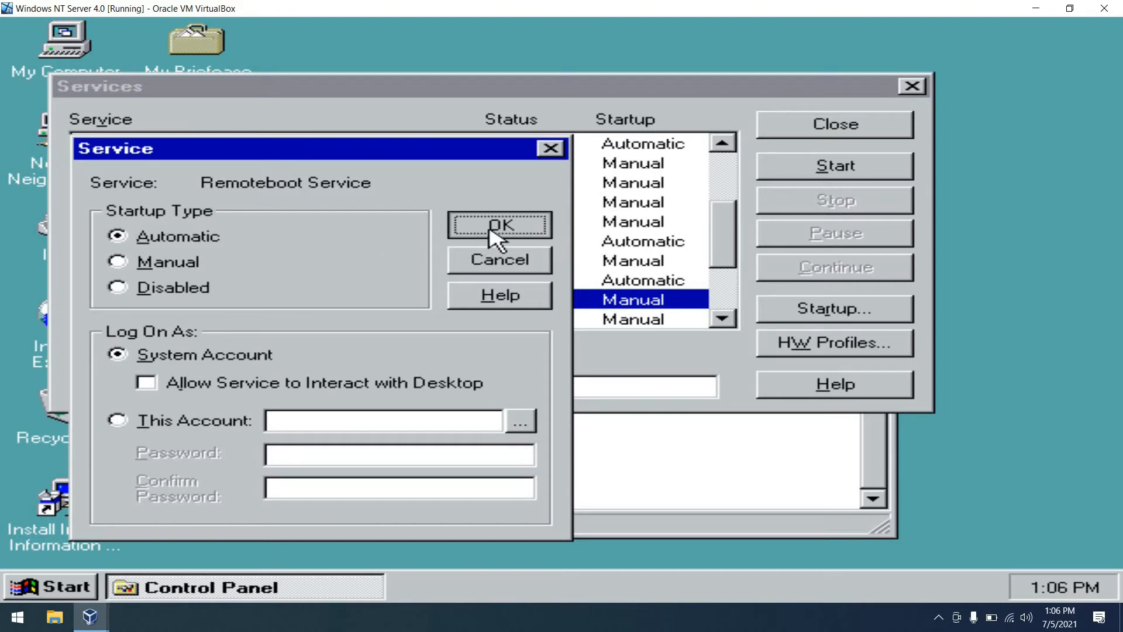
click(497, 225)
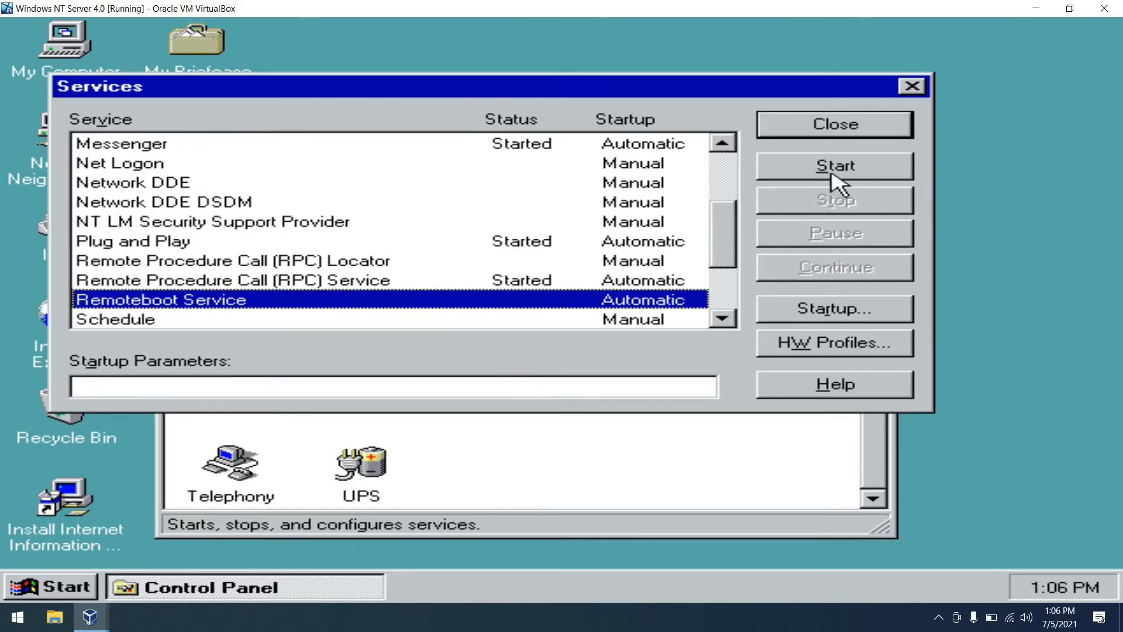
click(835, 165)
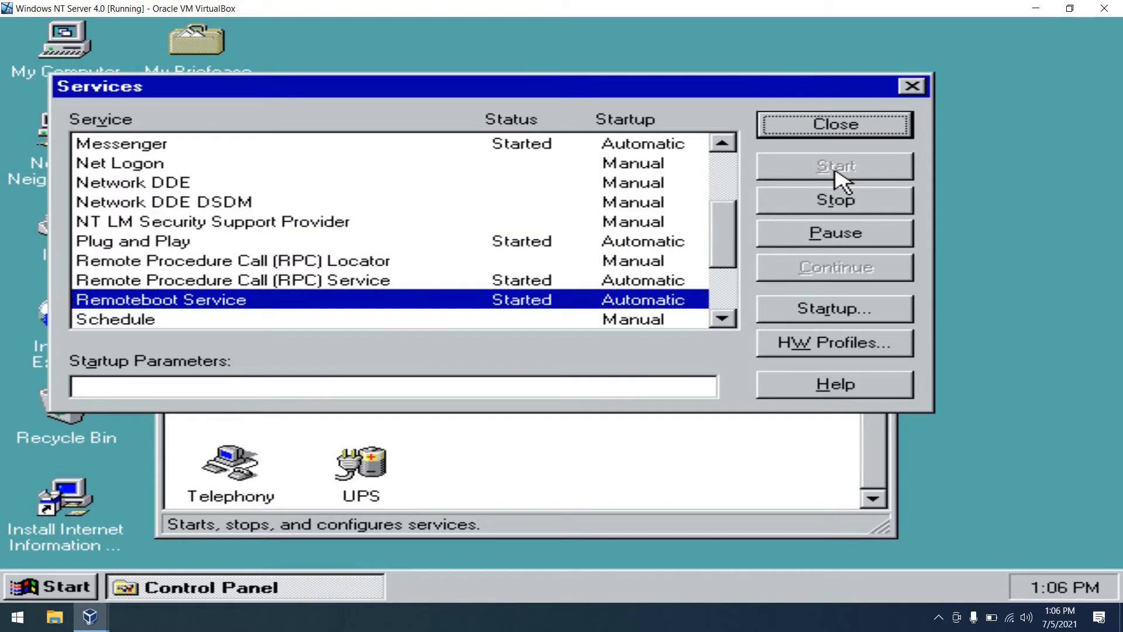
click(836, 125)
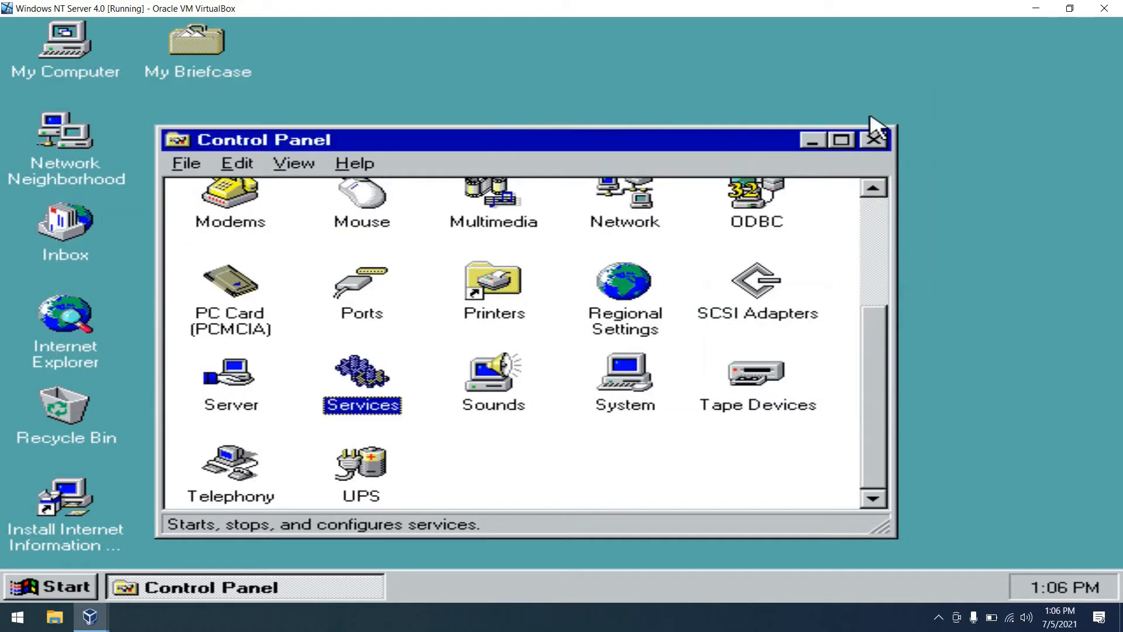
click(875, 139)
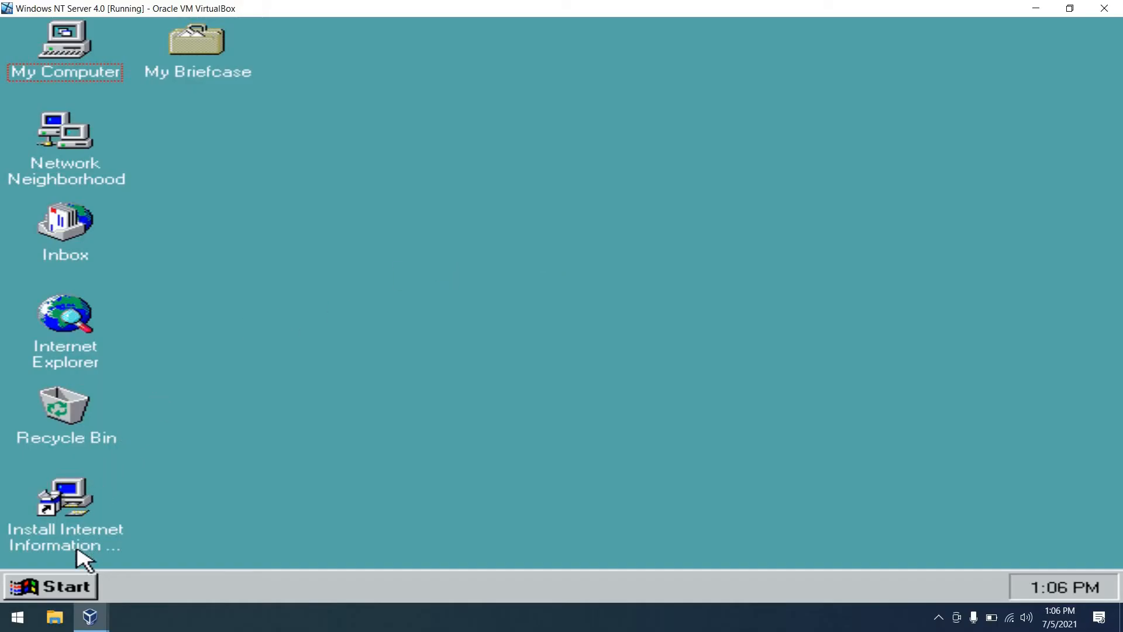
click(48, 586)
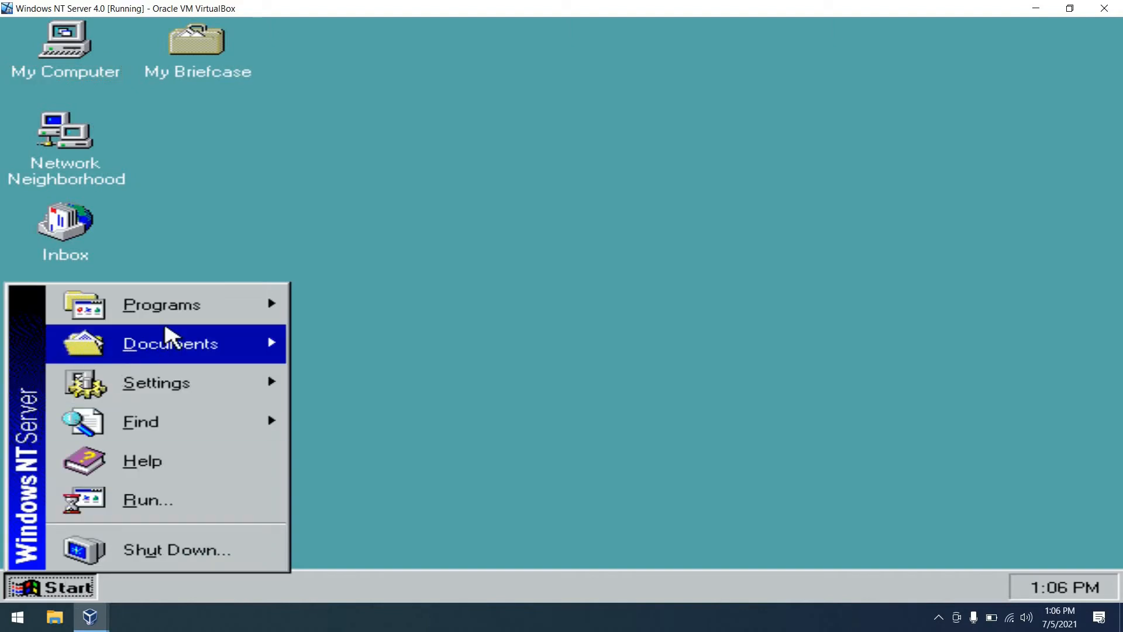
click(162, 304)
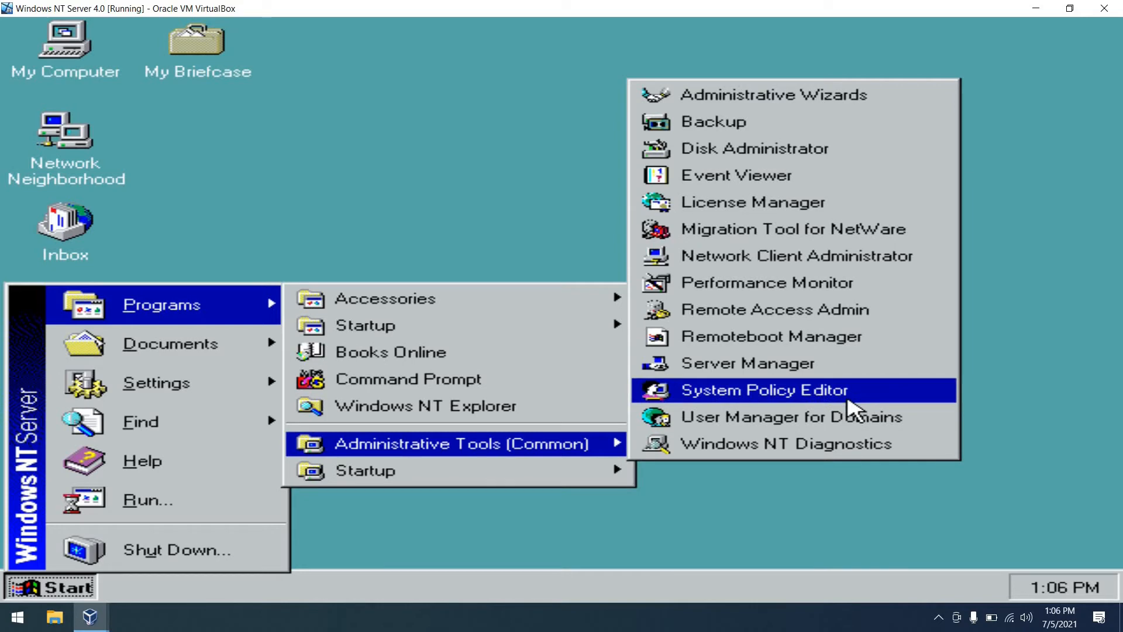
mouse_move(772, 344)
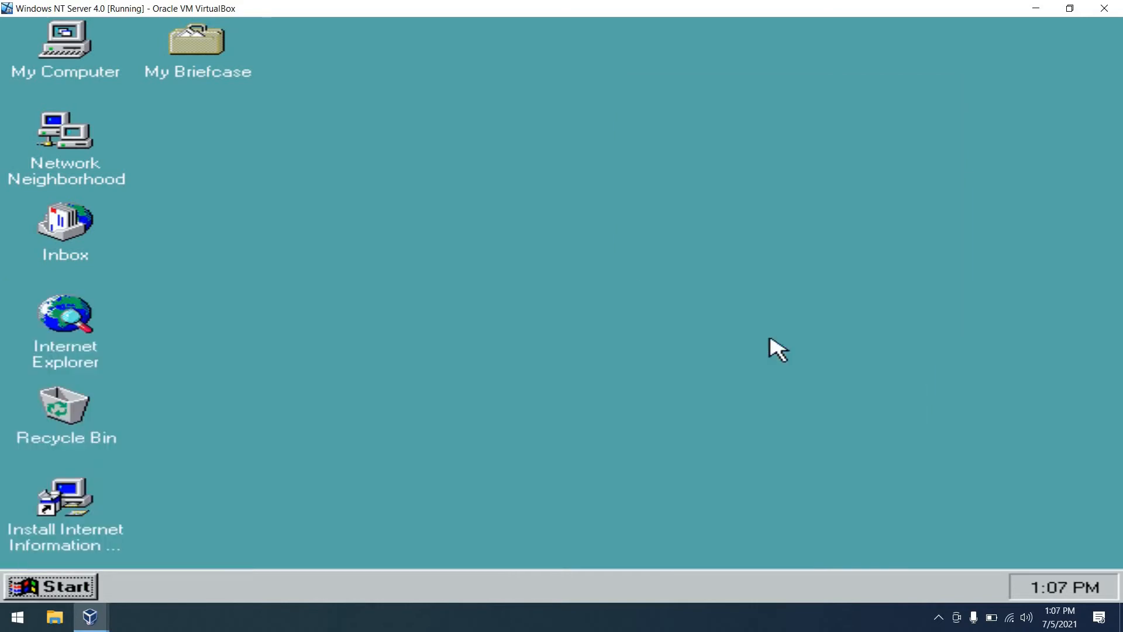
mouse_move(29, 532)
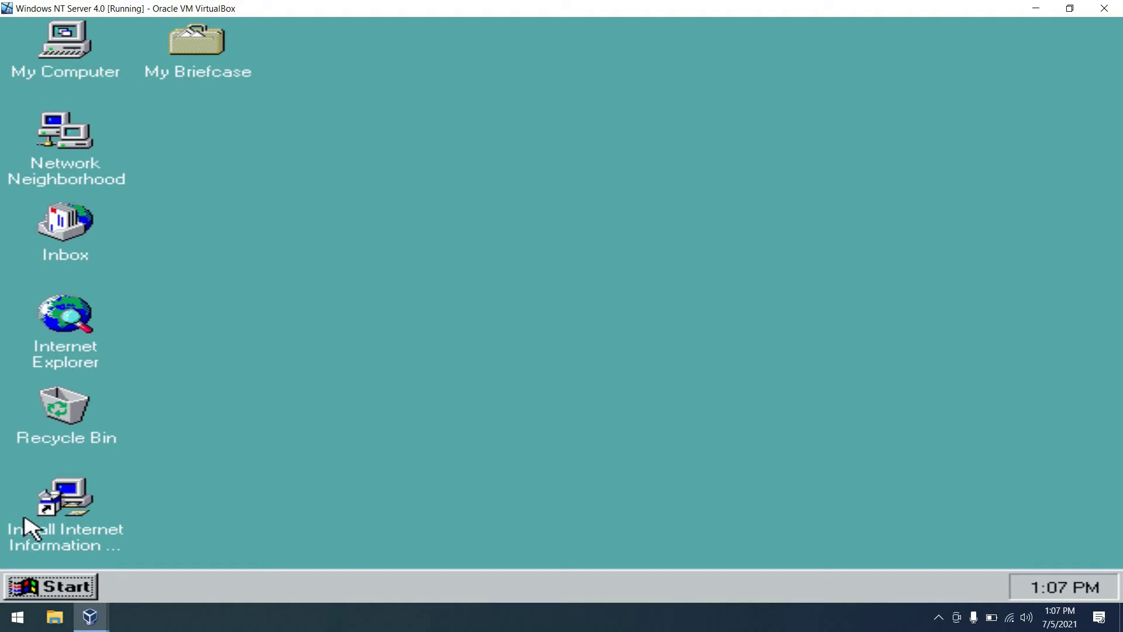
- Browse from My Computer into C:\Winnt\system32
double_click(55, 45)
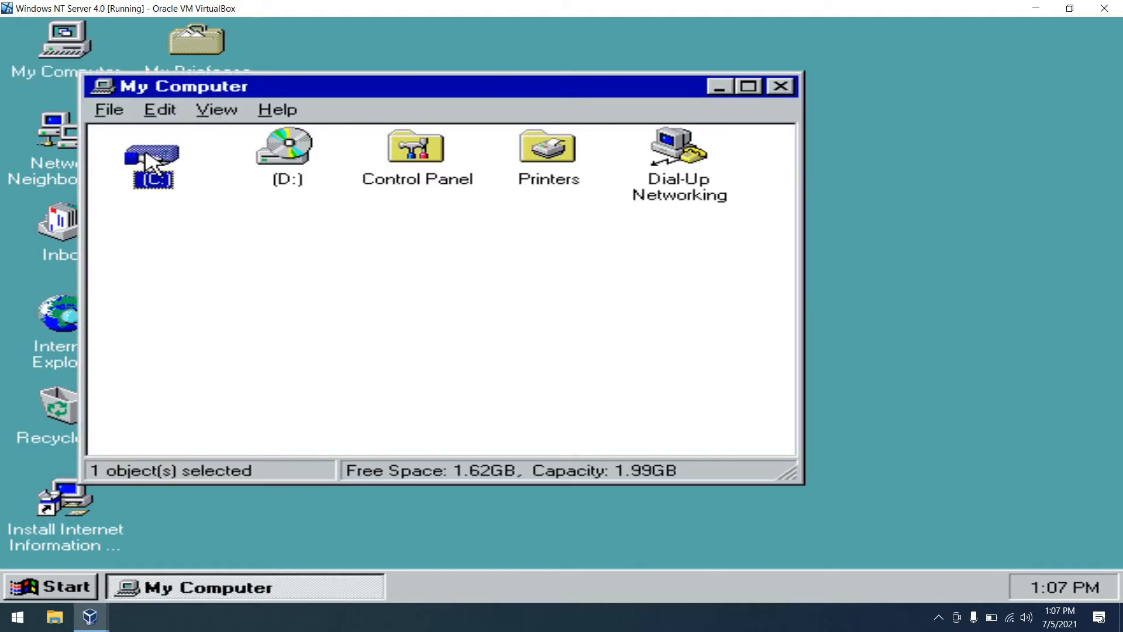
double_click(149, 158)
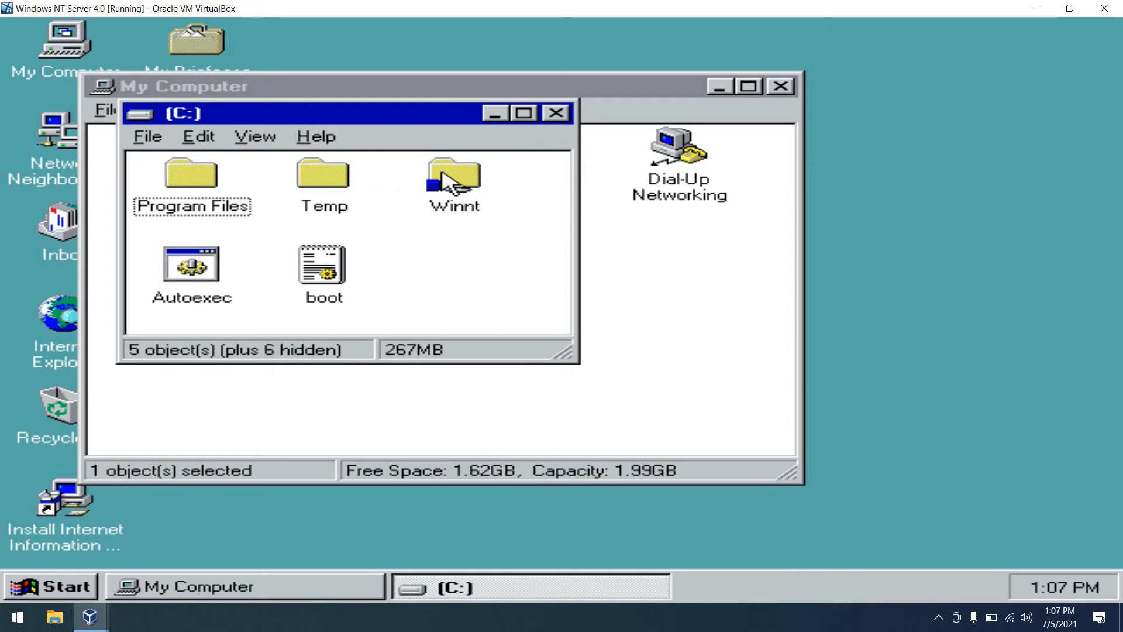
double_click(453, 176)
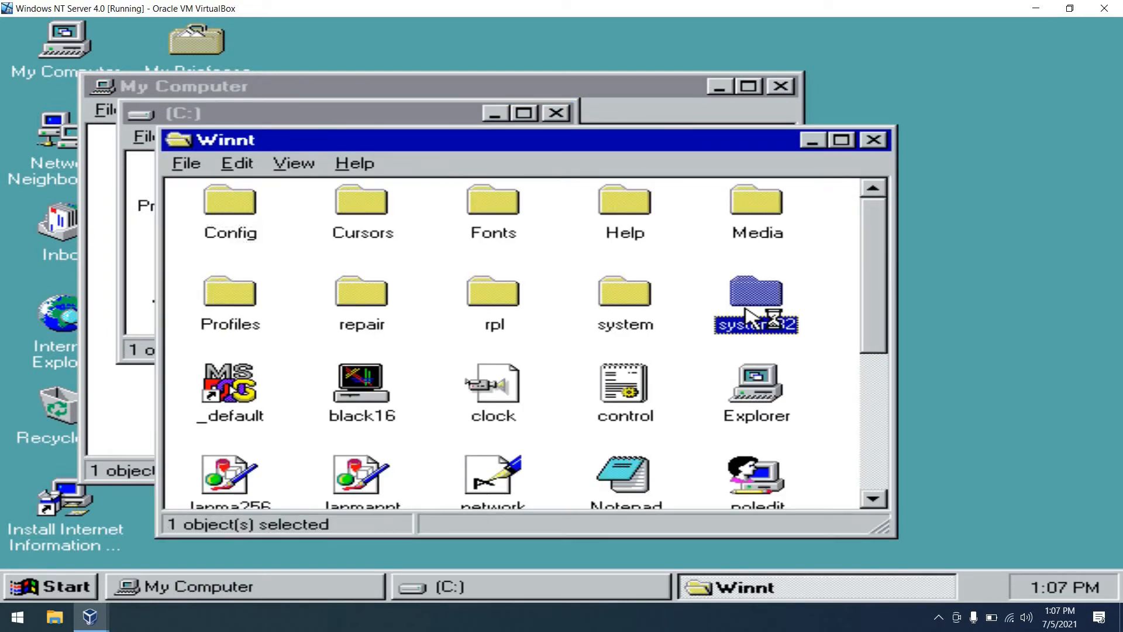
double_click(755, 294)
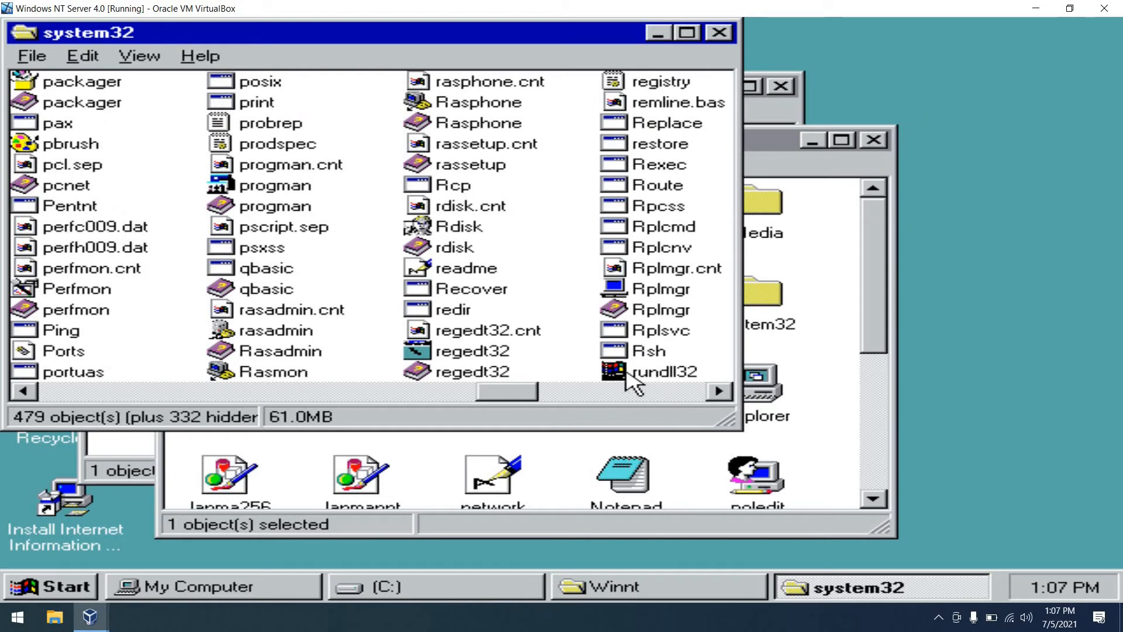
- Create a desktop shortcut to the Rplmgr program
click(660, 289)
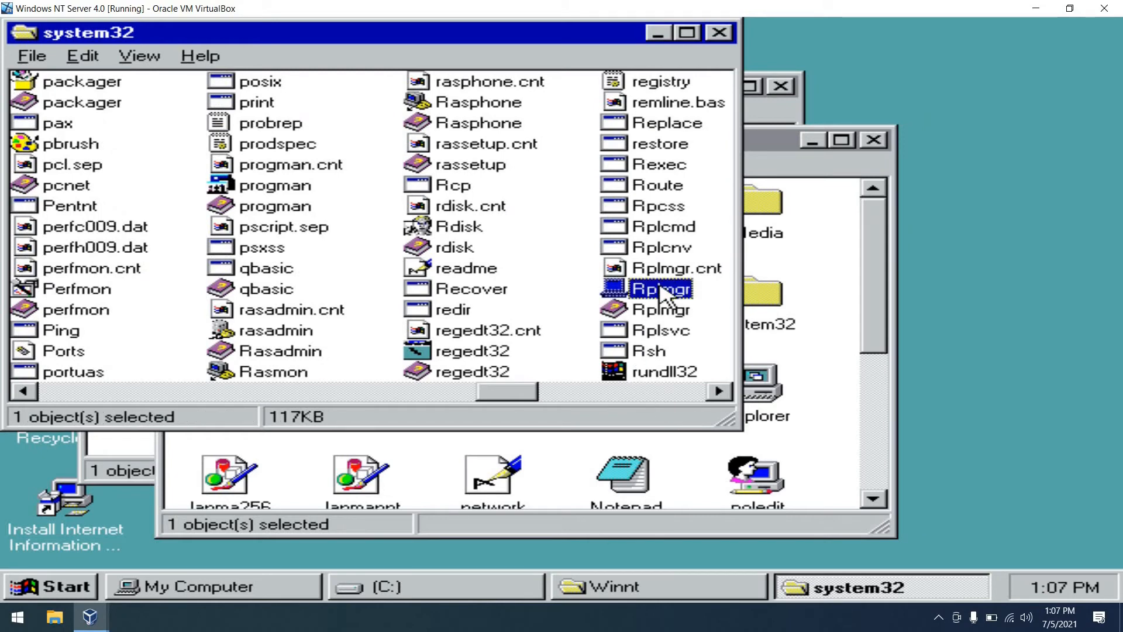
right_click(664, 288)
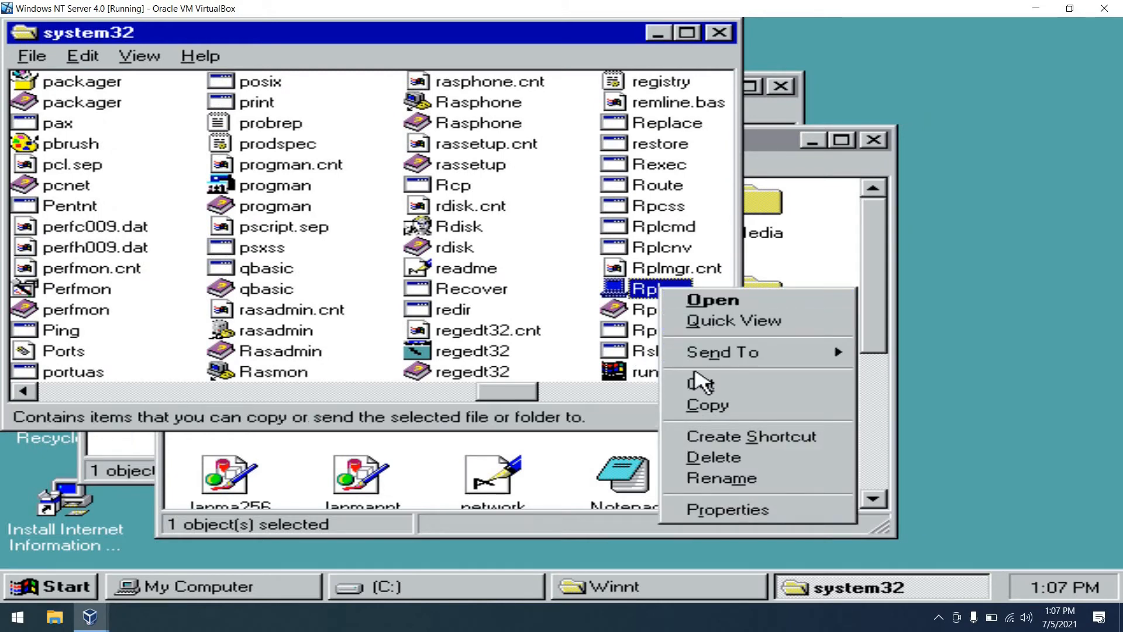
click(751, 436)
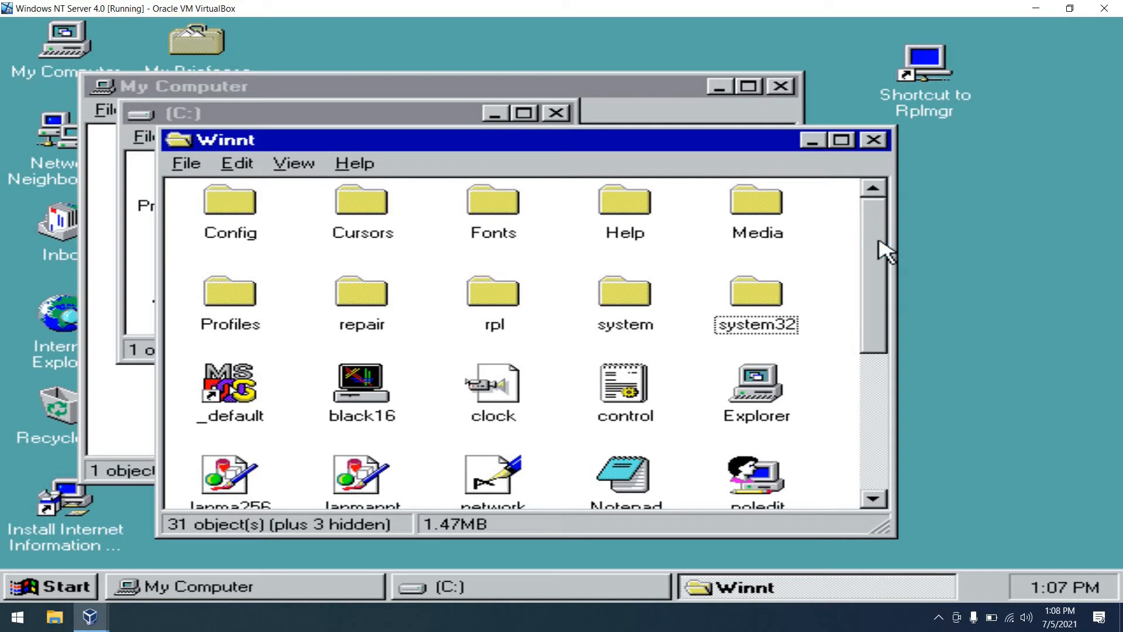
- Open the rpl folder inside Winnt and select the desktop Shortcut to Rplmgr
click(492, 293)
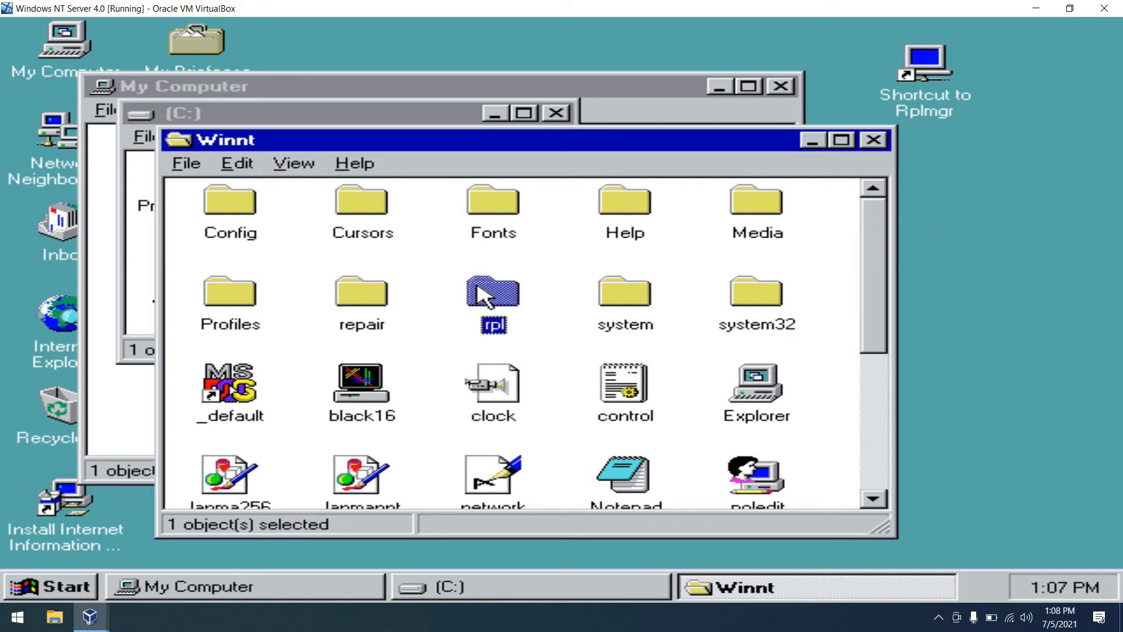
double_click(493, 293)
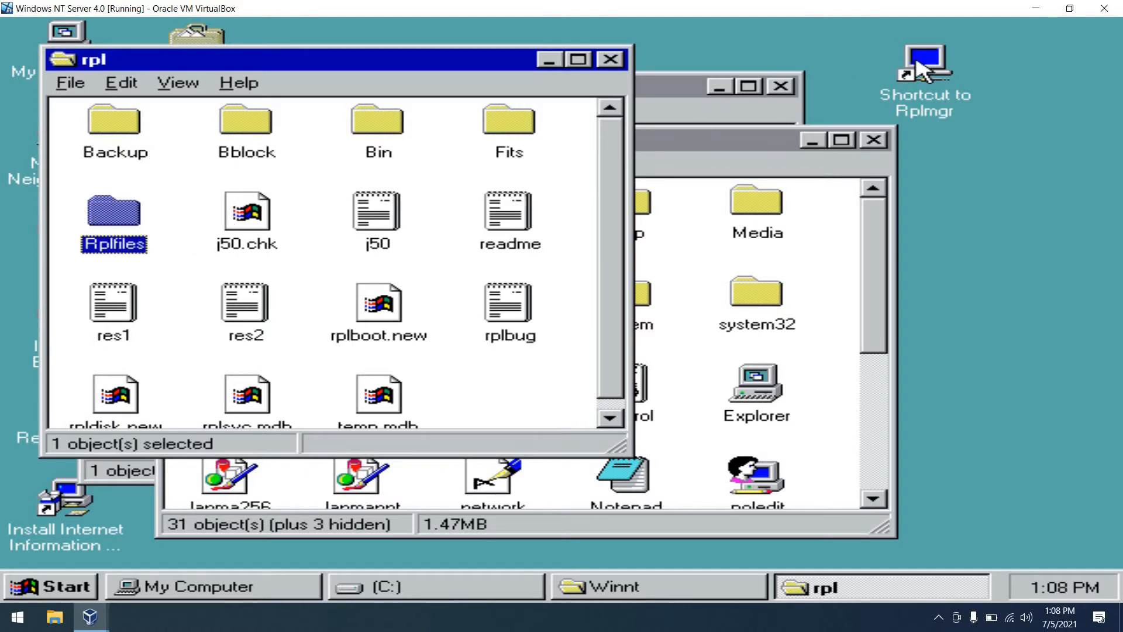
click(925, 60)
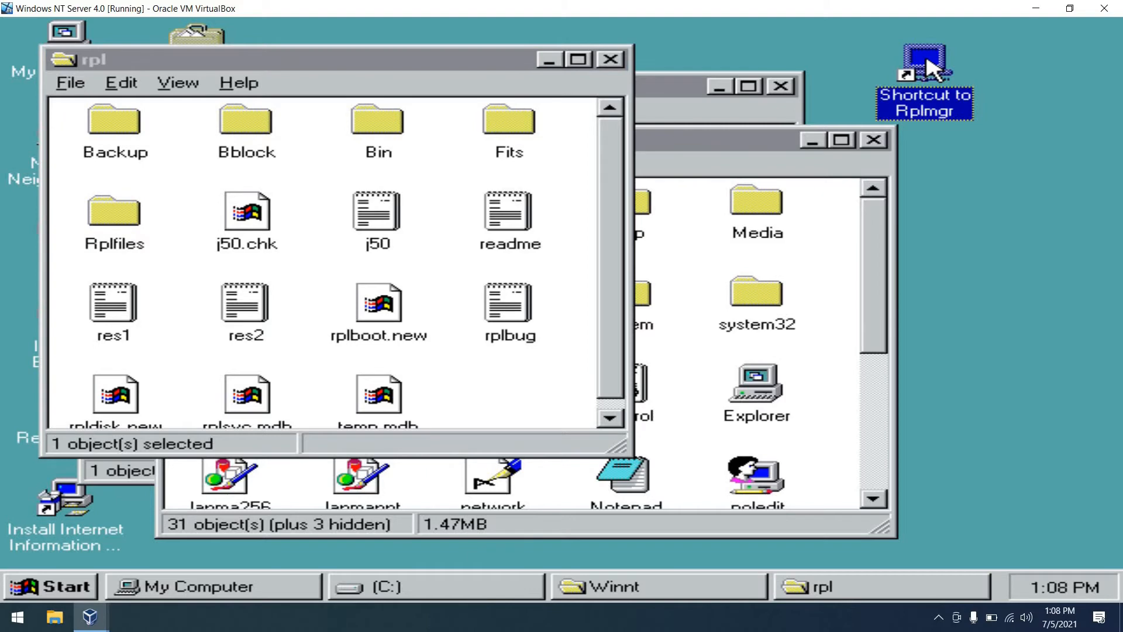
- Launch Remoteboot Manager from its shortcut and dismiss the missing-profiles notice
double_click(924, 55)
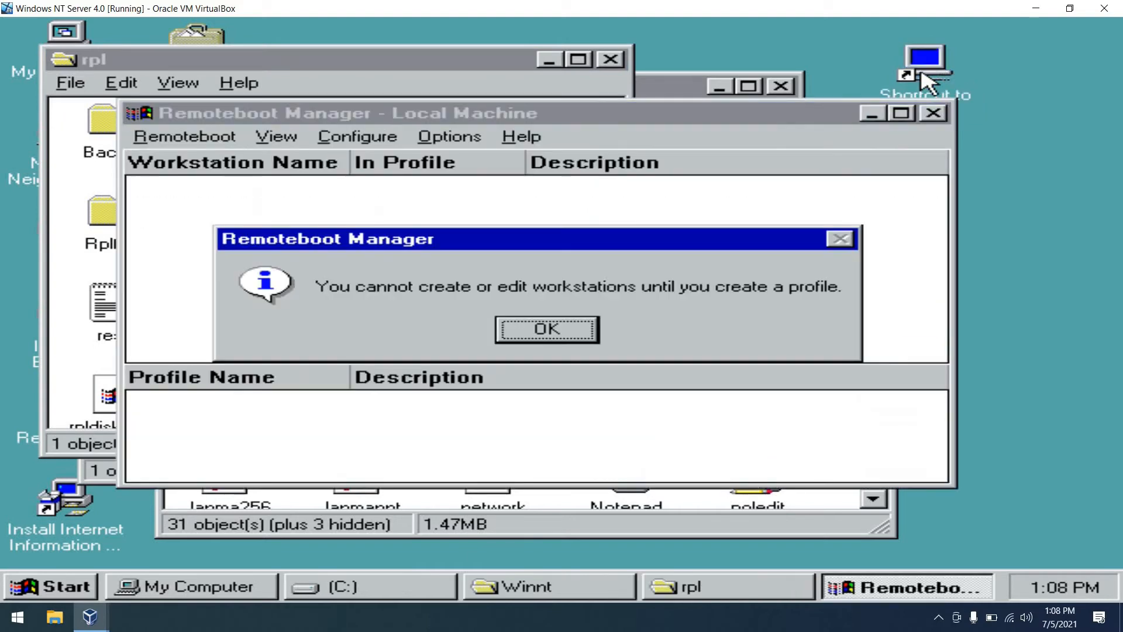
mouse_move(582, 304)
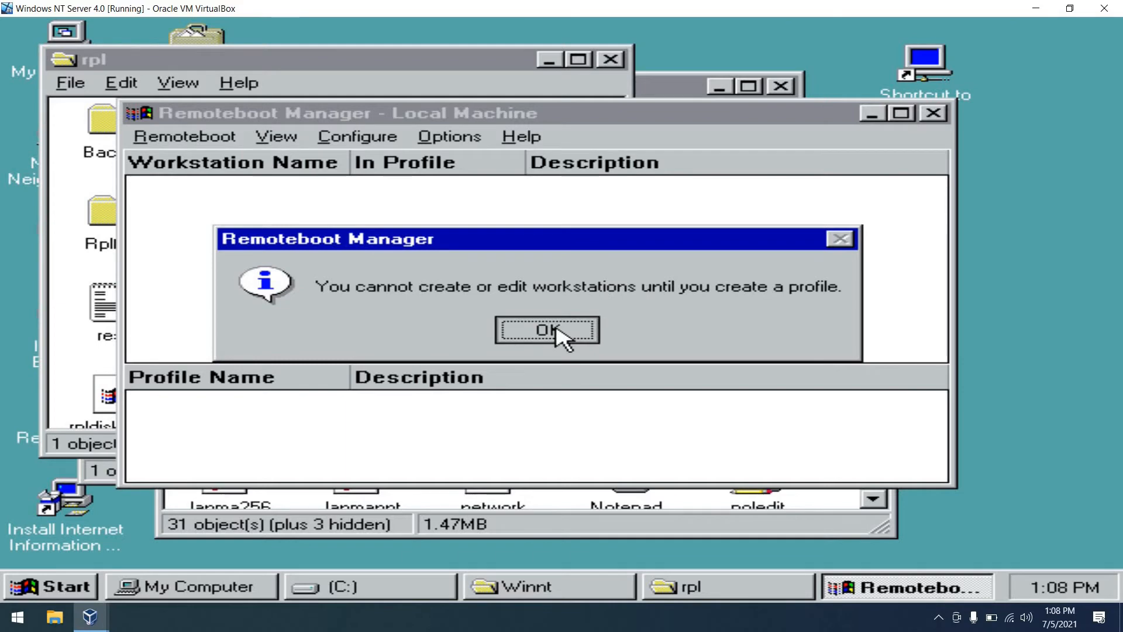
click(542, 330)
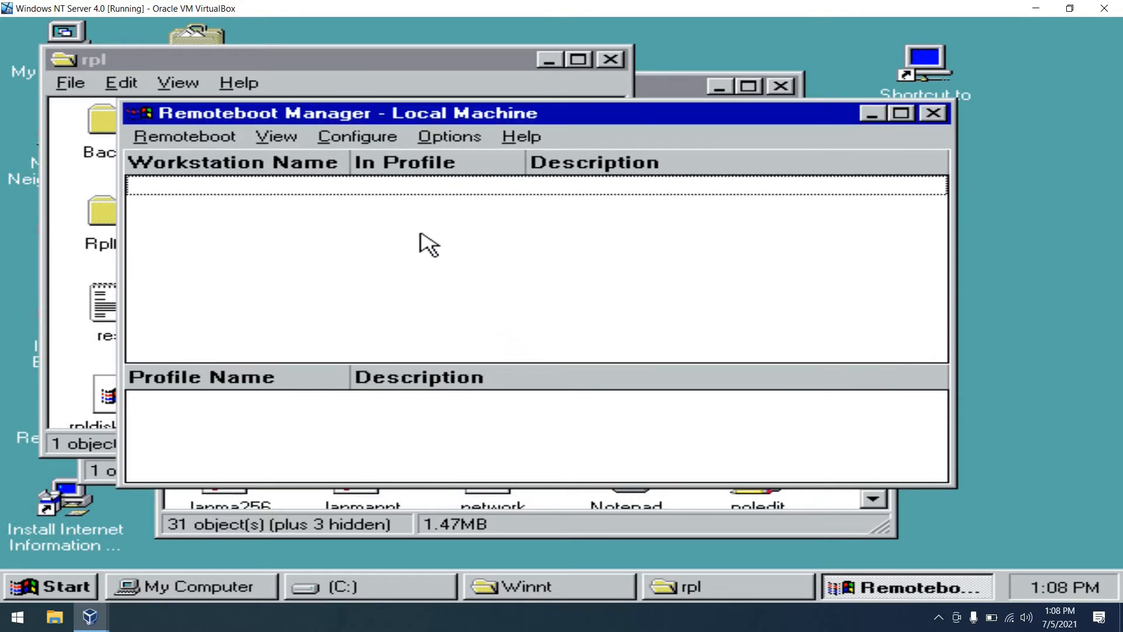
- Run Configure > Check Configurations on the server and confirm with Yes
click(357, 137)
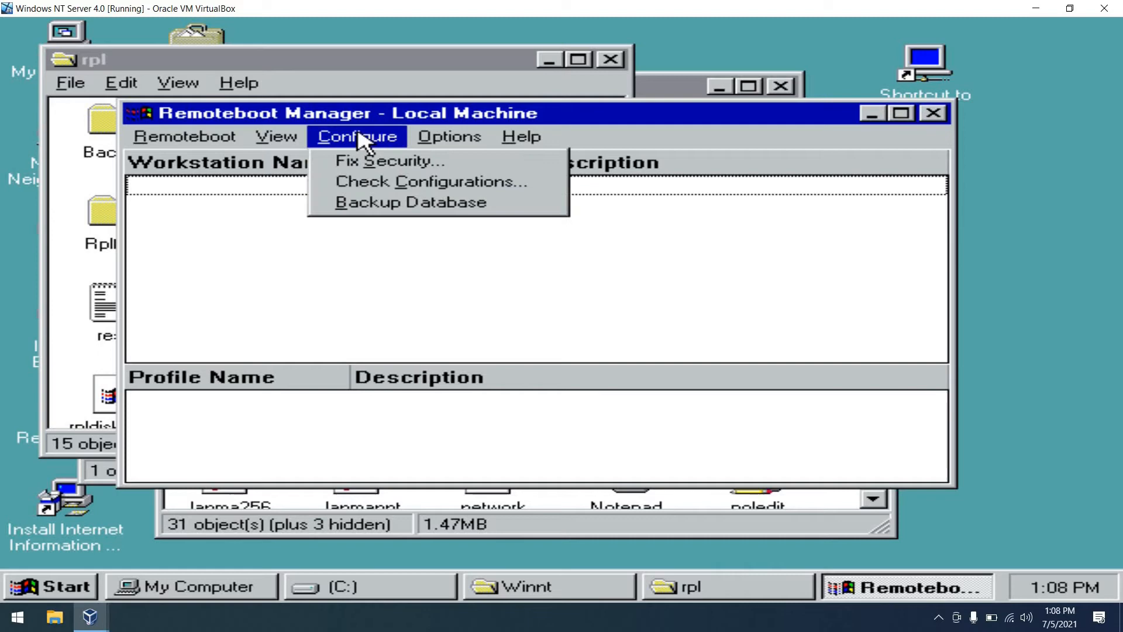
mouse_move(467, 184)
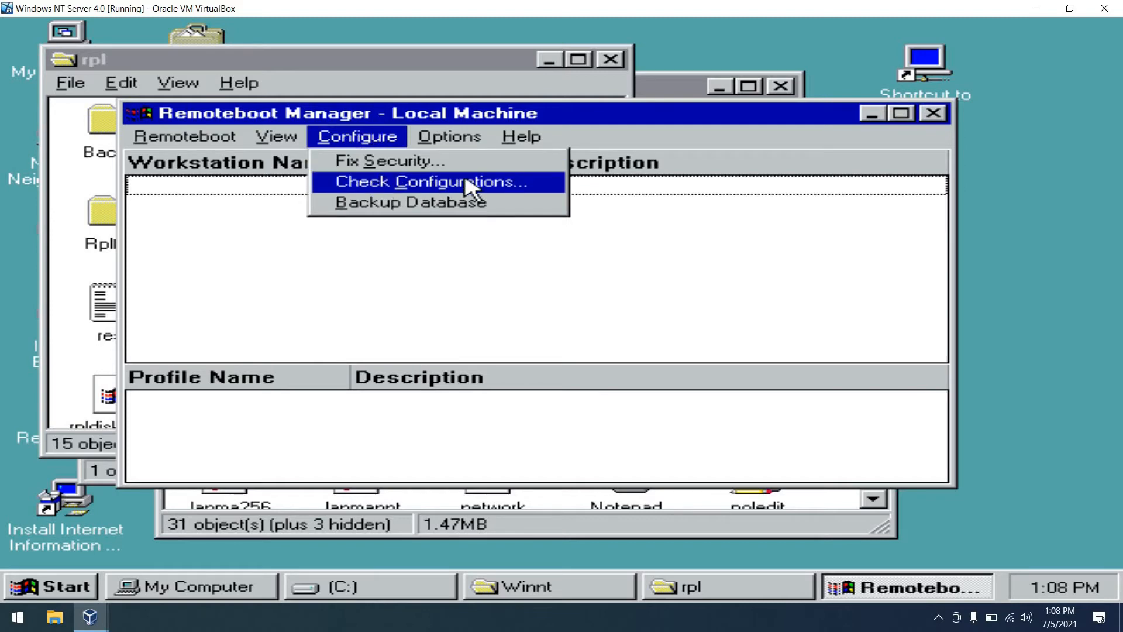
click(432, 182)
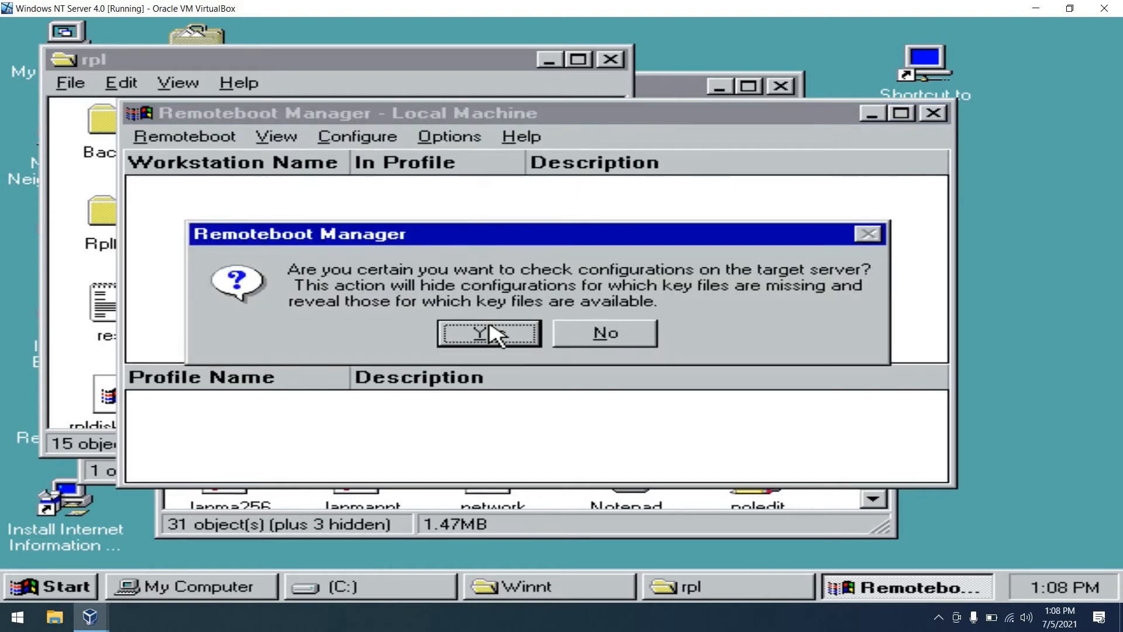
click(488, 333)
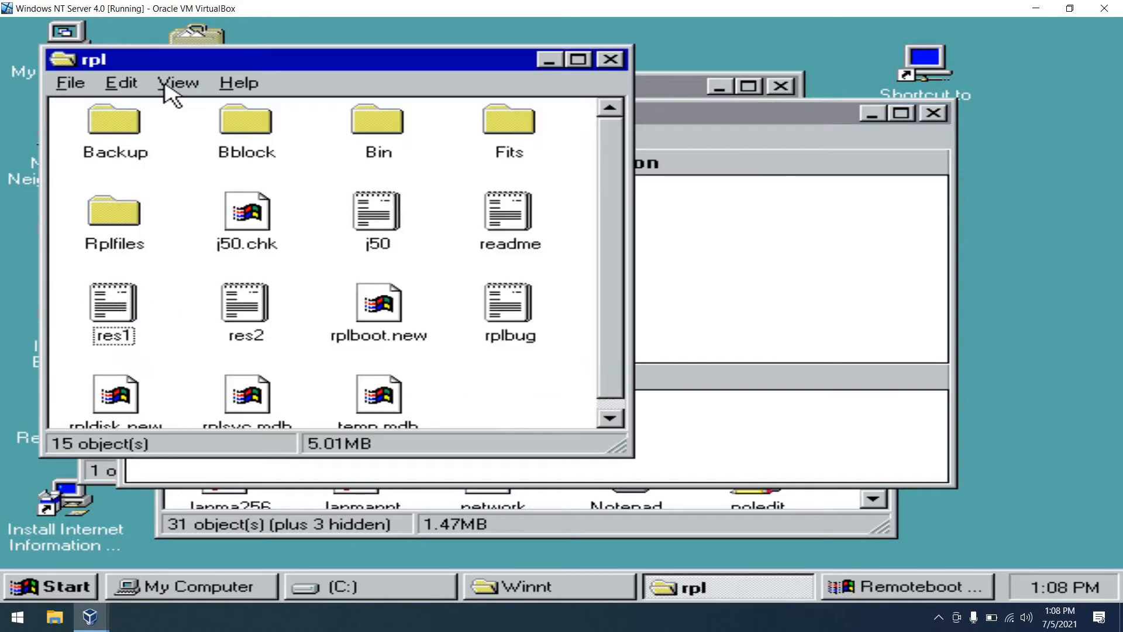
- Undo the last file move in the rpl folder via Edit > Undo
click(120, 82)
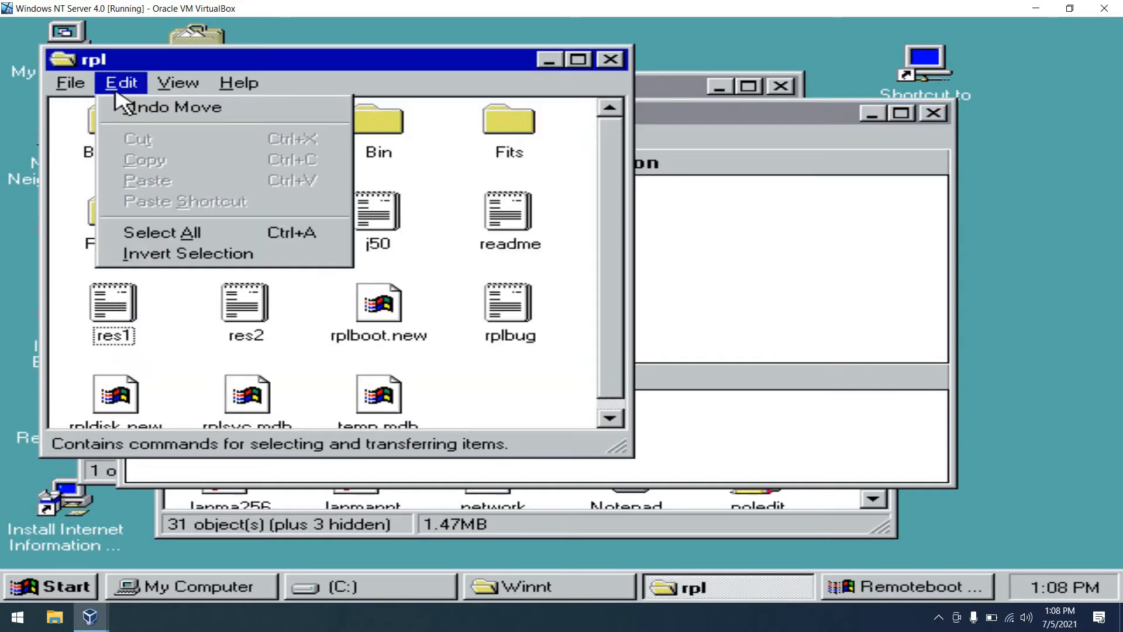
click(179, 83)
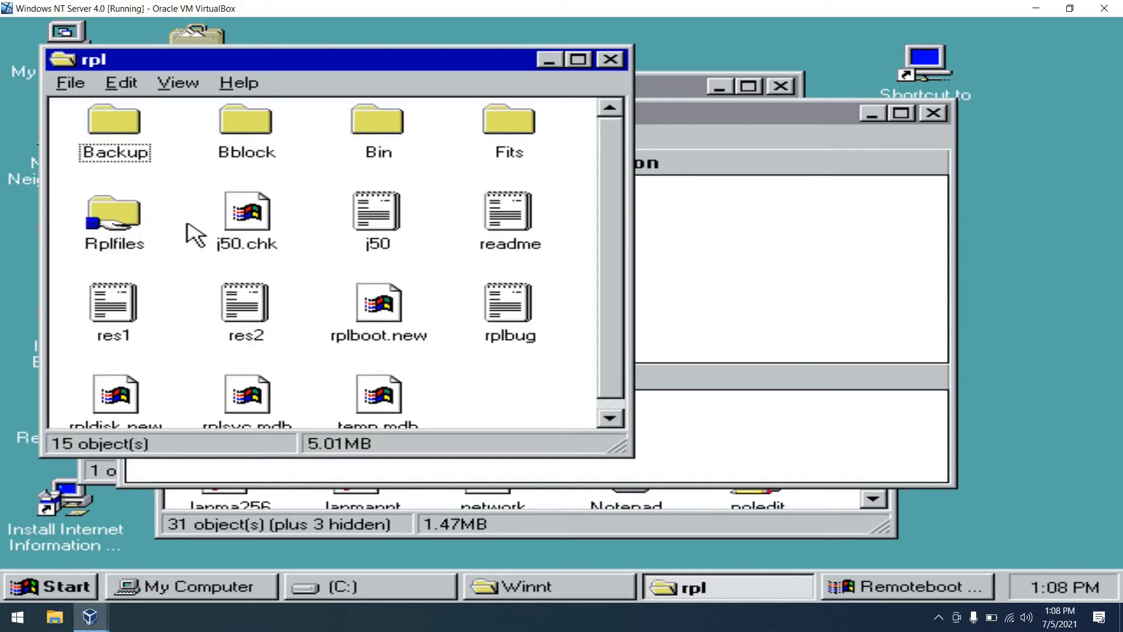
mouse_move(152, 215)
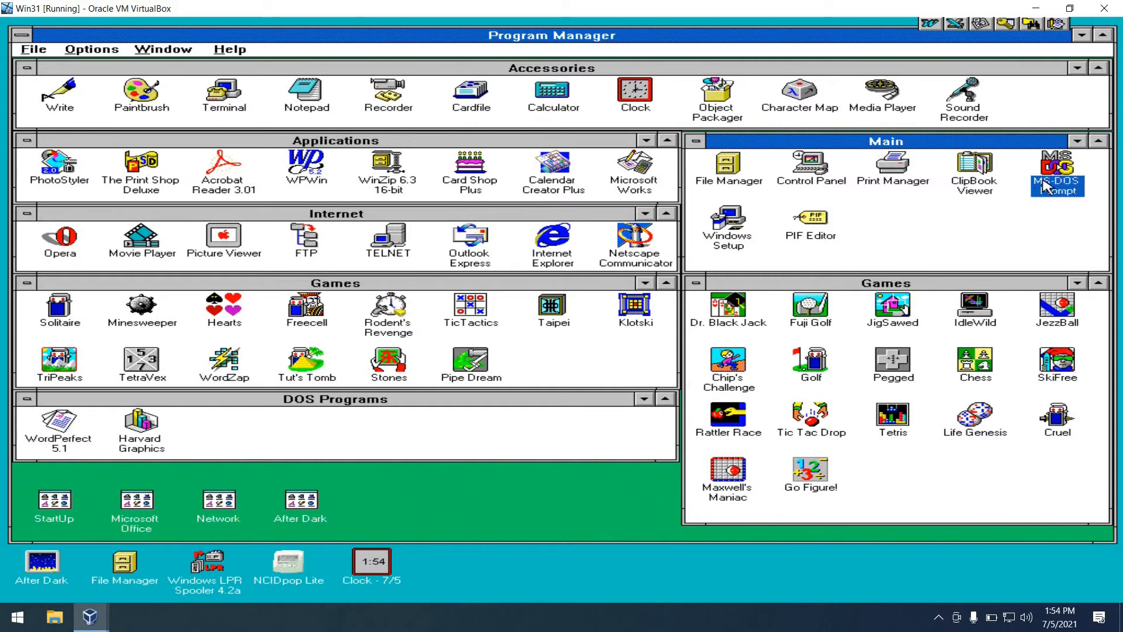
- At an MS-DOS prompt, run net logoff then net logon administrator
double_click(1056, 169)
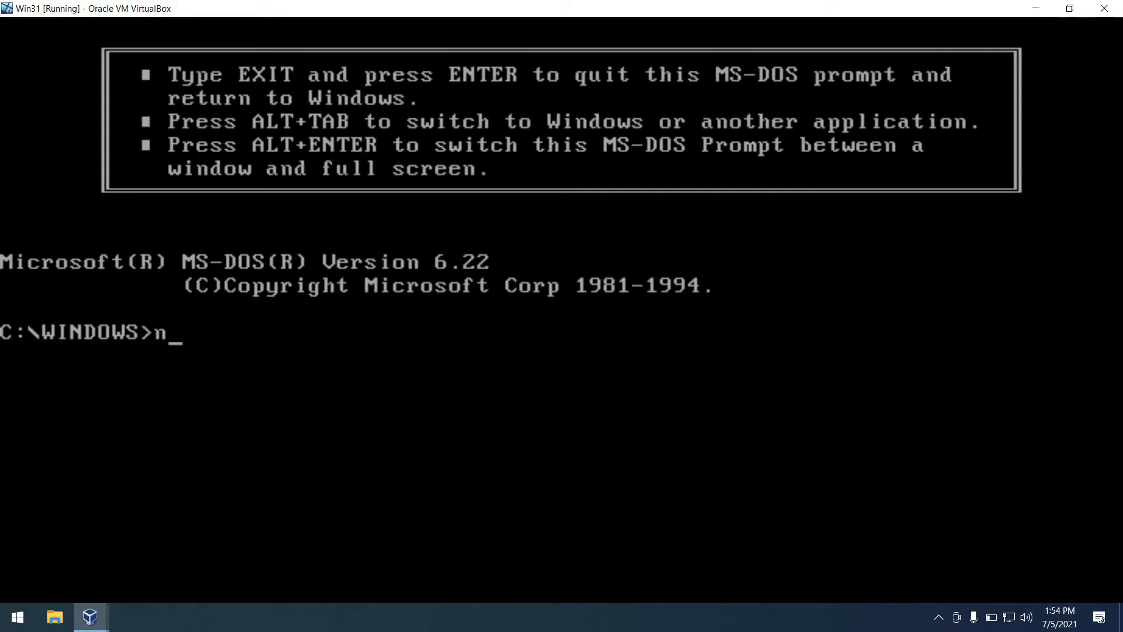
text(et logoff)
text(n)
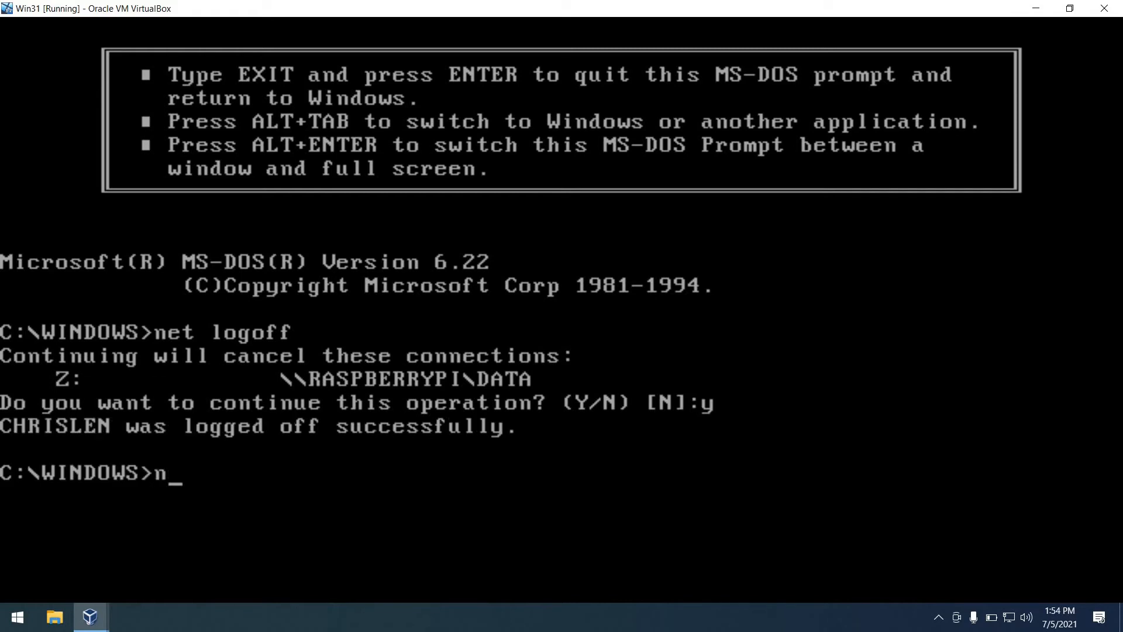
text(et logon a)
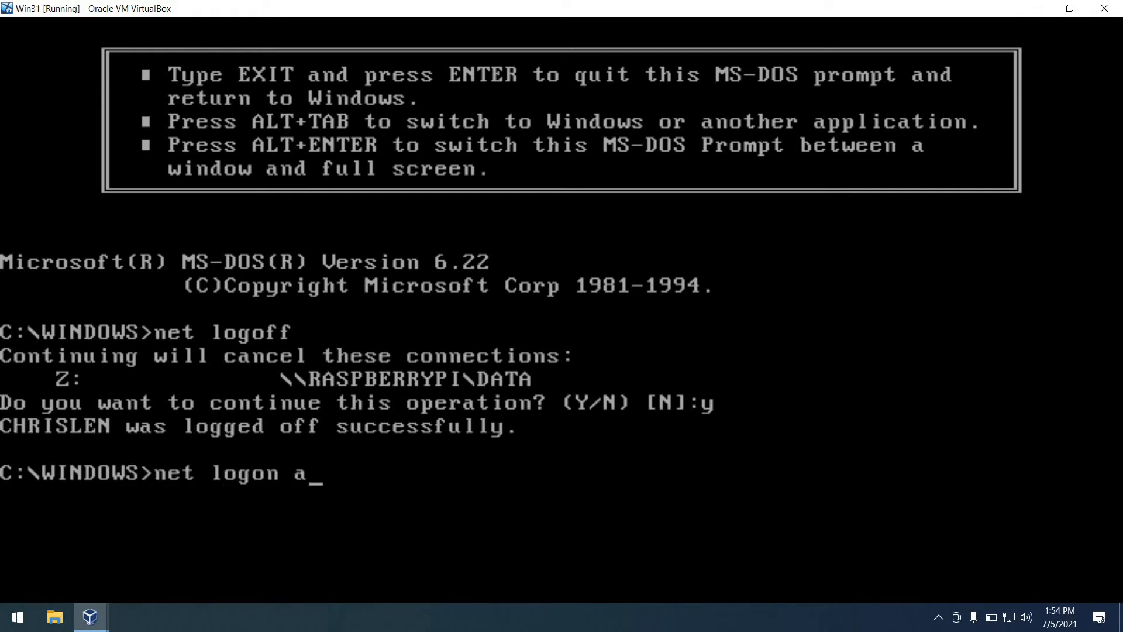
text(dministrator)
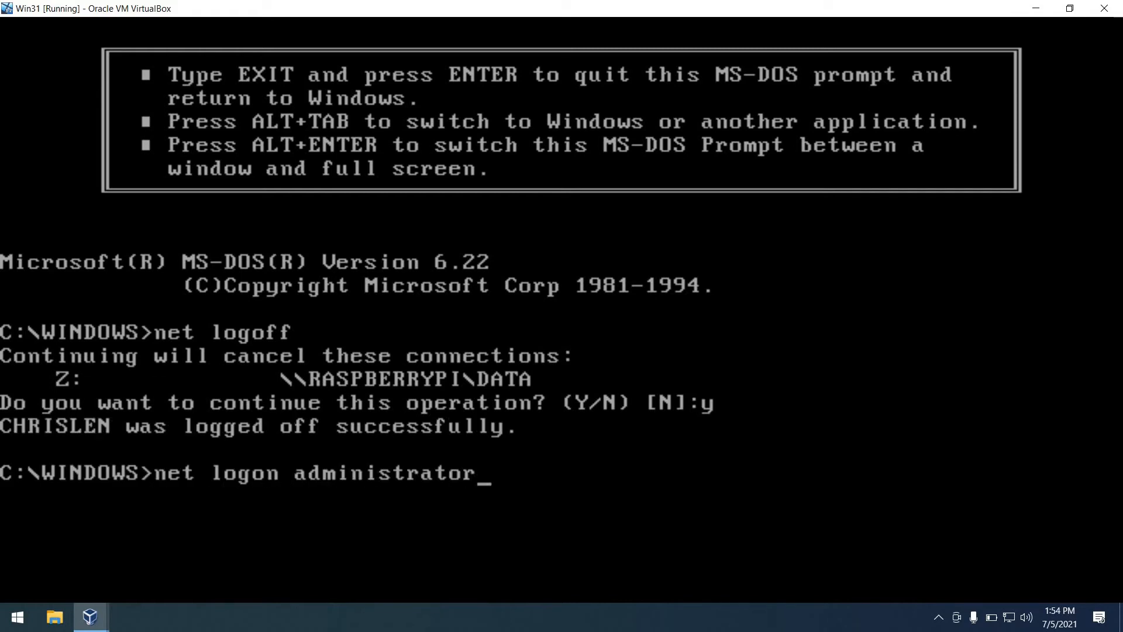
- Map M: to \\ntboot\rplfiles with net use and list it with dir M:
text(net use)
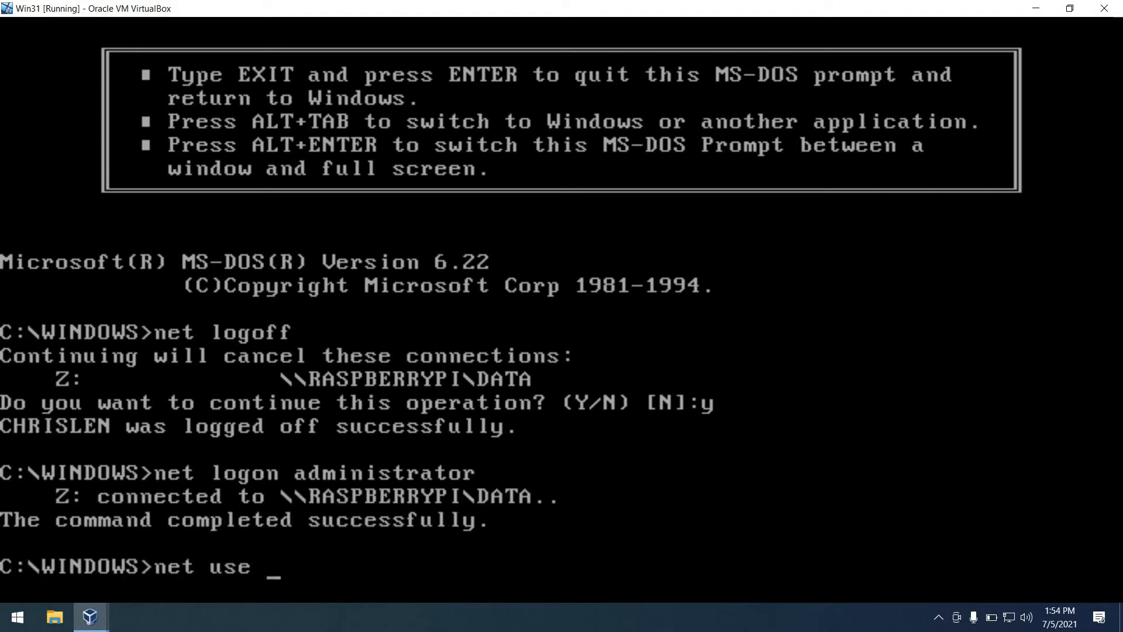
text(M: \\nt)
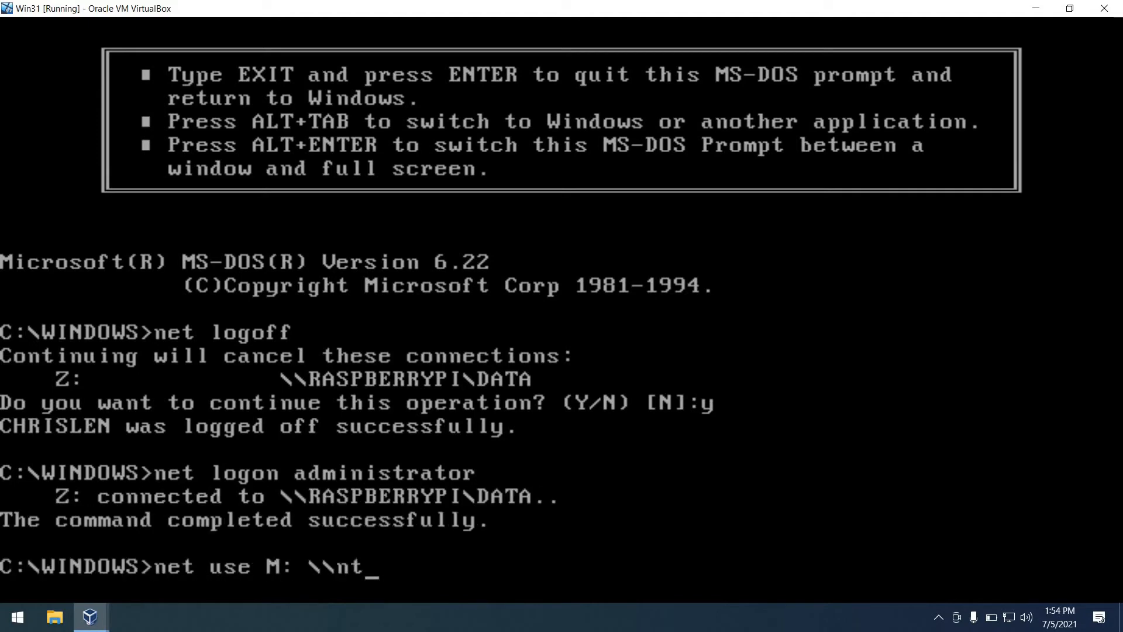
text(boot\rp)
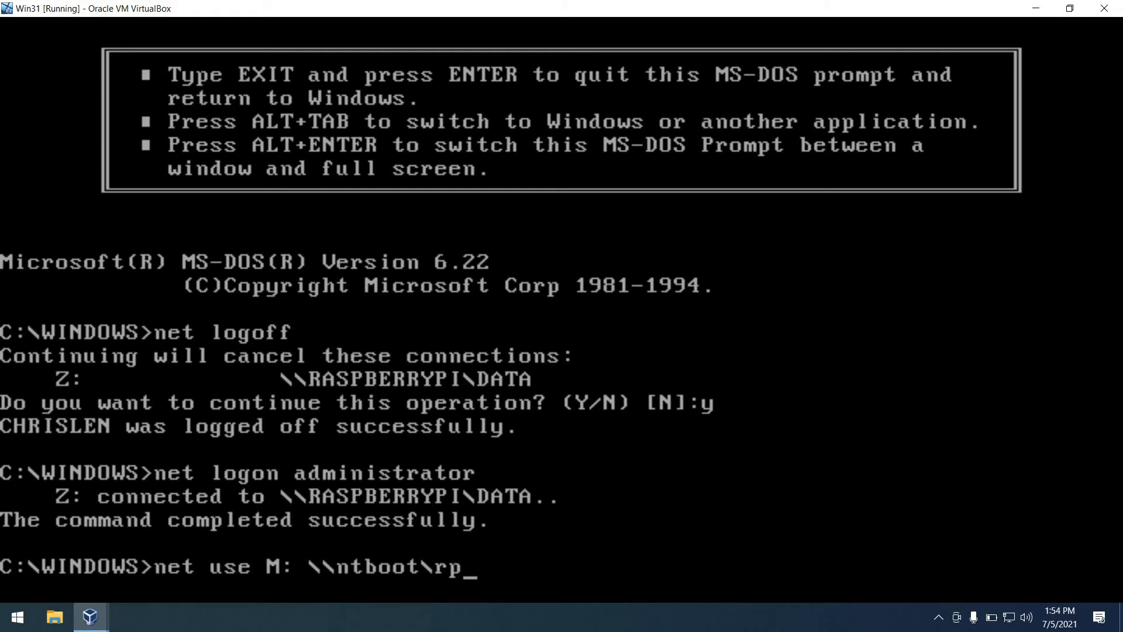
key(Enter)
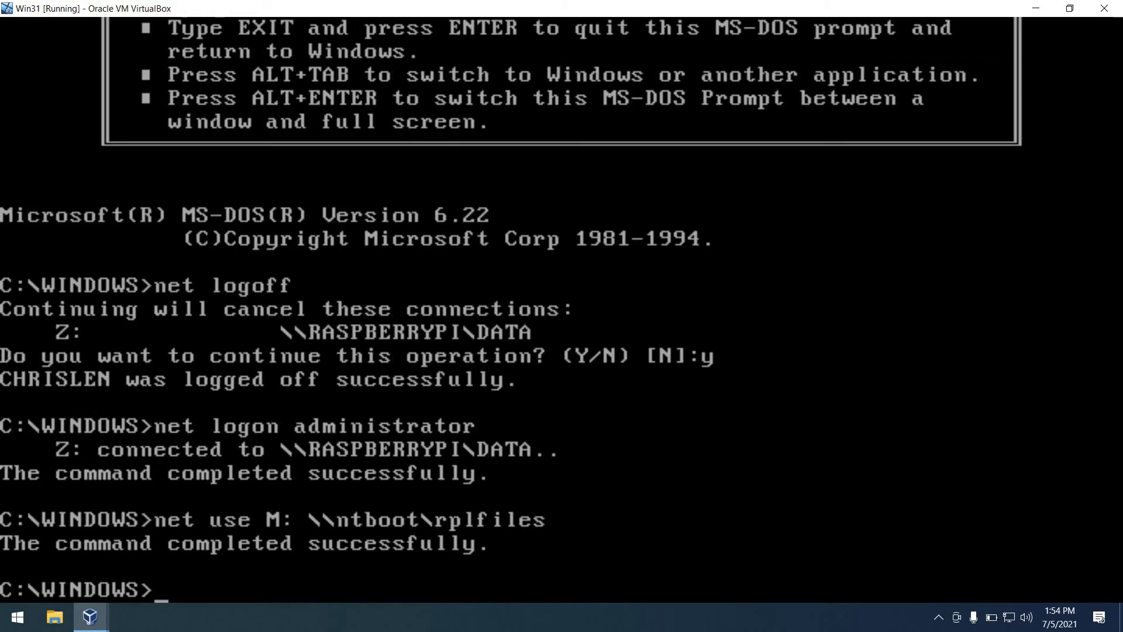
text(dir M:)
text(cd binfiles)
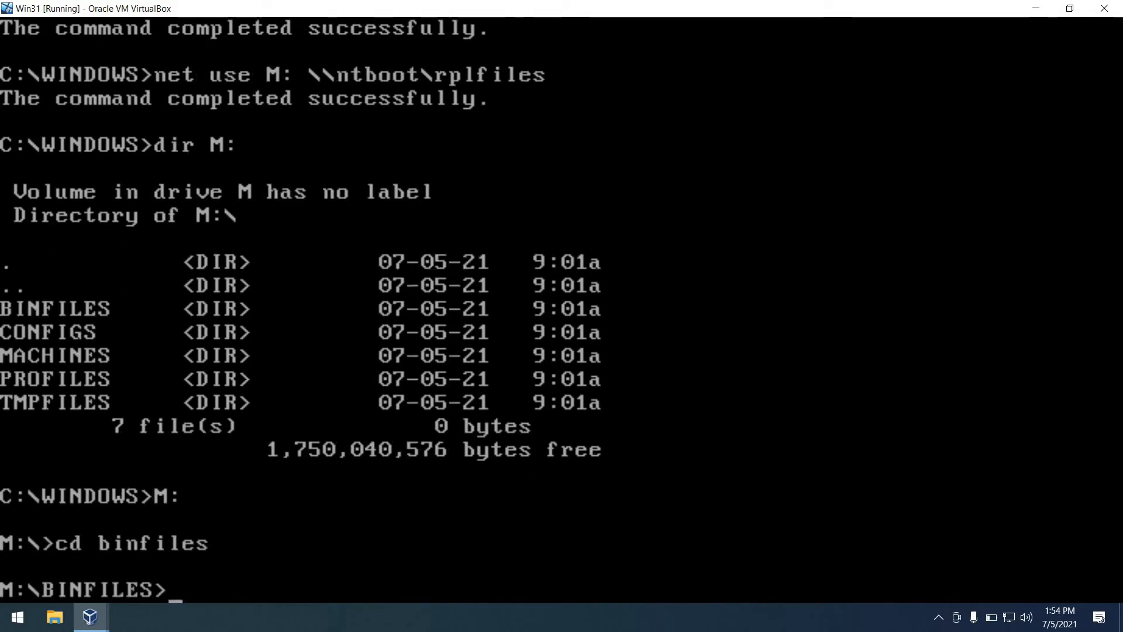
- List DOS622 and copy C:\msdos\*.* (126 files) into it, starting an attrib command
text(dir)
text(copy C:\)
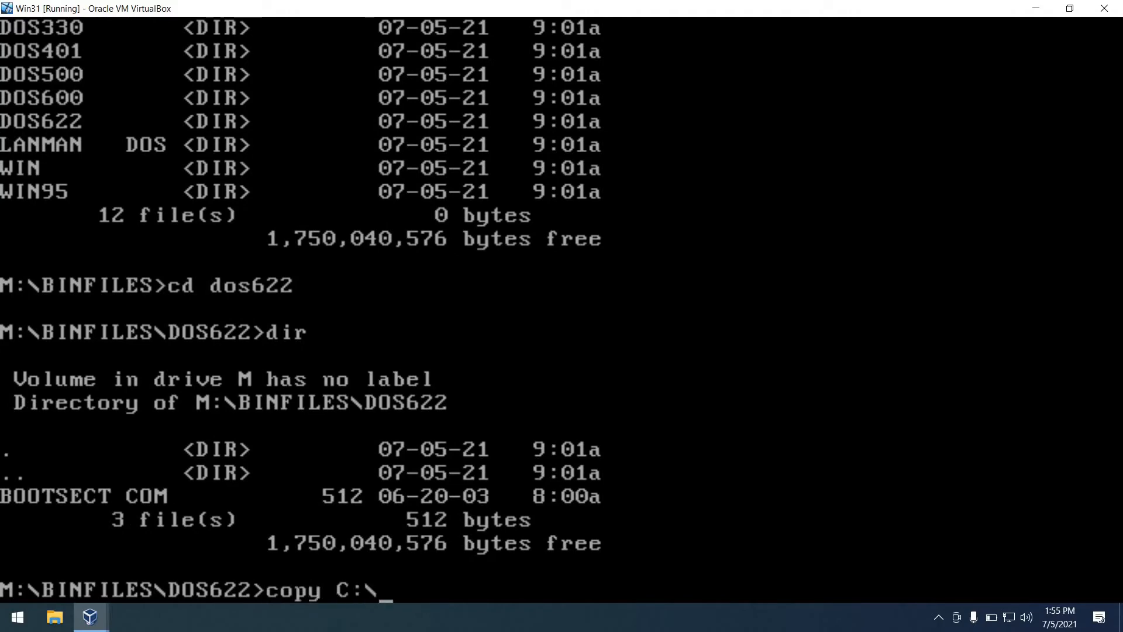
text(msdos\*.)
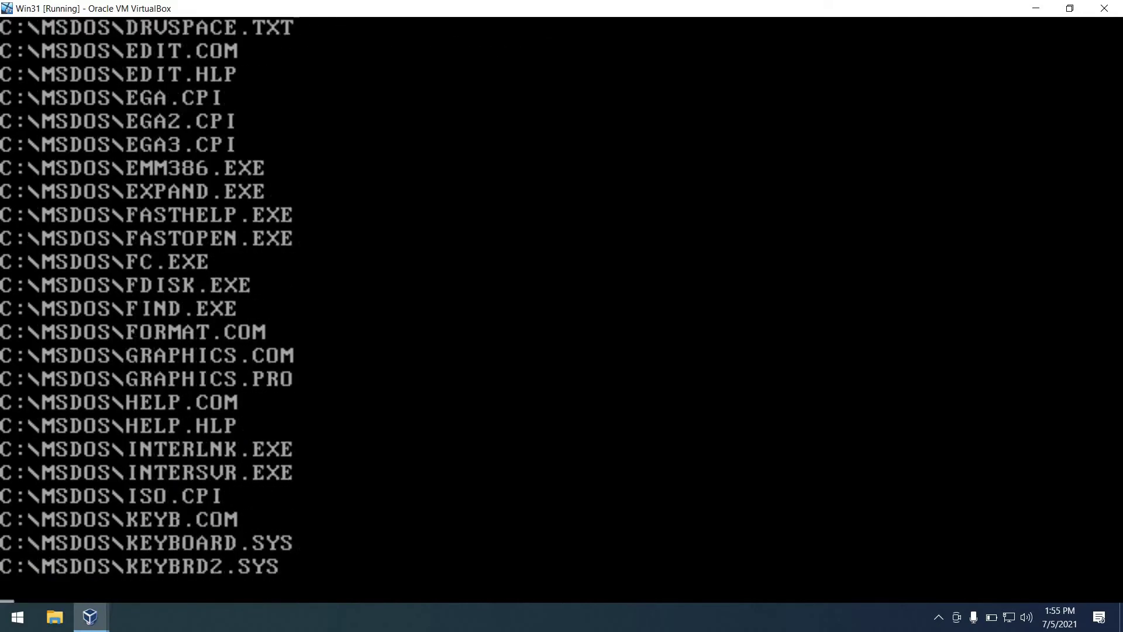
scroll(down, 3)
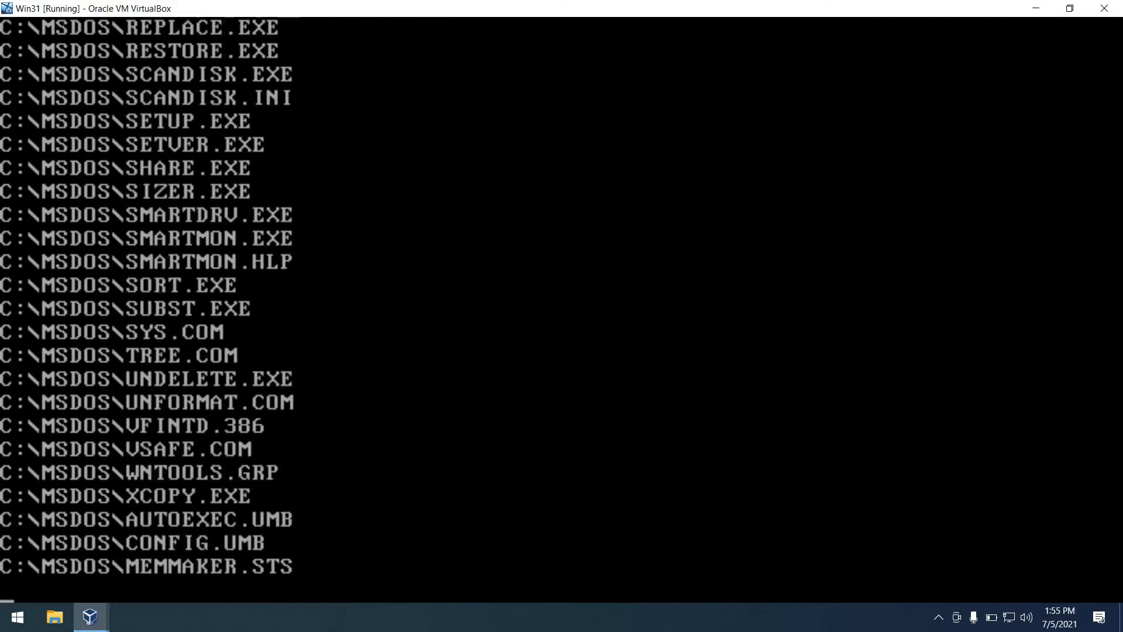
text(attrib)
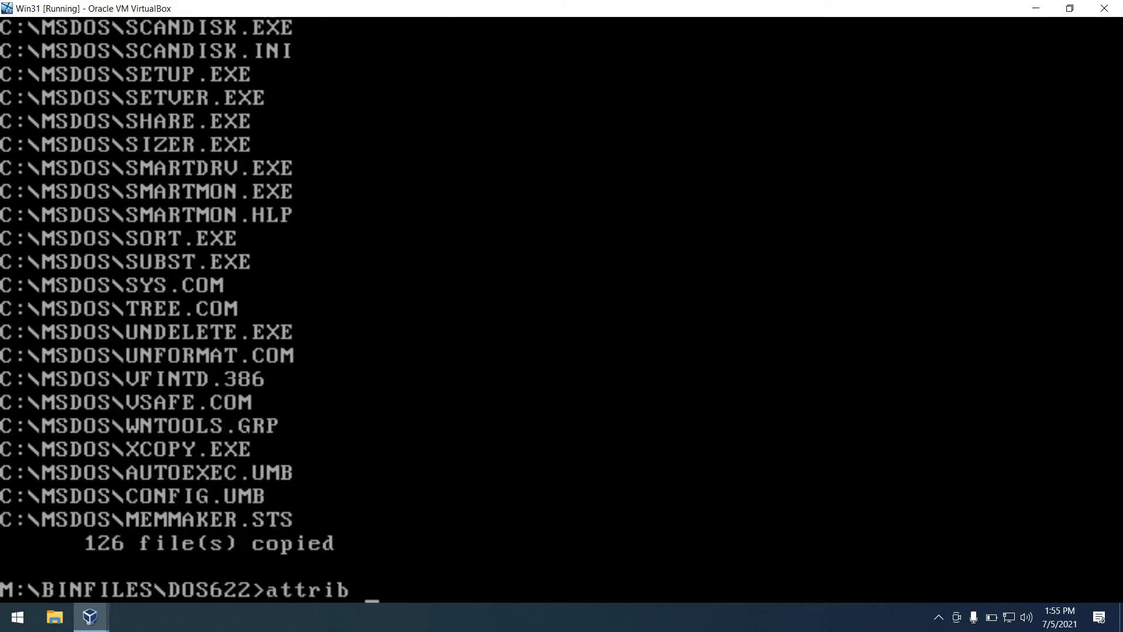
- Clear +s +h on C:\io.sys and C:\msdos.sys, then copy both into DOS622
text(-s -h C:)
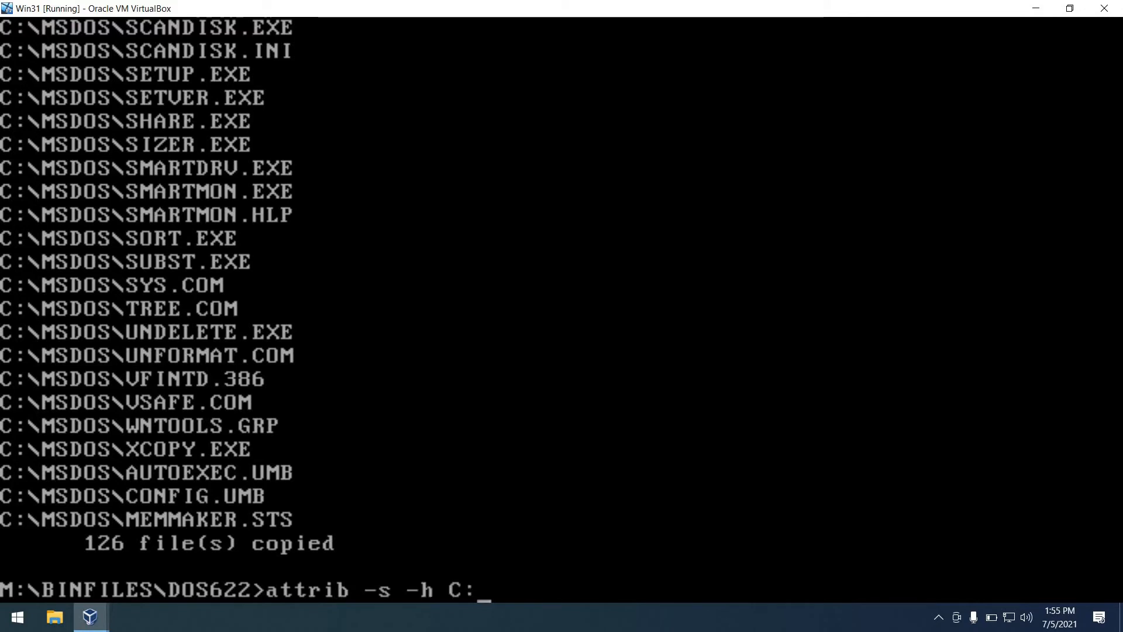
text(\io.sys)
text(copy C:)
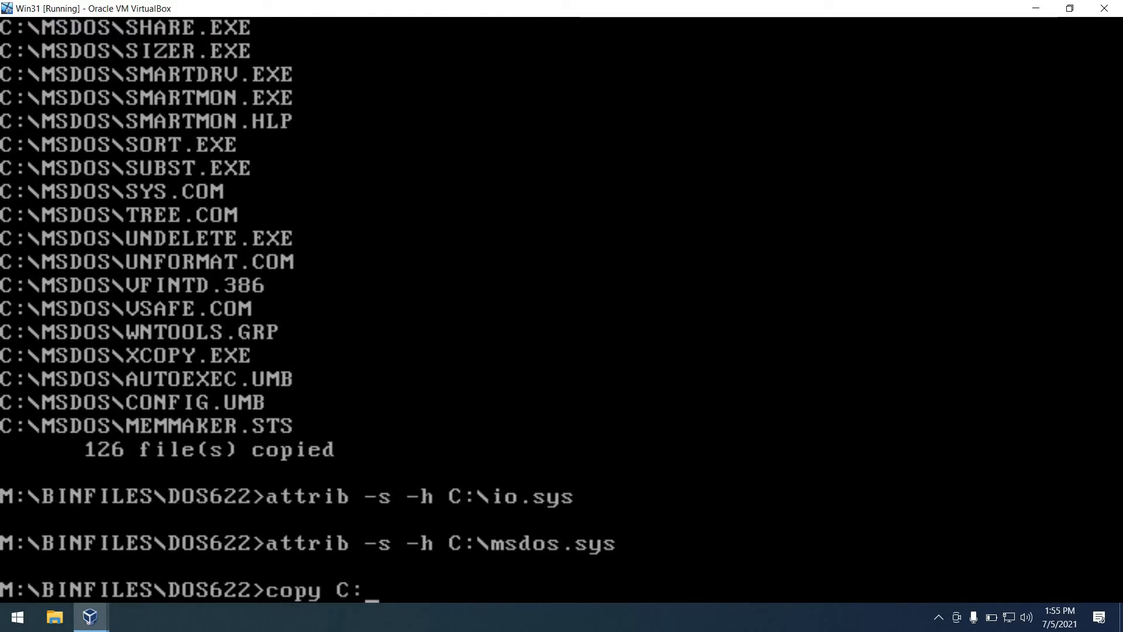
text(\iosys)
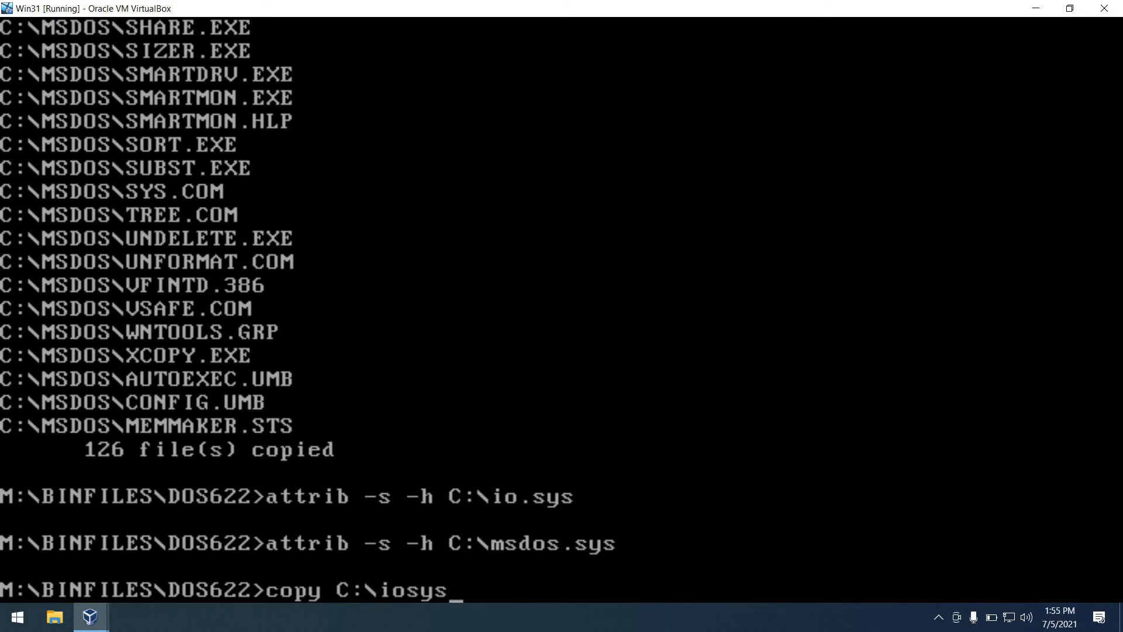
key(Enter)
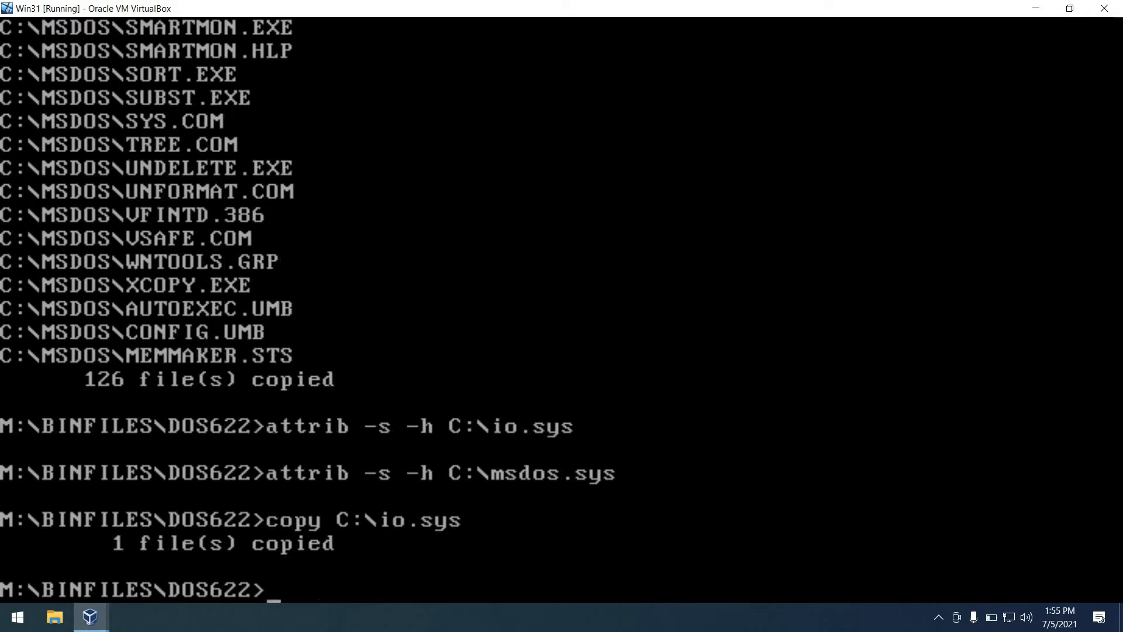
text(copy C:)
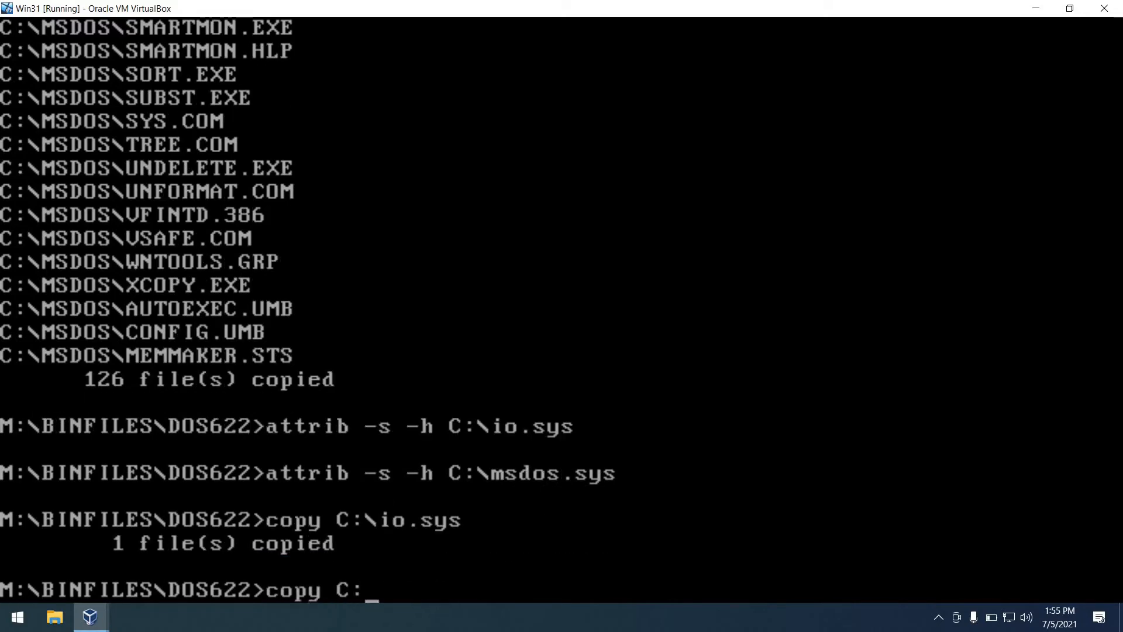
text(msdos.sys)
text(attr)
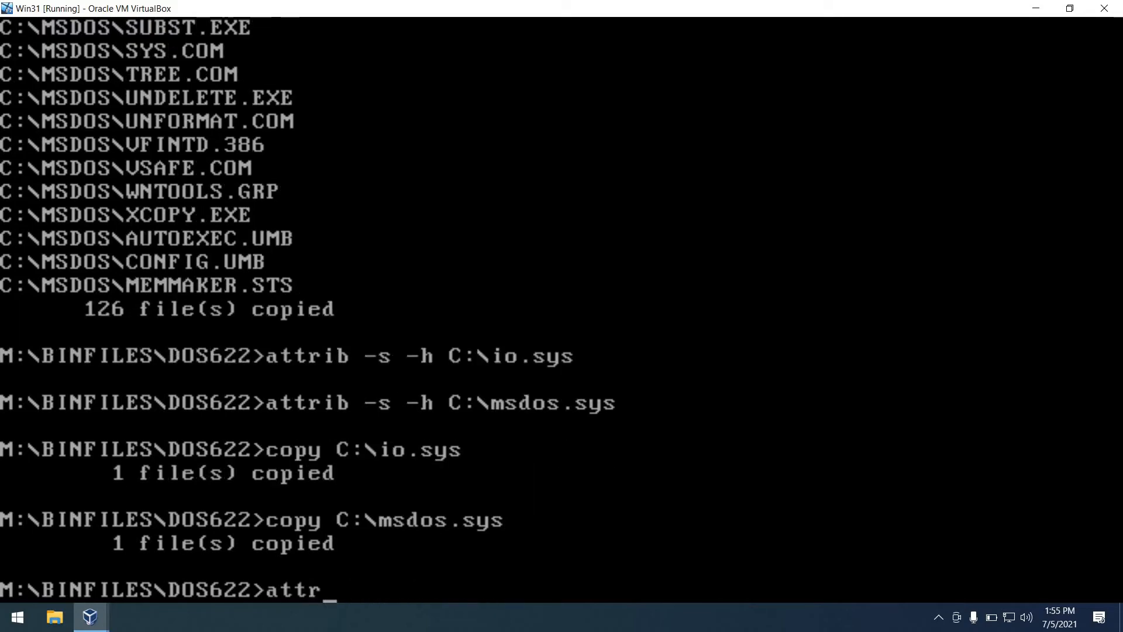
- Restore the +s +h attributes on io.sys and msdos.sys with attrib
text(ib +s +h C:\io.sys)
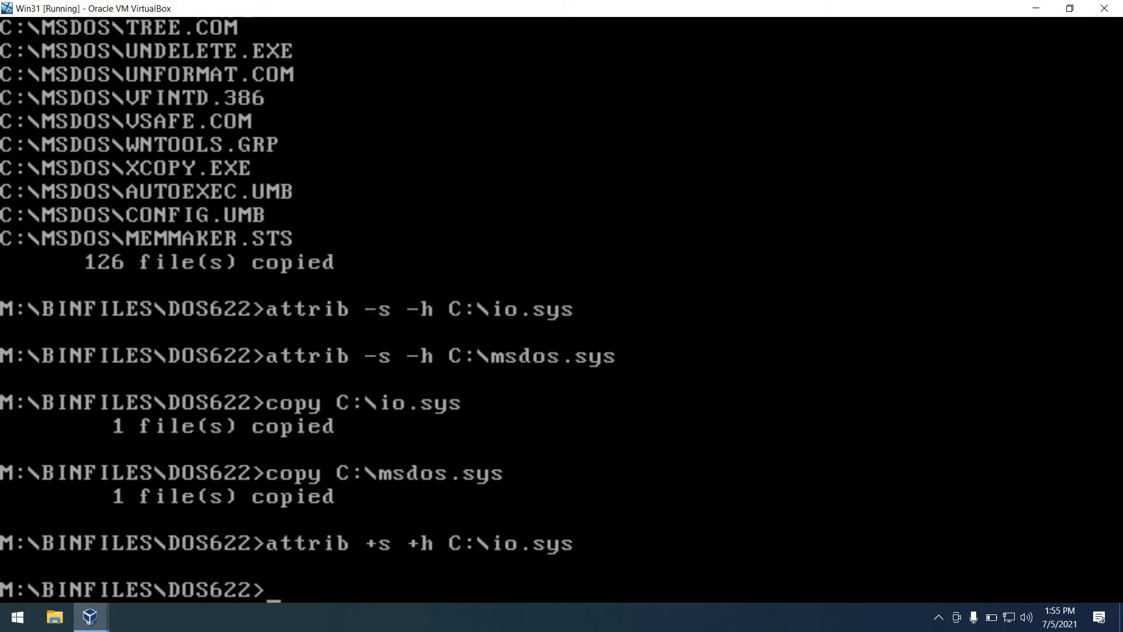
text(attrib +s)
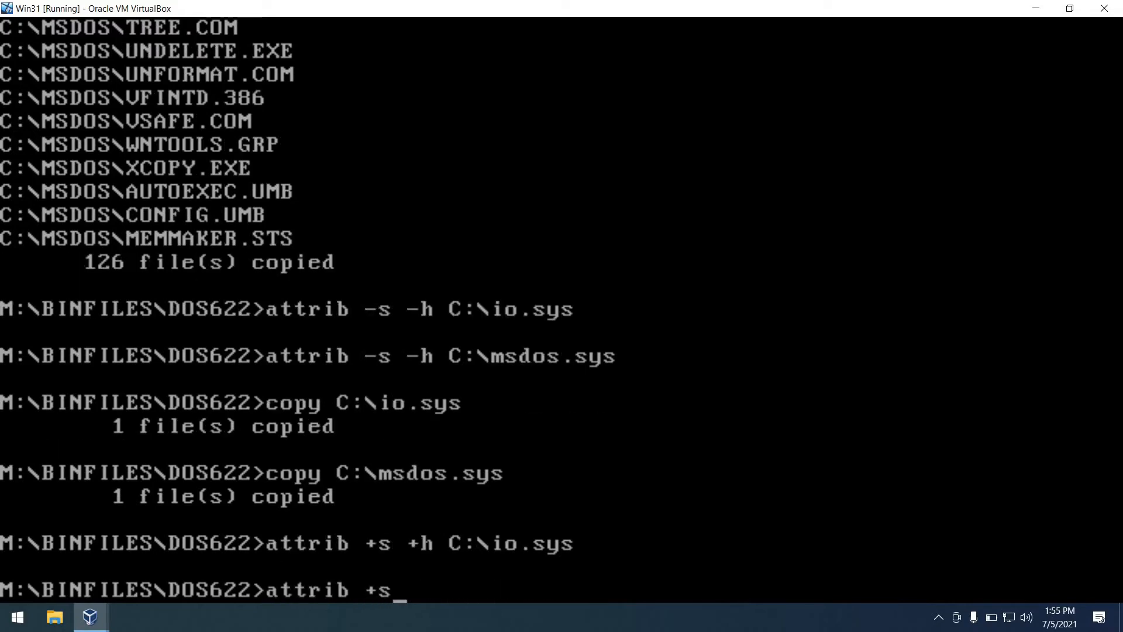
text(+h C:\)
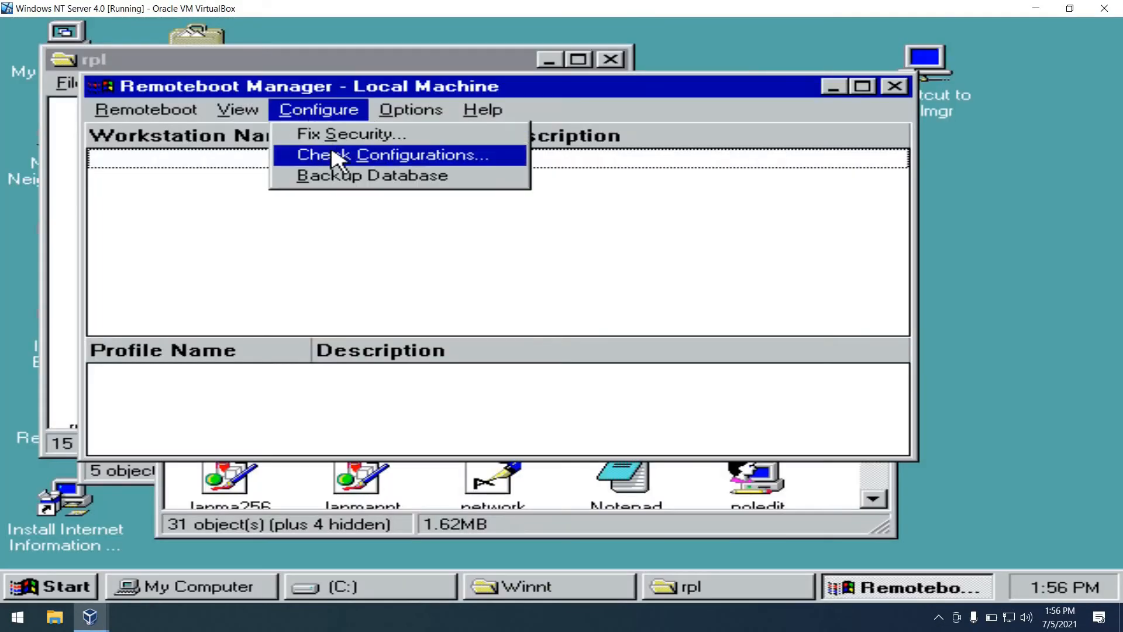
- Recheck the remote boot configurations in Remoteboot Manager and confirm Yes
click(393, 155)
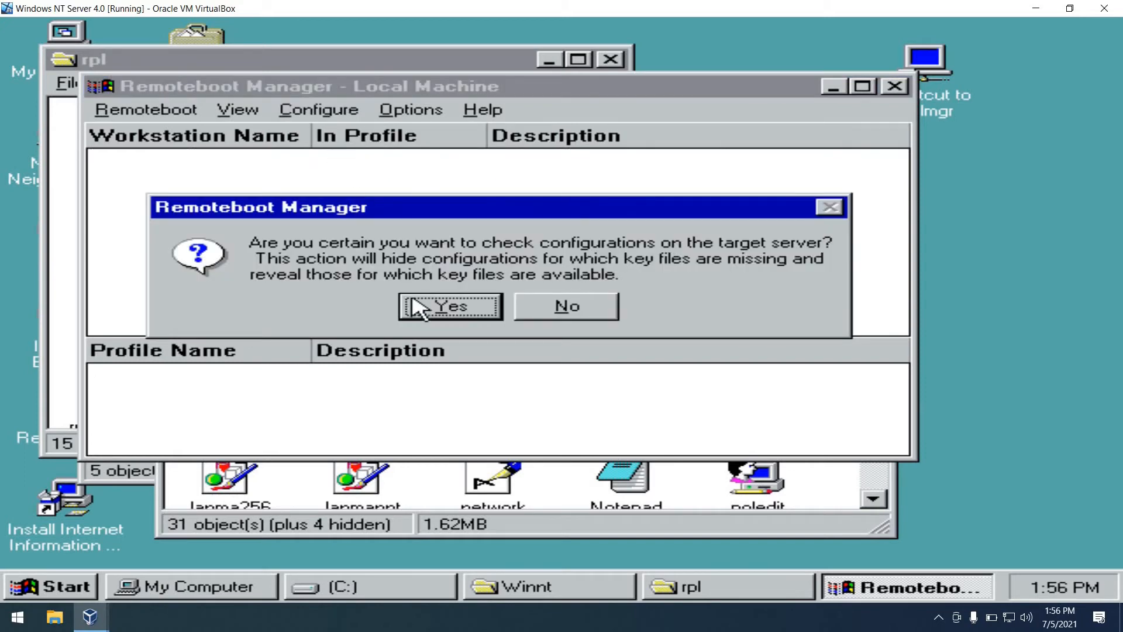
click(449, 306)
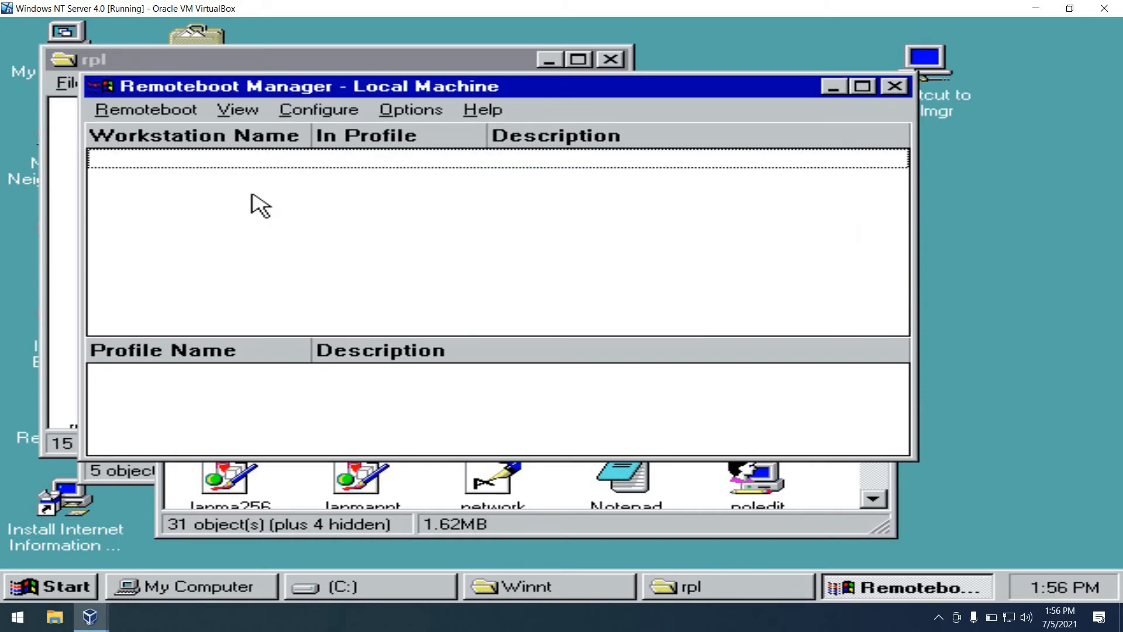
click(146, 110)
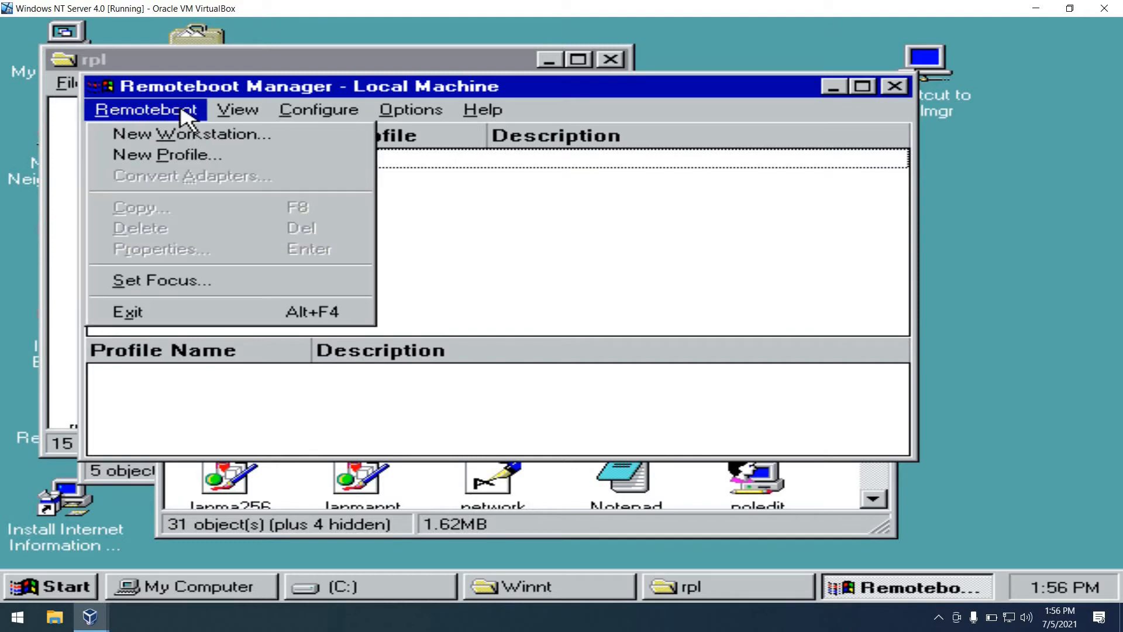
- Create profile DOS622ELINKIII using the DOS 6.22 3Com Etherlink III configuration
click(160, 154)
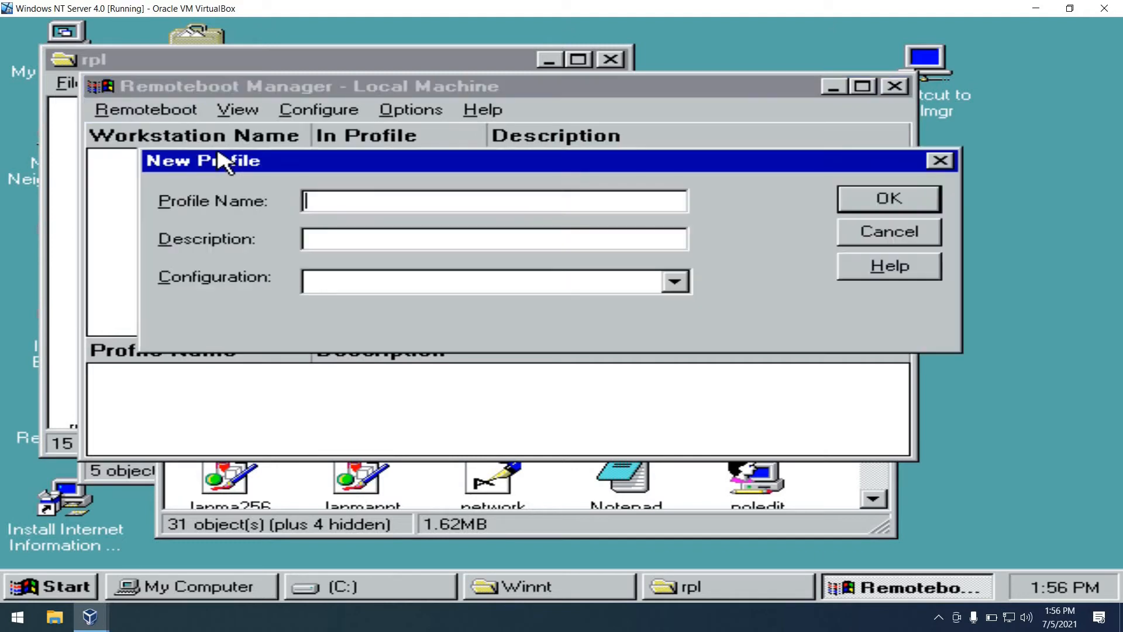
click(486, 281)
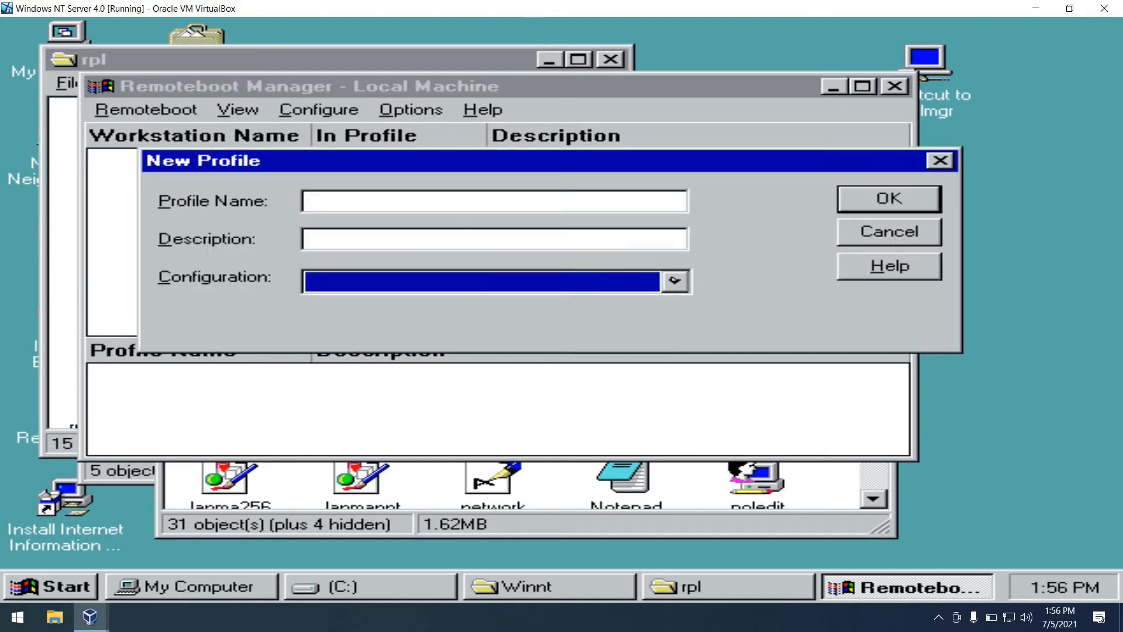
click(677, 281)
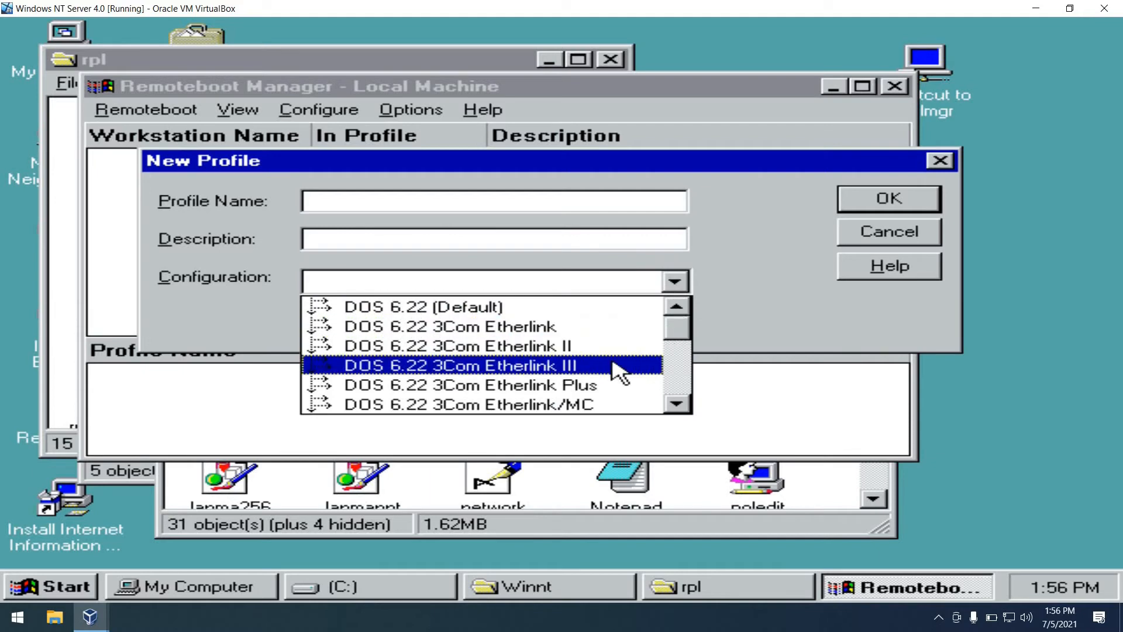
click(481, 365)
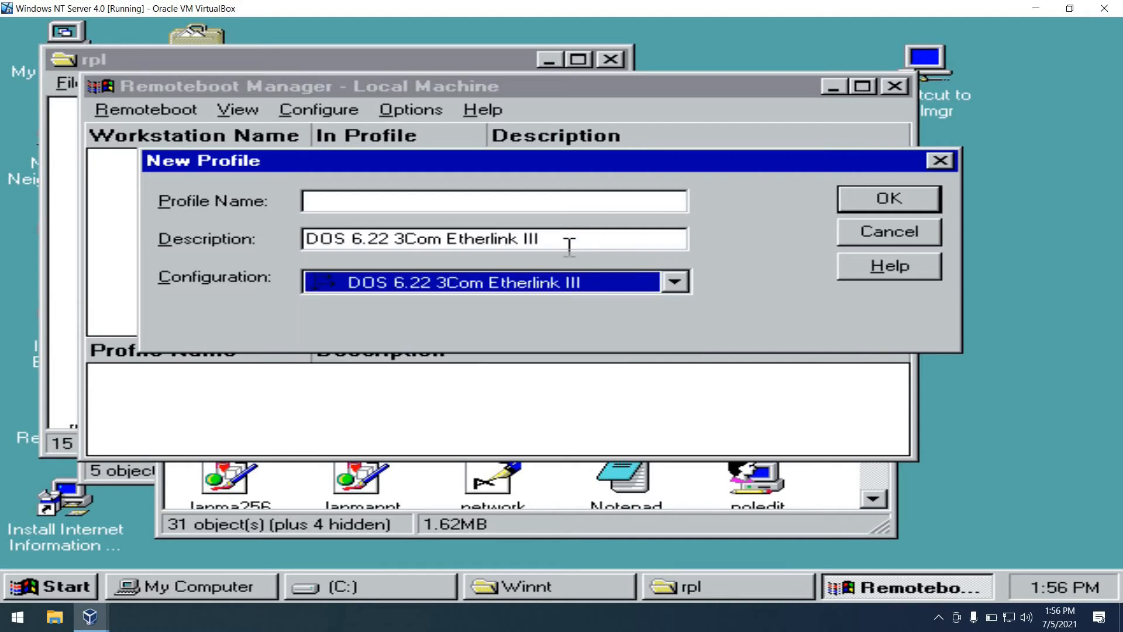
text(DOS622ELINK)
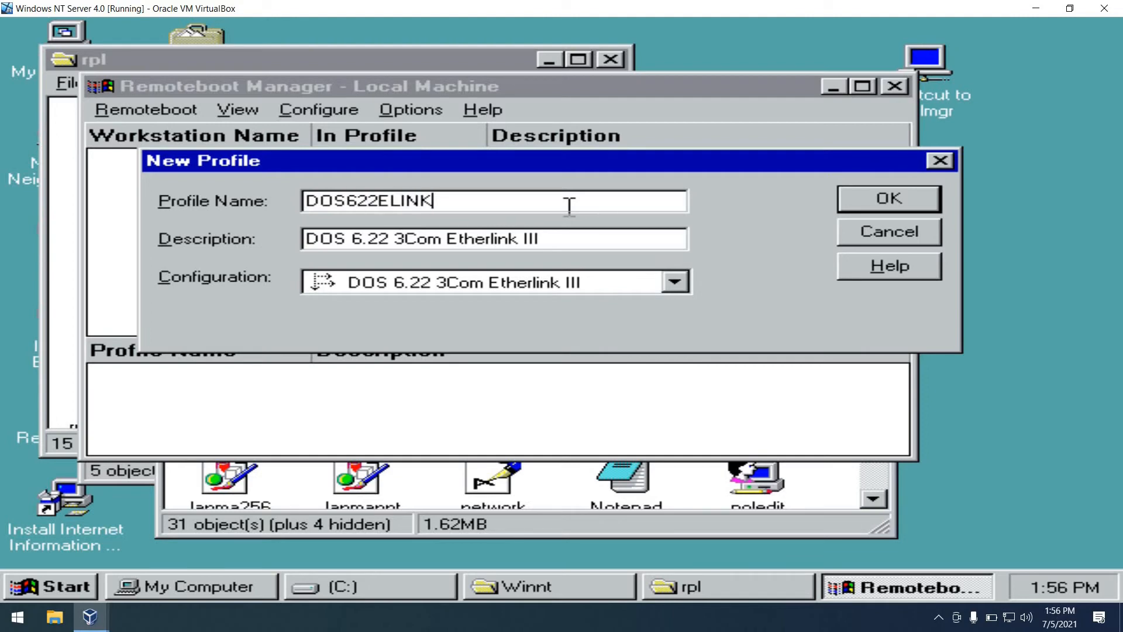
text(III)
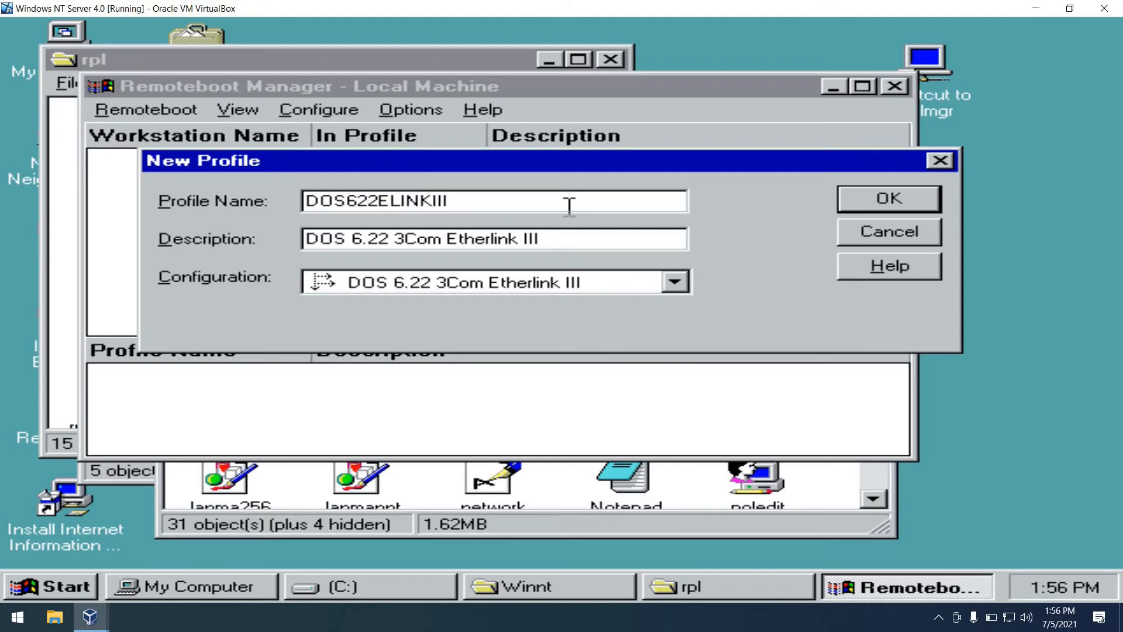
click(888, 198)
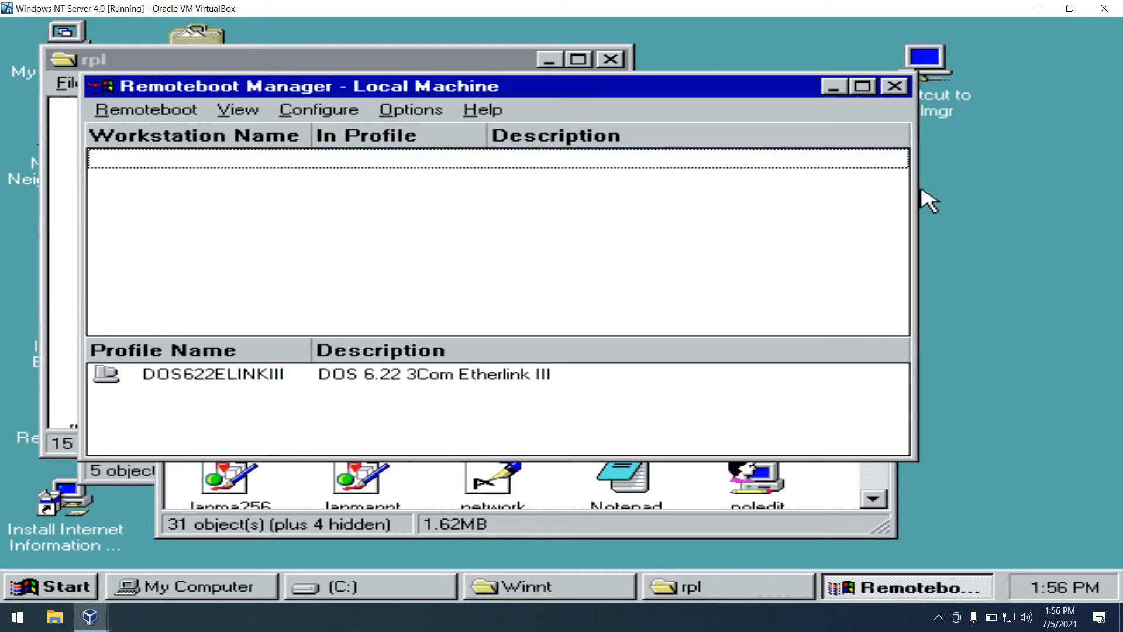
mouse_move(710, 193)
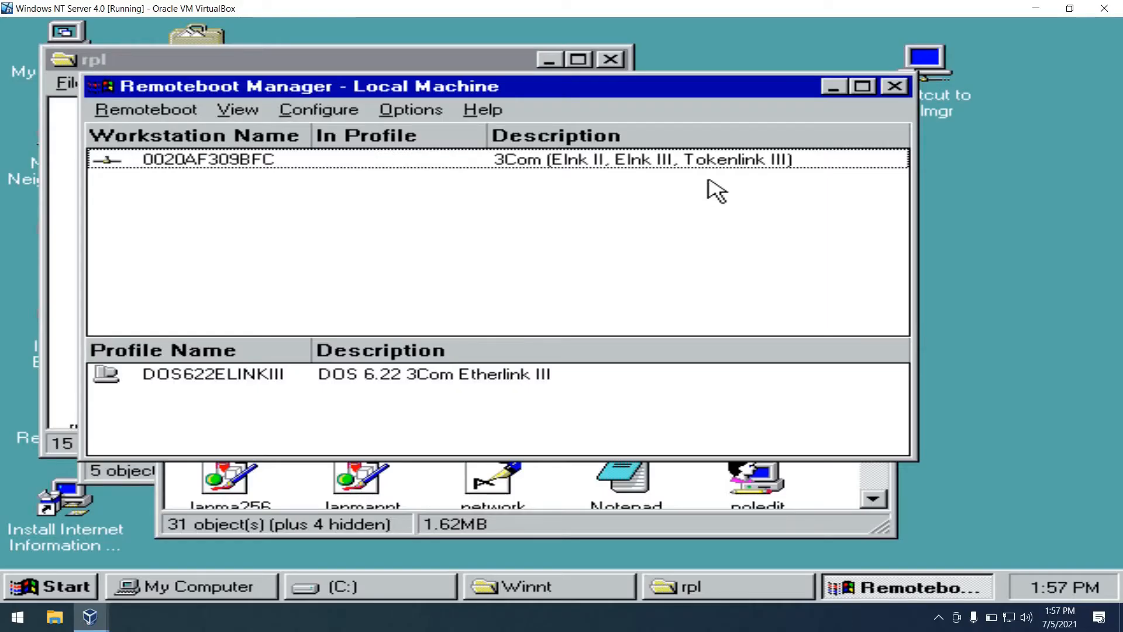
mouse_move(170, 167)
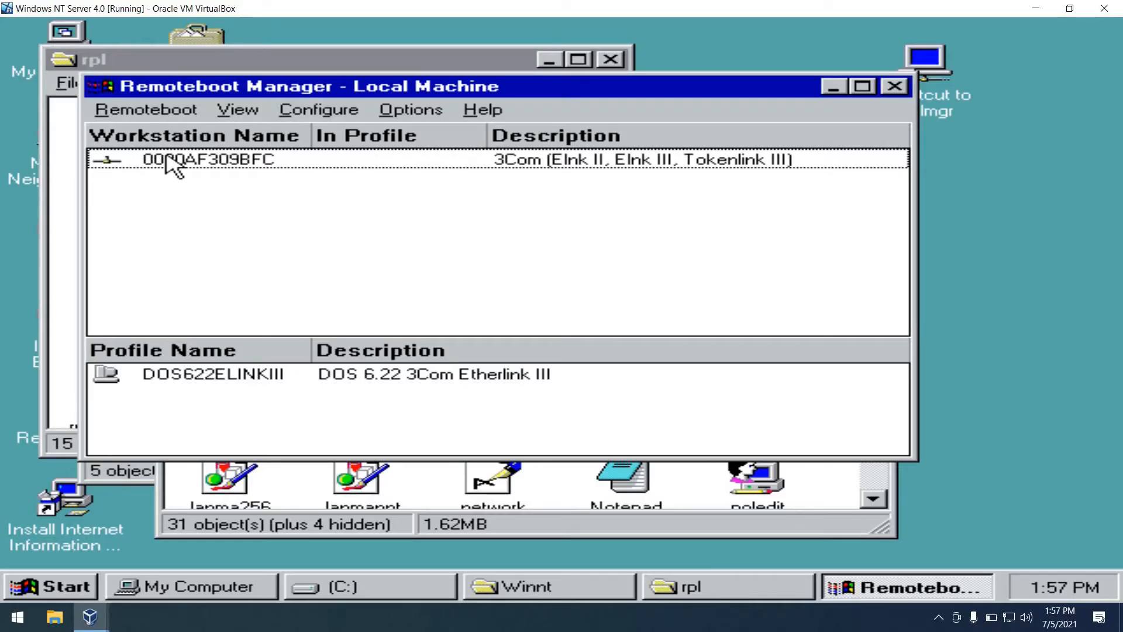
- Convert adapter 0020AF309BFC to a Personal workstation named 486DX4 and add it
click(194, 159)
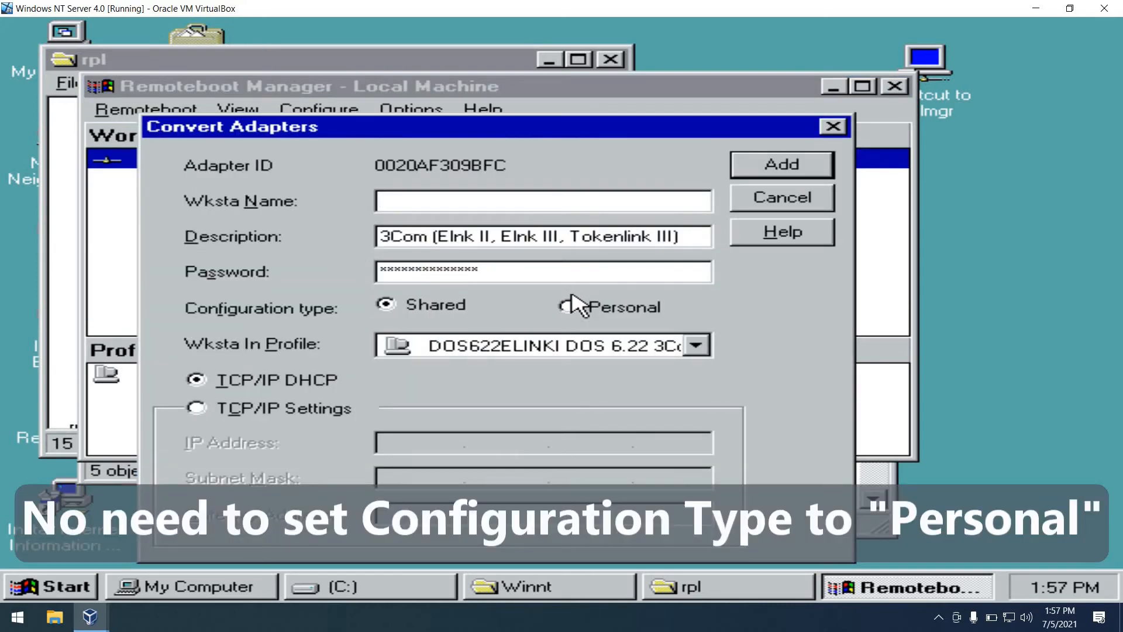
click(567, 306)
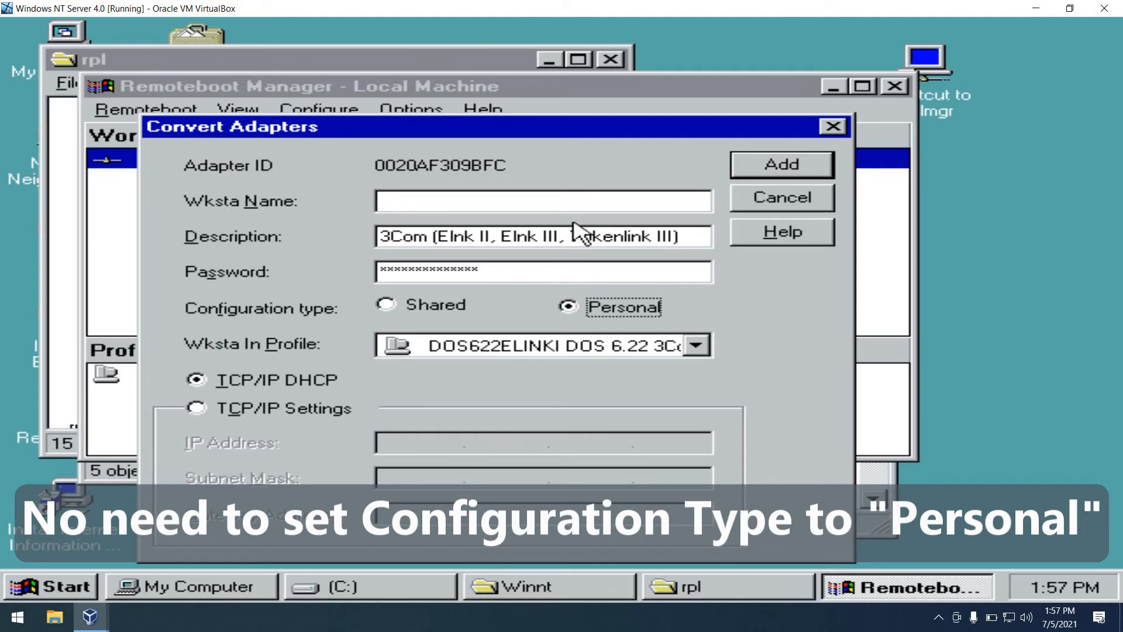
text(486)
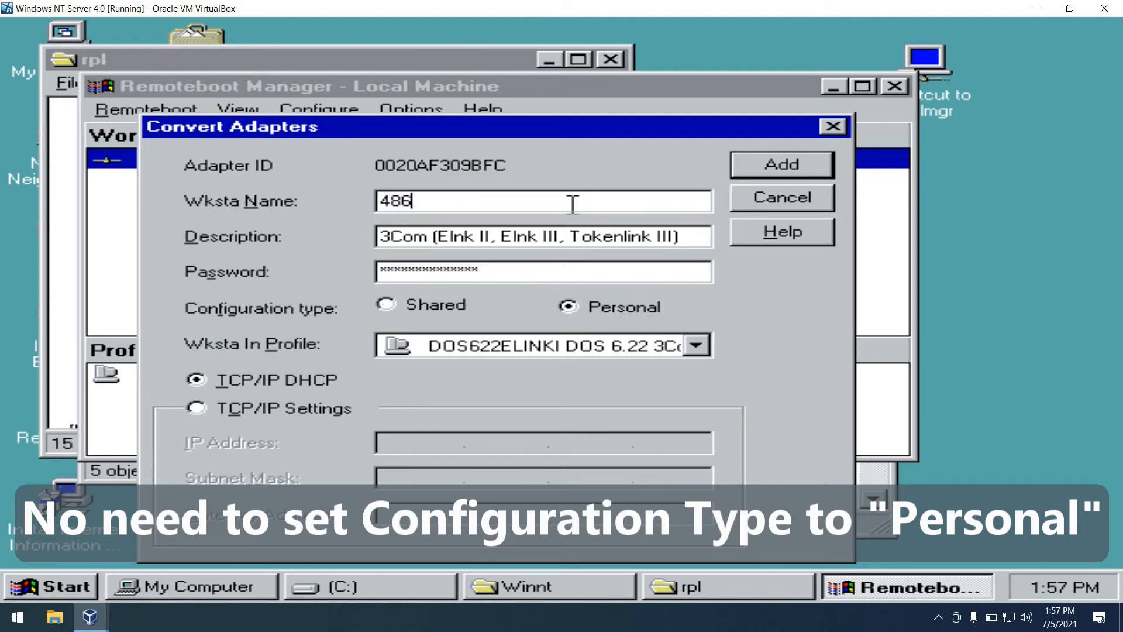
text(DX4)
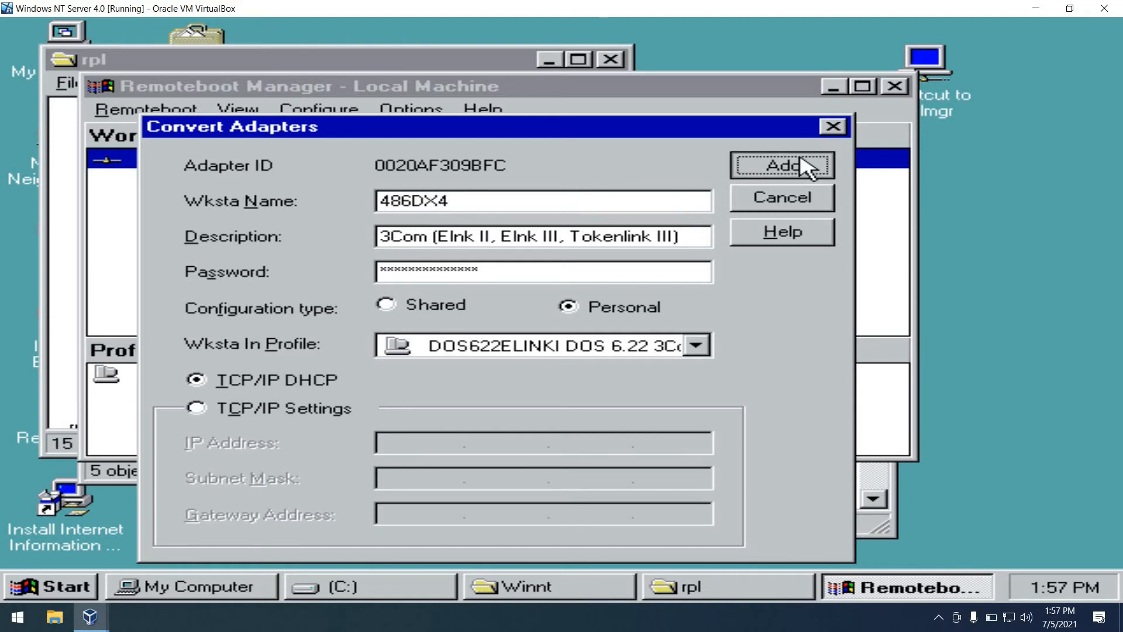
click(784, 166)
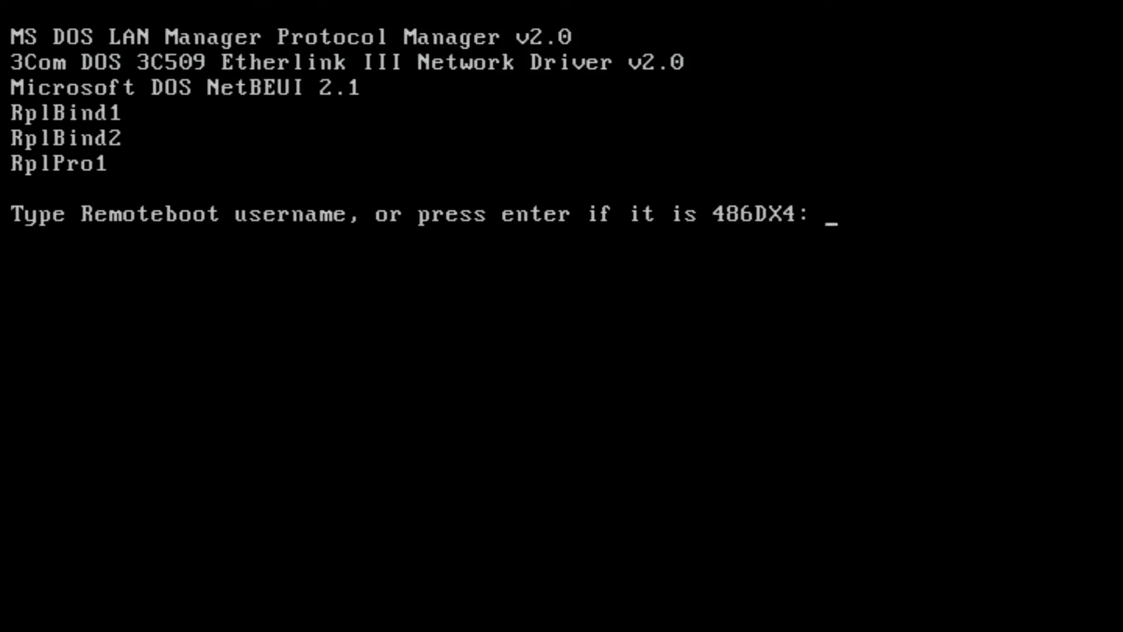
- Boot the client as 486DX4, list the root with dir and change into DATA
key(enter)
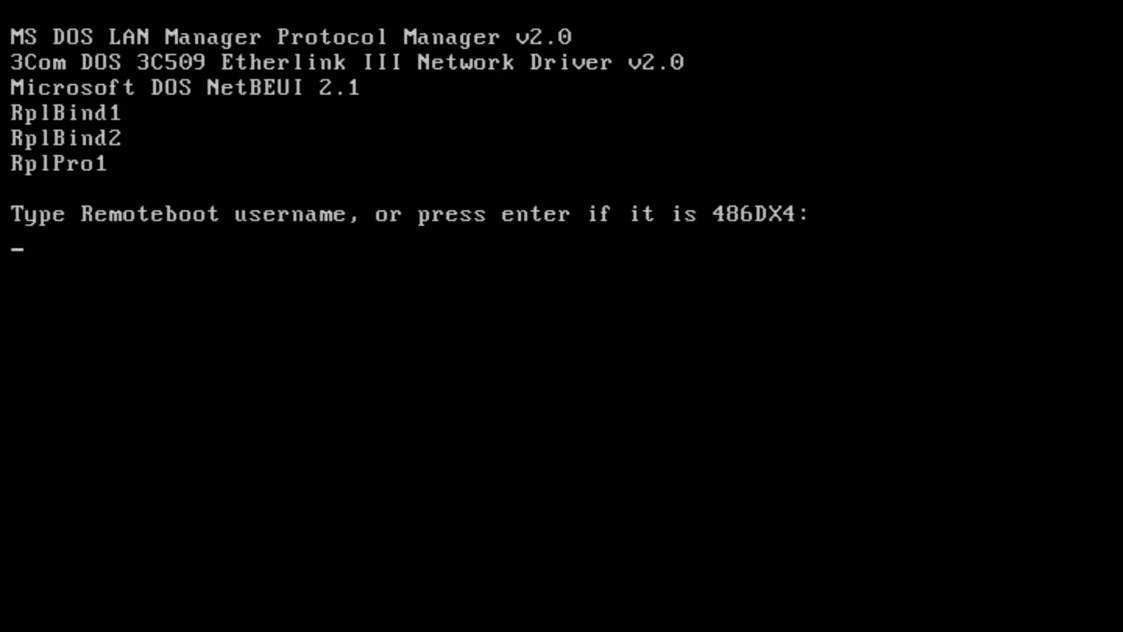
key(enter)
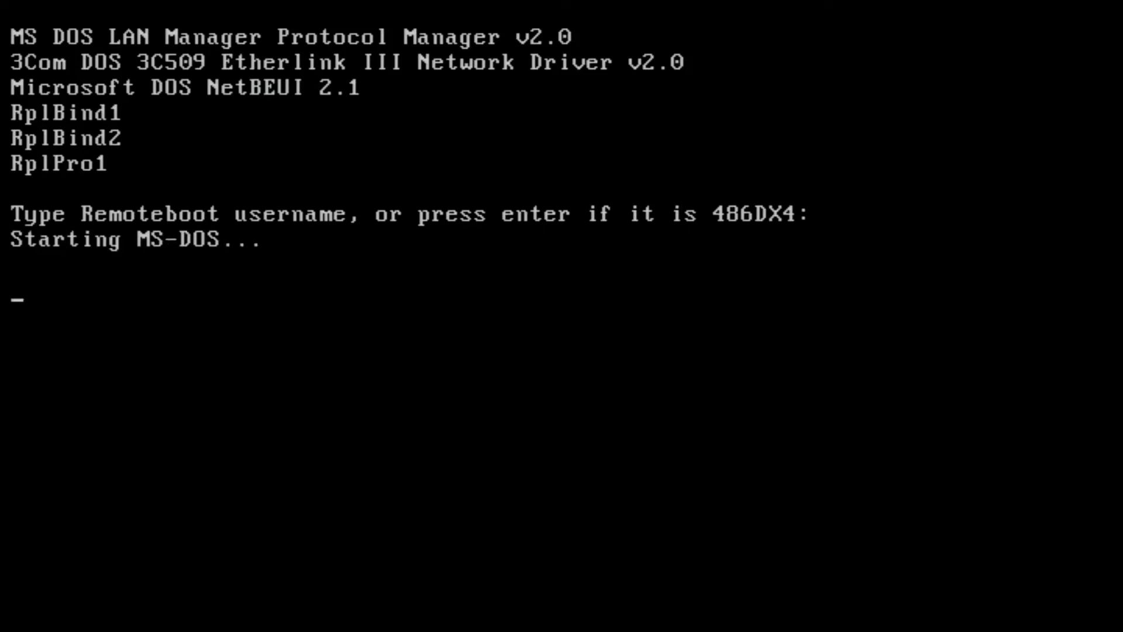
key(enter)
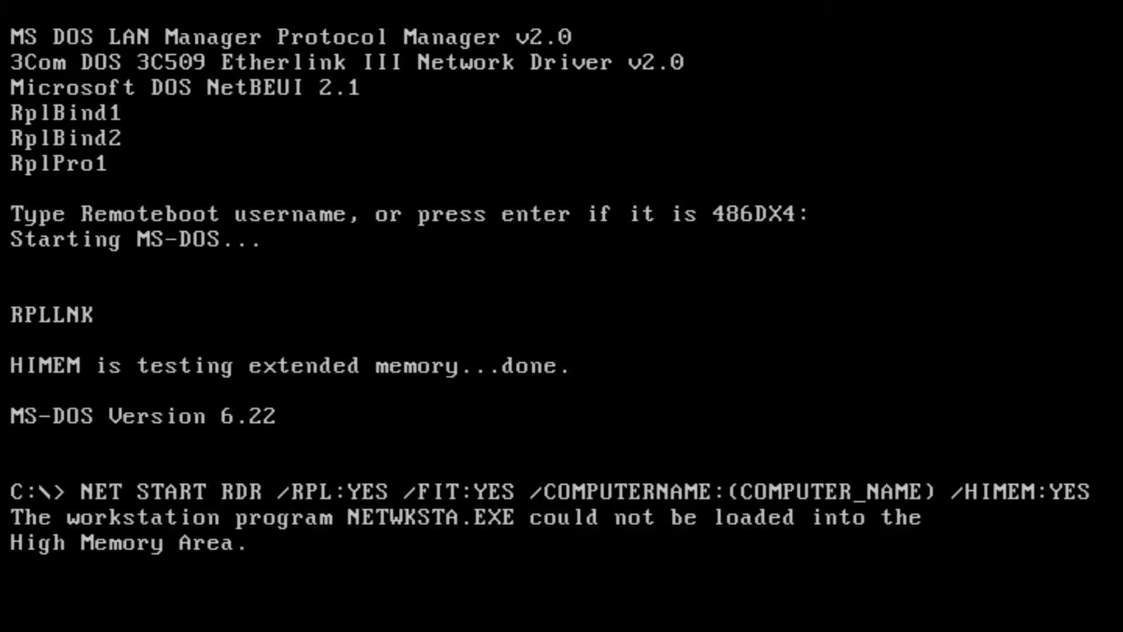
key(enter)
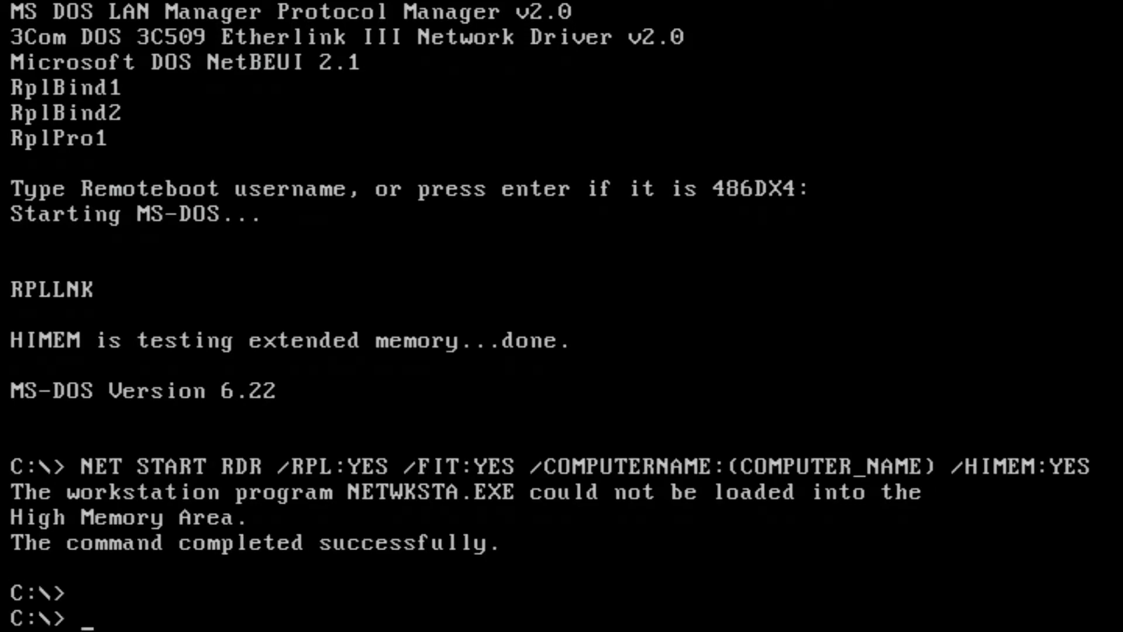
text(dir)
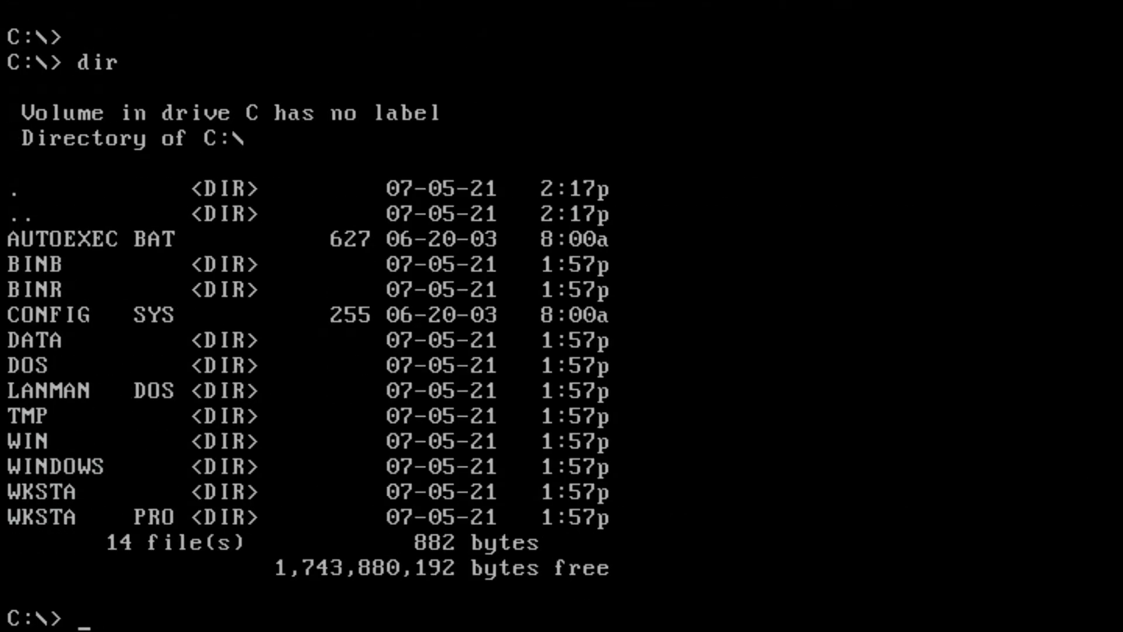
text(cd data)
text(edit test.t)
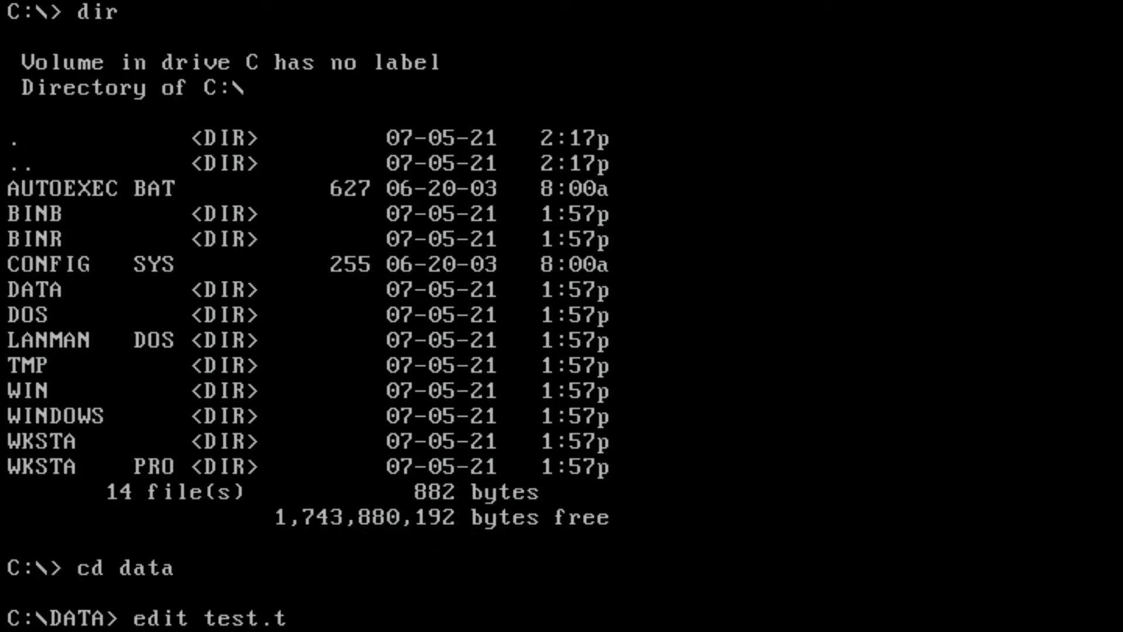
- Write 'I can save this file in here' into TEST.TXT, save on exit, then move to BINB
key(Enter)
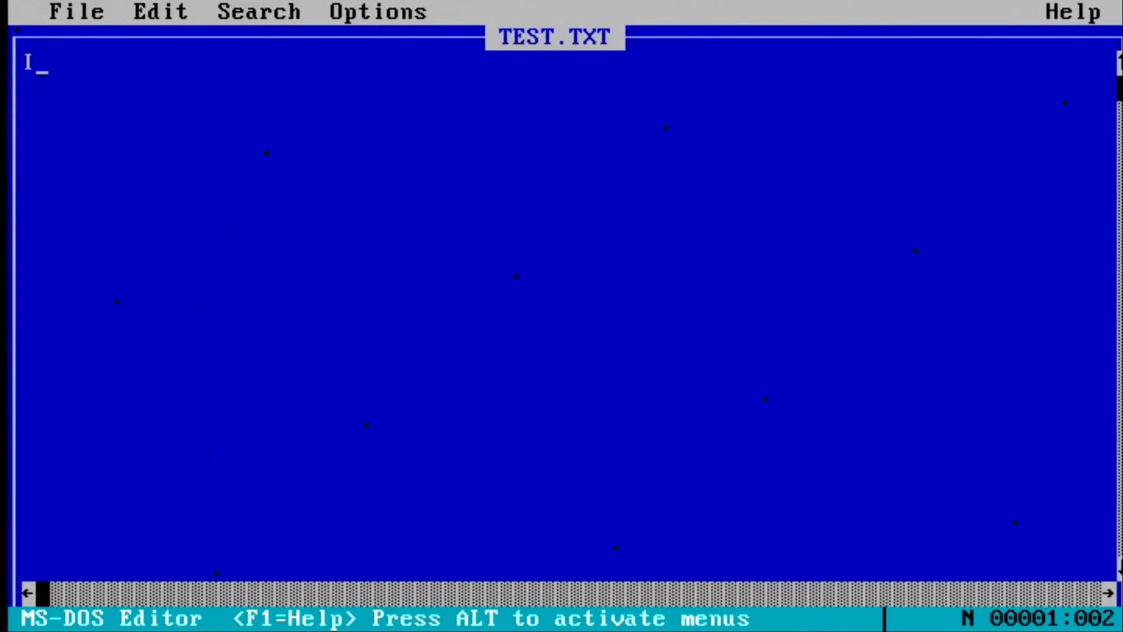
text(can save this file in)
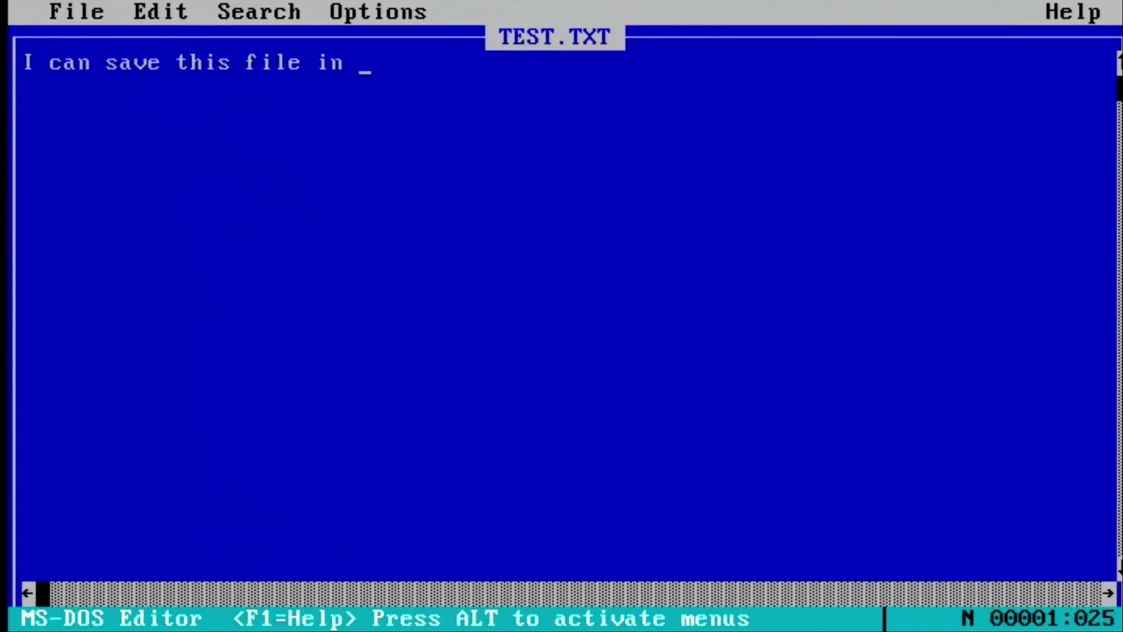
text(here)
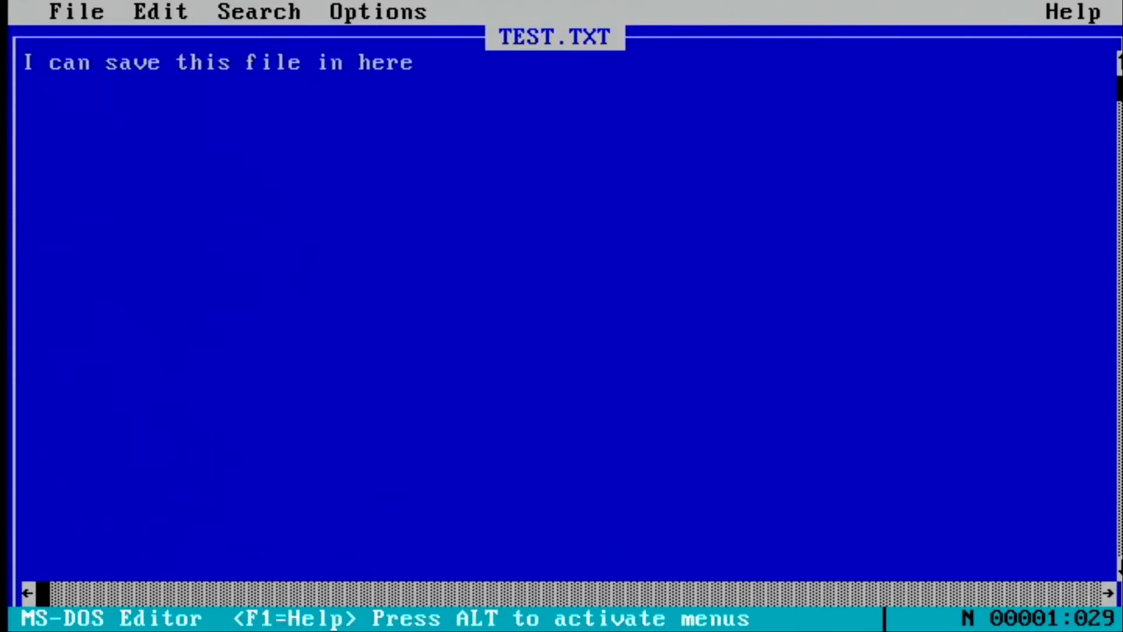
click(75, 11)
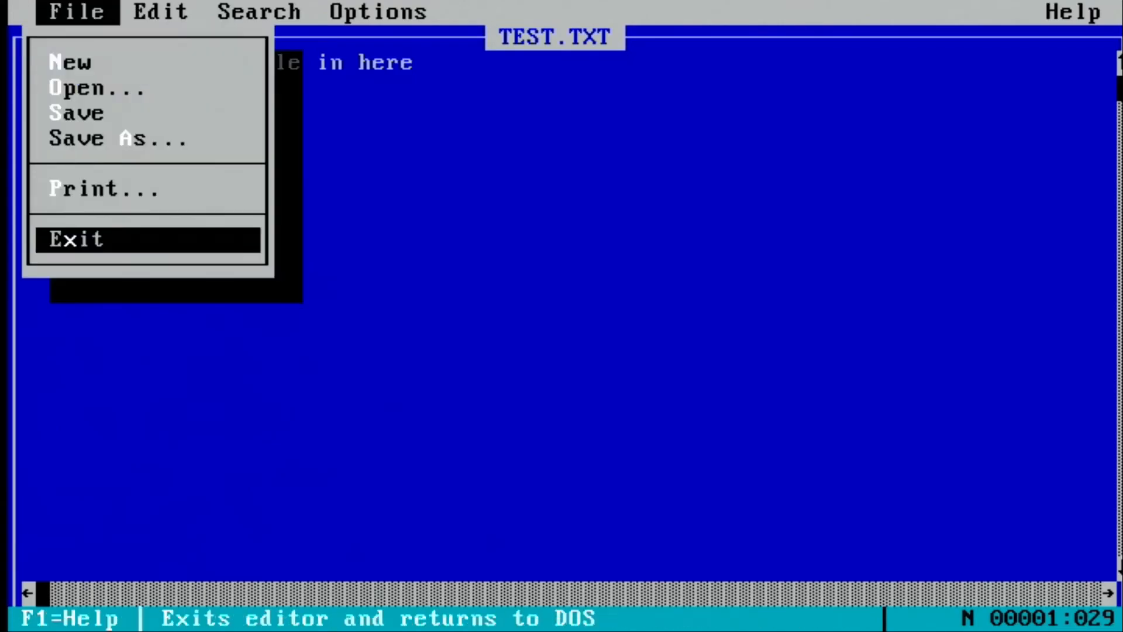
click(73, 238)
text(cd)
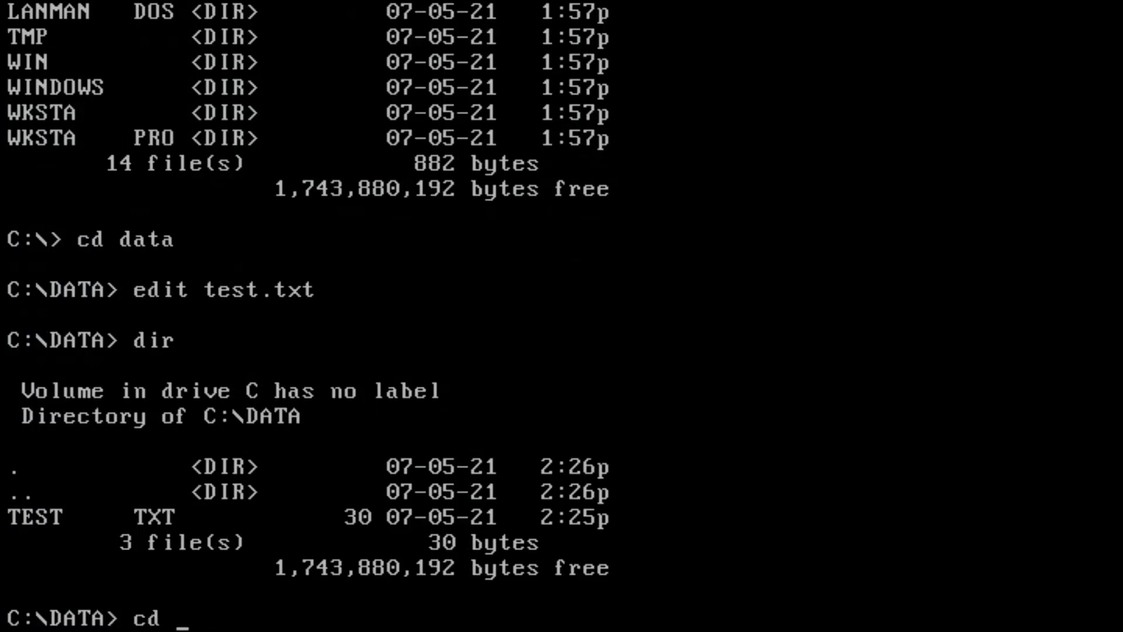
text(..)
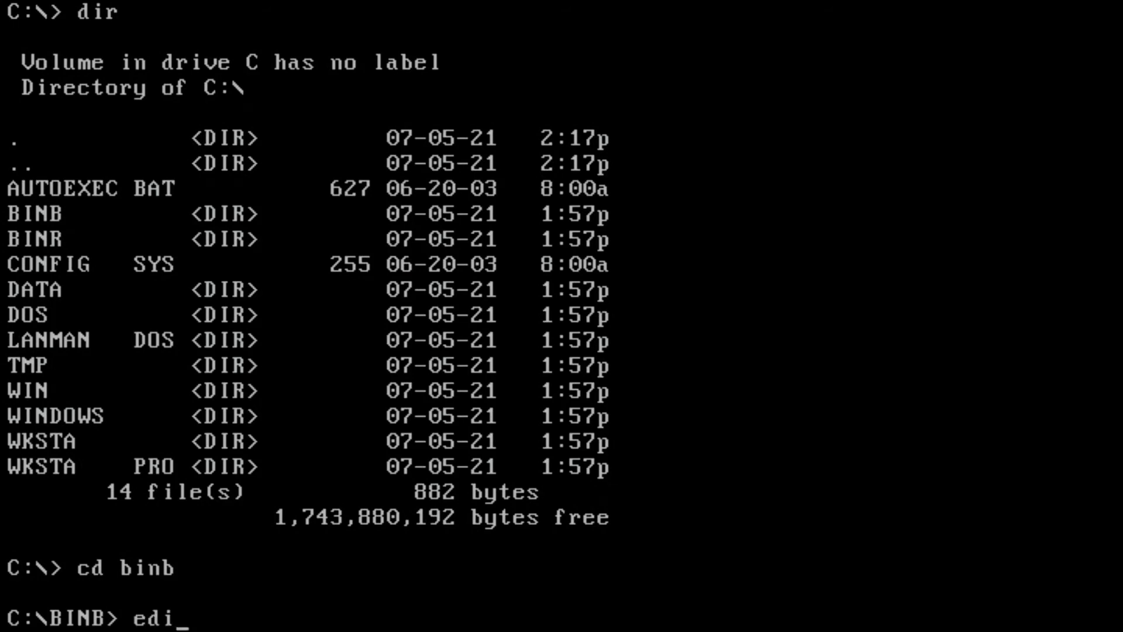
- Try saving TEST.TXT in BINB, acknowledge the Path/File access error and exit unsaved
key(enter)
text(I cannot save th)
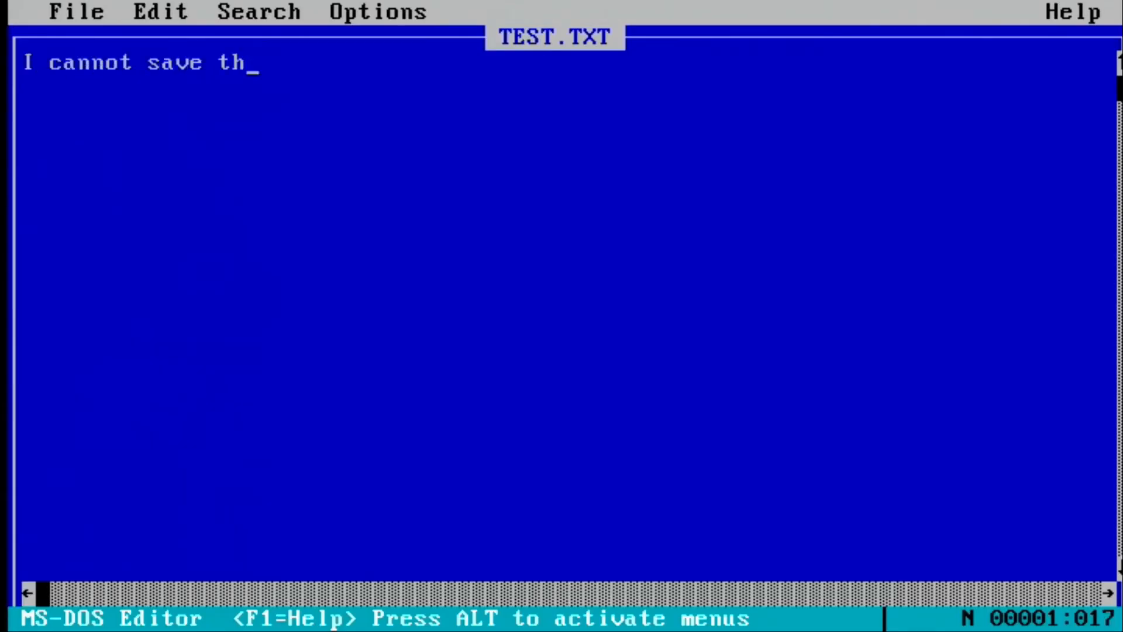
text(is file in here!!!!)
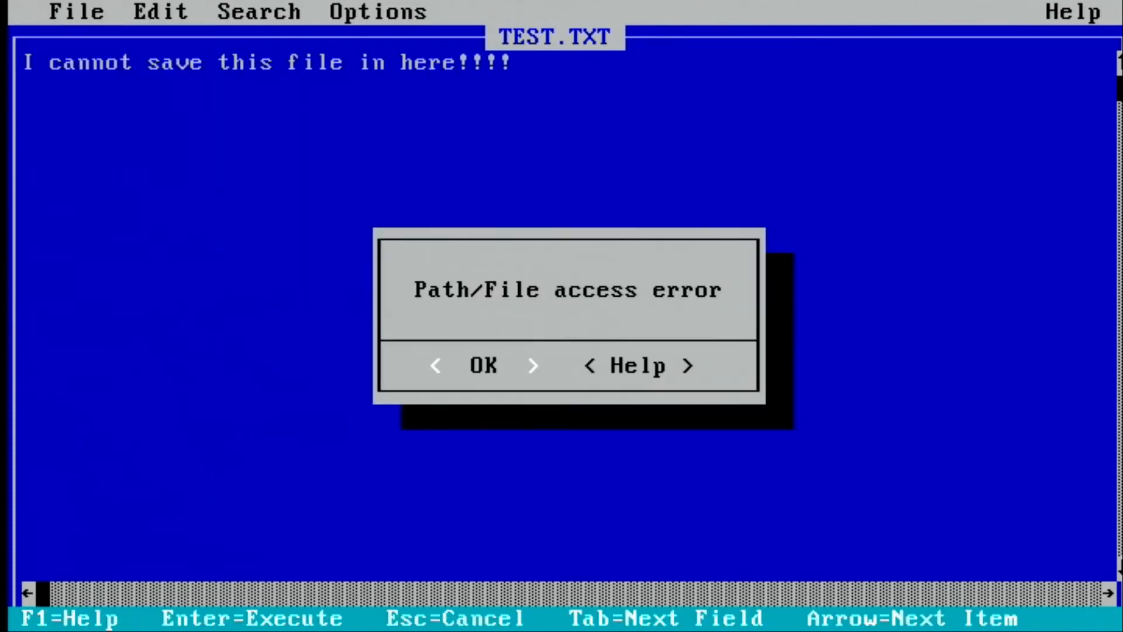
click(76, 12)
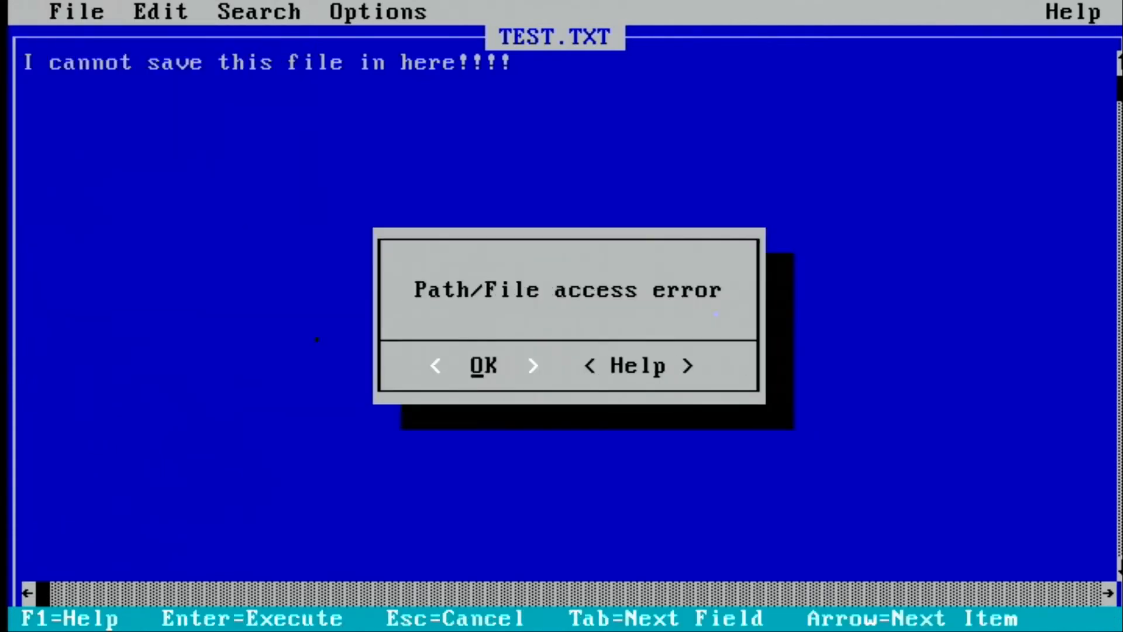
click(76, 11)
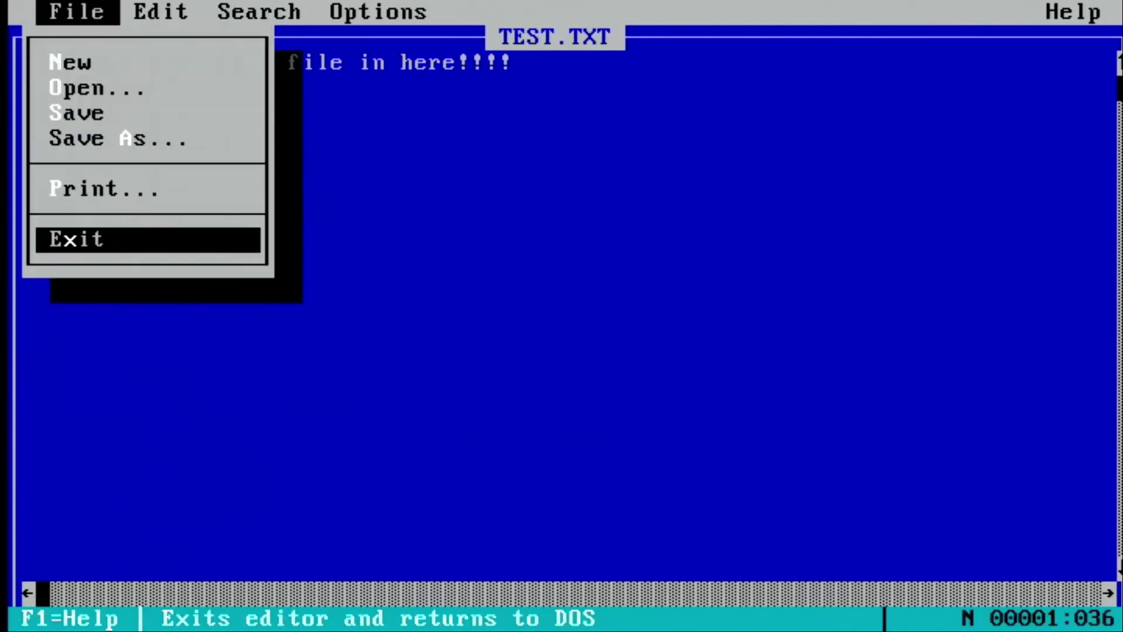
click(76, 239)
text(e)
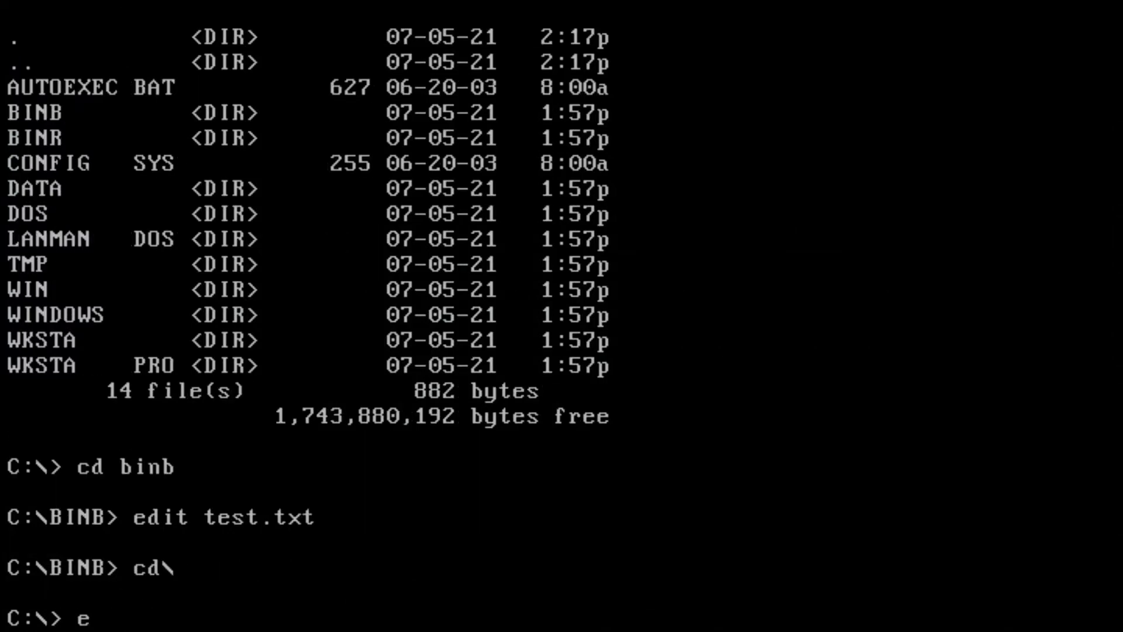
- Edit AUTOEXEC.BAT, appending 'echo WILL THIS CHANGE BE SAVED AFTER REBOOT?'
text(dit autoexec.)
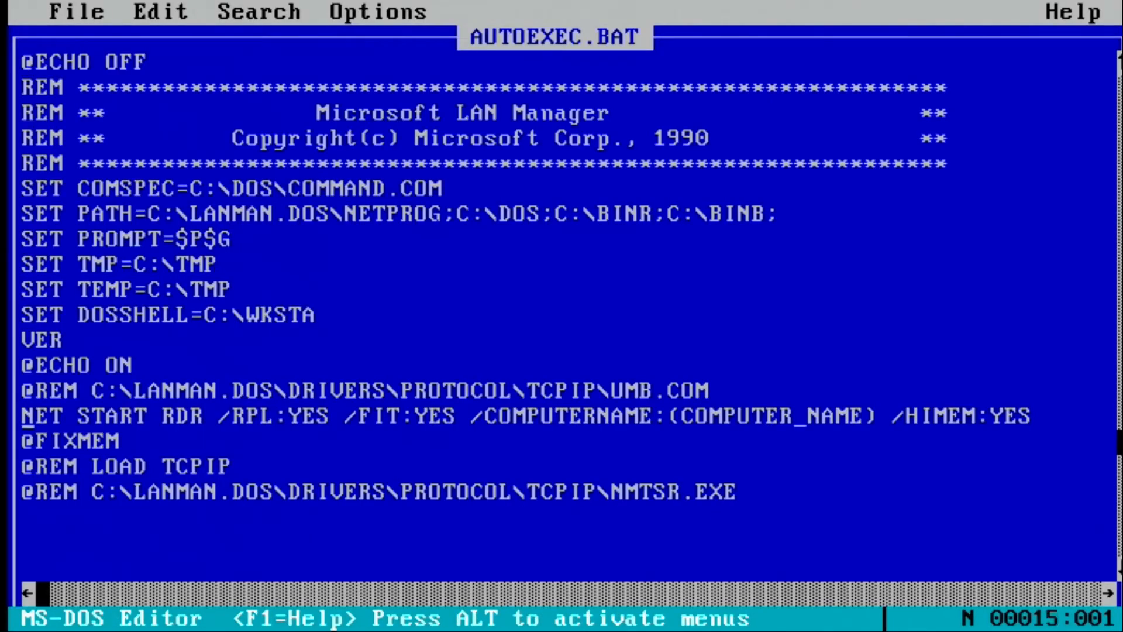
text(echo WILL THIS CHAN)
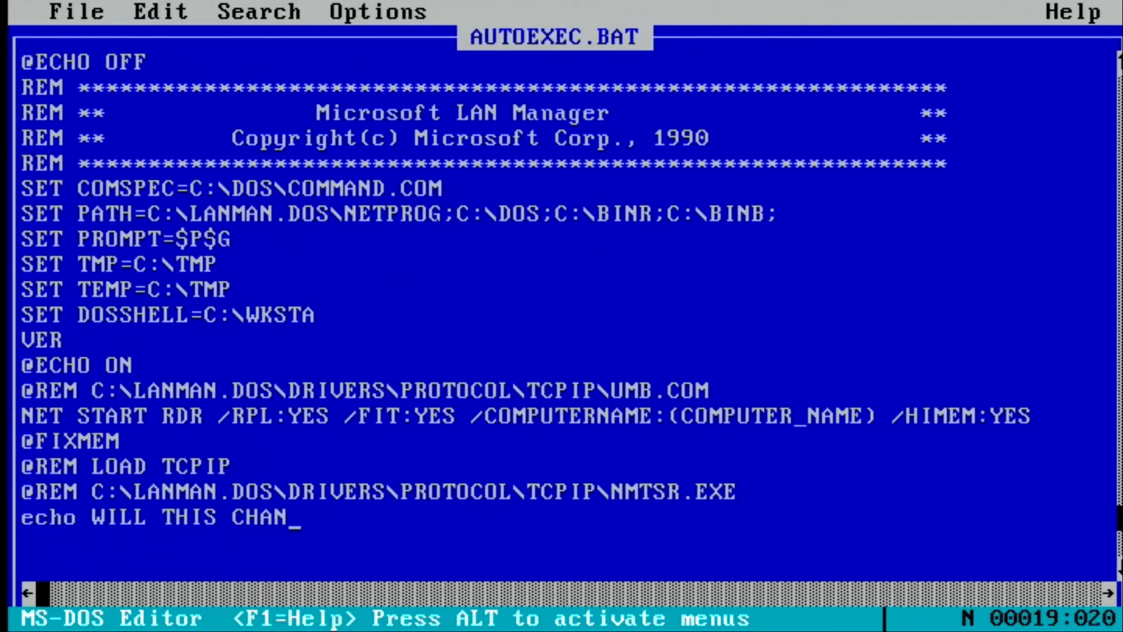
text(GE BE SAUCE)
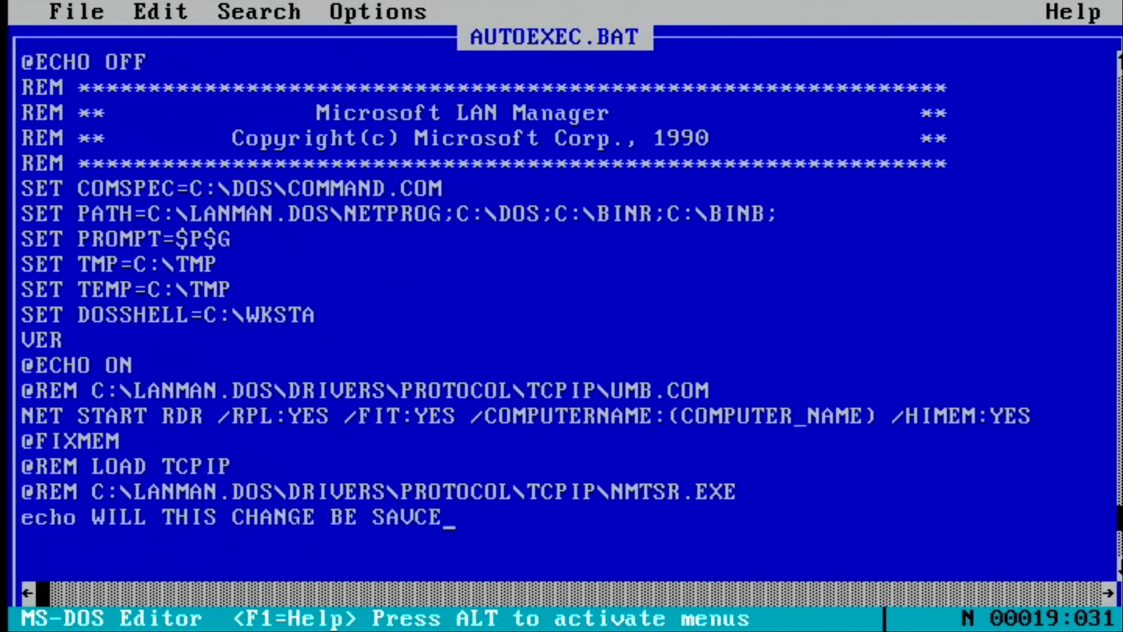
text(D AT)
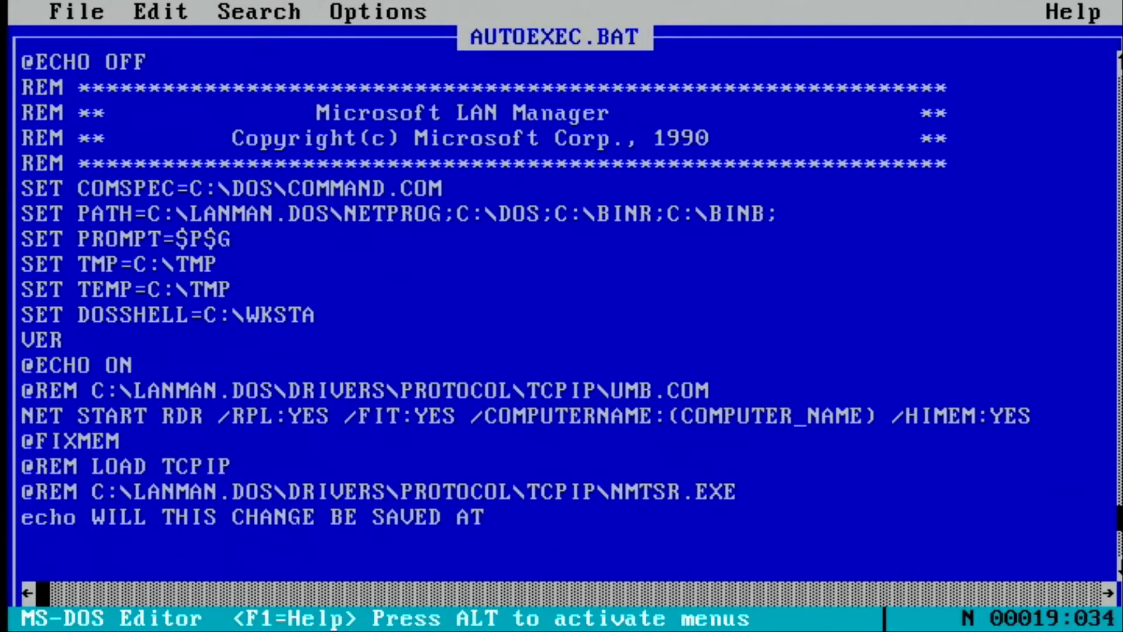
text(FTER REBOOT)
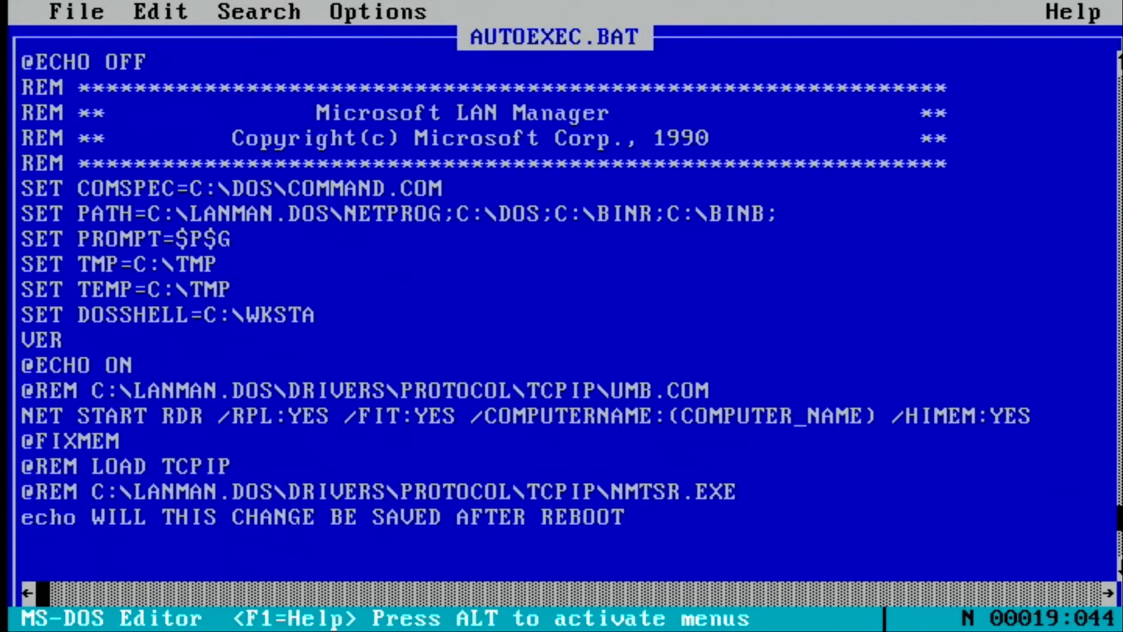
- Save AUTOEXEC.BAT from the editor and reboot the client, confirming with YES
click(71, 12)
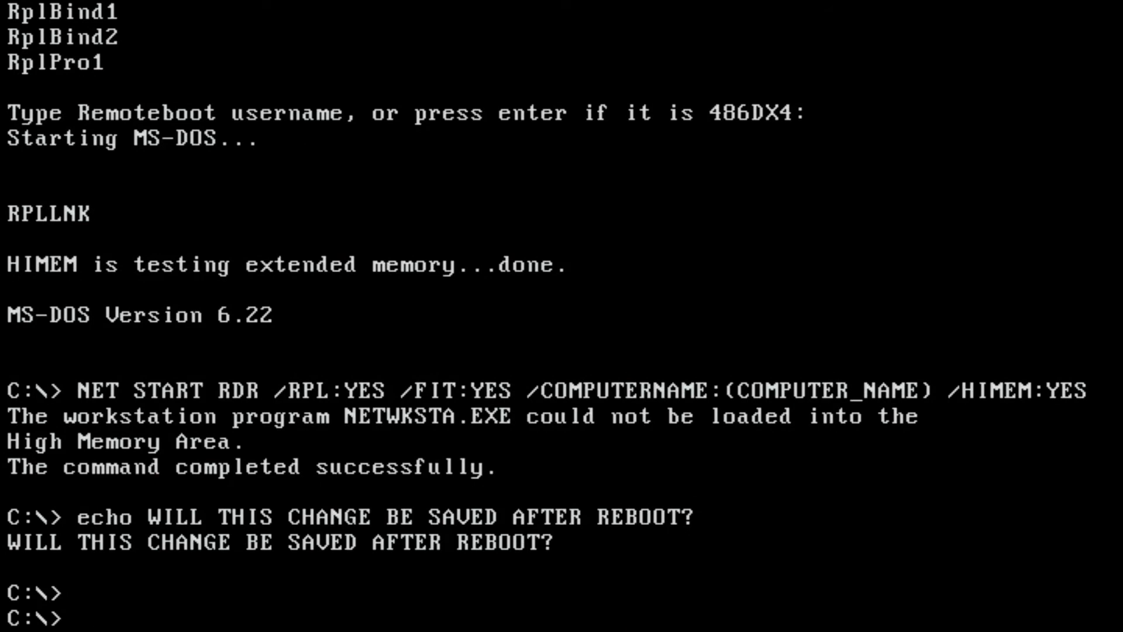
text(YES)
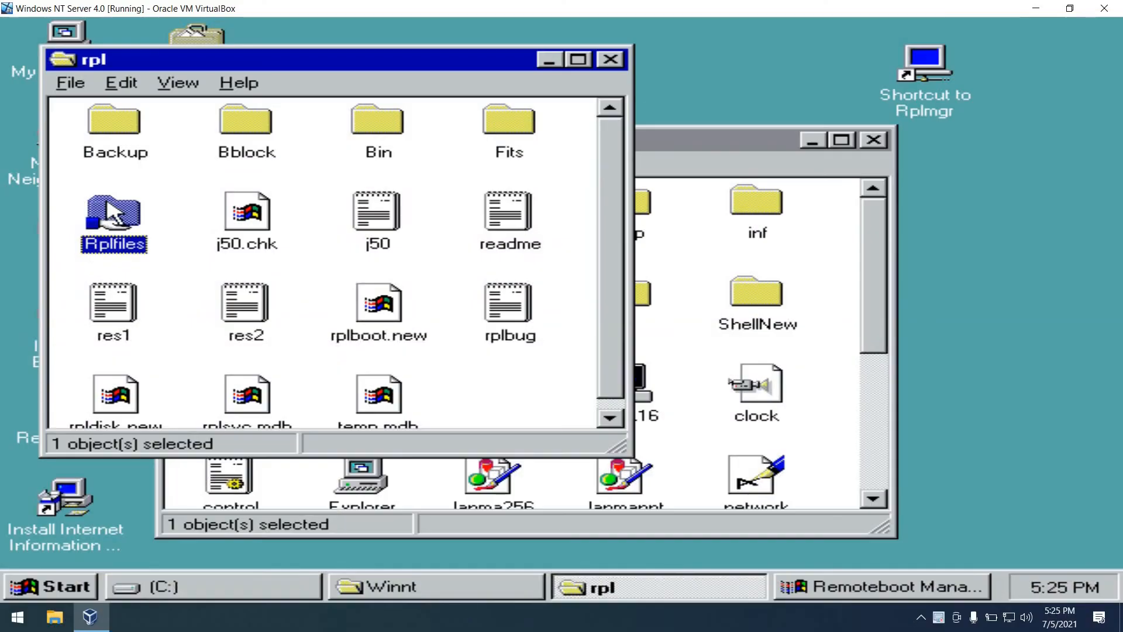
- Browse Rplfiles\Machines\486dx4\Data to the 30-byte Test file, then return to rpl
double_click(114, 215)
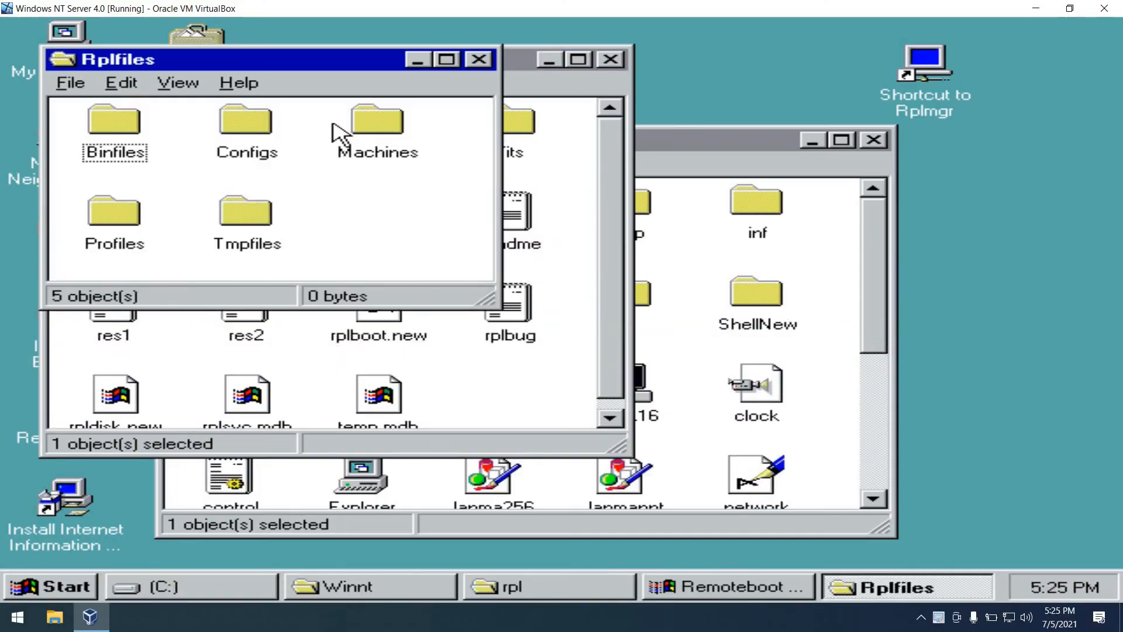
double_click(375, 120)
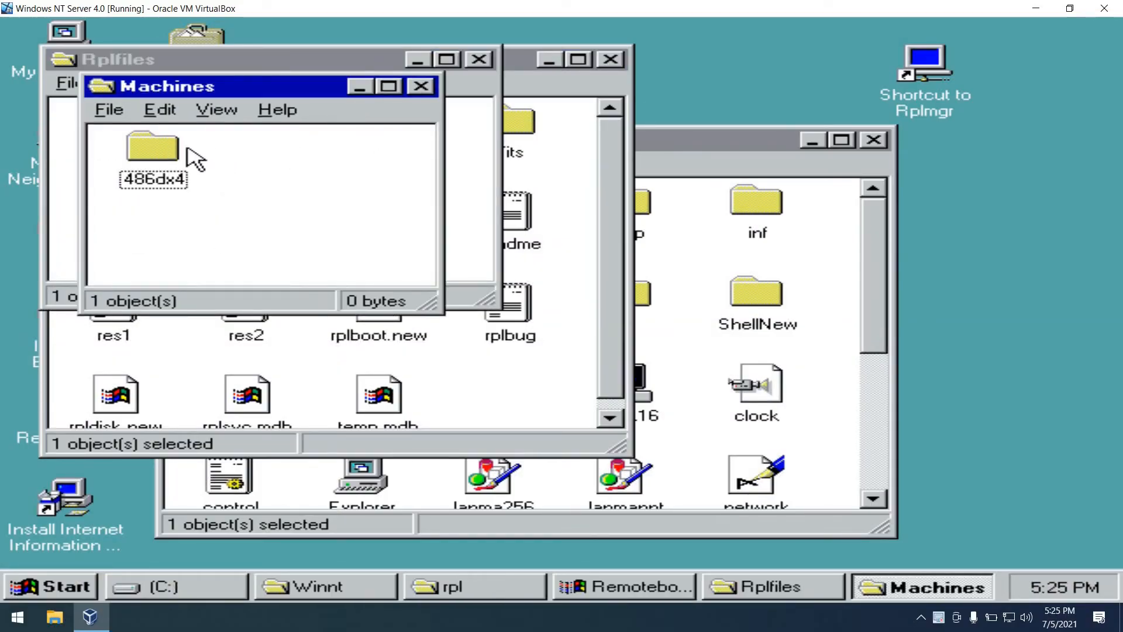
double_click(150, 149)
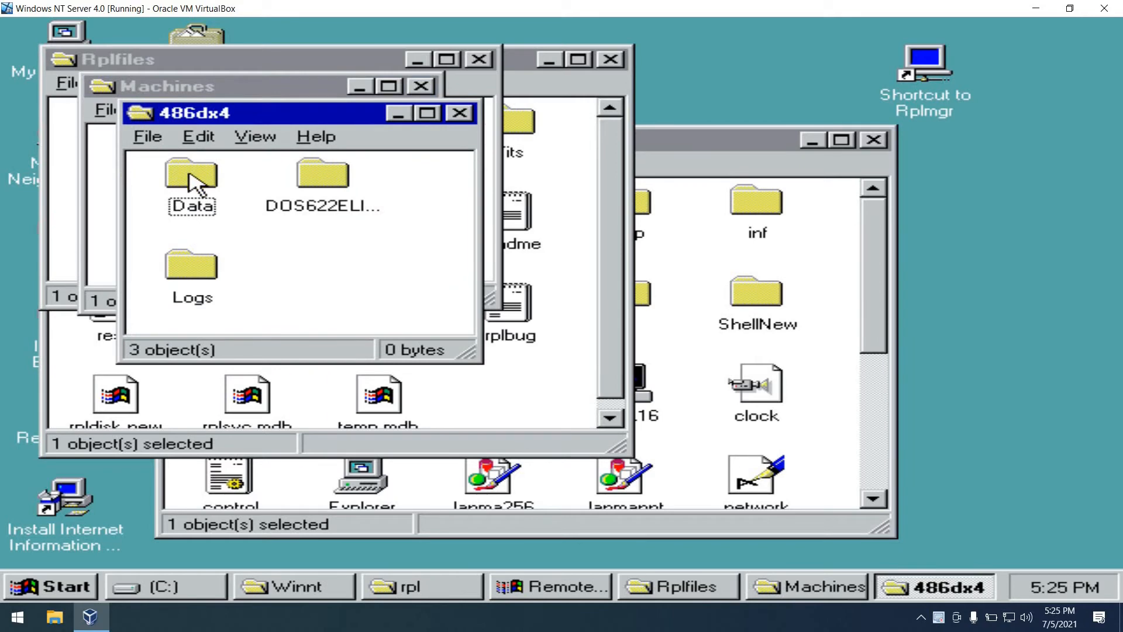
double_click(190, 175)
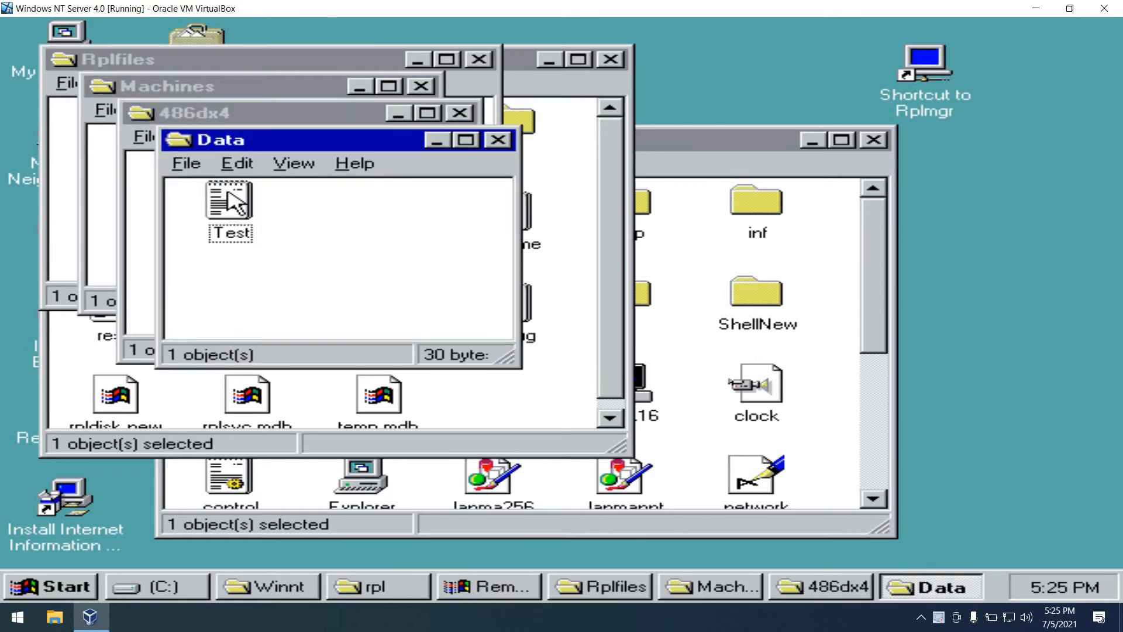
double_click(229, 202)
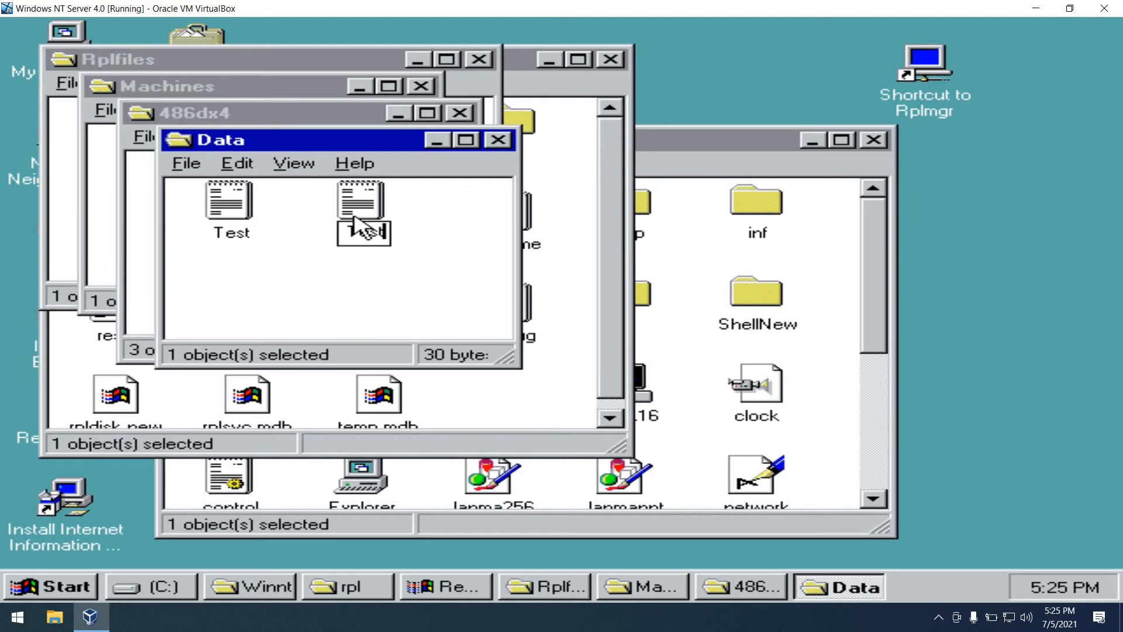
click(359, 202)
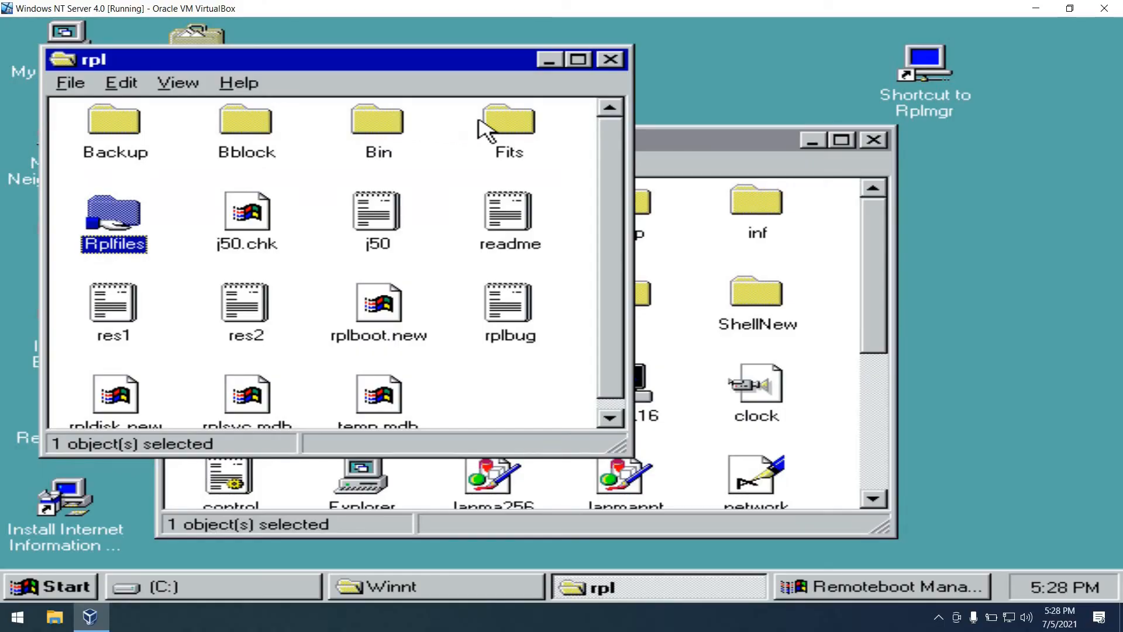
- Open Fits\dos622.fit in Notepad and select the C:\DATA machine-writeable mapping line
double_click(505, 120)
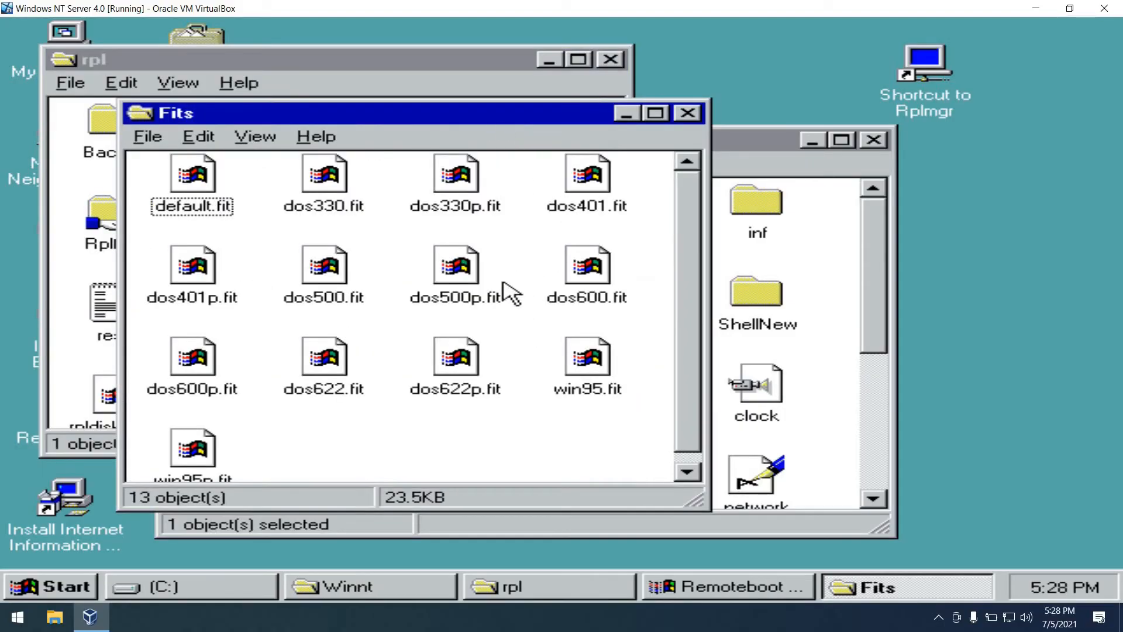
click(324, 361)
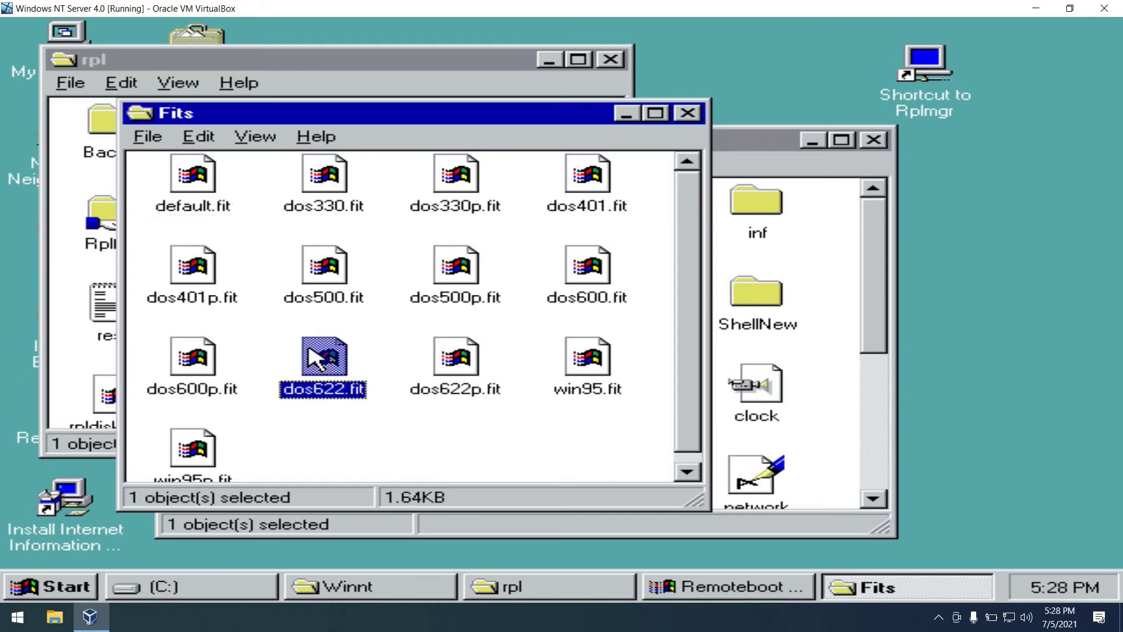
double_click(323, 360)
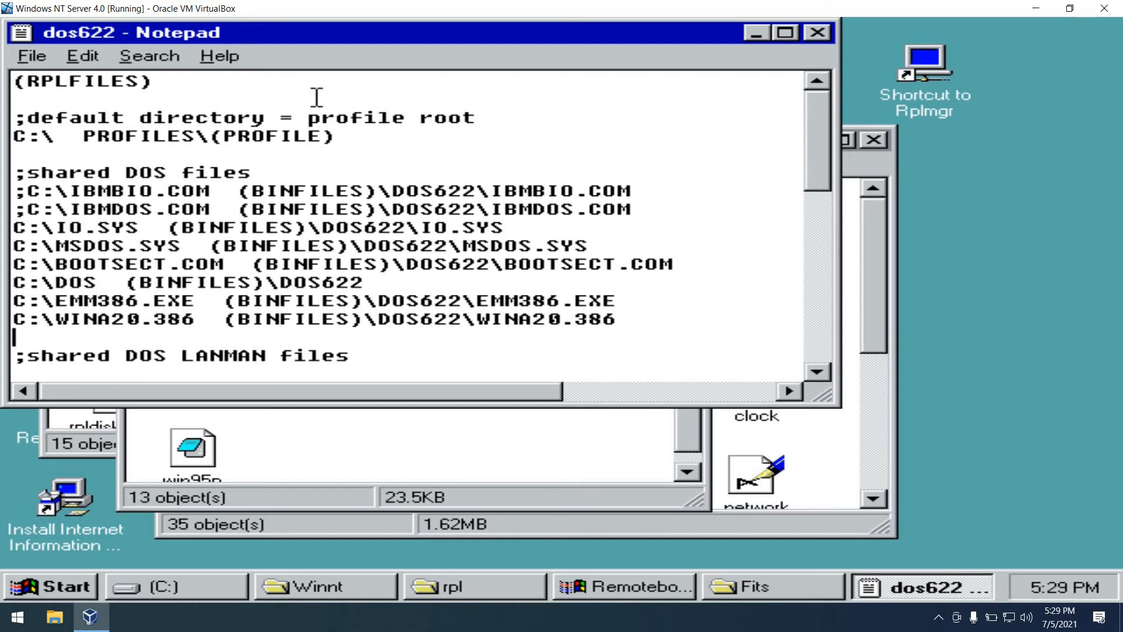
scroll(down, 3)
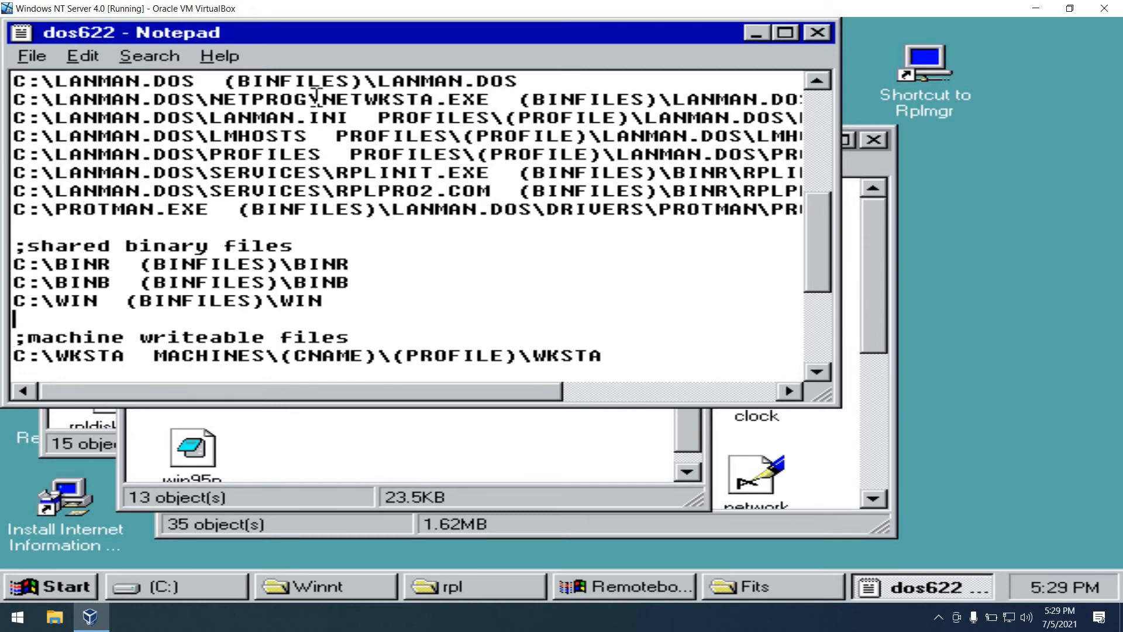
drag(14, 256, 322, 309)
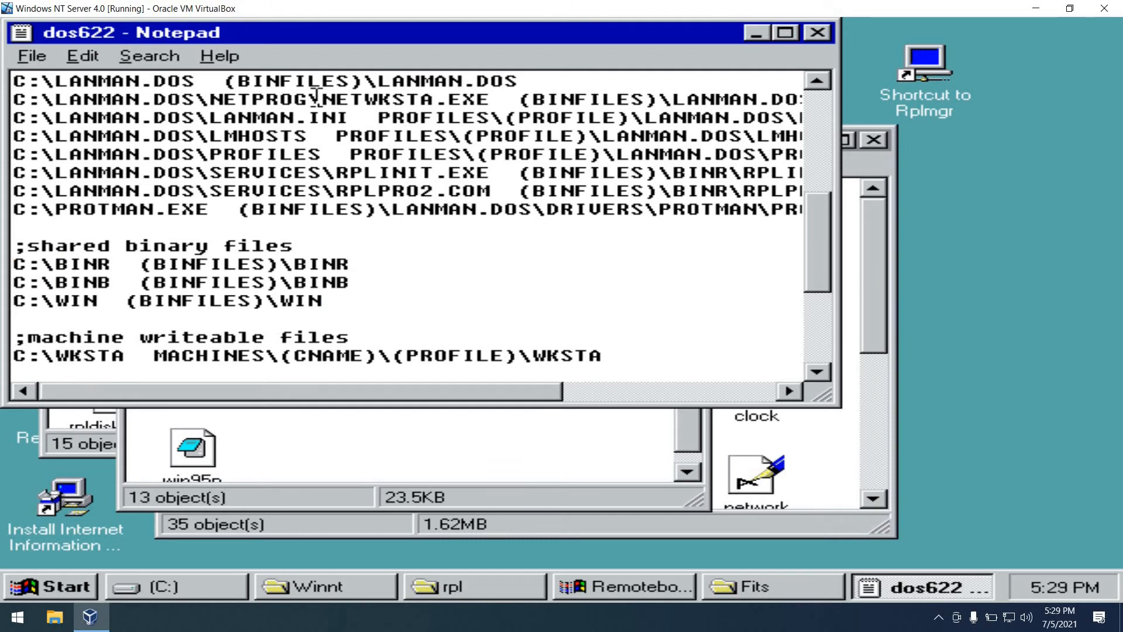
scroll(down, 3)
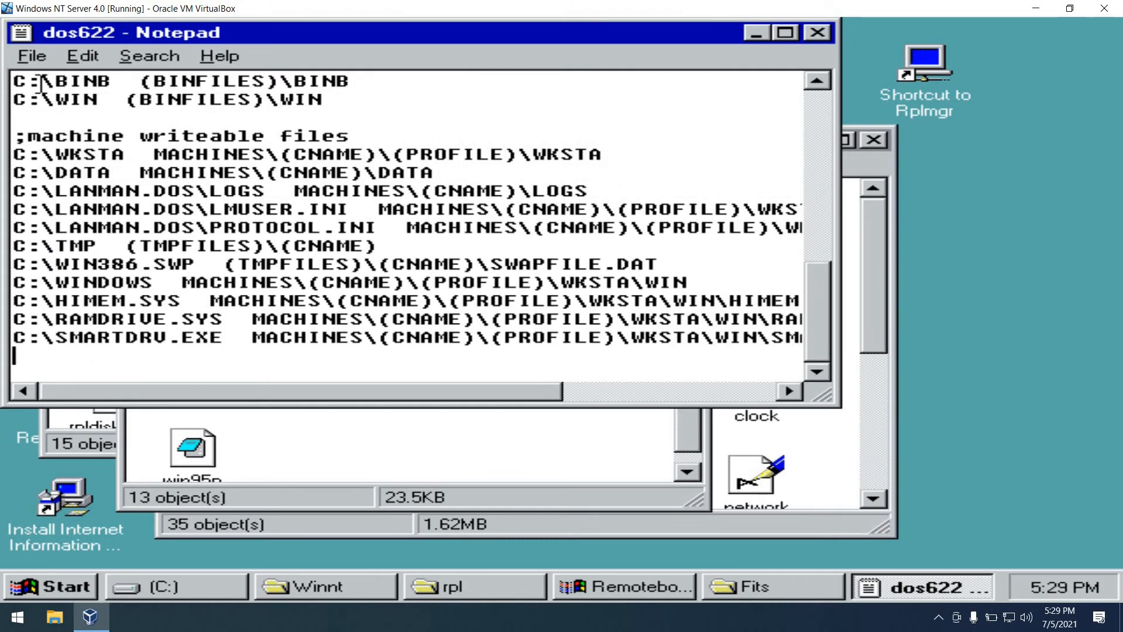
mouse_move(354, 259)
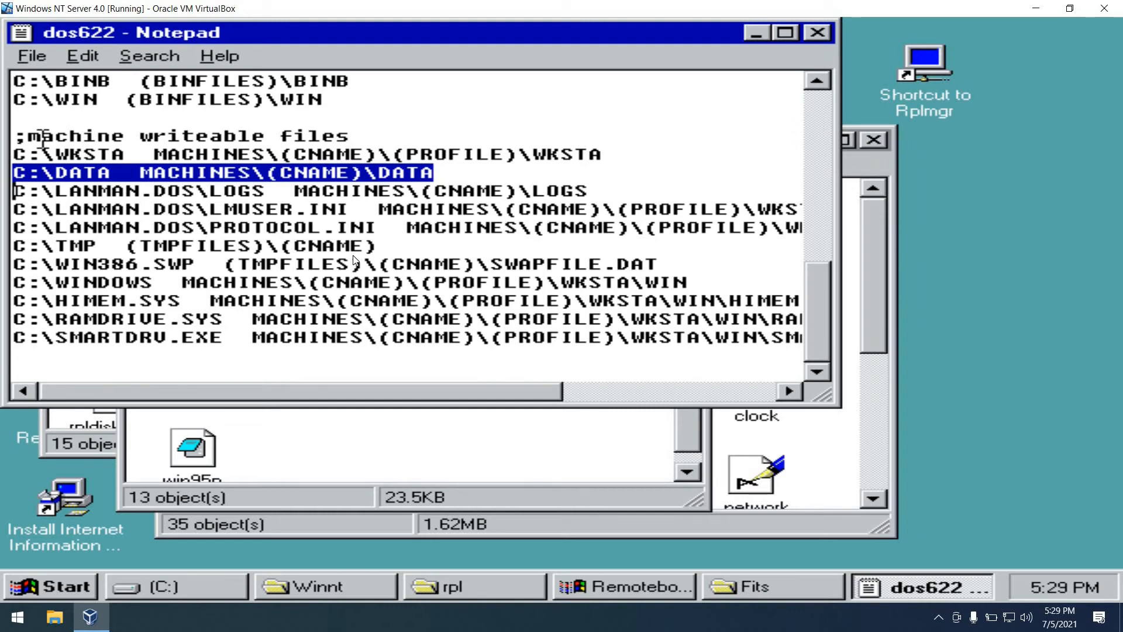
mouse_move(344, 178)
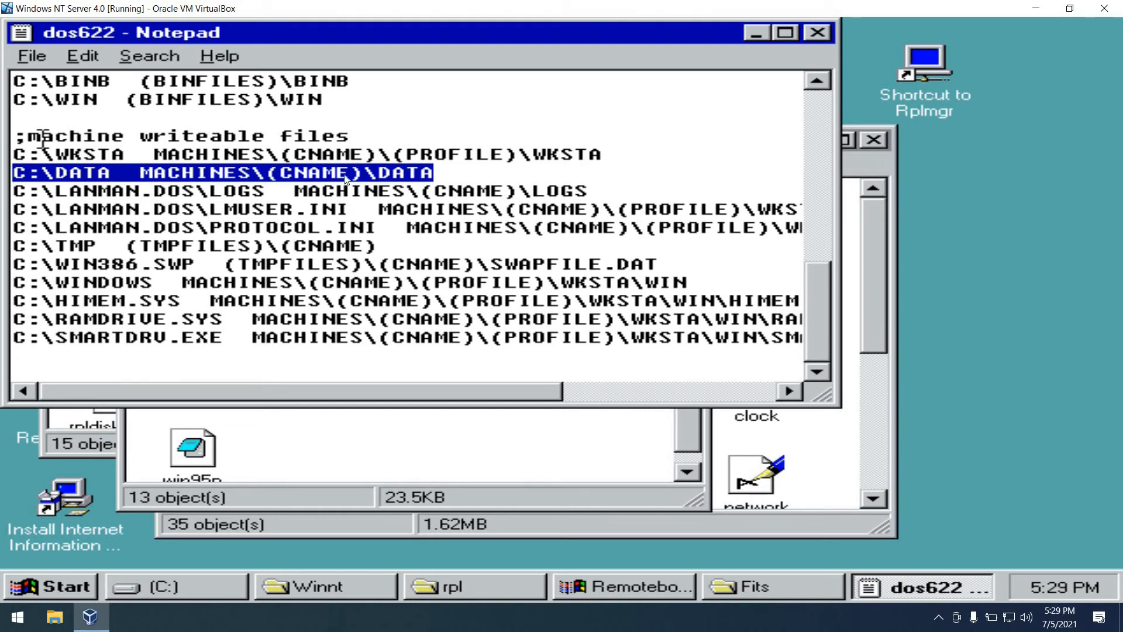
mouse_move(363, 122)
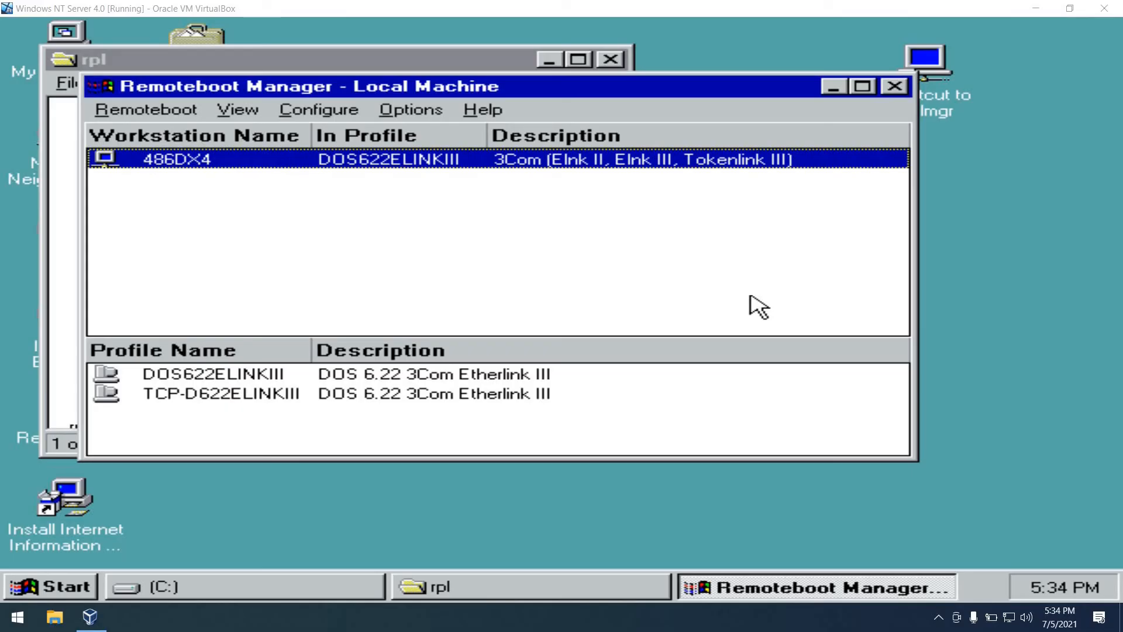
mouse_move(52, 332)
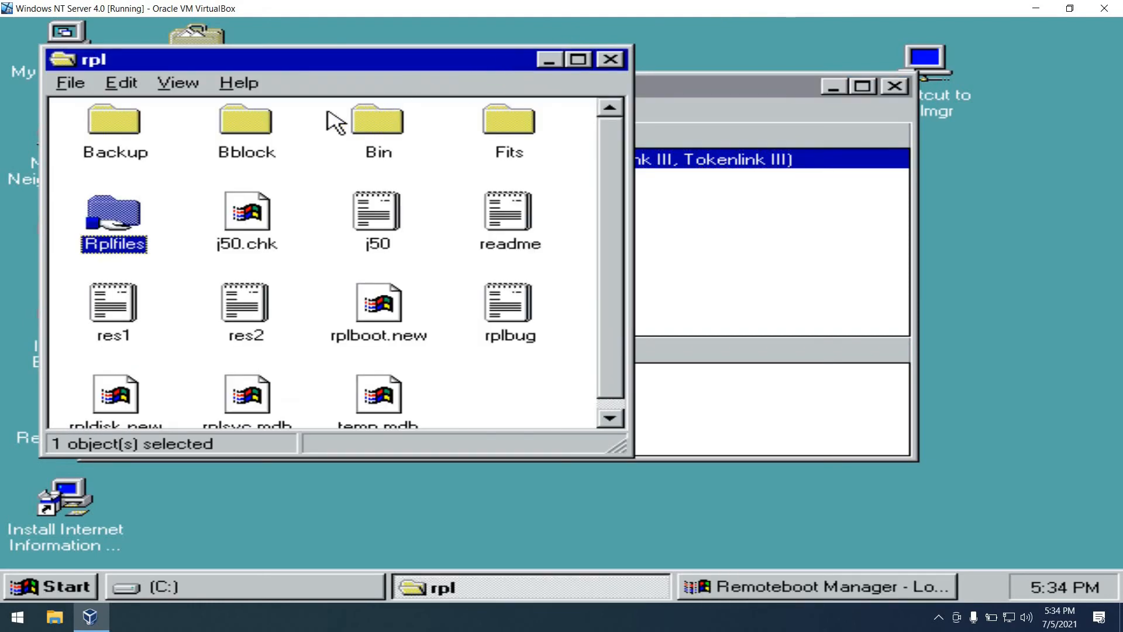
- Open the Bblock folder inside rpl after checking 486DX4's DOS622ELINKIII profile
double_click(246, 120)
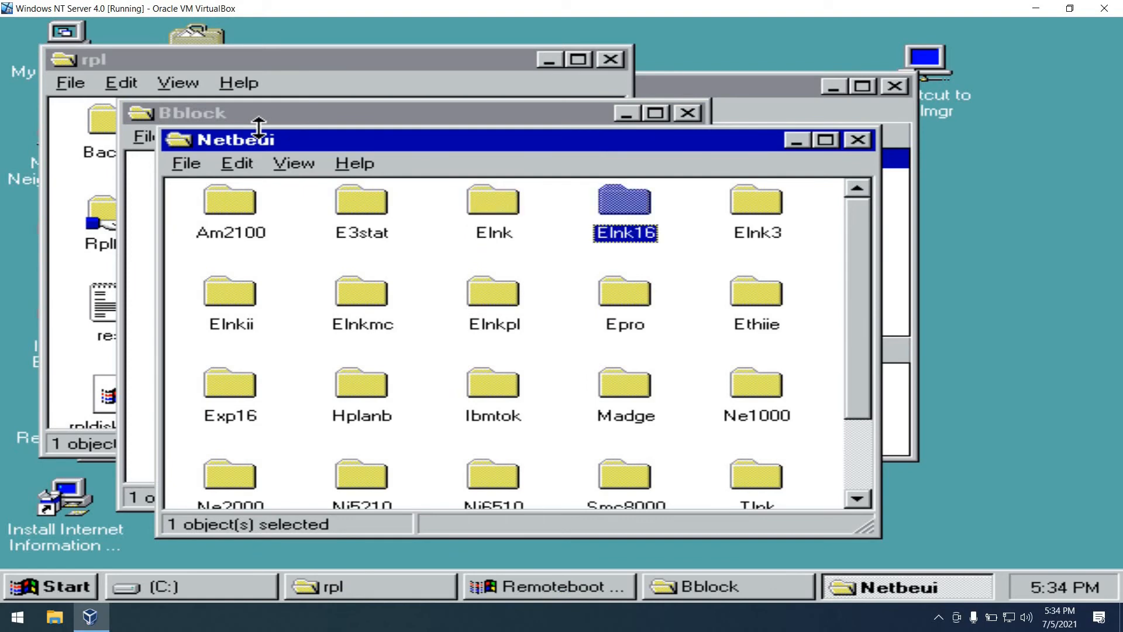
- Open Elnk3's dosbb.cnf with Notepad via Open With, then close it answering the save prompt
double_click(750, 206)
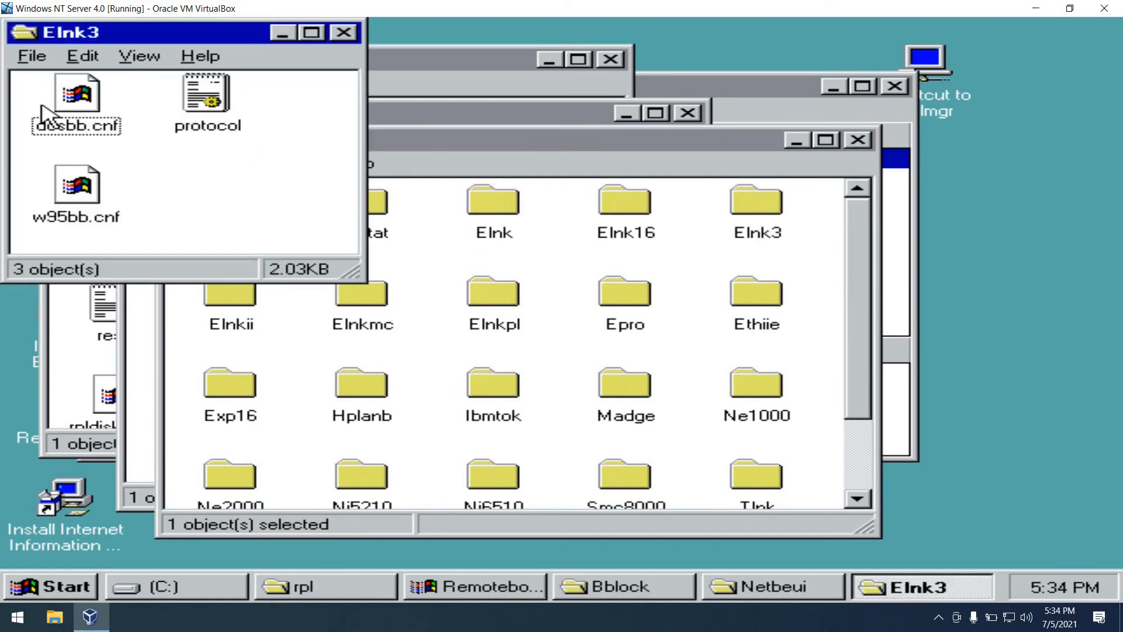
right_click(75, 92)
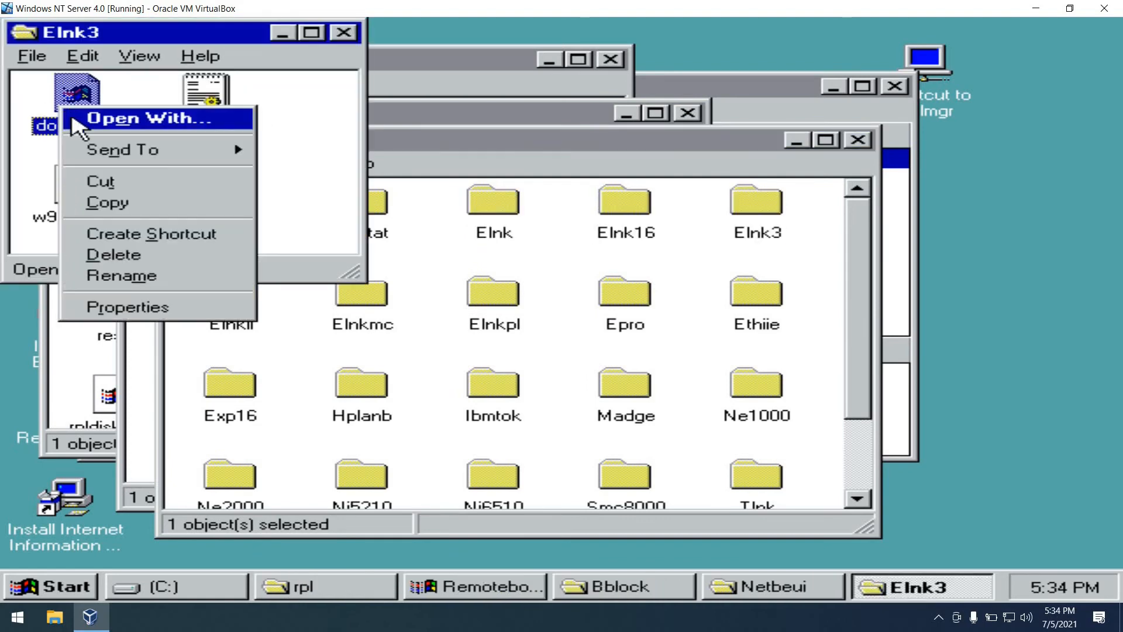
click(145, 119)
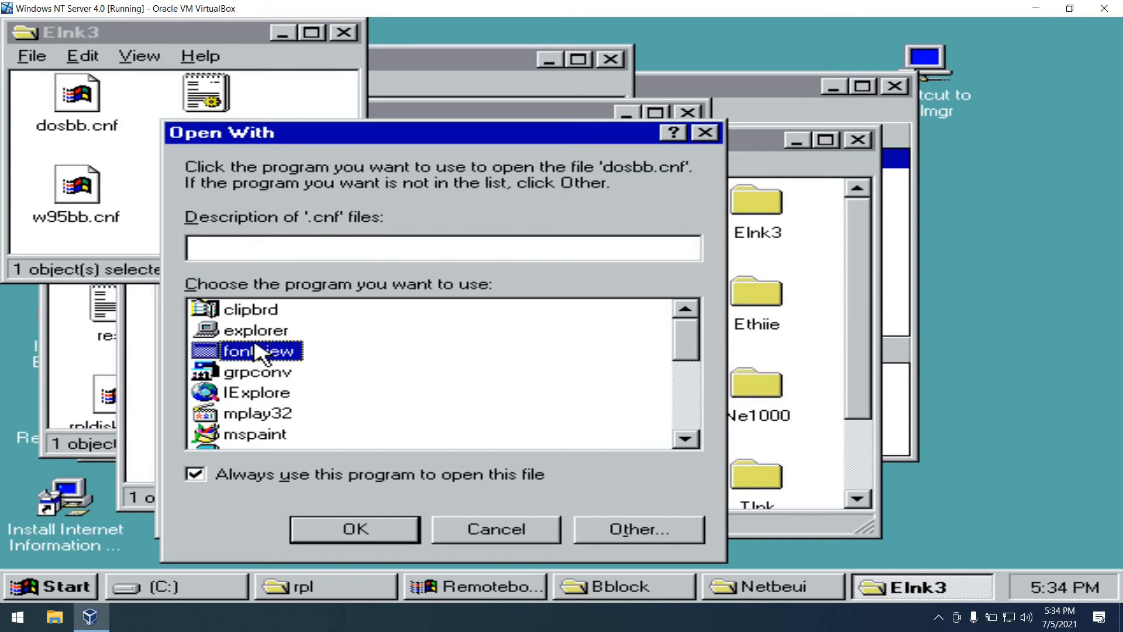
click(268, 432)
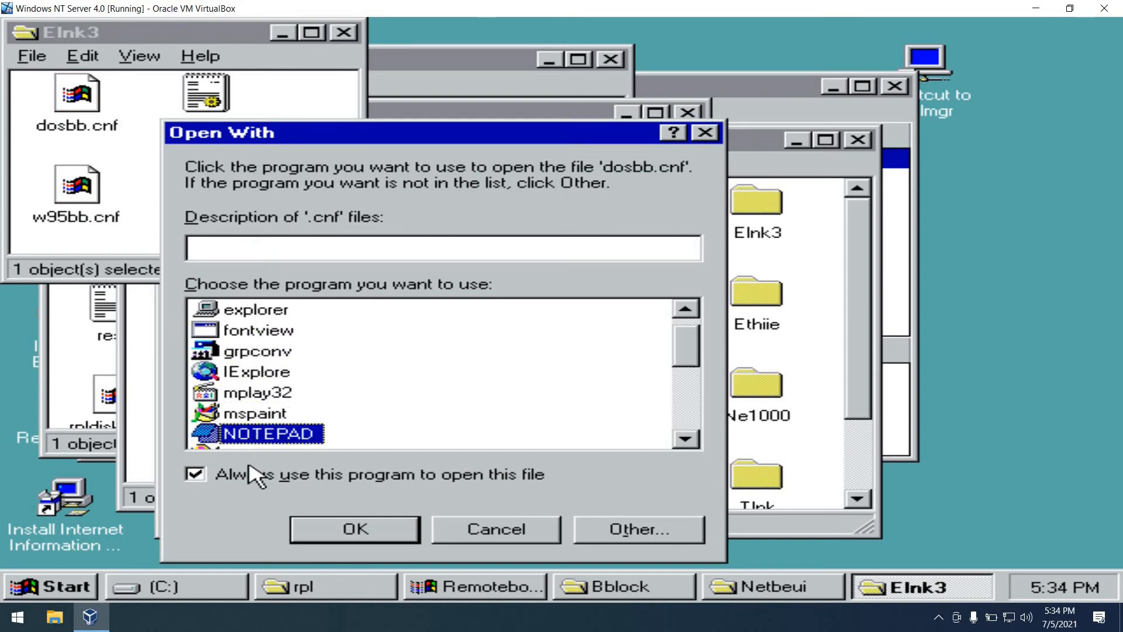
click(353, 529)
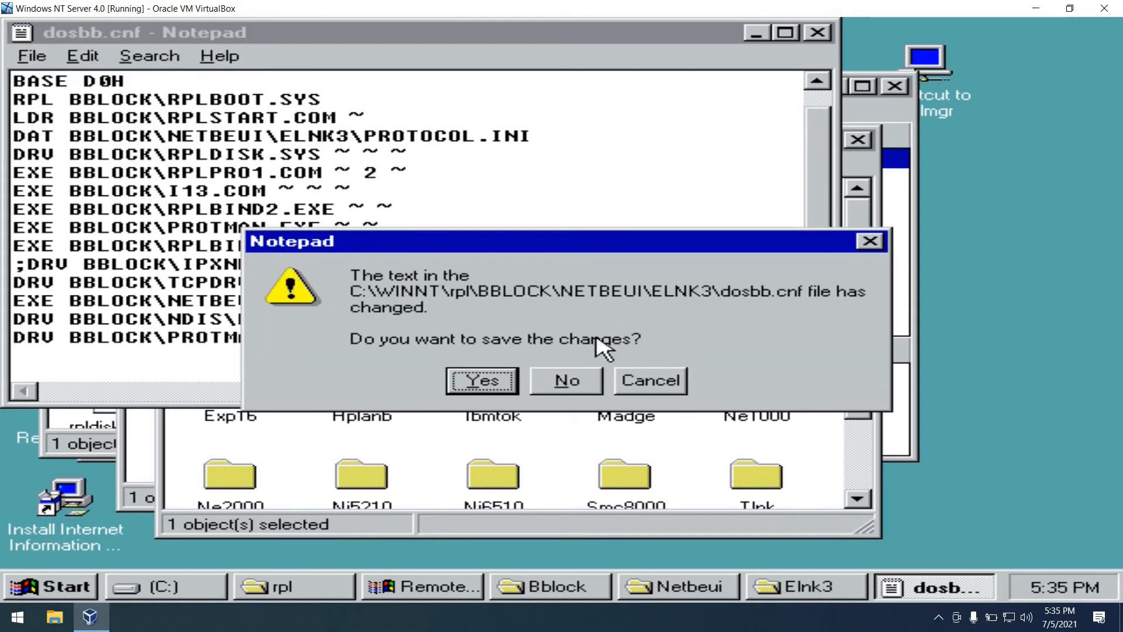
click(566, 380)
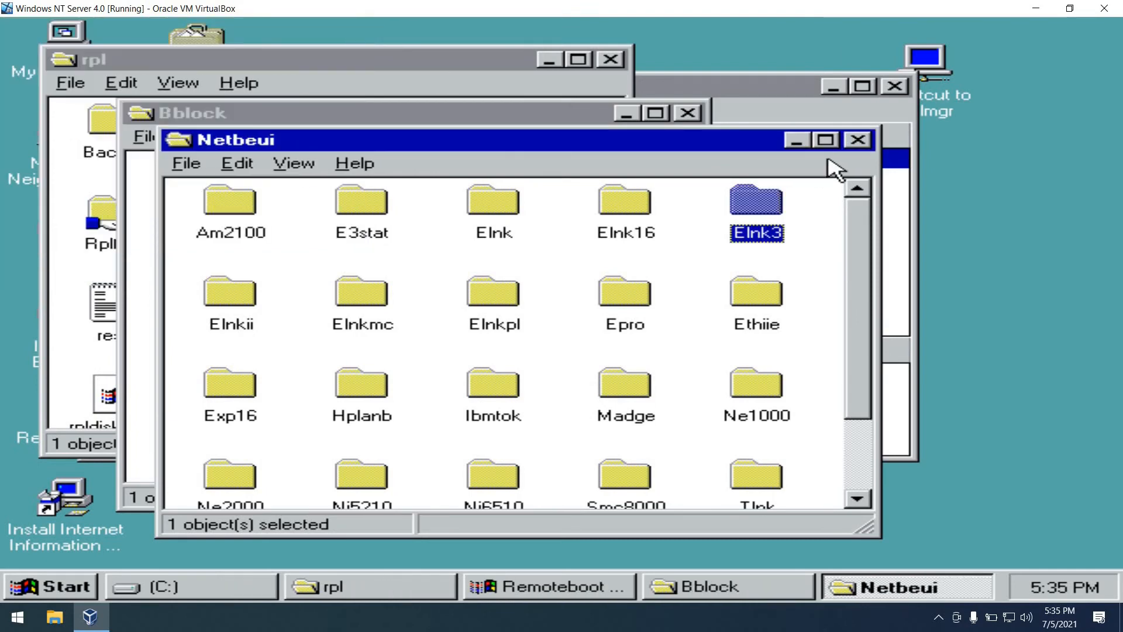
- Close Netbeui and Bblock, then open the TCP-D622ELINKIII profile's autoexec in Notepad
click(858, 138)
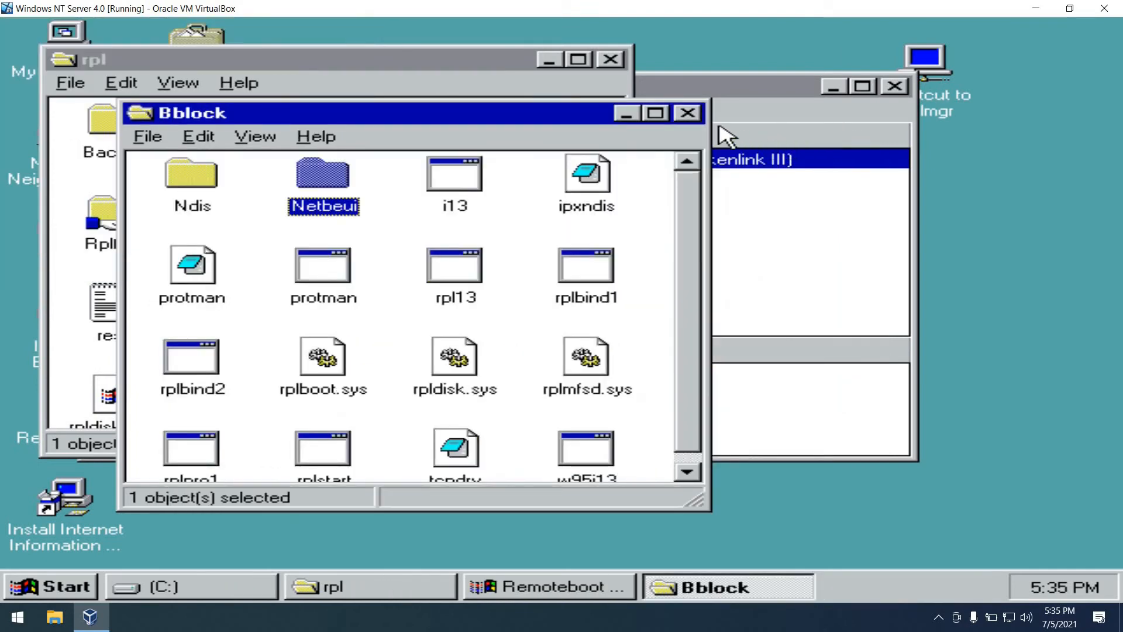
click(686, 114)
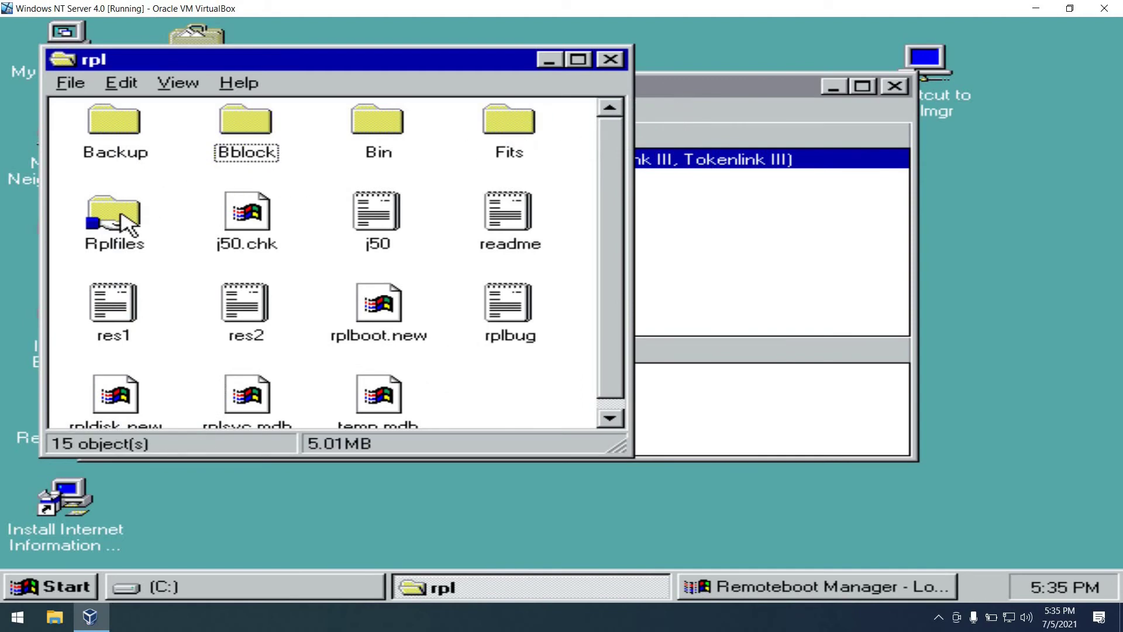
double_click(115, 215)
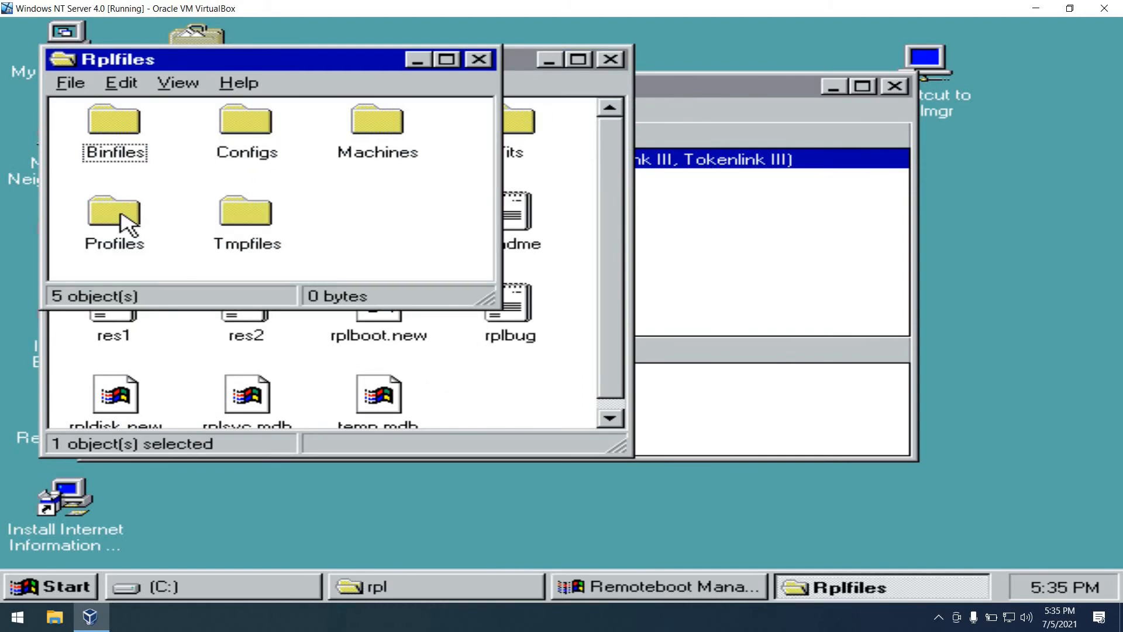
double_click(115, 215)
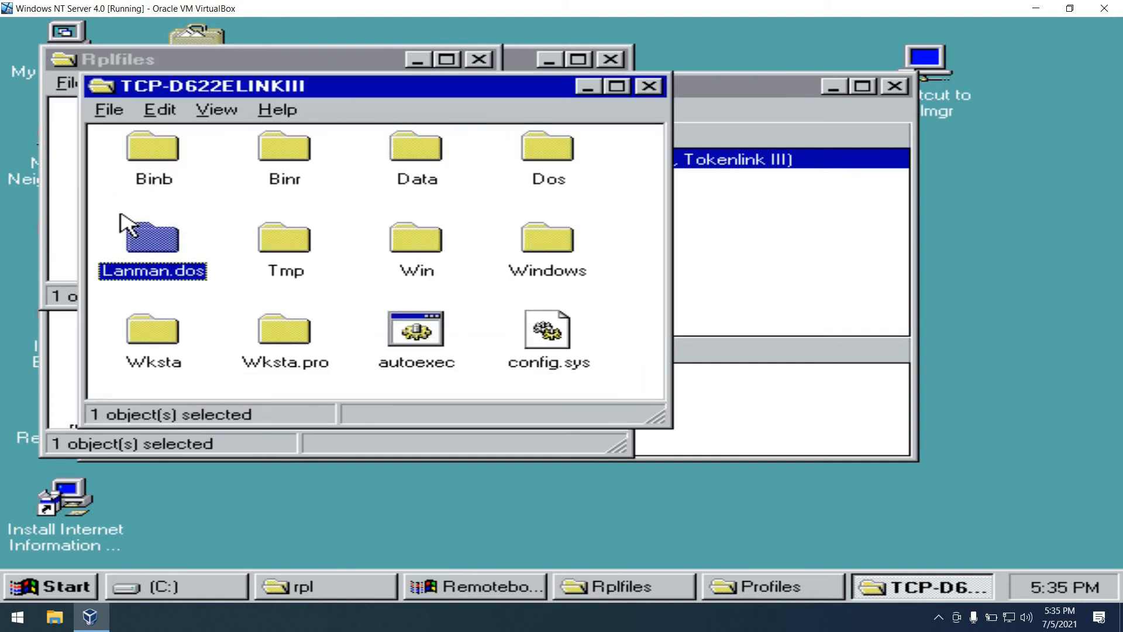
click(416, 333)
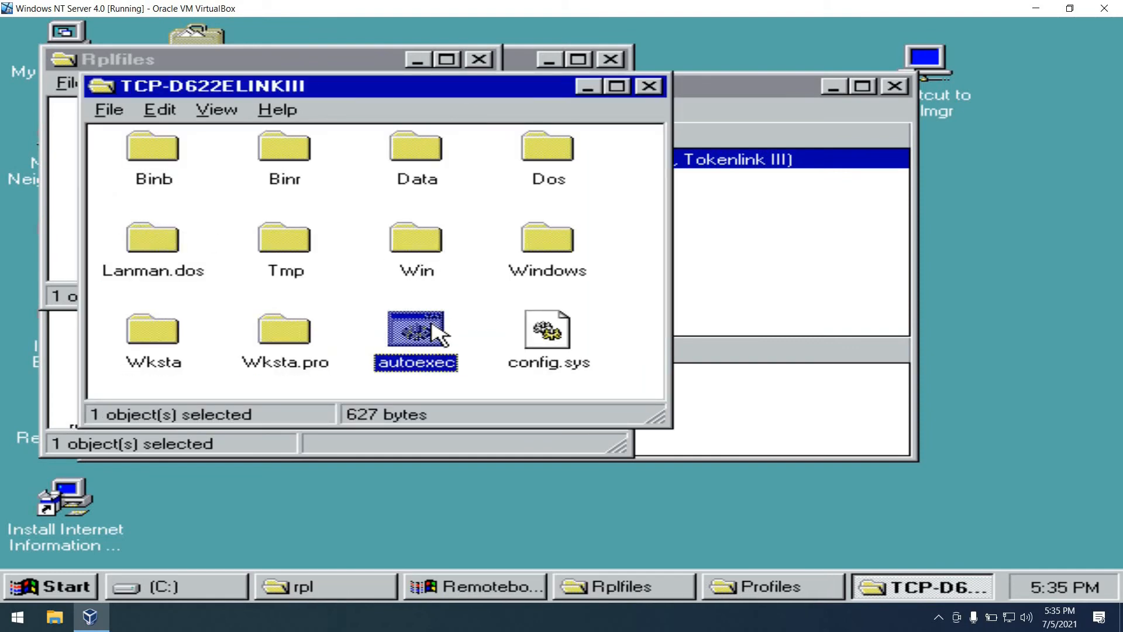
double_click(415, 333)
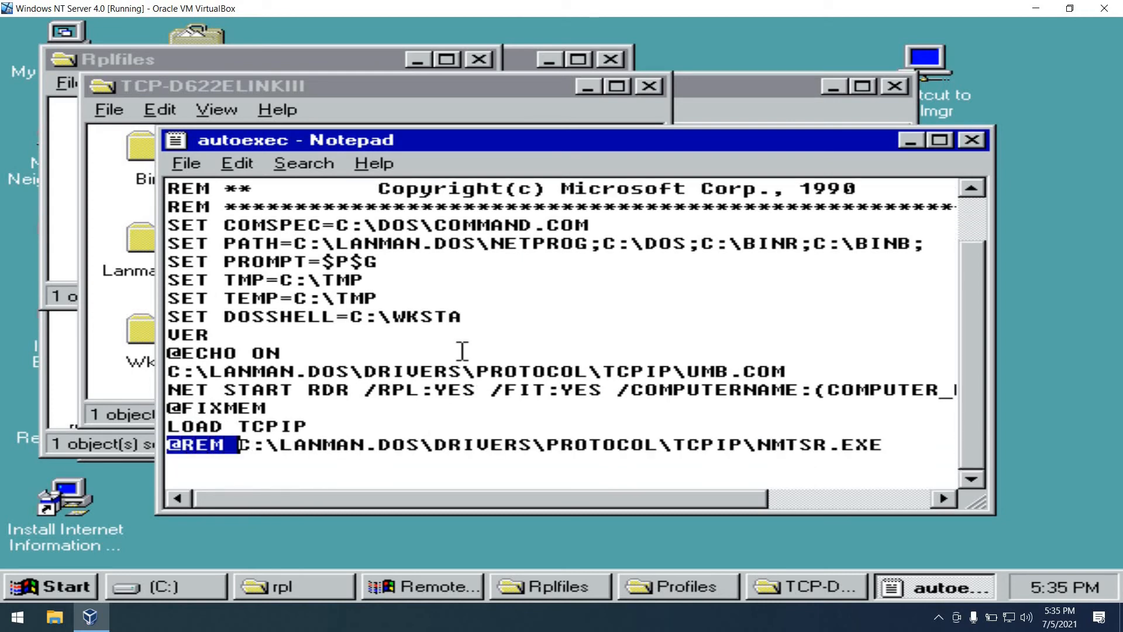
key(Delete)
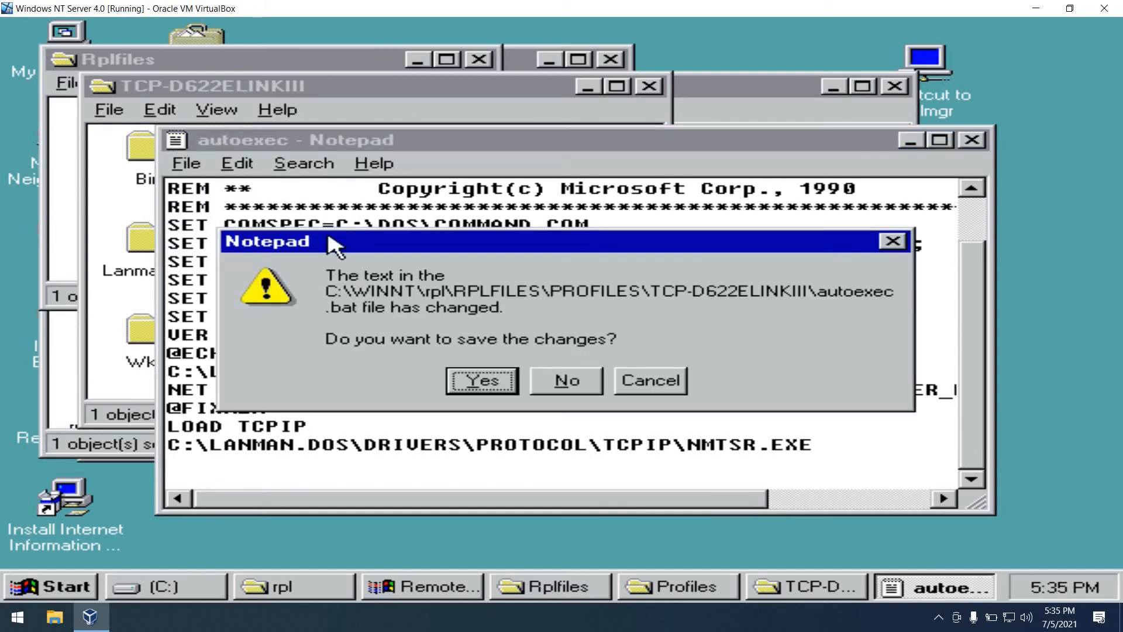
click(566, 380)
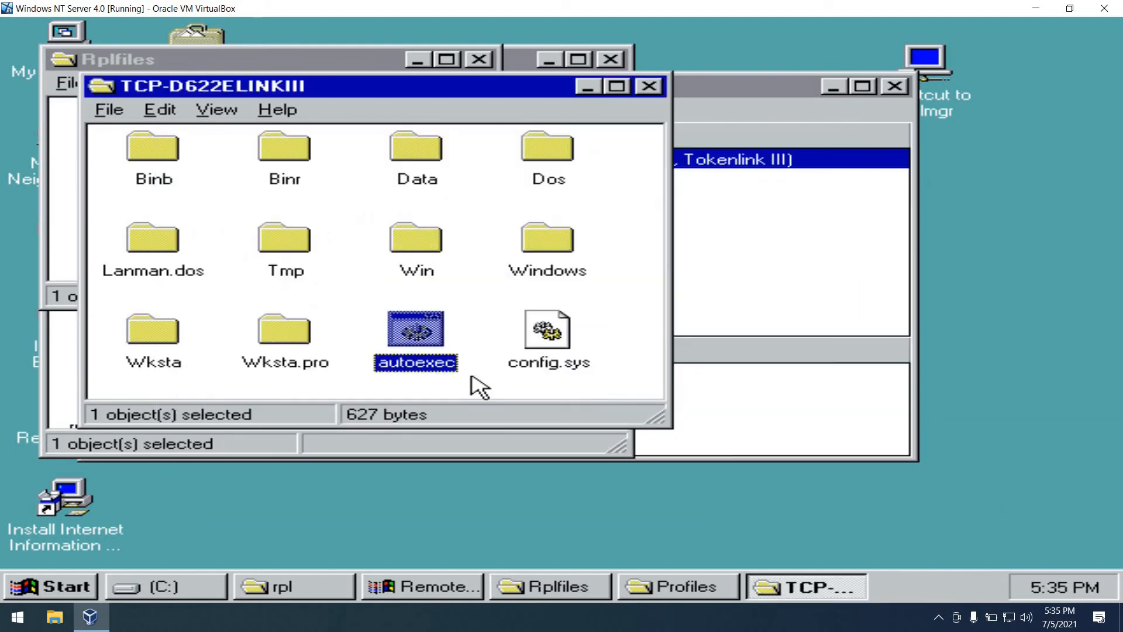
click(217, 110)
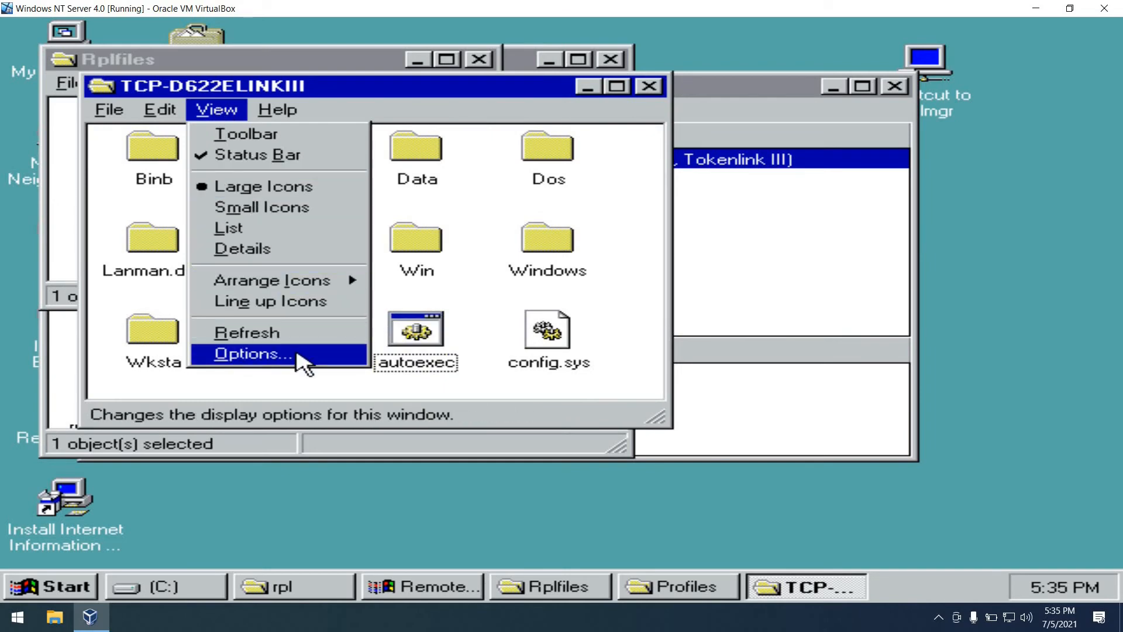
- Show all files in the folder and open config.sys with Notepad via Open With
click(248, 354)
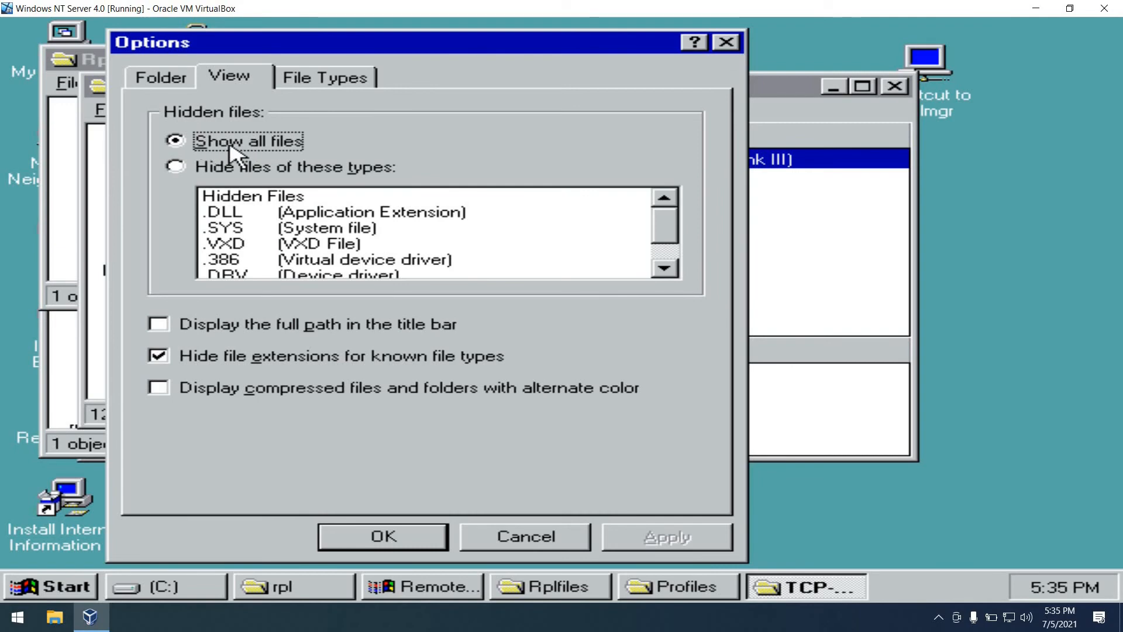
click(380, 552)
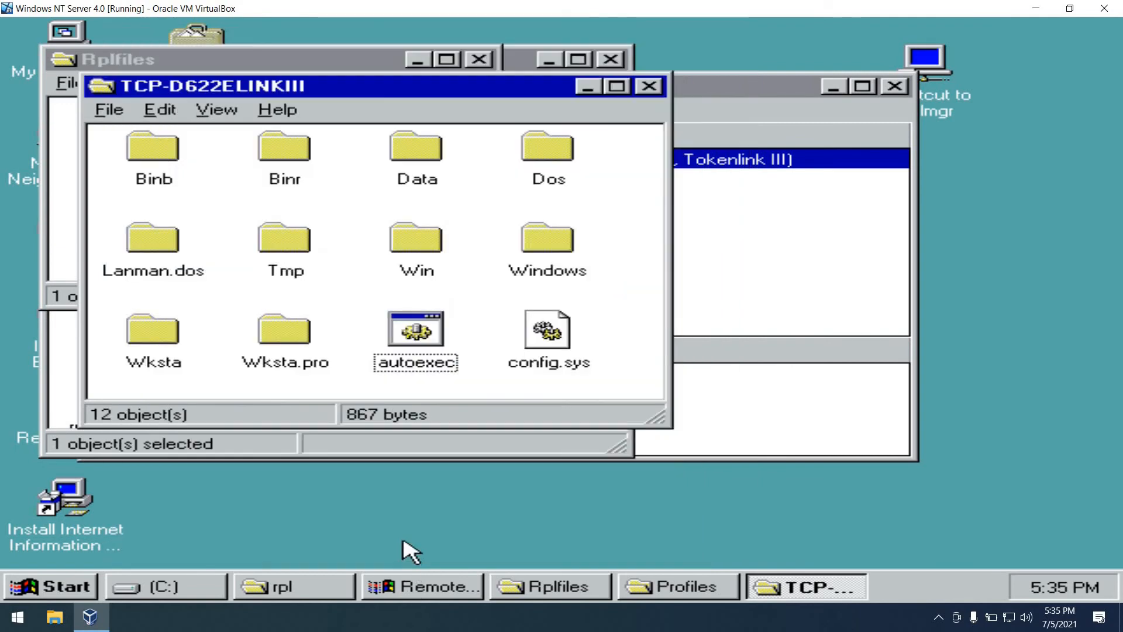
mouse_move(557, 336)
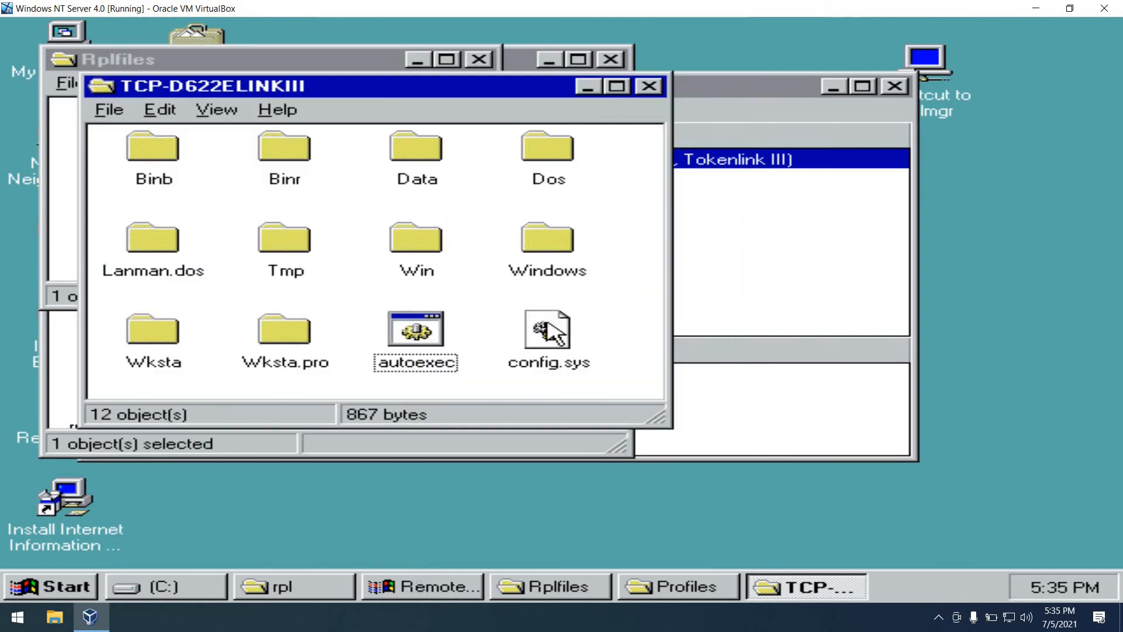
right_click(547, 333)
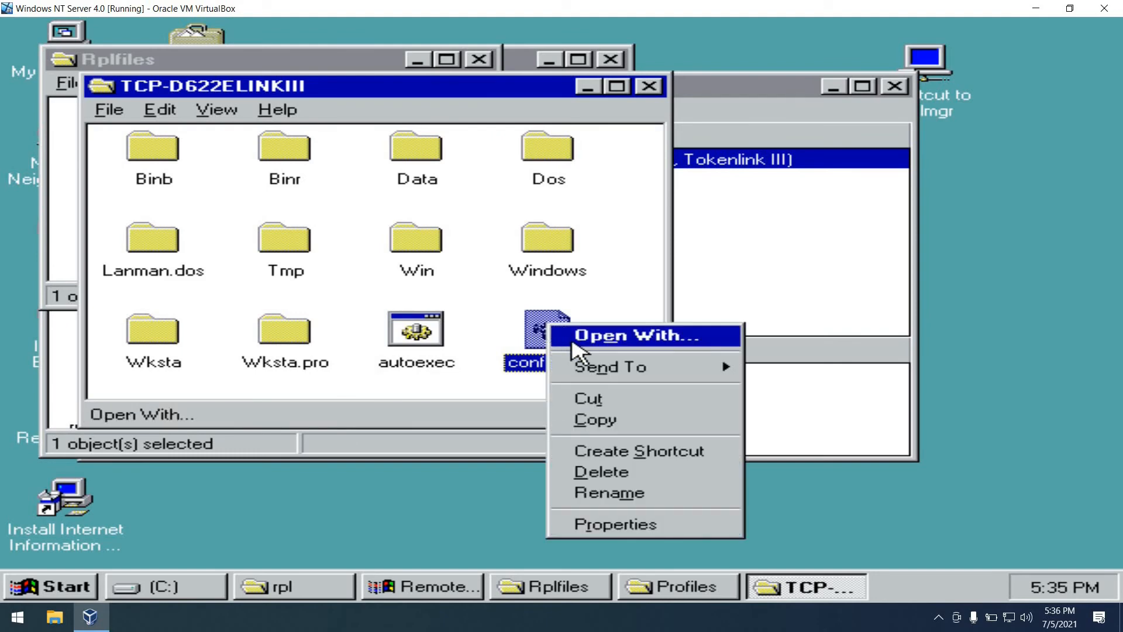
click(633, 336)
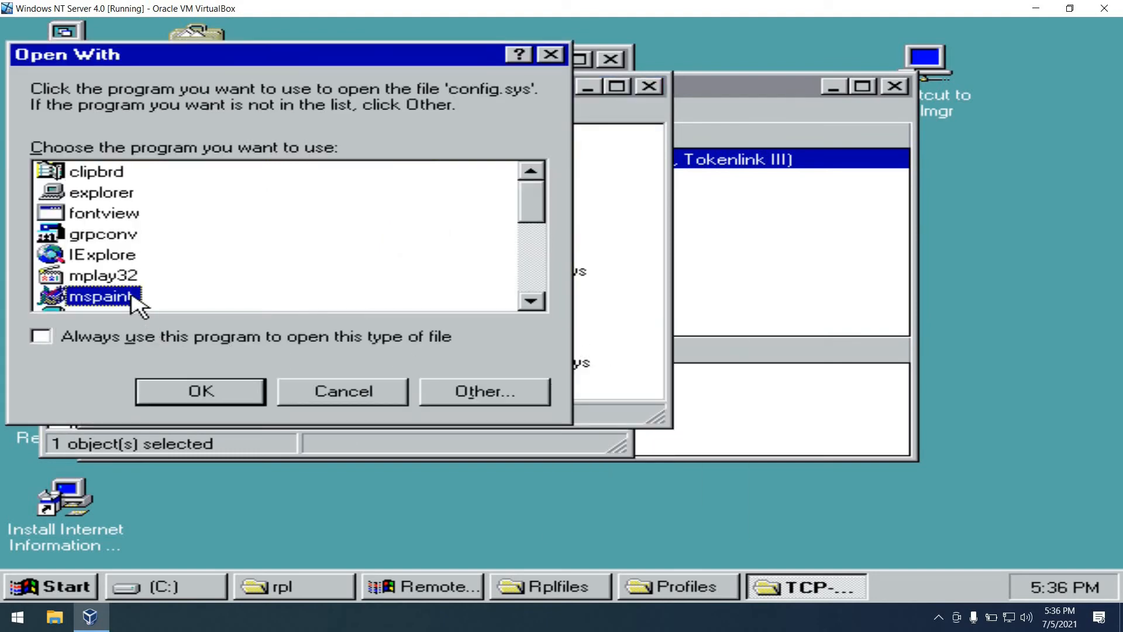
click(200, 392)
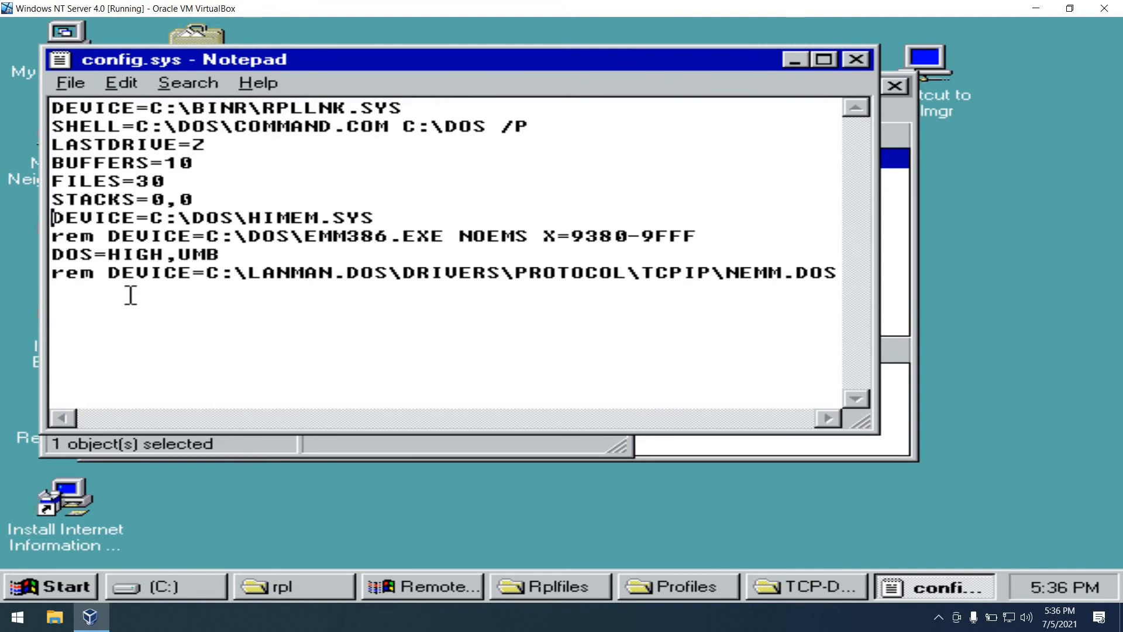
- Remove rem from the EMM386 and NEMM.DOS lines, add /TESTMEM:OFF to HIMEM, and save
double_click(74, 232)
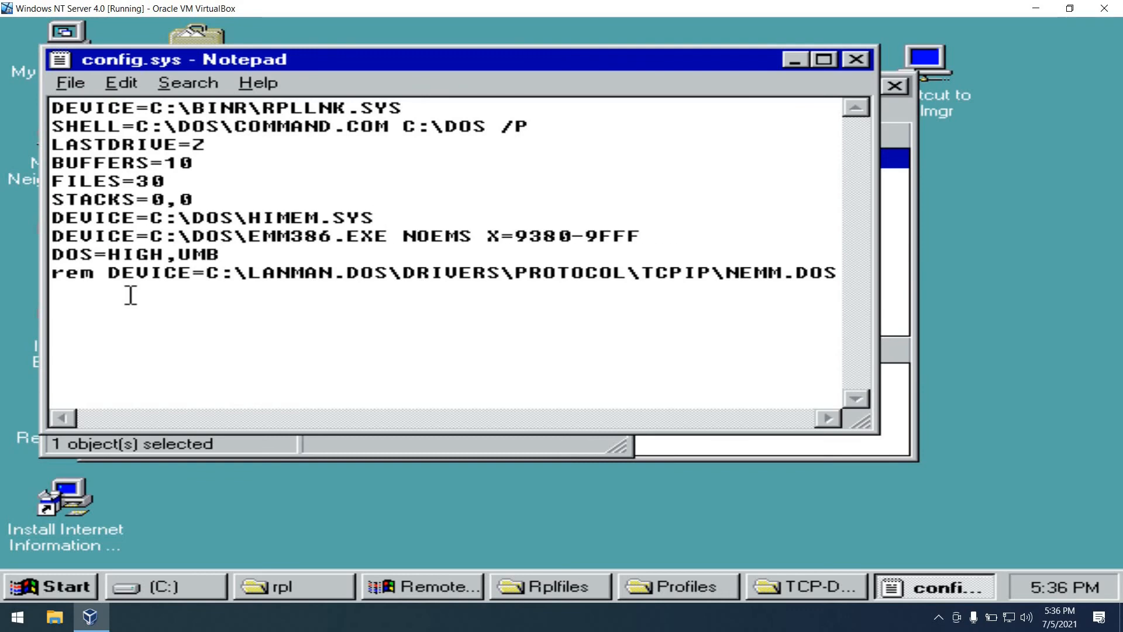
text(/TESTMEM:)
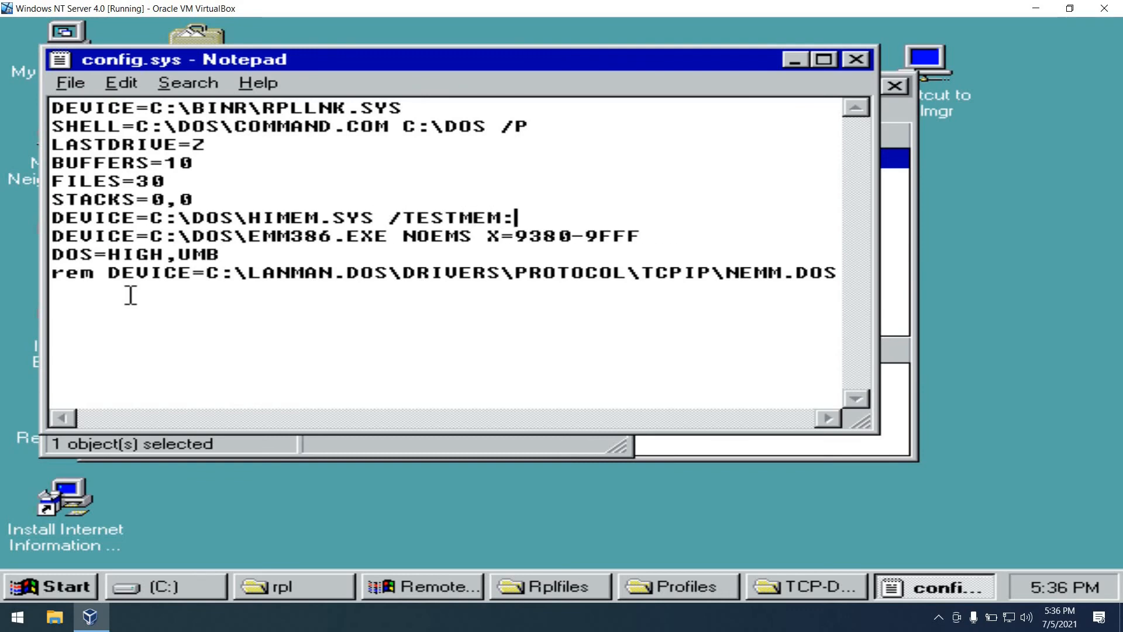
text(OFF)
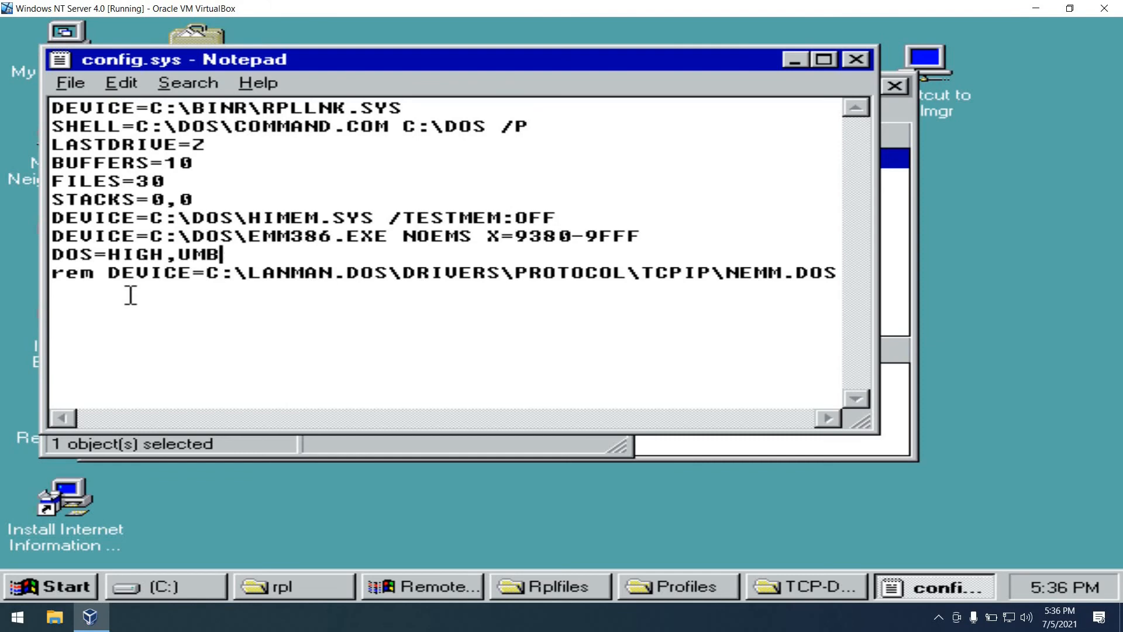
double_click(76, 281)
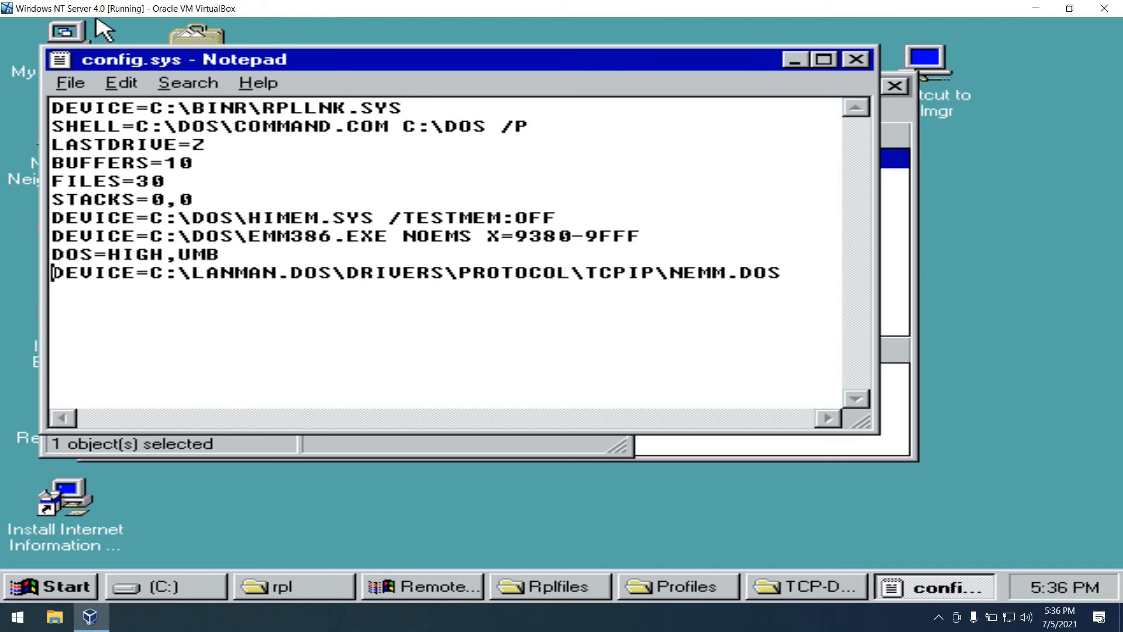
click(852, 58)
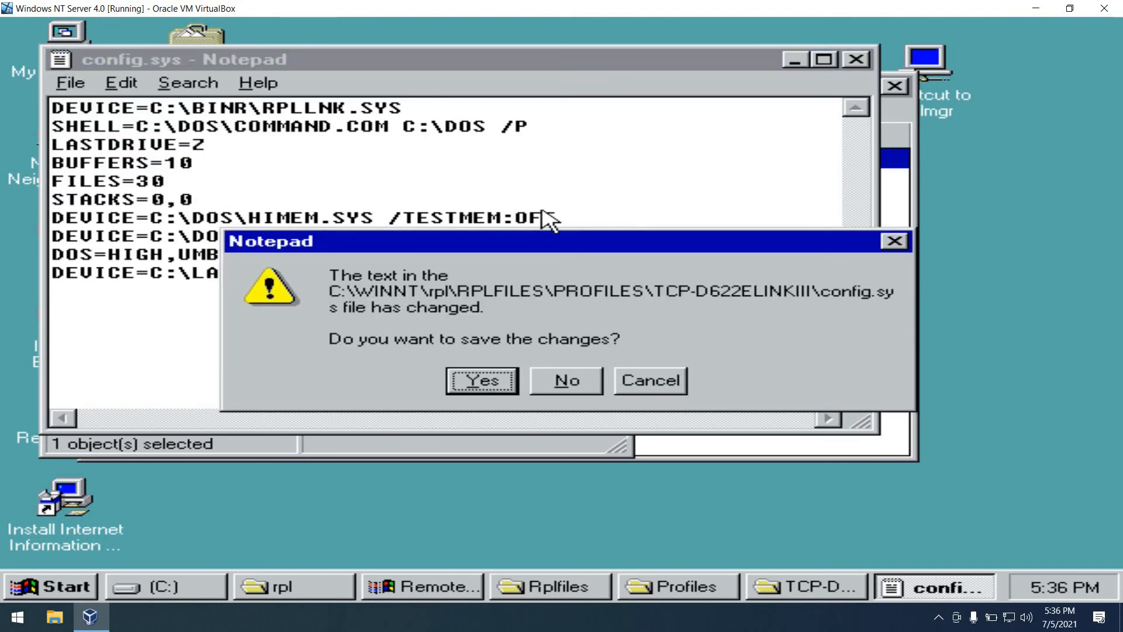
click(566, 381)
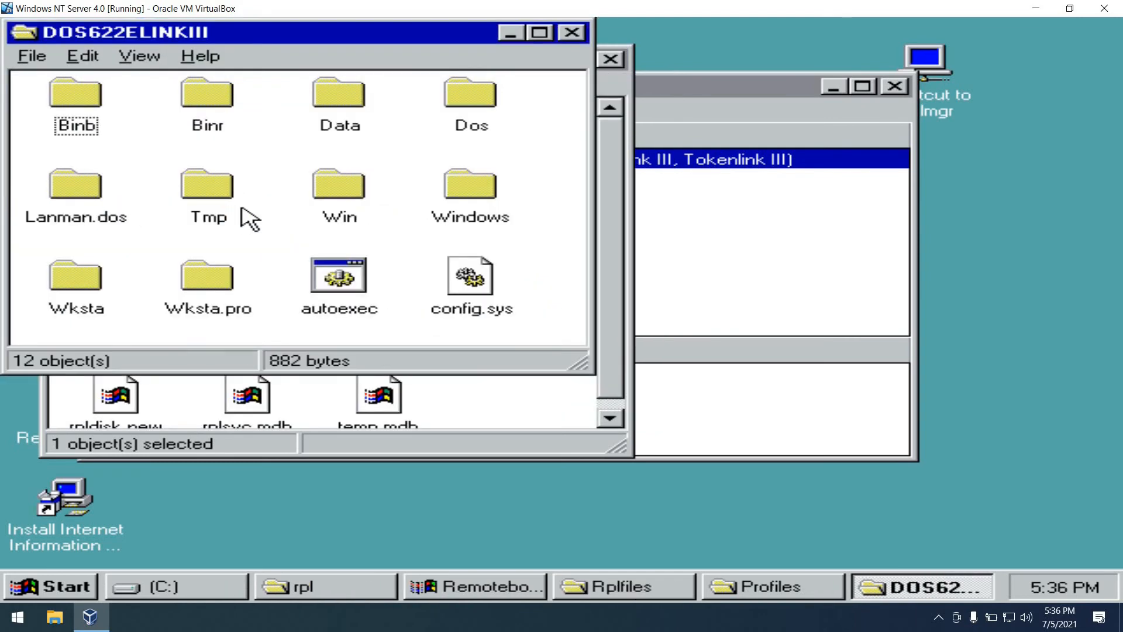
- In Remoteboot Manager set workstation 486DX4's Wksta In Profile to TCP-D622ELINKIII and confirm
double_click(468, 278)
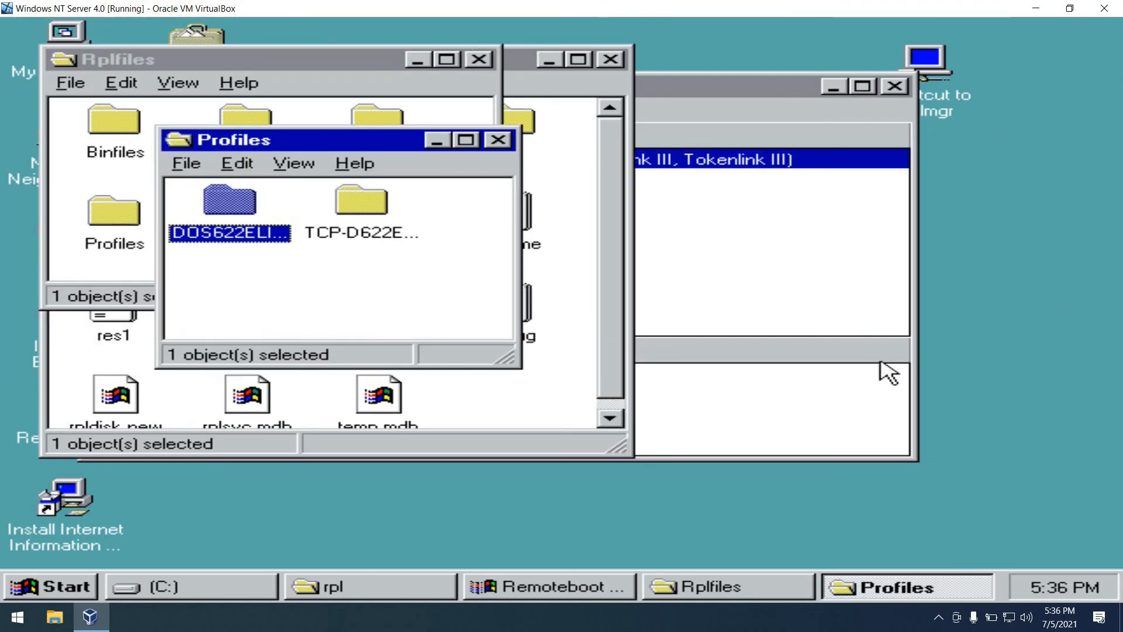
click(544, 587)
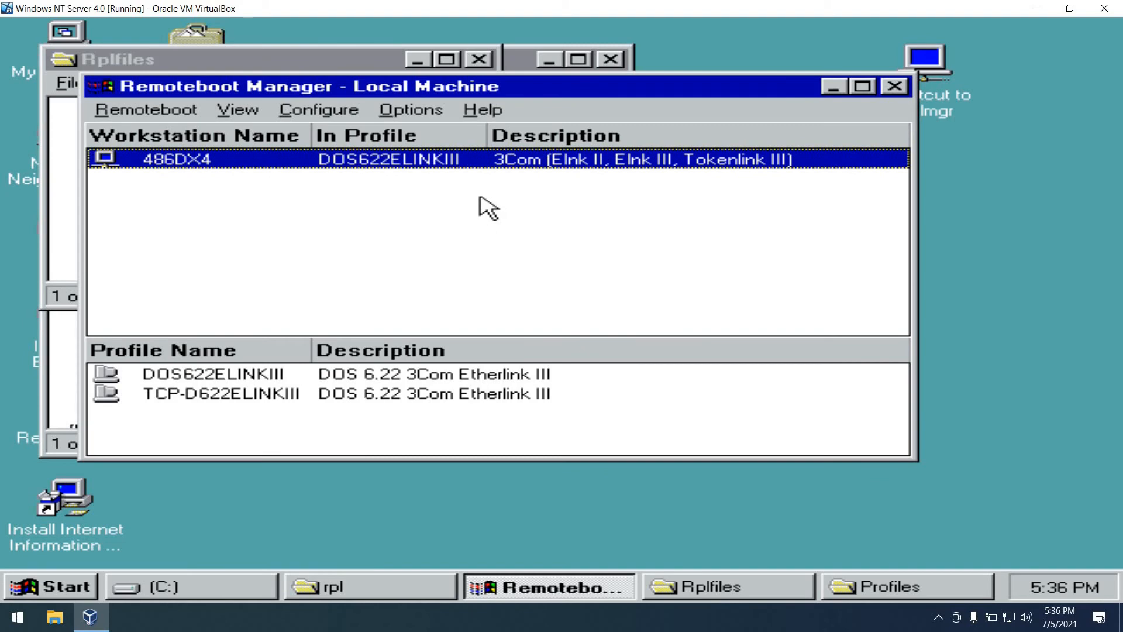
double_click(193, 158)
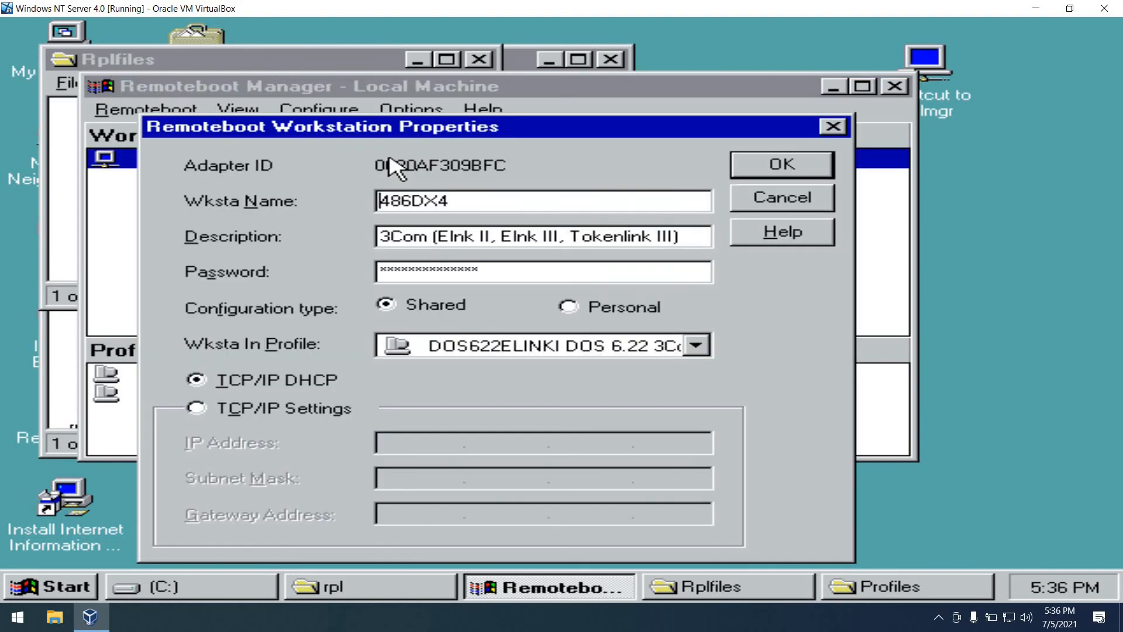
click(698, 344)
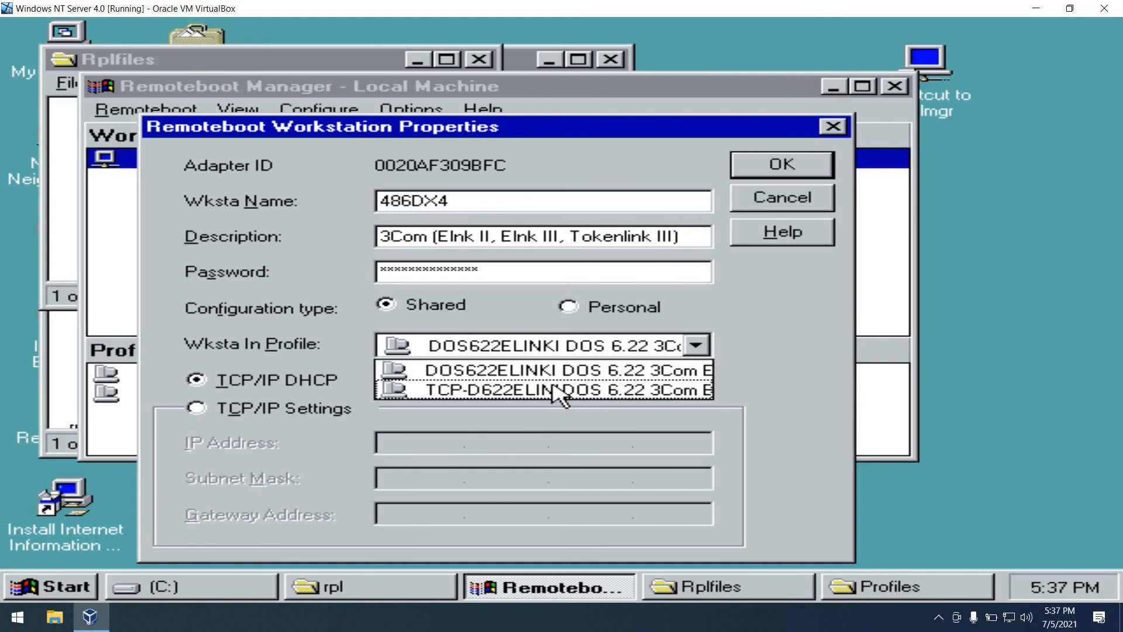
click(534, 387)
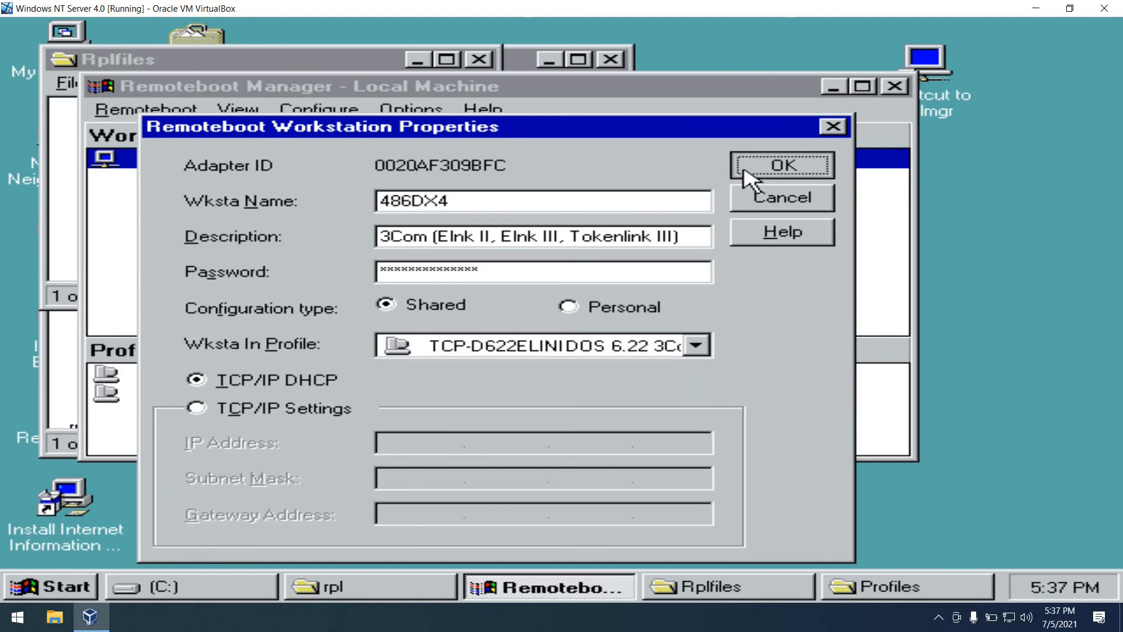
click(780, 167)
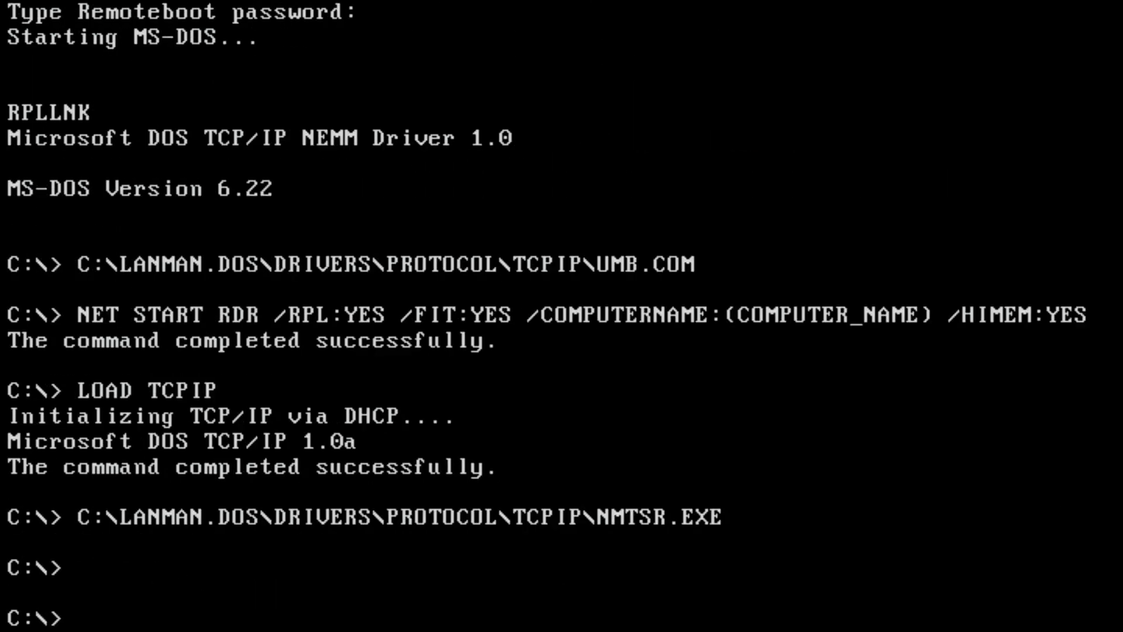
- Map Z: to \\raspberrypi\data with net use and change into the DATA directory
text(net use)
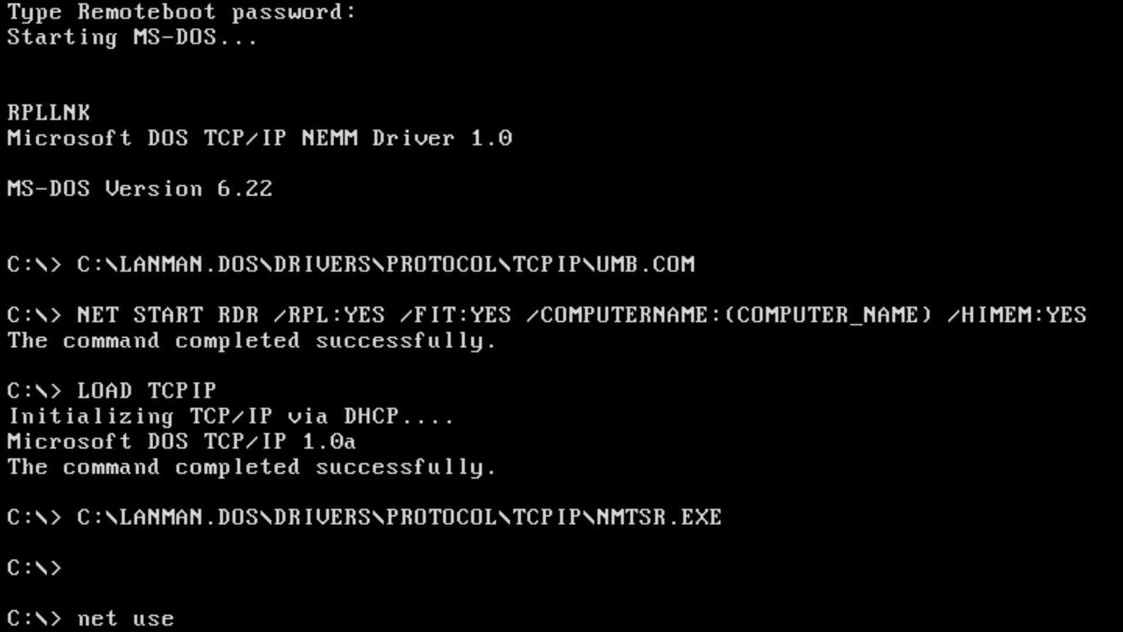
text(Z: \)
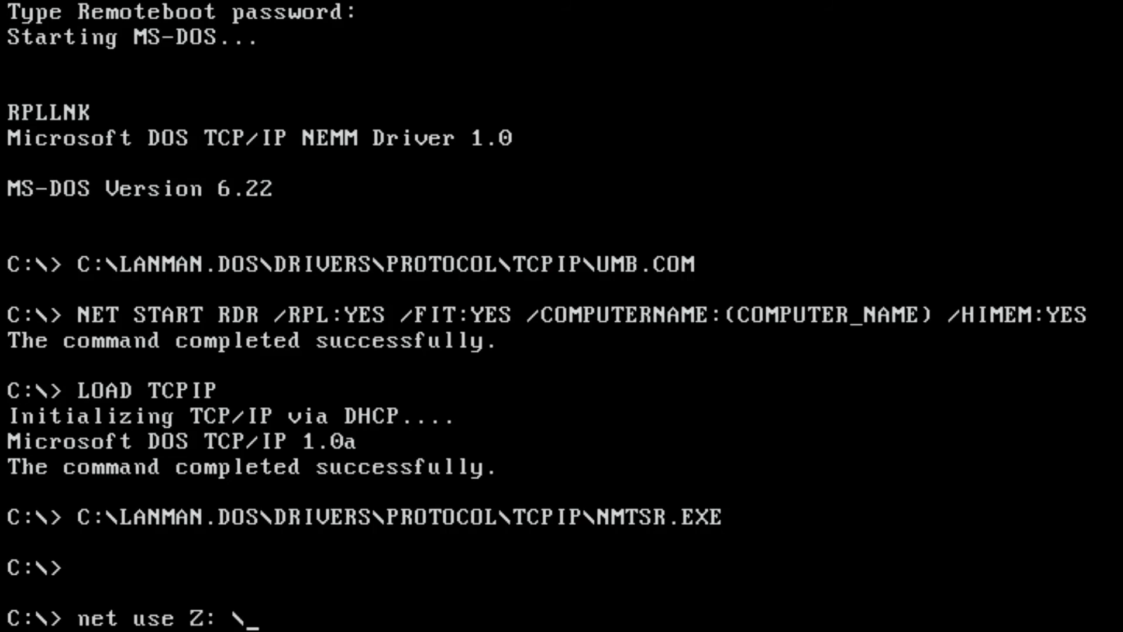
text(\raspberrypi\data)
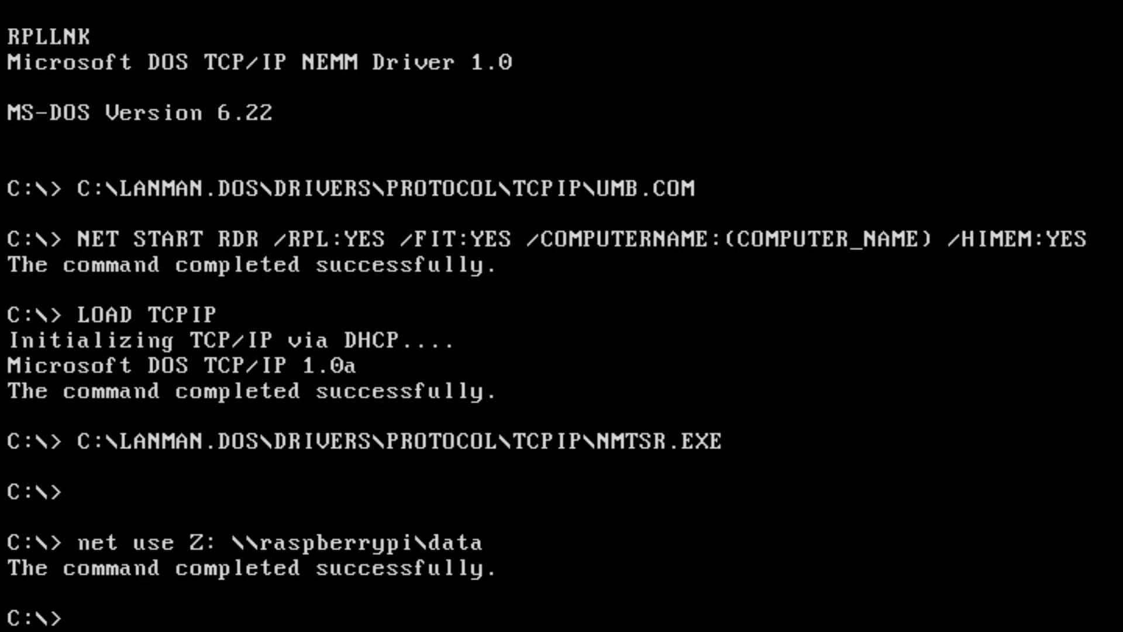
text(cd data)
text(mkdir wp51)
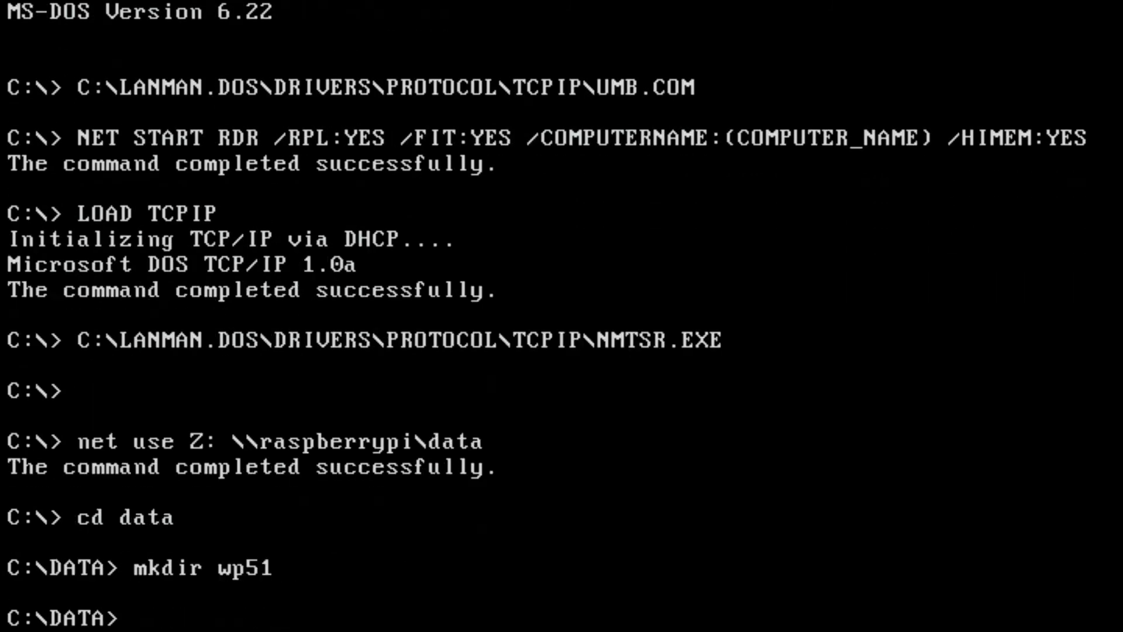
- Create the wp51 folder and start xcopy /s/e from Z:\ into it
text(xcopy /s/e)
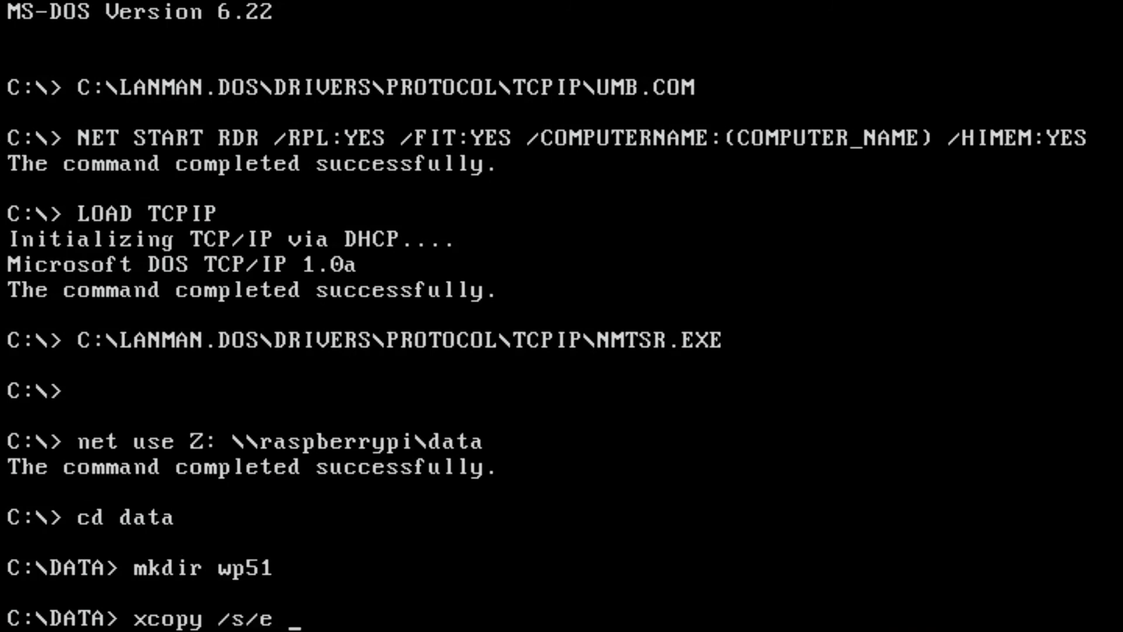
text(Z:\)
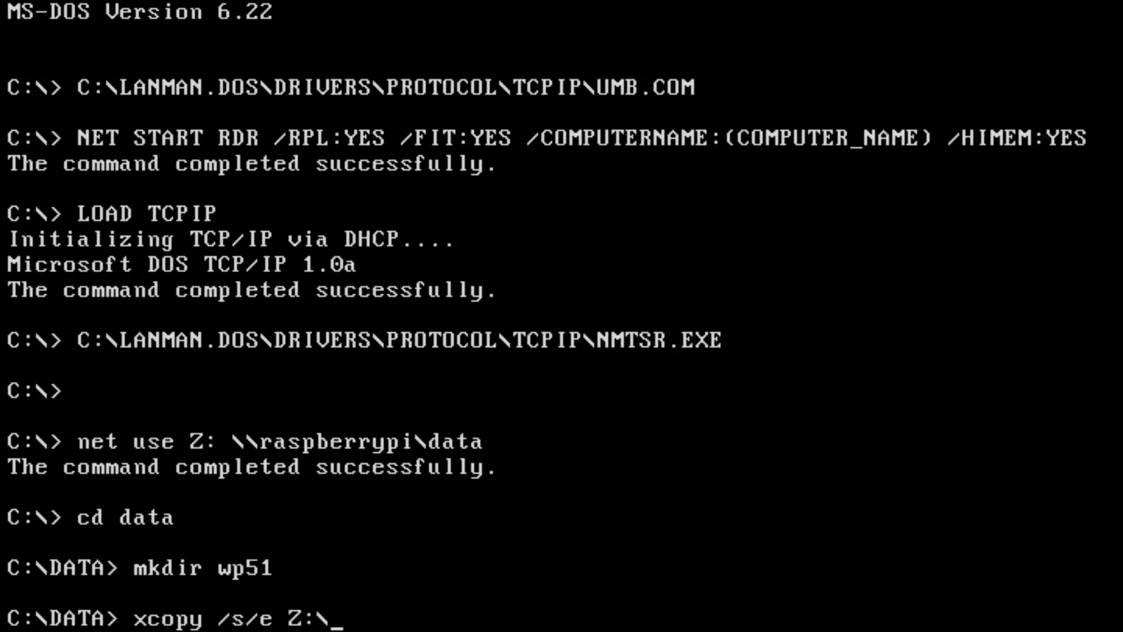
text(re)
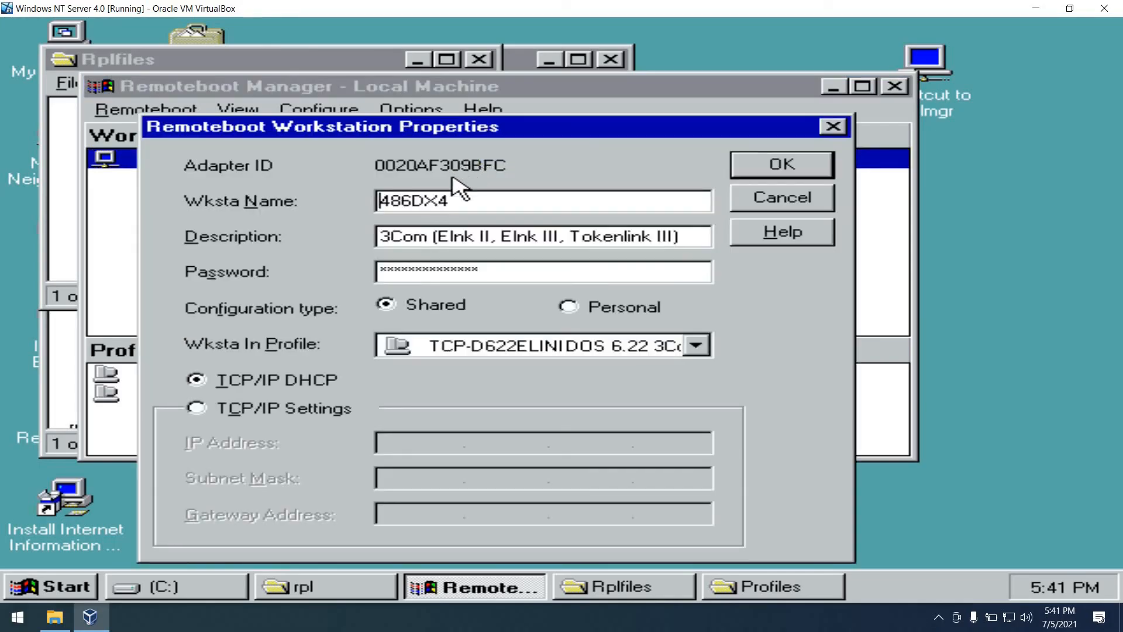
- Set 486DX4's Wksta In Profile back to DOS622ELINKIII and confirm
click(698, 344)
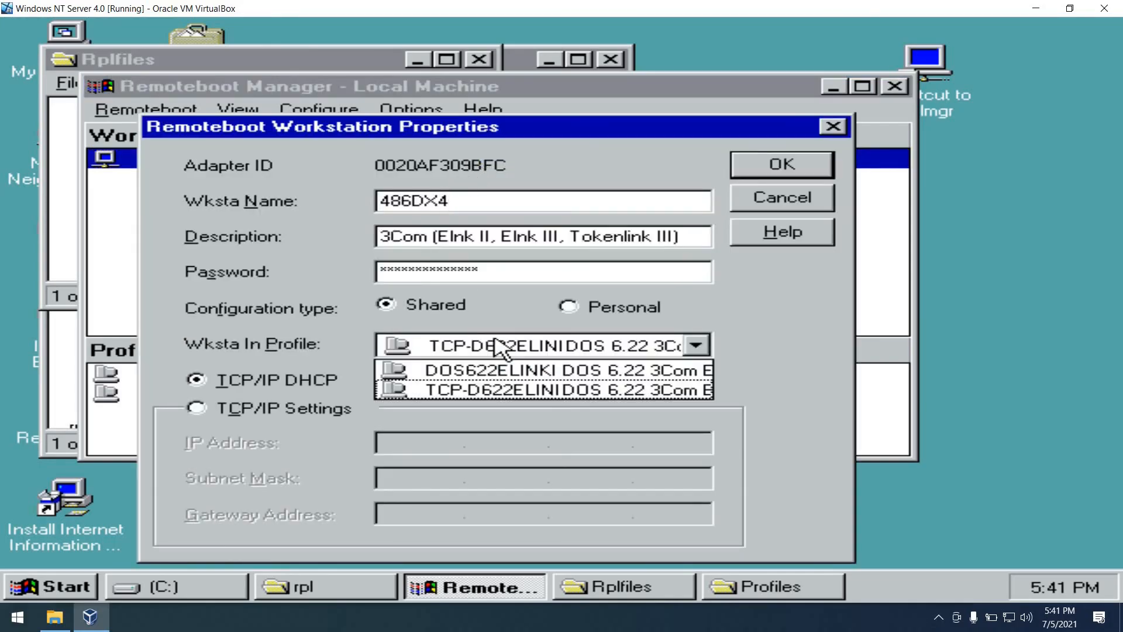
click(544, 367)
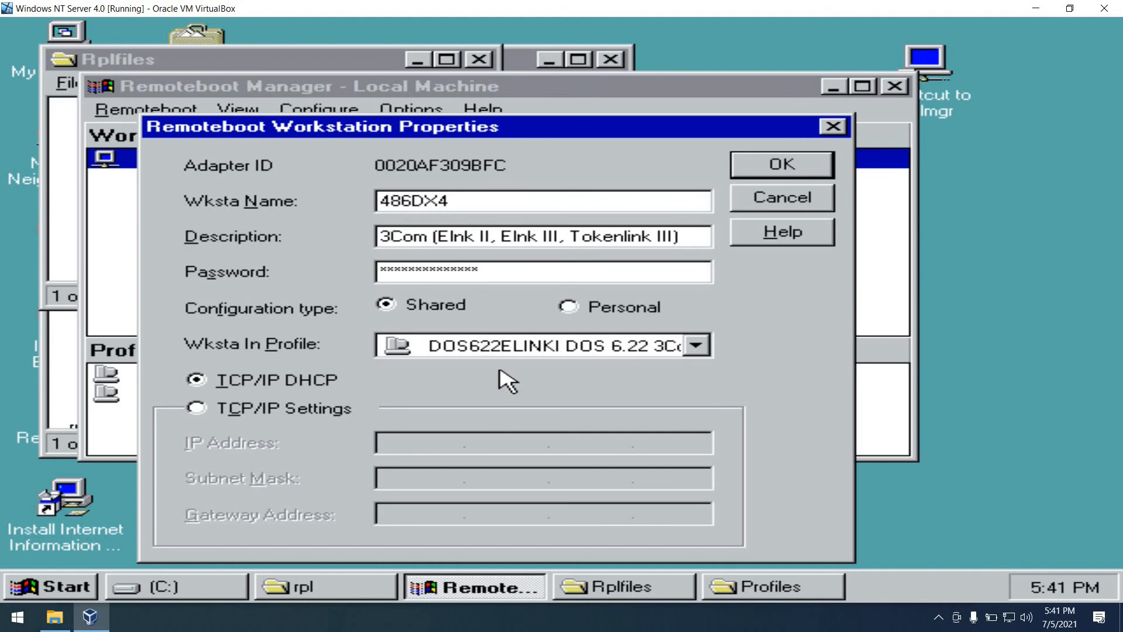
click(785, 164)
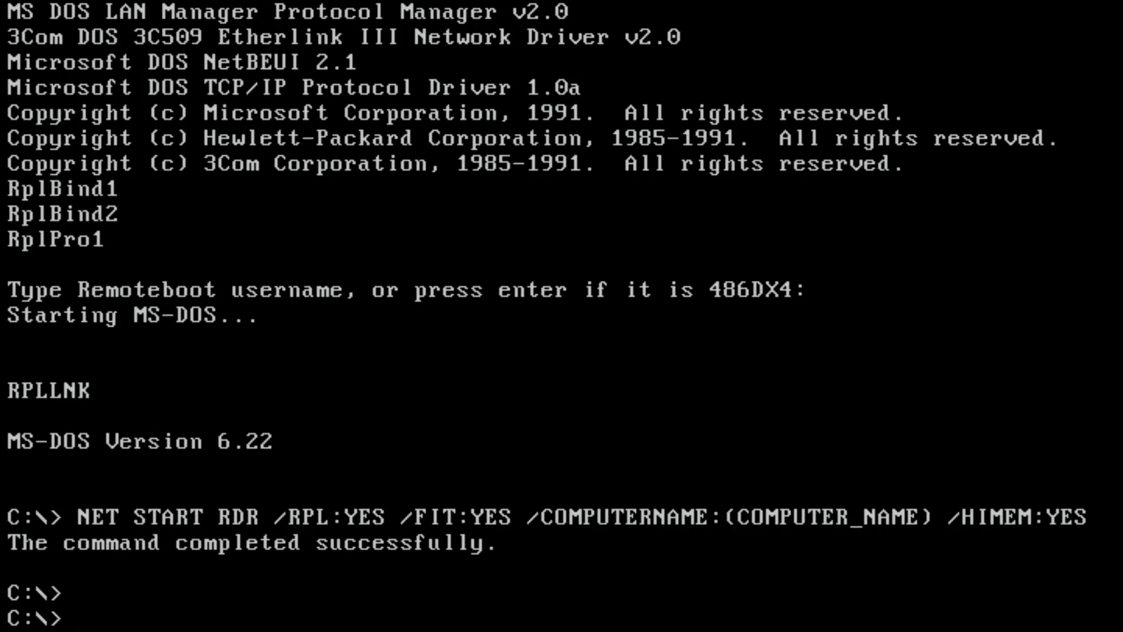
- Run mem showing 552K free conventional memory, then remote-boot again accepting the default 486DX4 username
text(mem)
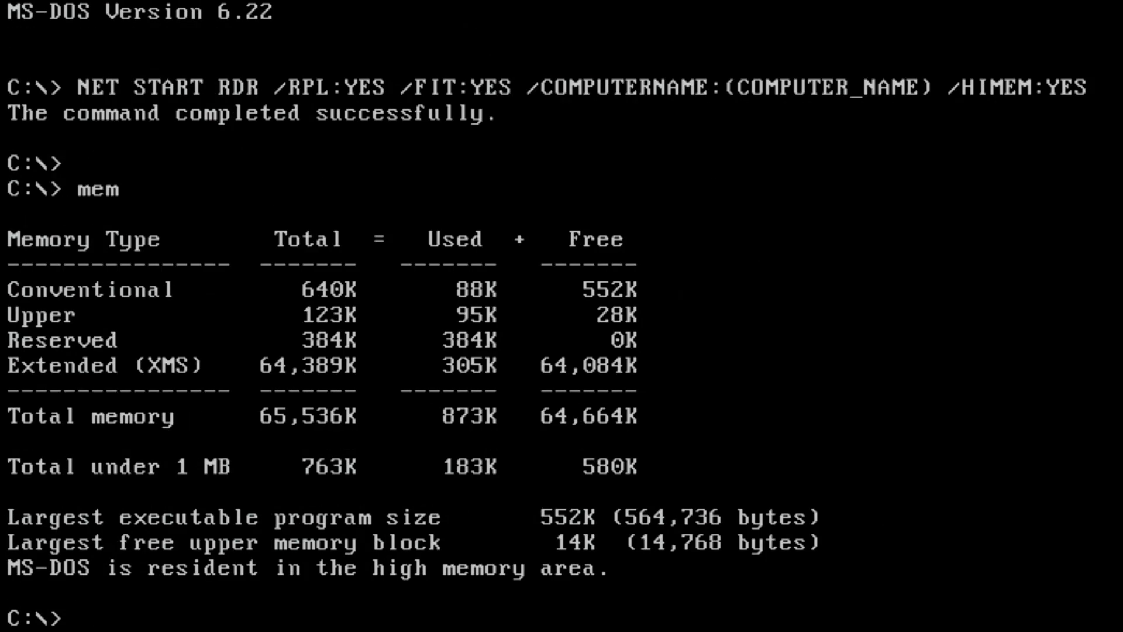
text(cd data)
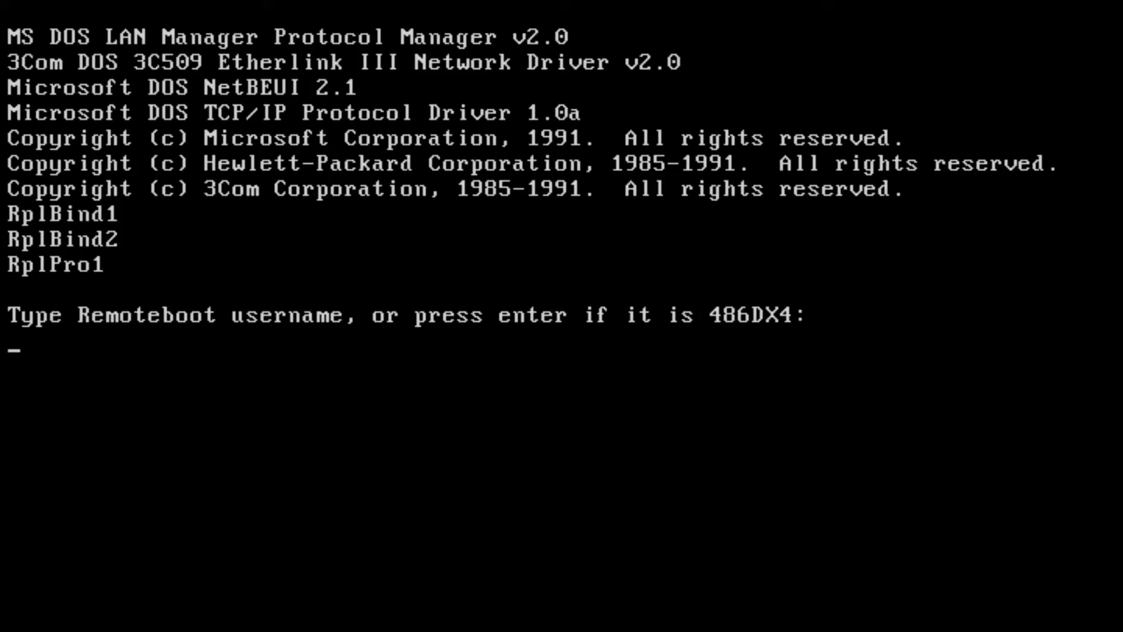
key(enter)
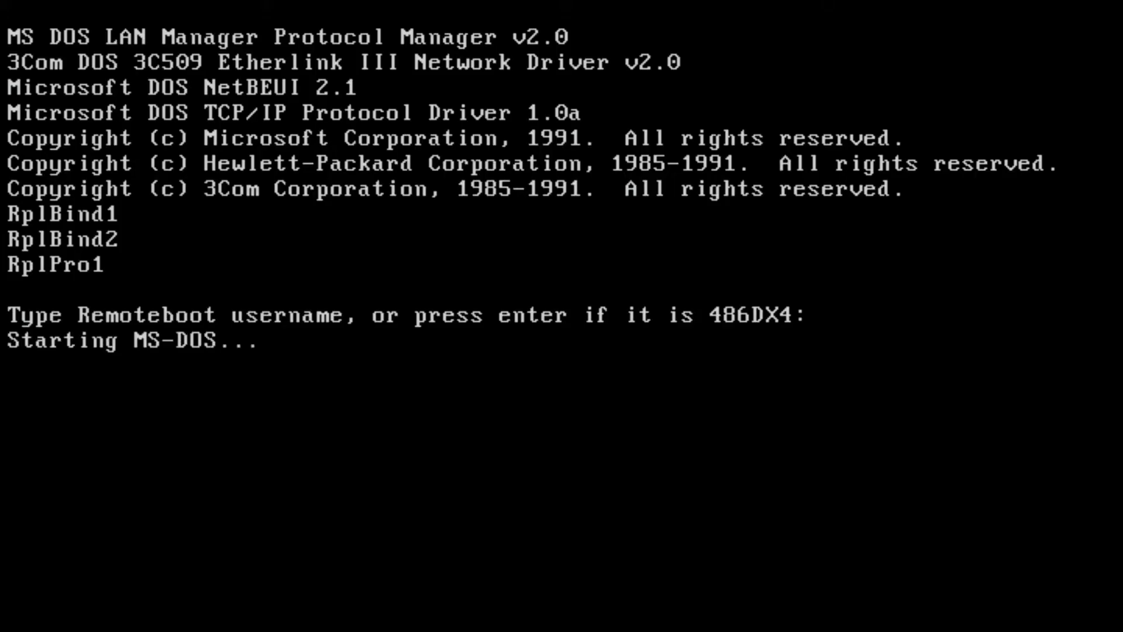